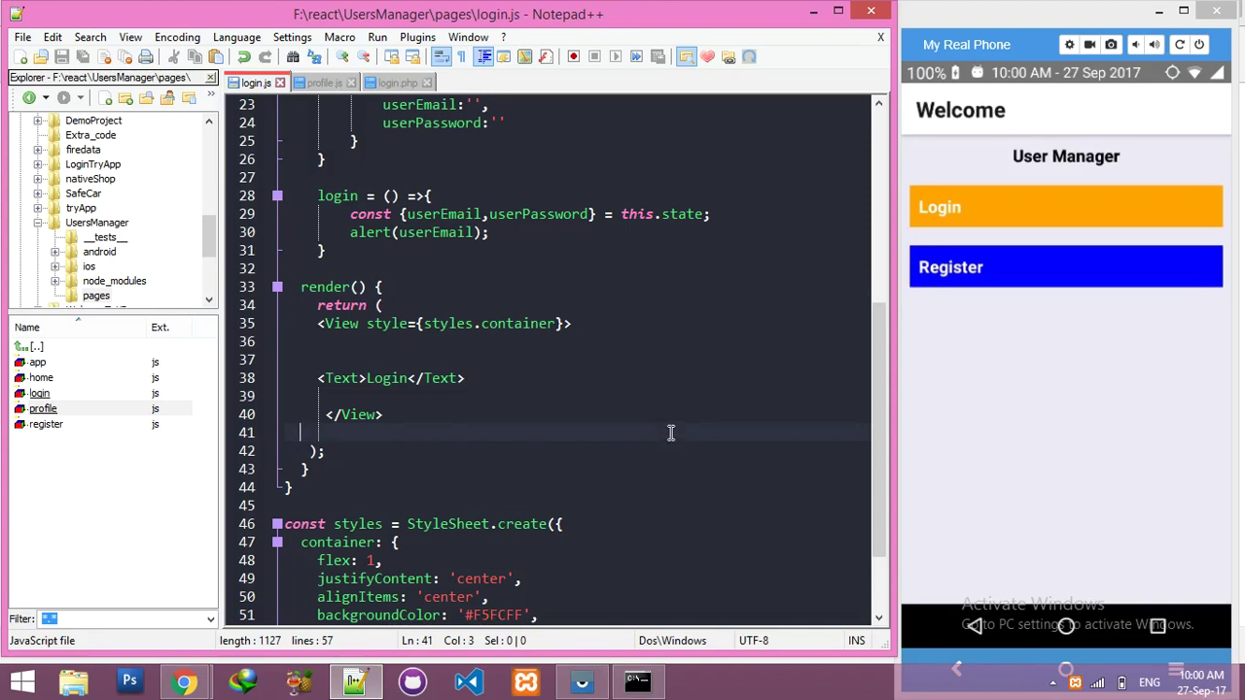
Step: Review profile.js and the login.php server script, then return to login.js
click(1065, 206)
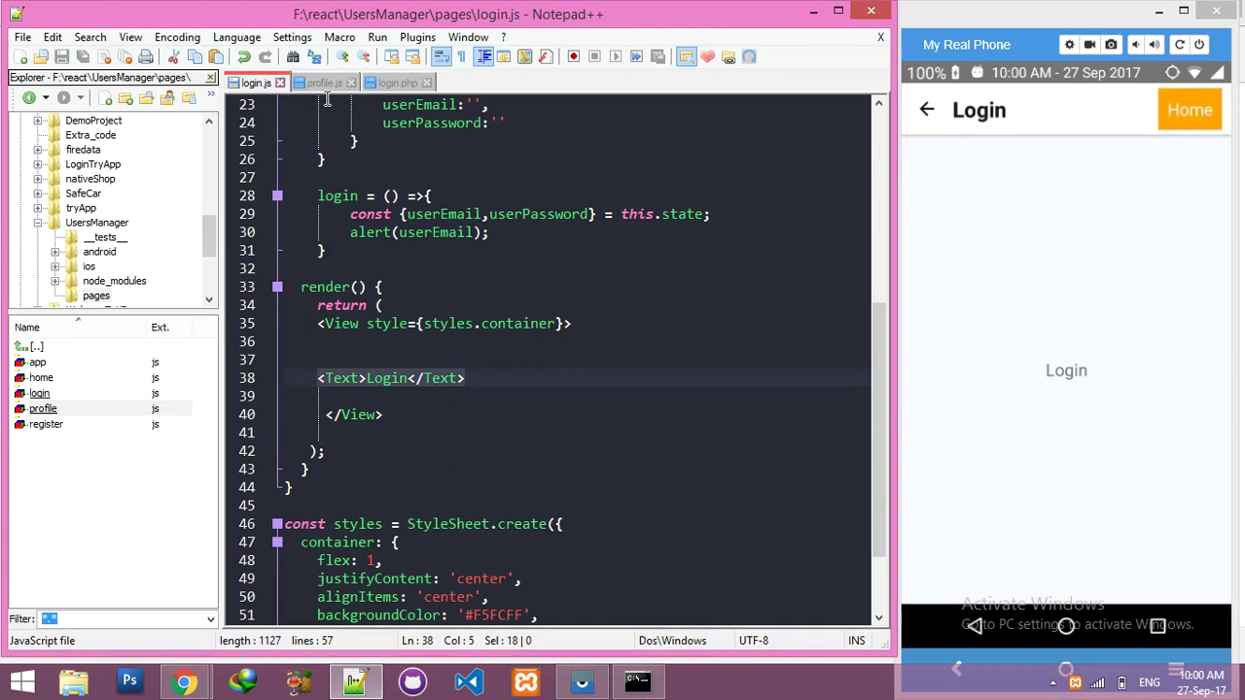
mouse_move(354, 222)
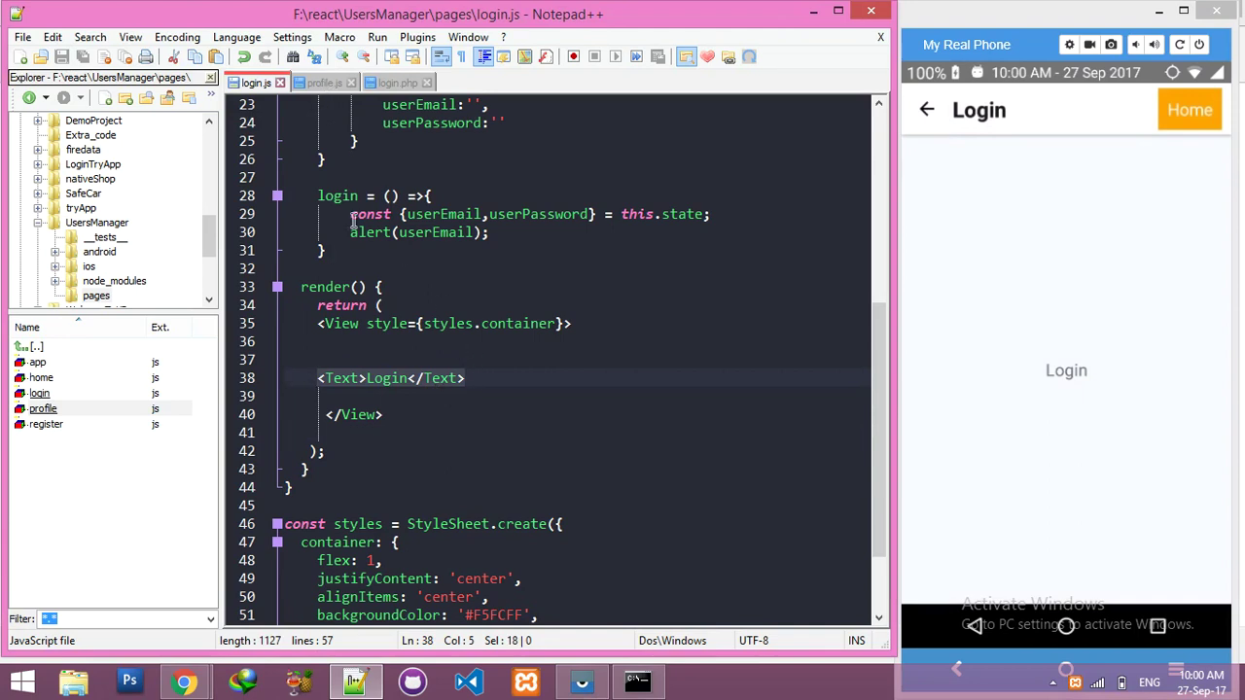
click(321, 81)
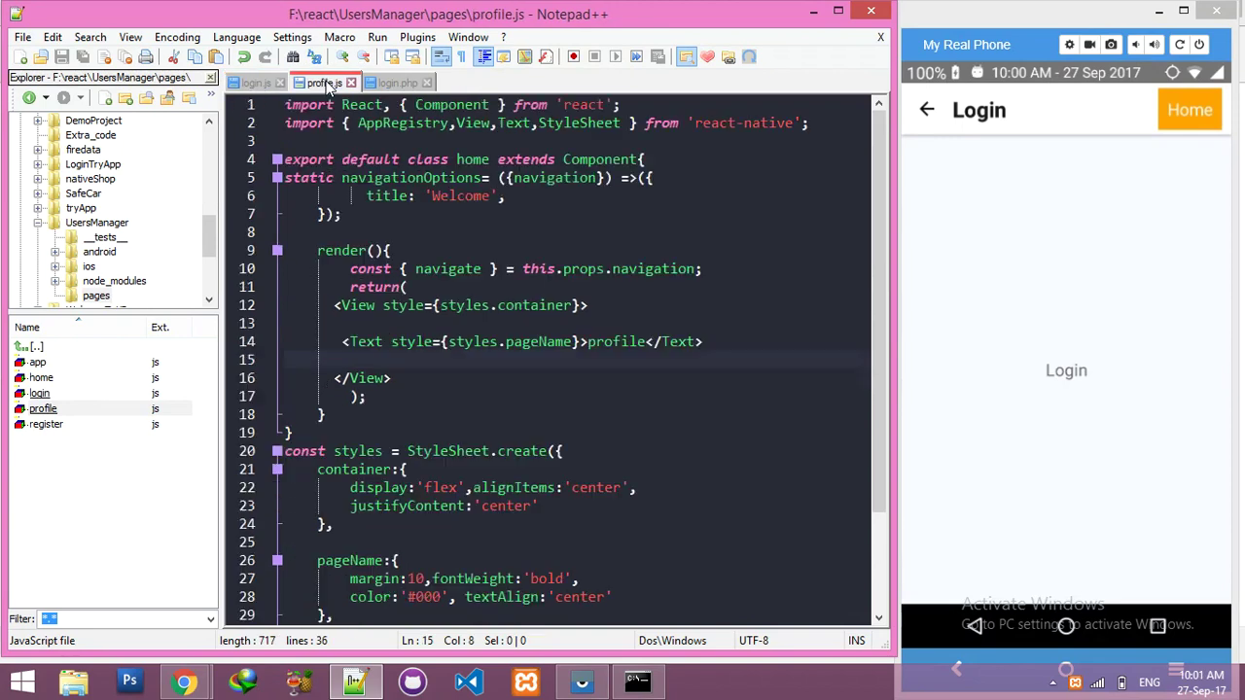
click(701, 341)
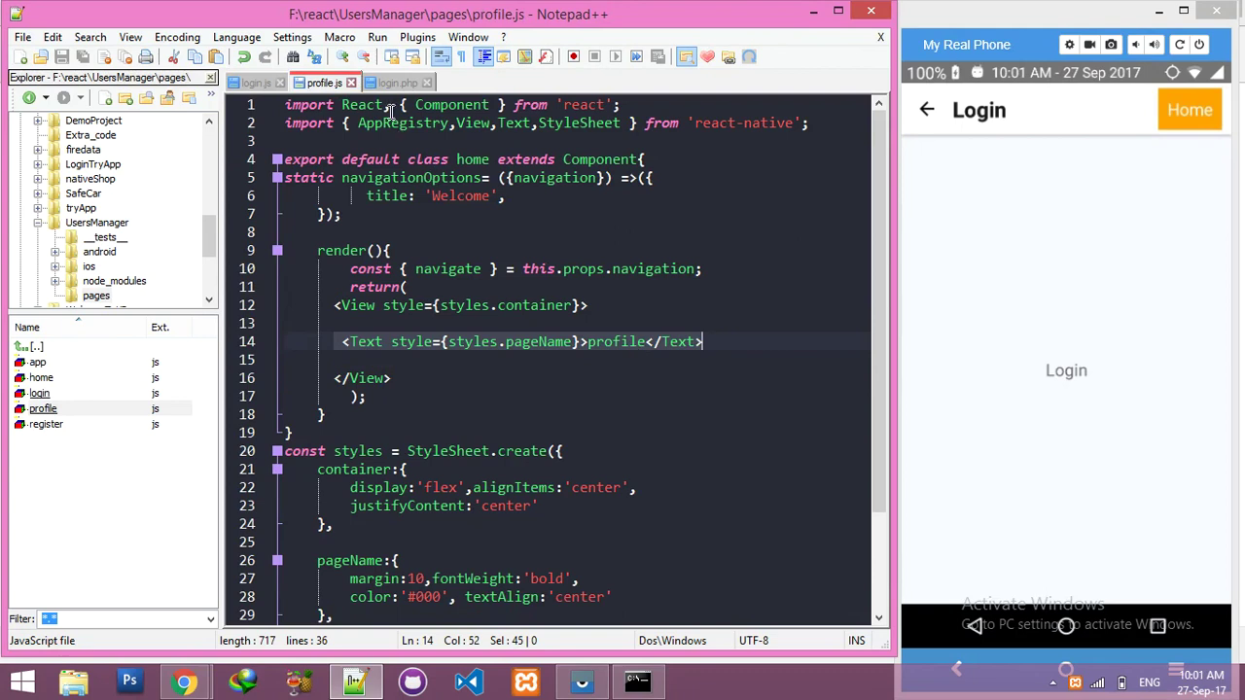
click(394, 82)
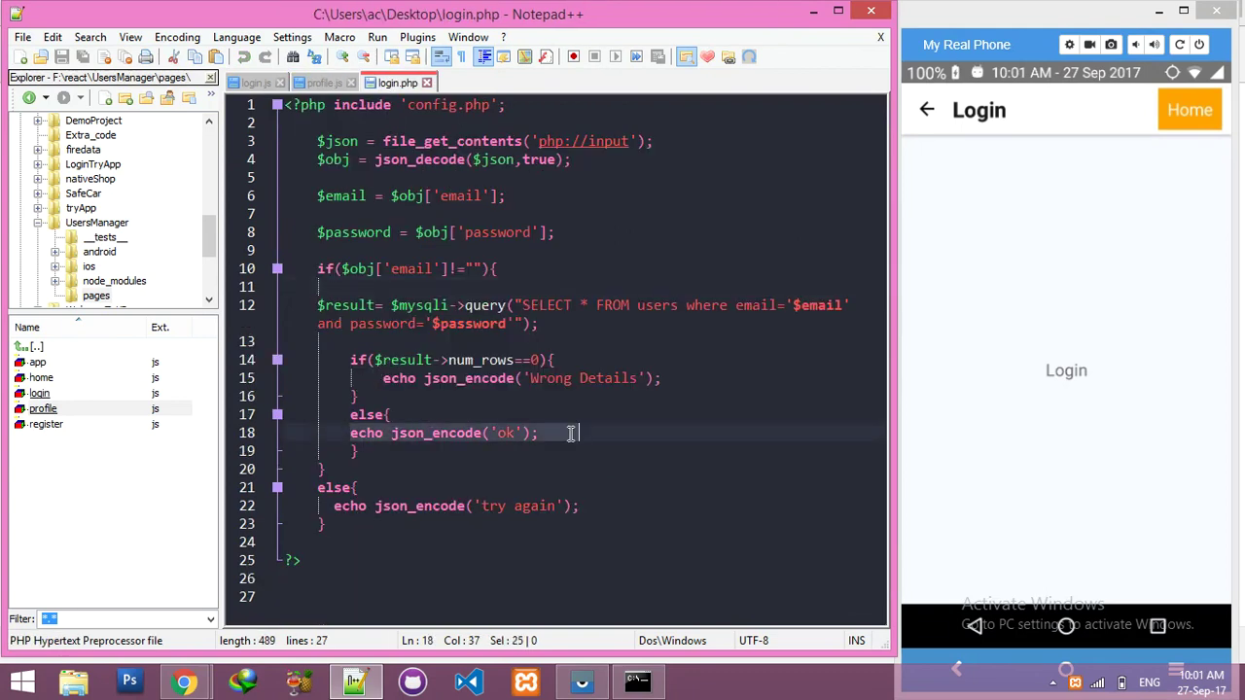
click(322, 82)
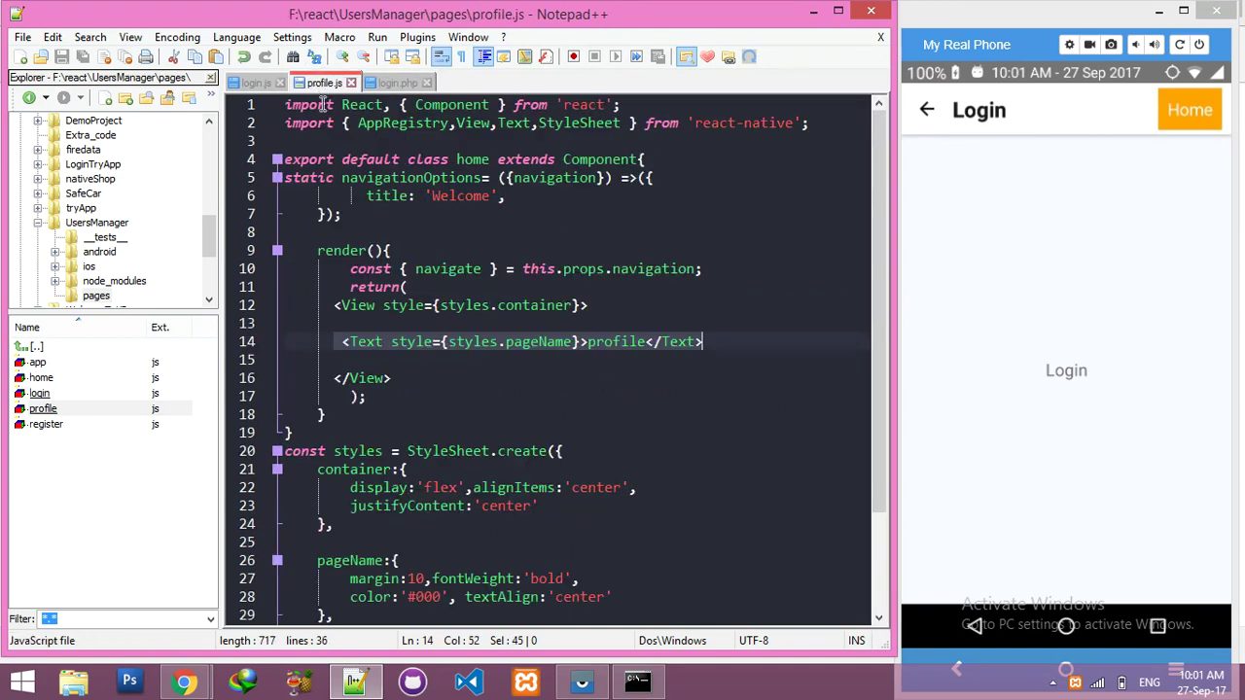
click(396, 83)
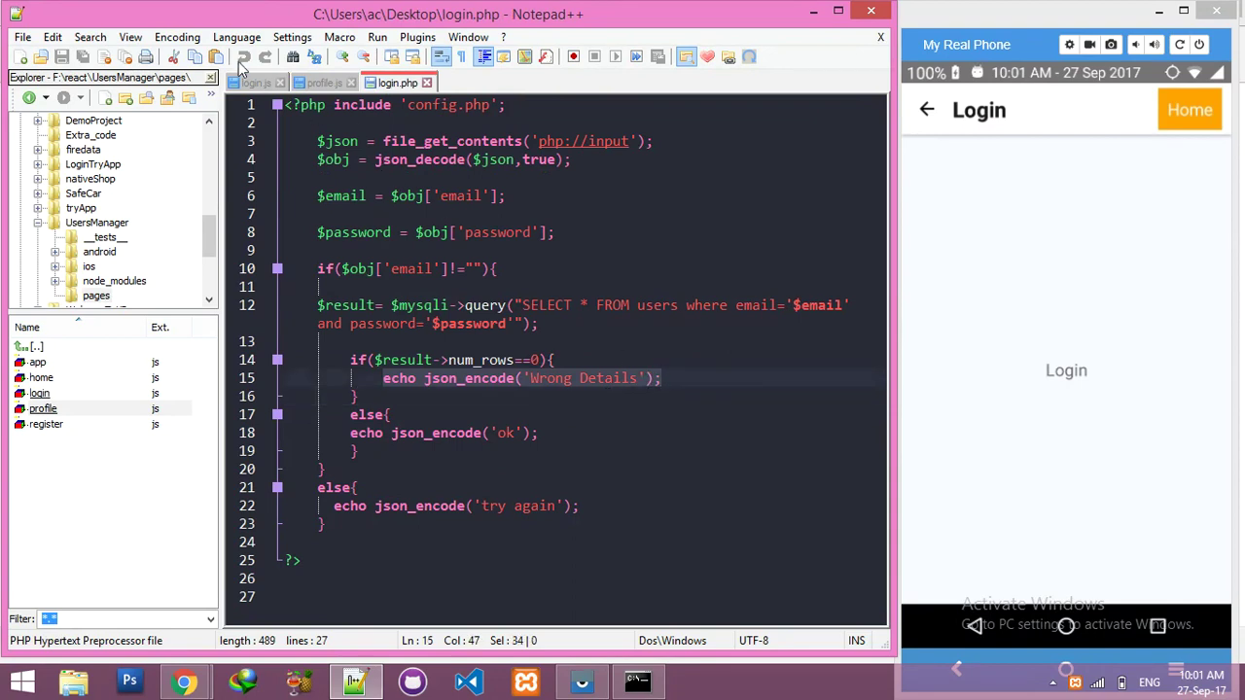
click(255, 81)
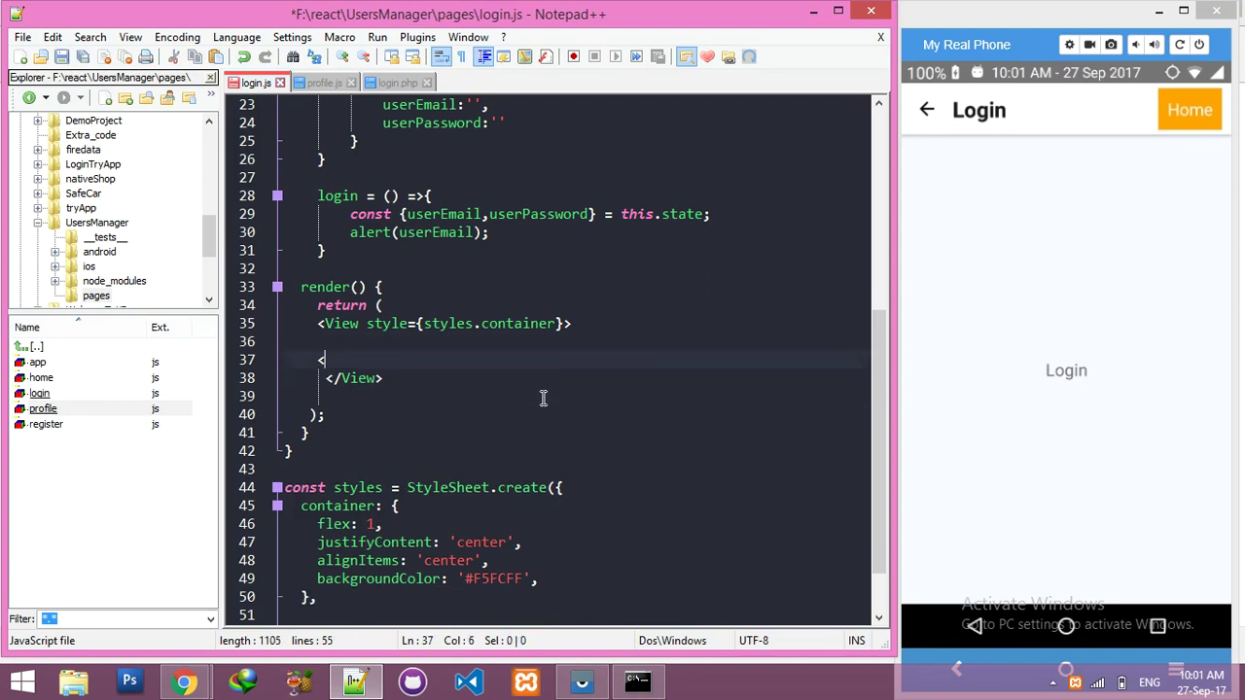
Step: Replace the Login Text with TextInput tags with 'Enter Email' and 'Enter Password' placeholders
text(InputTex)
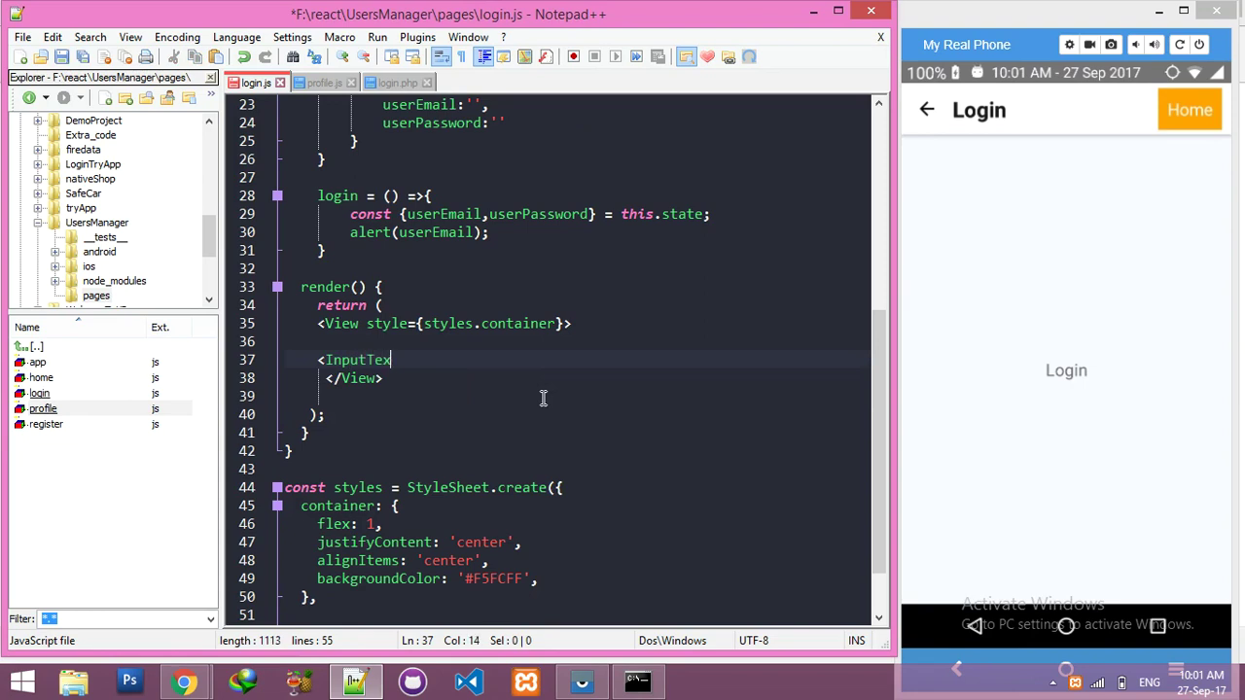
key(Backspace)
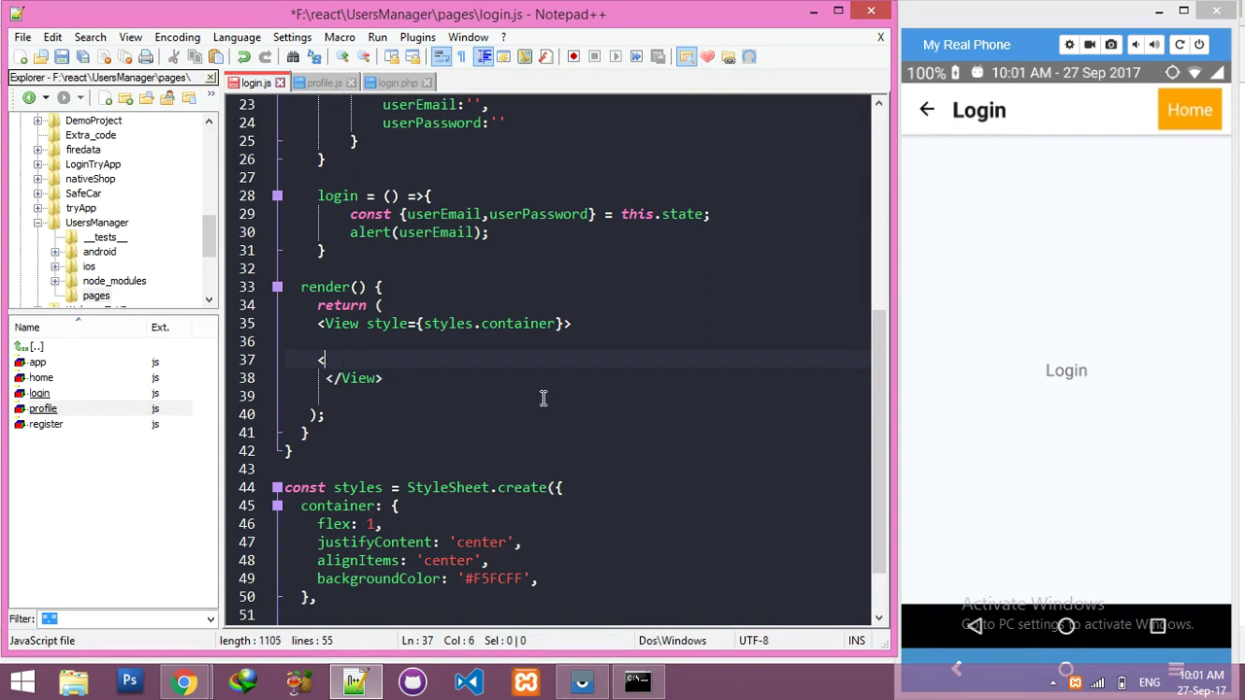
text(TextInput)
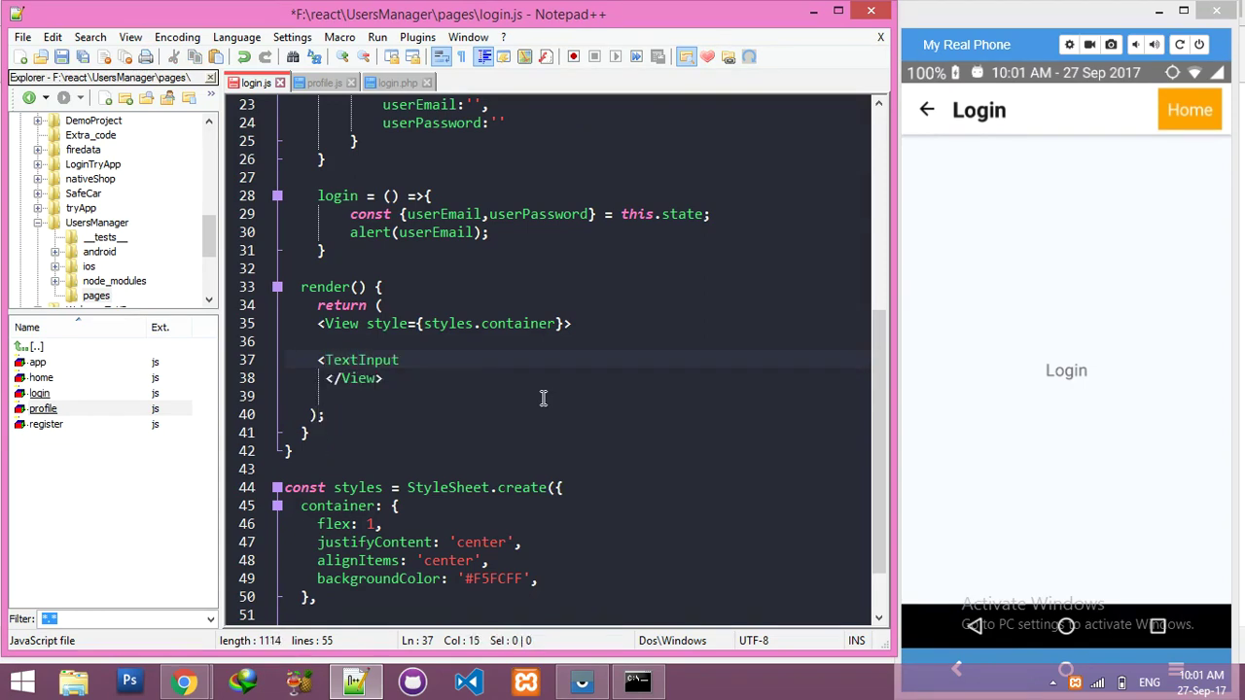
text(plac)
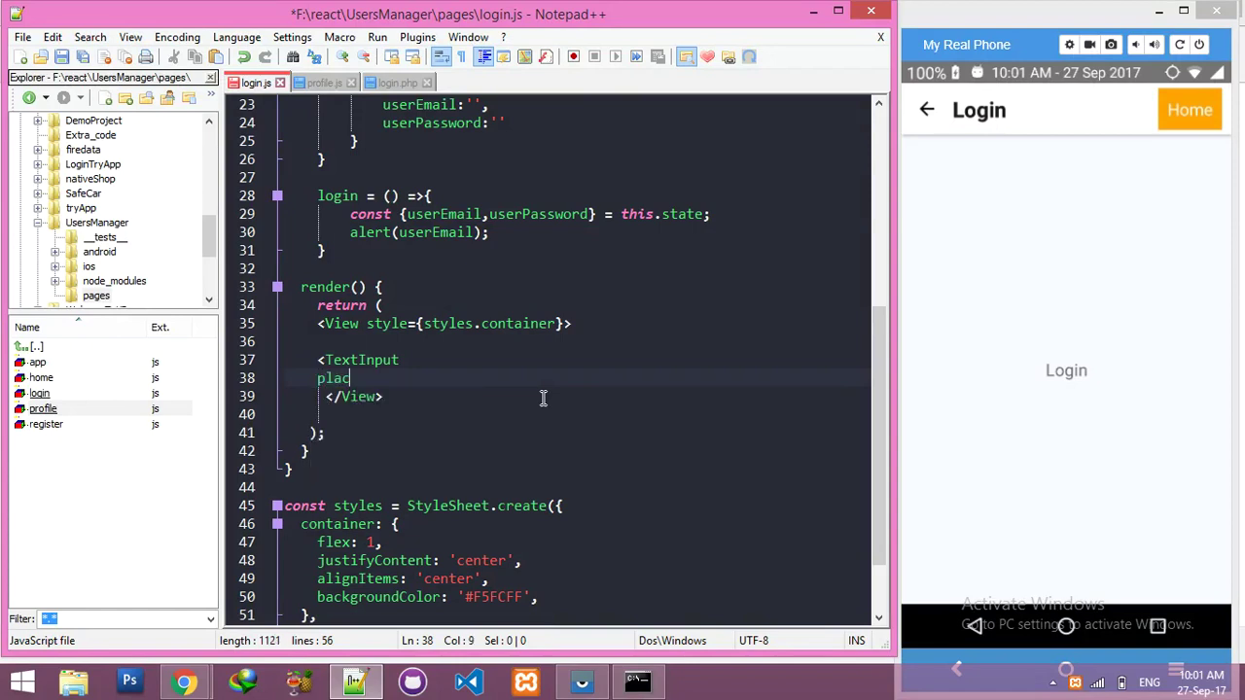
text(eholder="Enter Email)
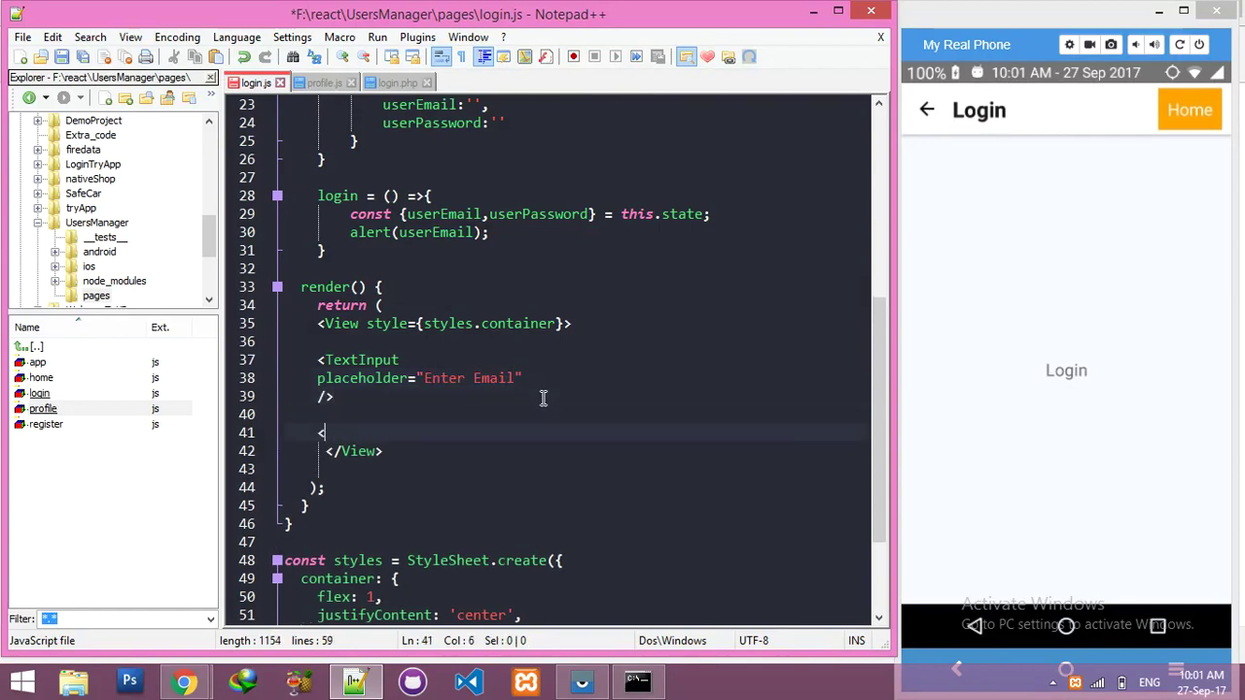
text(TextInput)
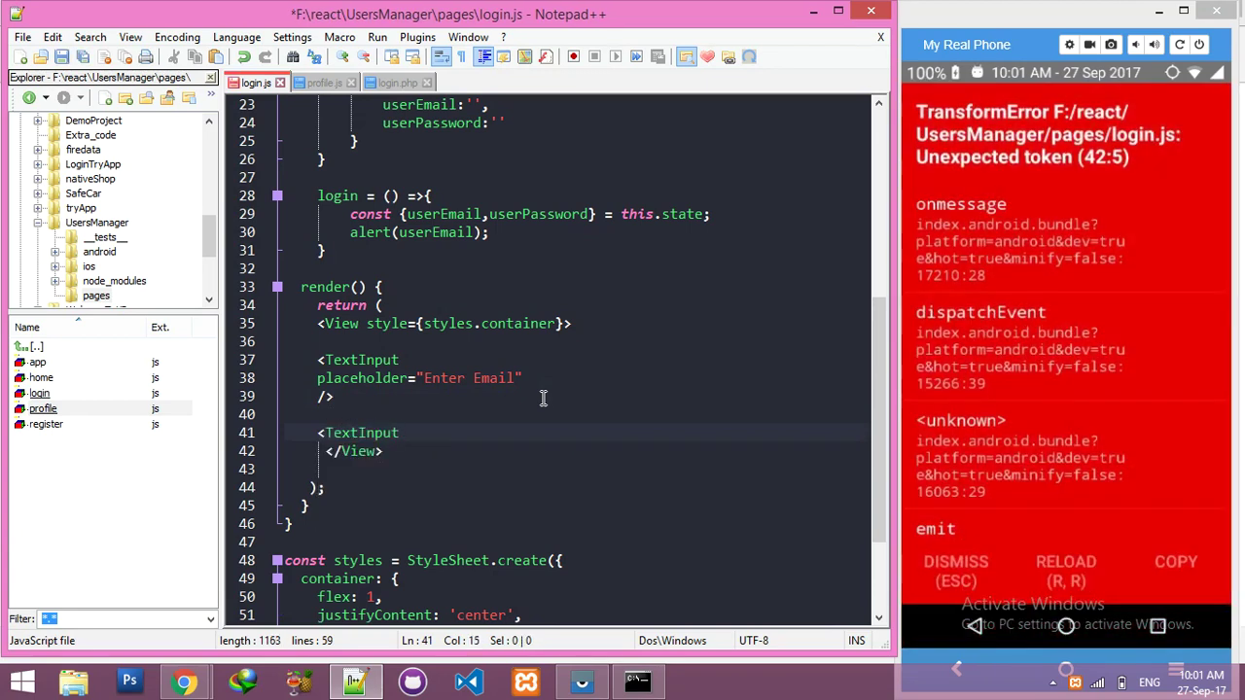
text(placeholder)
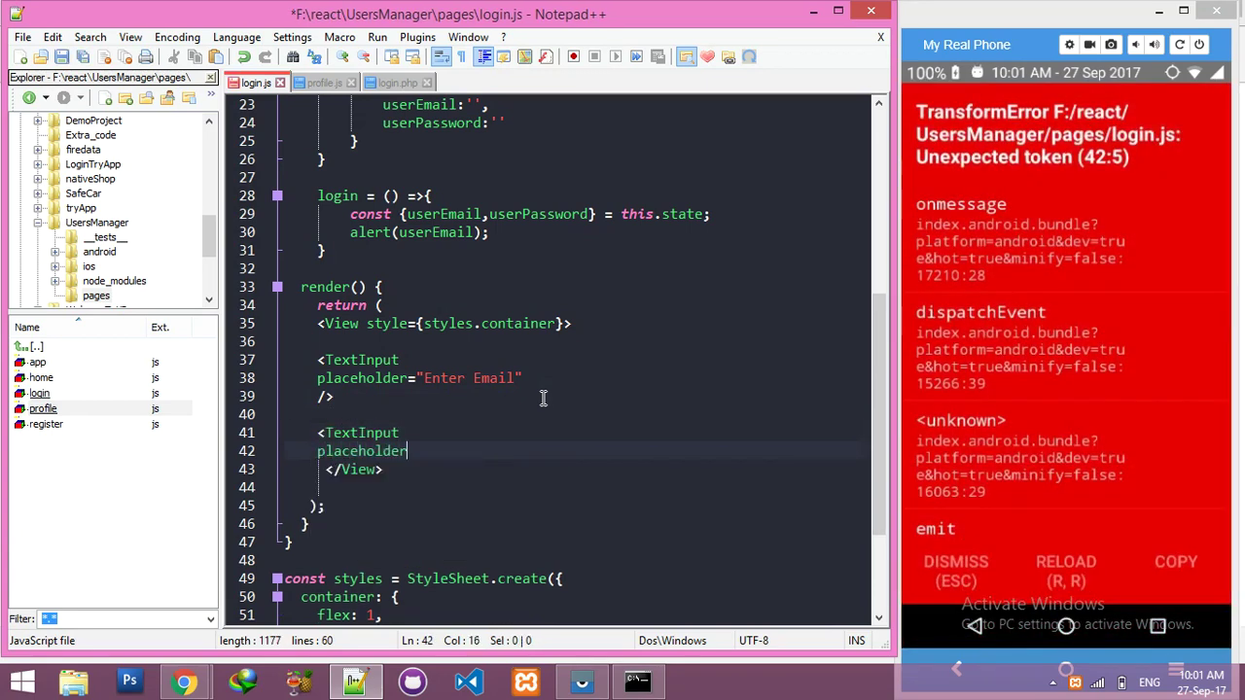
text(="Enter Password)
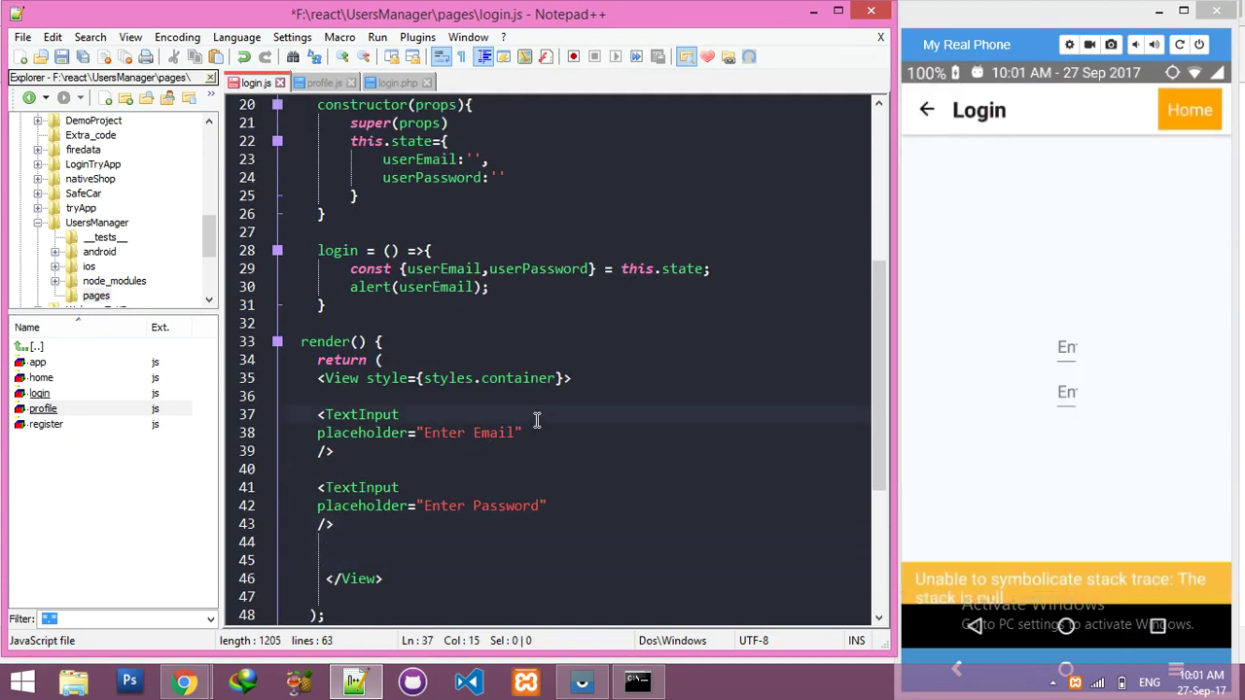
Step: Style both text inputs with width 200 and margin 10
text(style={{width:200)
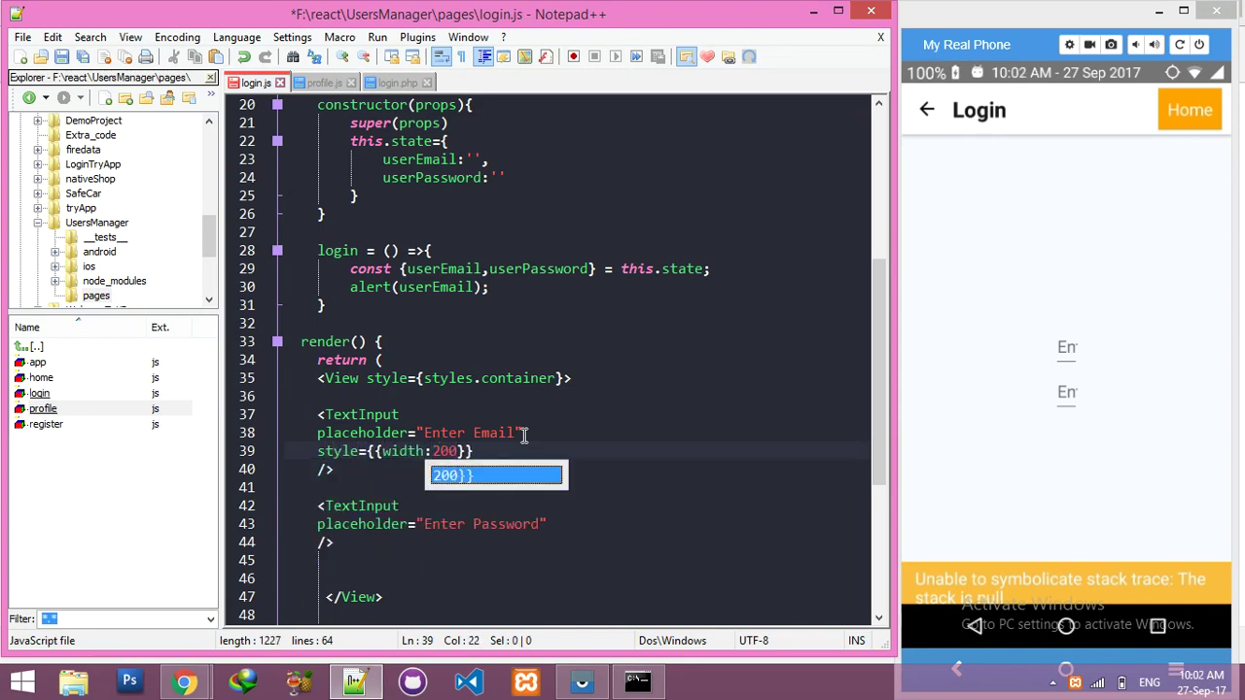
text(, margin10)
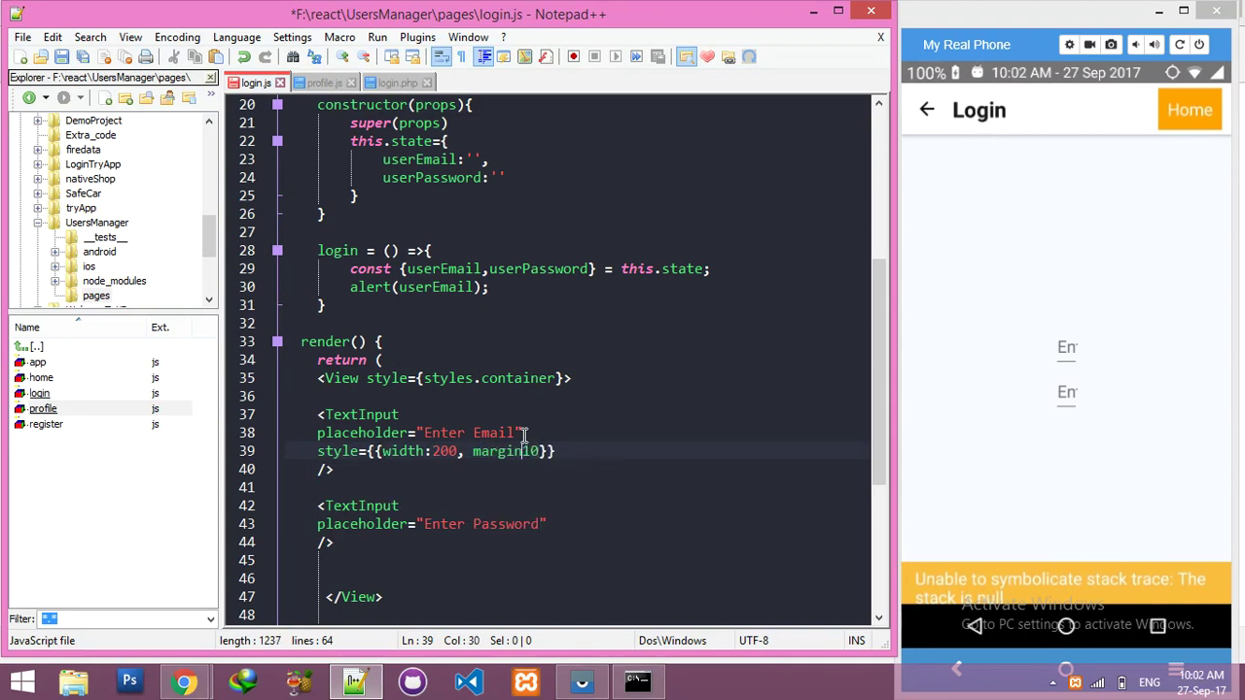
text(10)
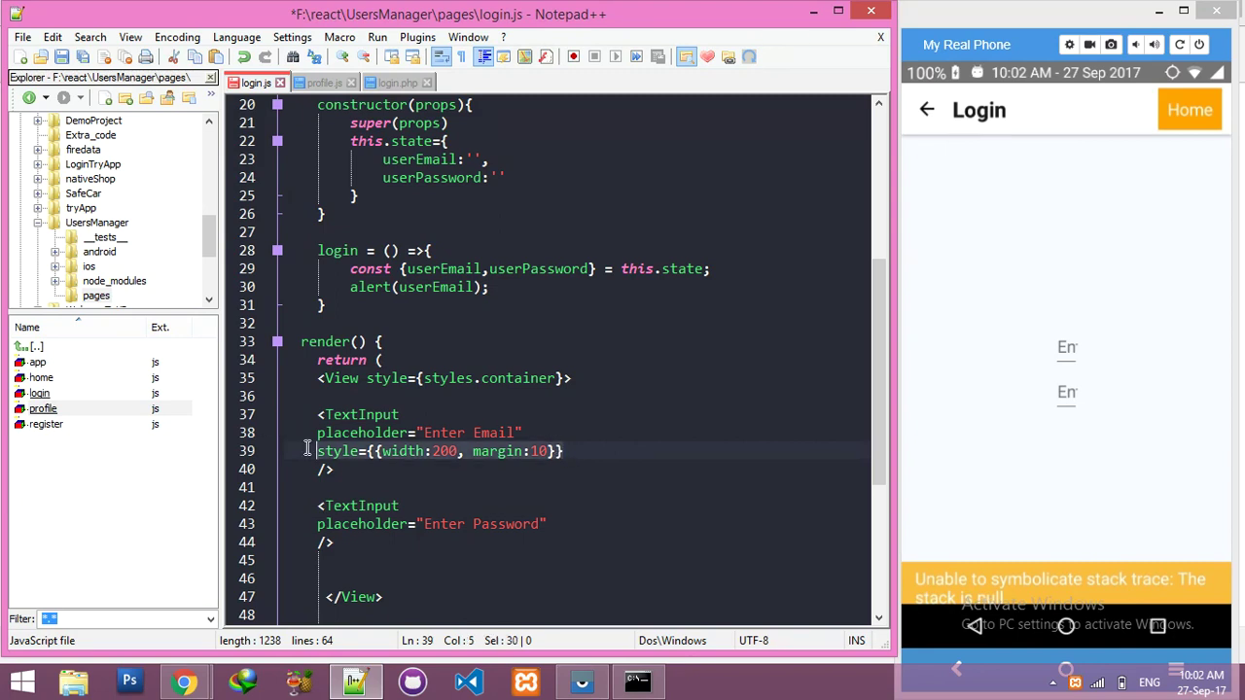
click(558, 524)
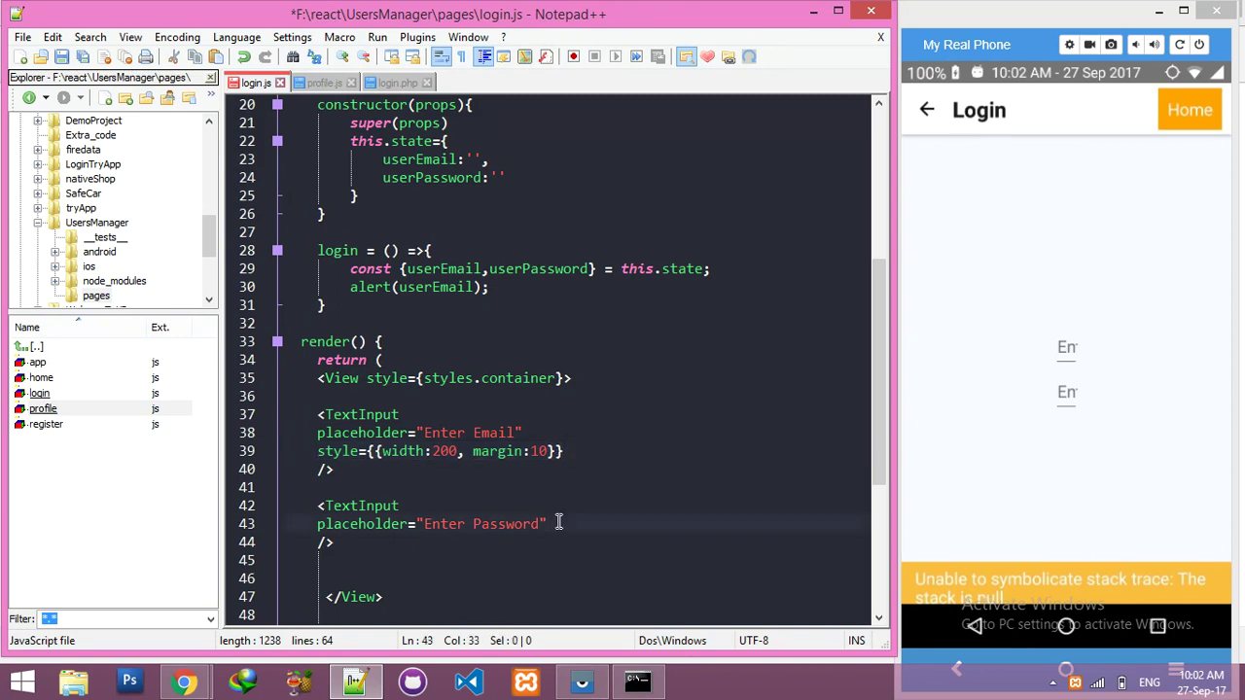
text(style={{width:200, margin:10}})
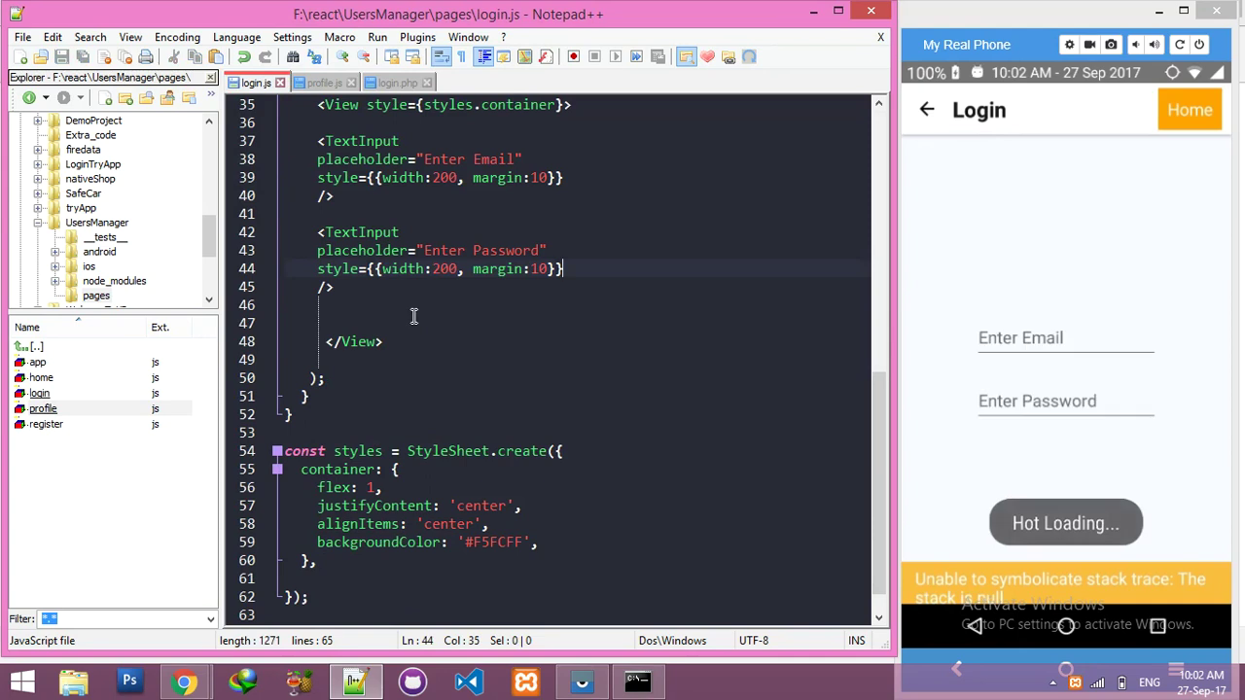
Step: Add a TouchableOpacity containing a Login Text below the password input
key(enter)
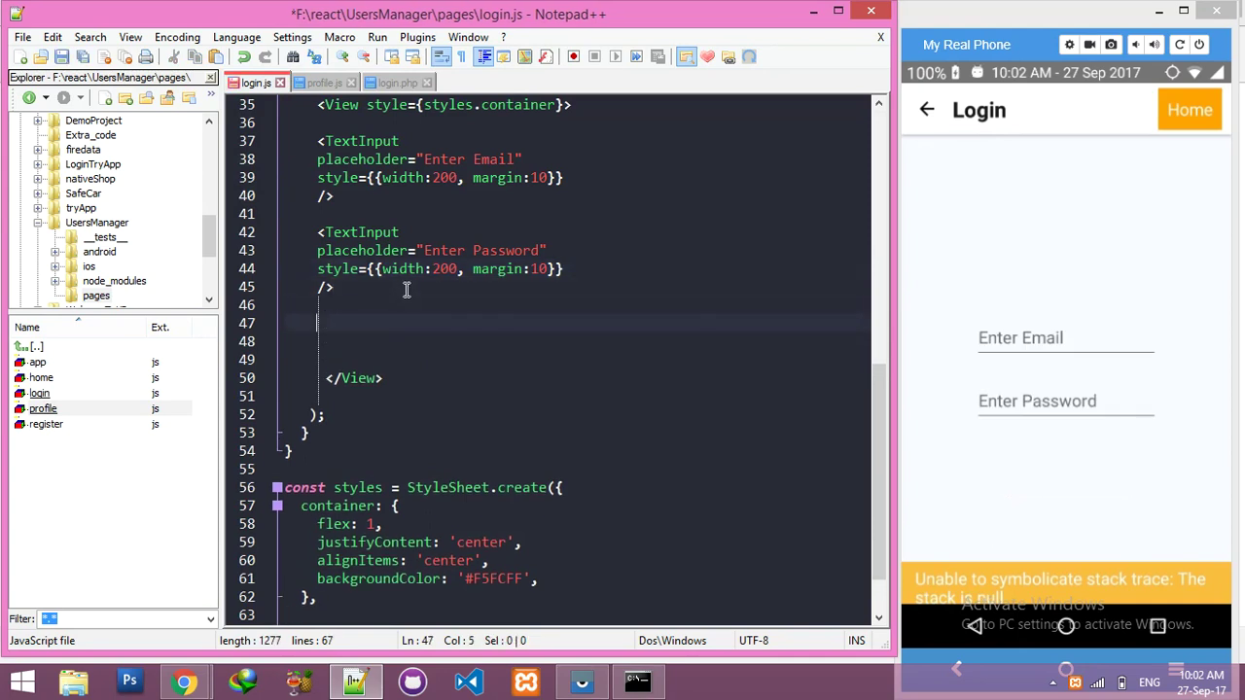
text(<TouchableOpacity>)
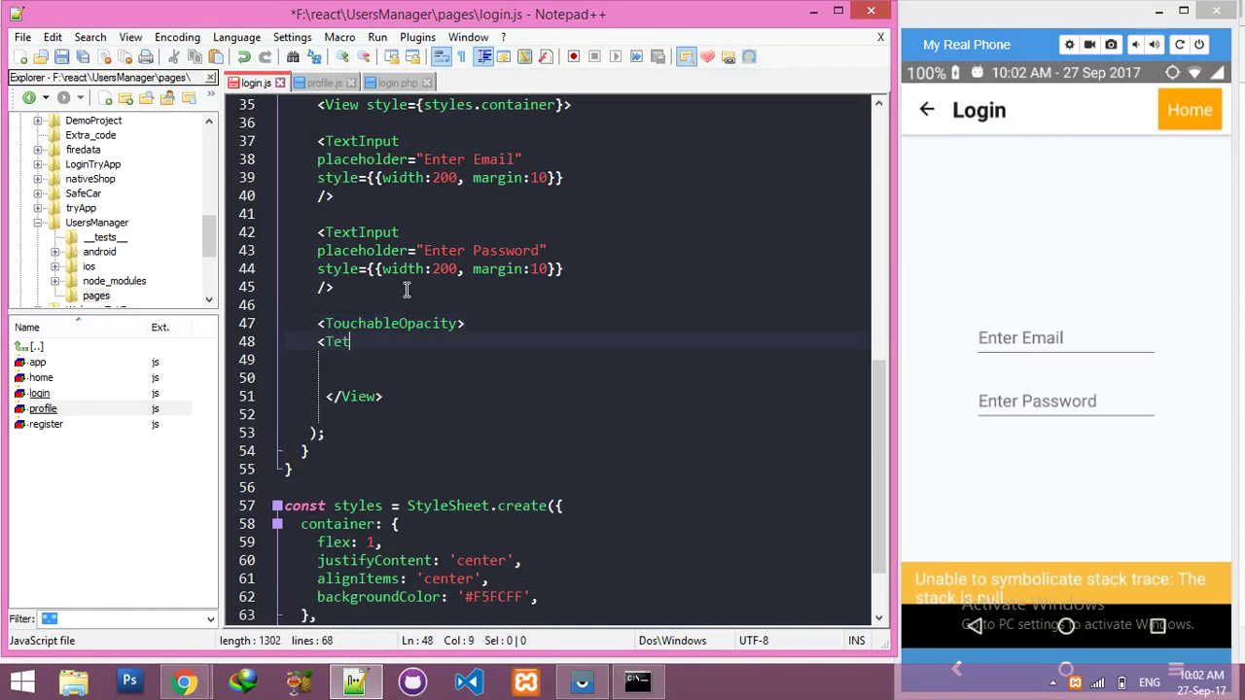
text(xt><)
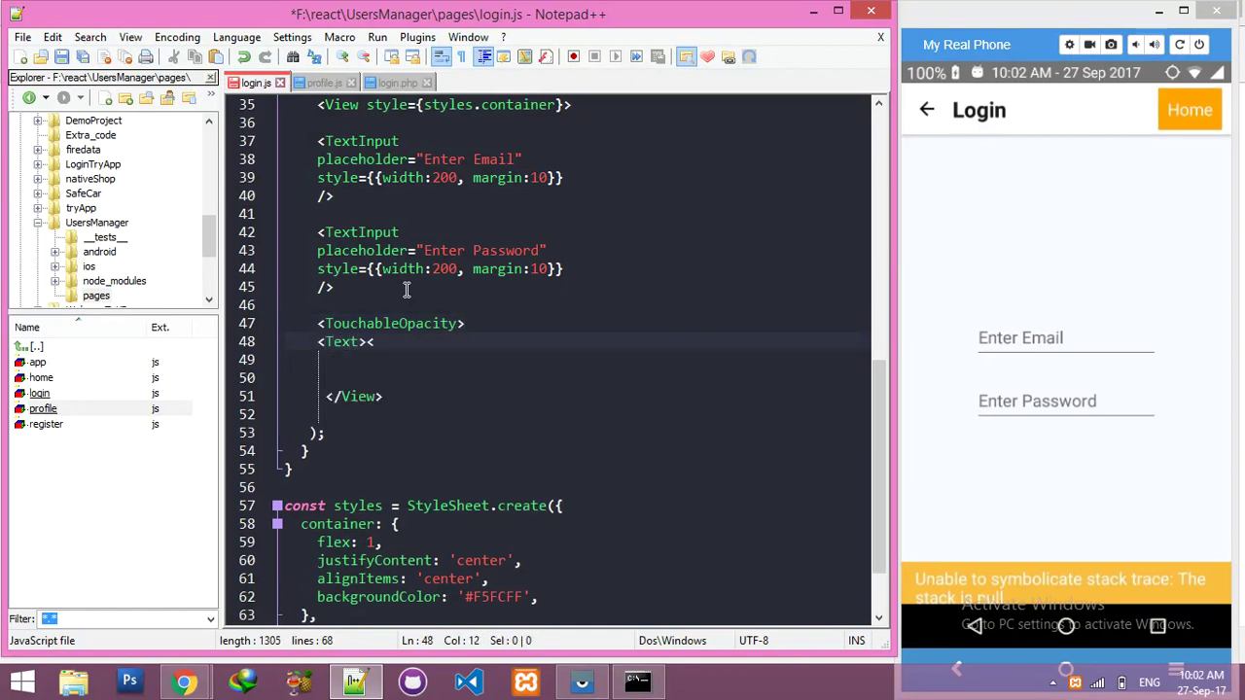
text(/Text>)
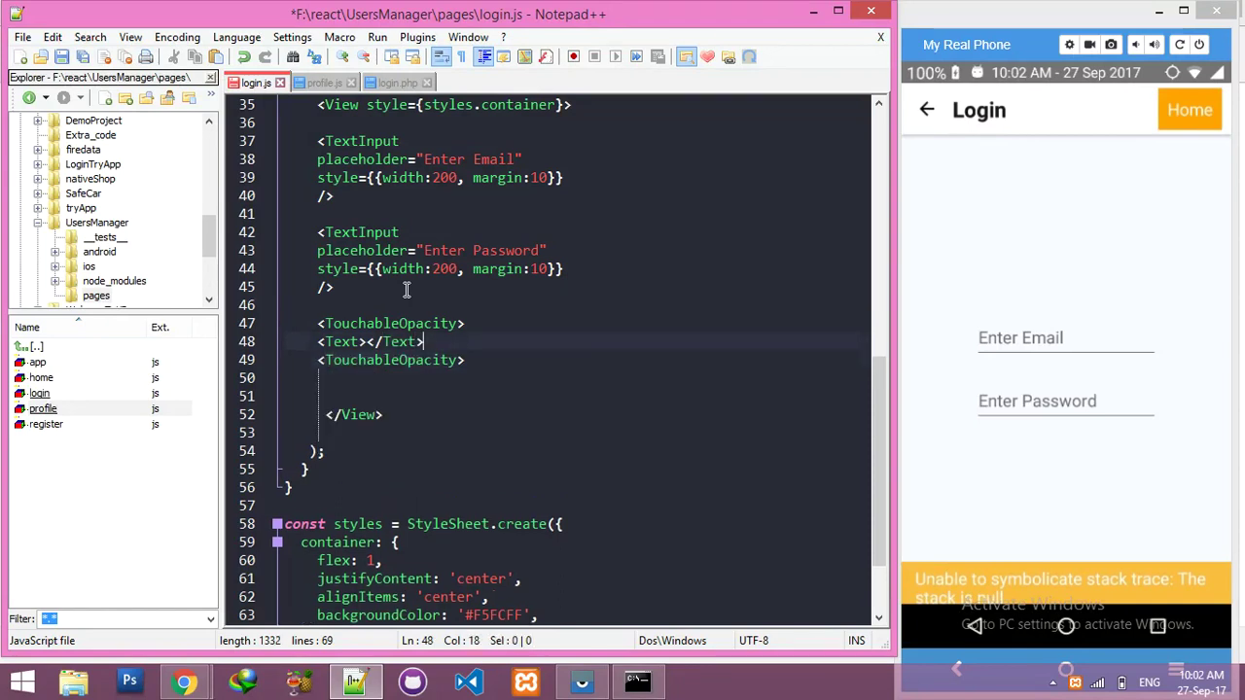
click(367, 342)
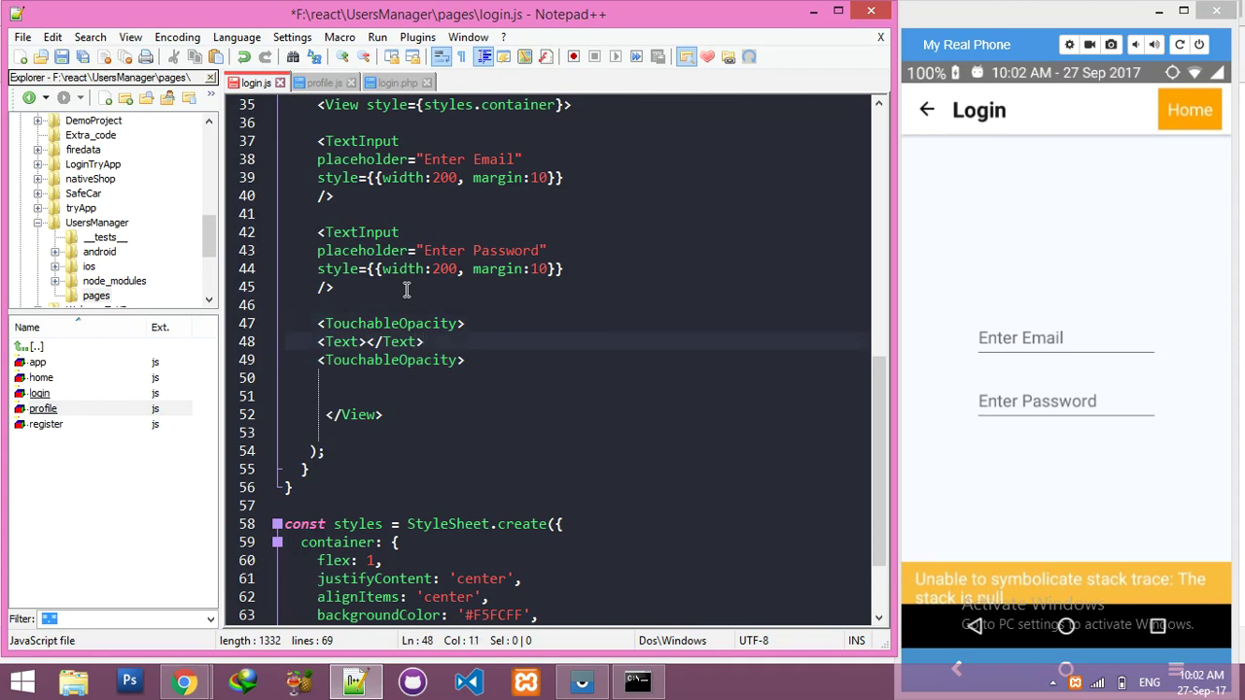
text(Login)
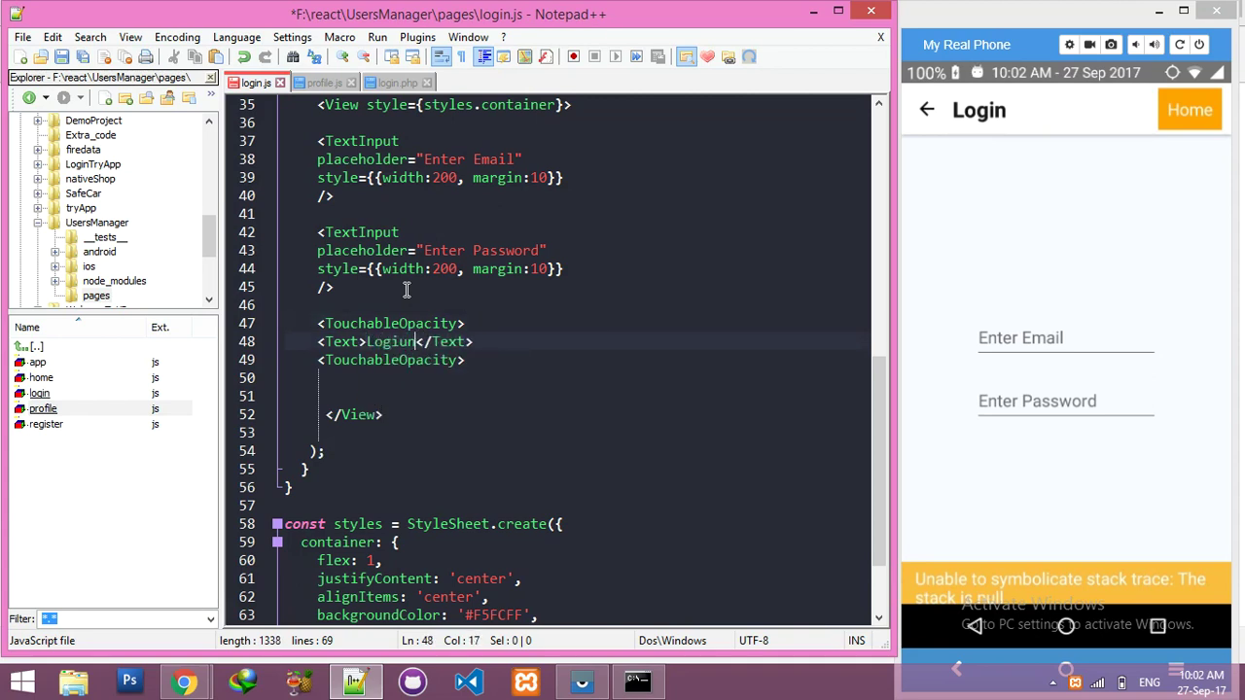
Step: Give the TouchableOpacity onPress={this.login}
key(Backspace)
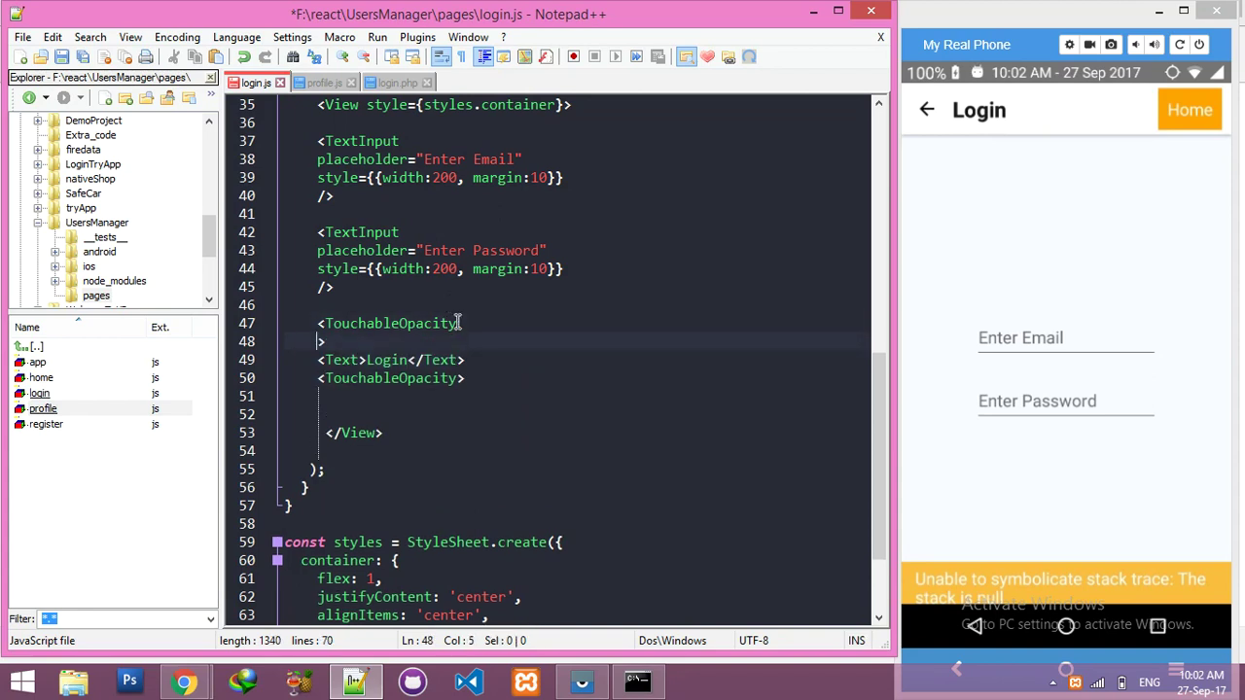
text(onPress=)
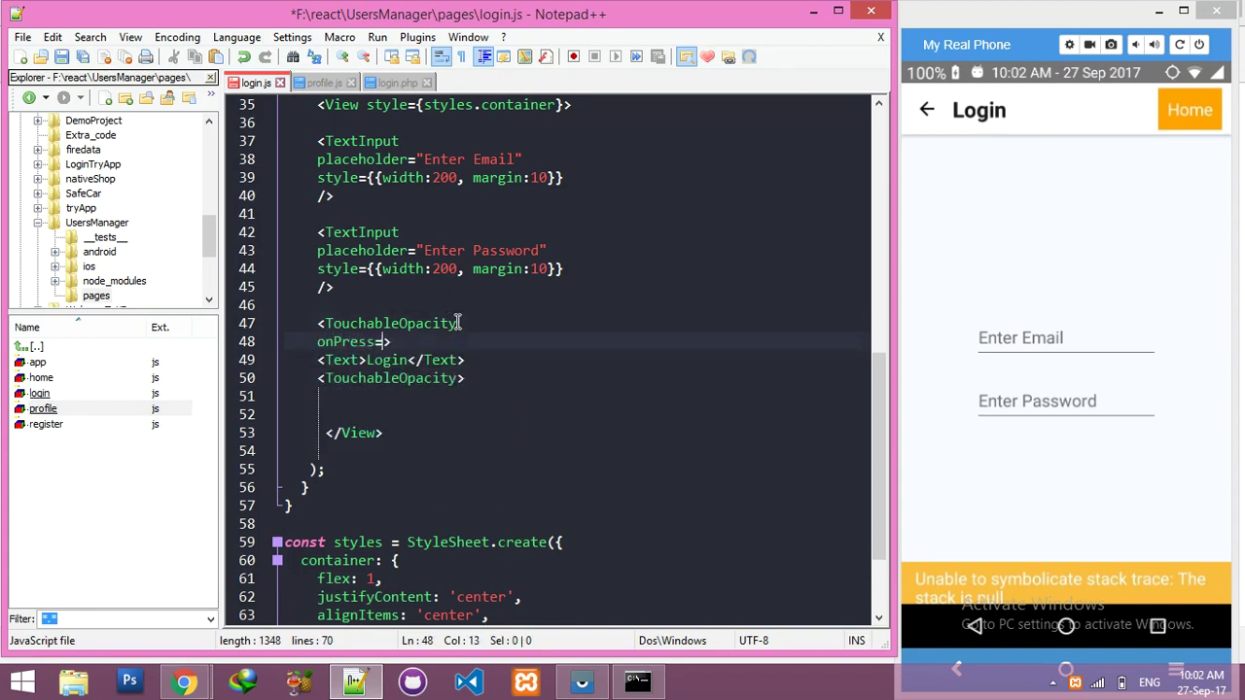
text(this)
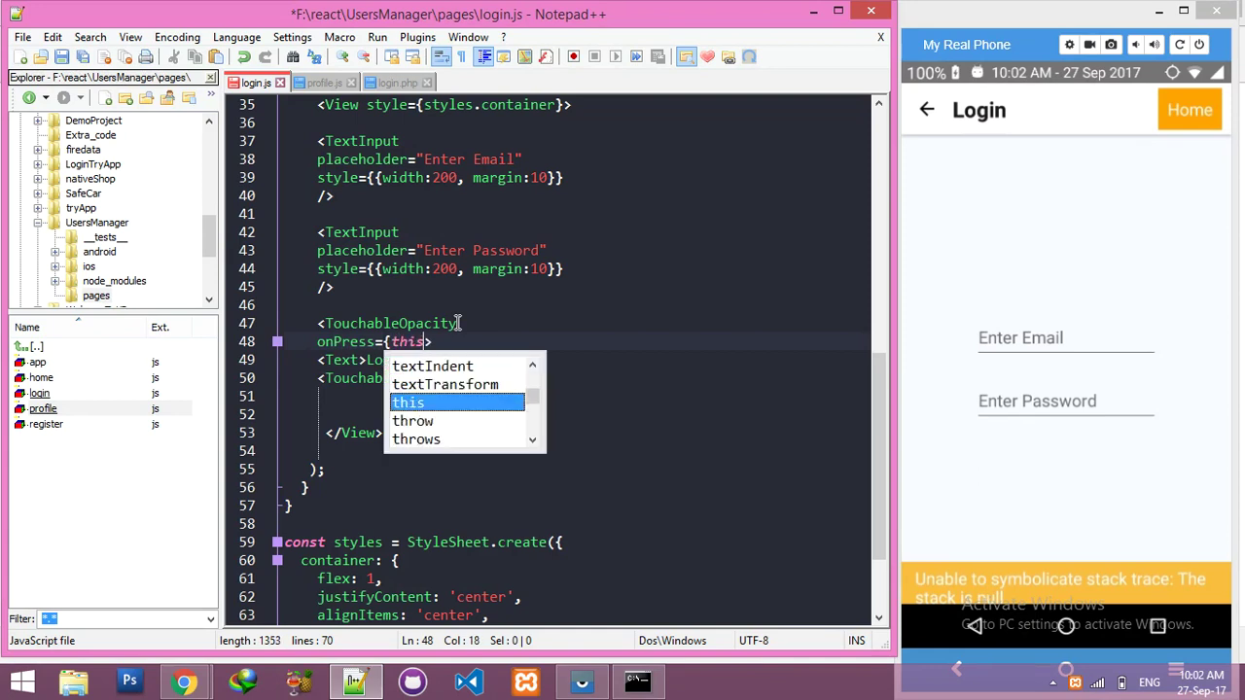
text(.logid)
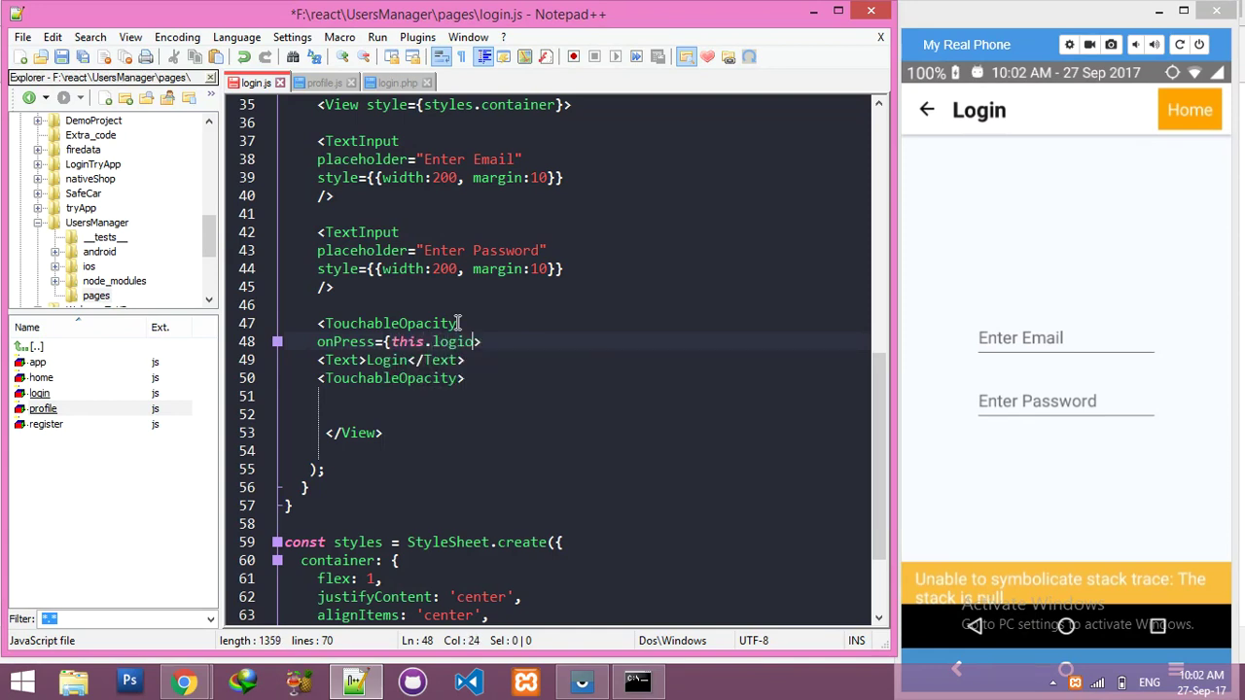
text(n)
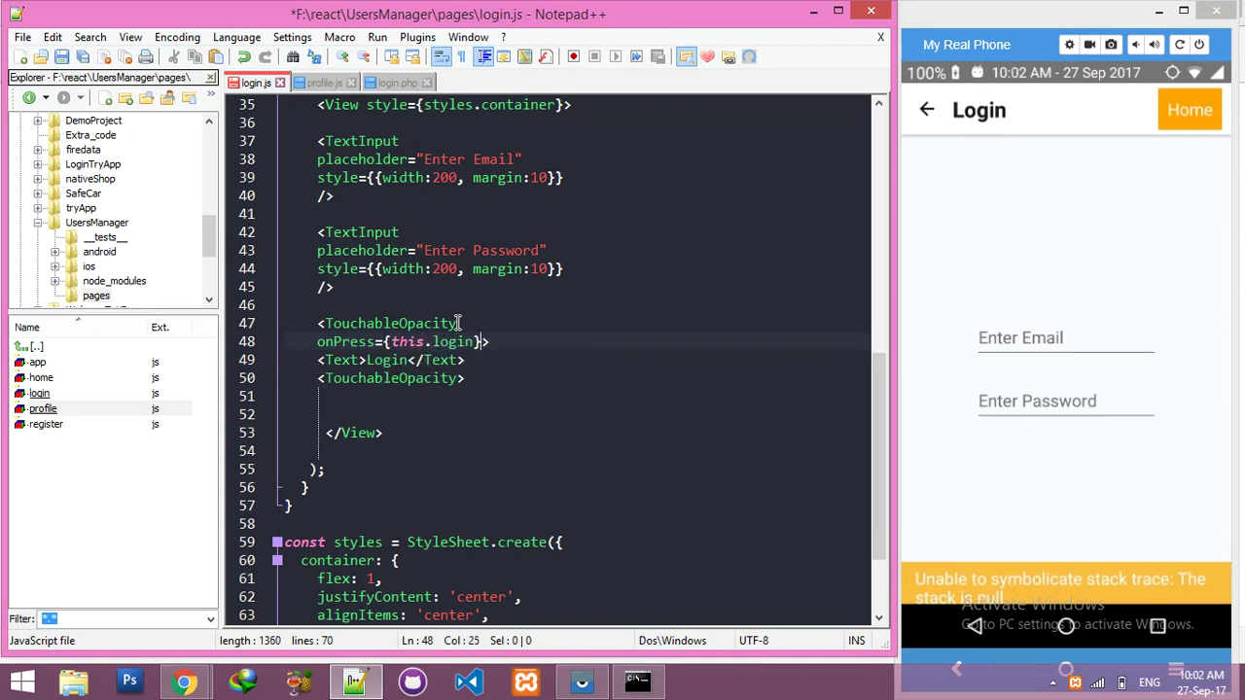
Step: Style the button with width 200, padding 10 and magenta background
text(style={{}}>)
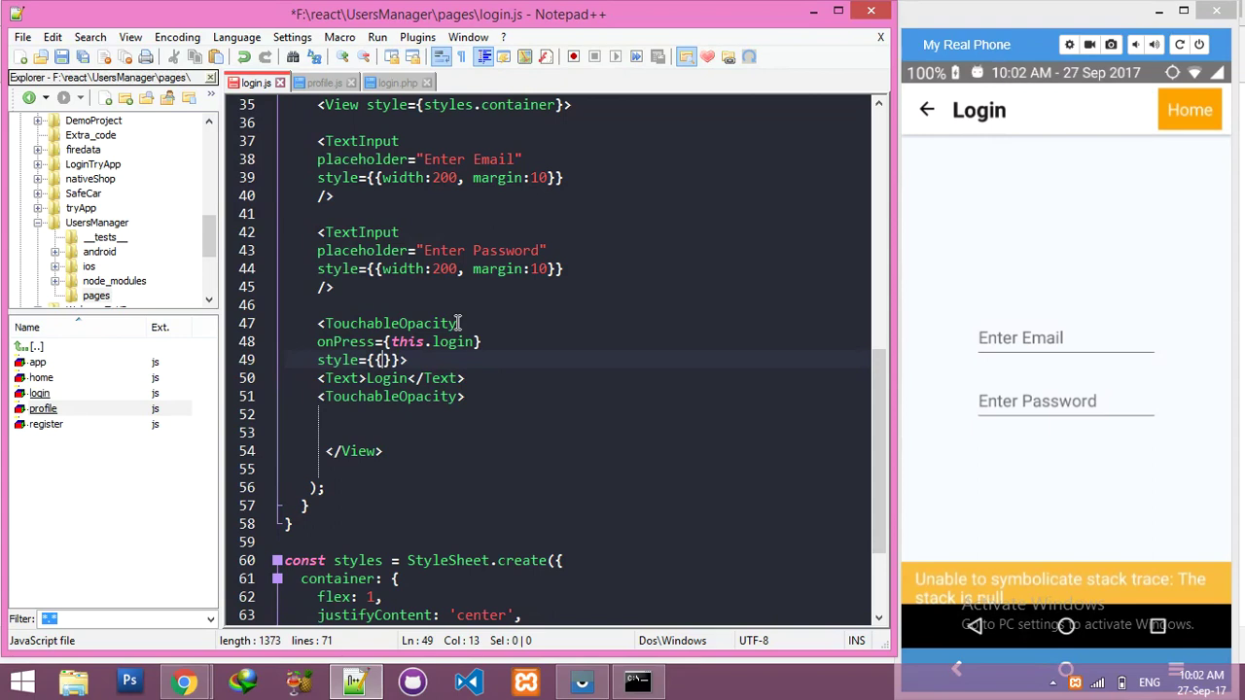
text(width:200)
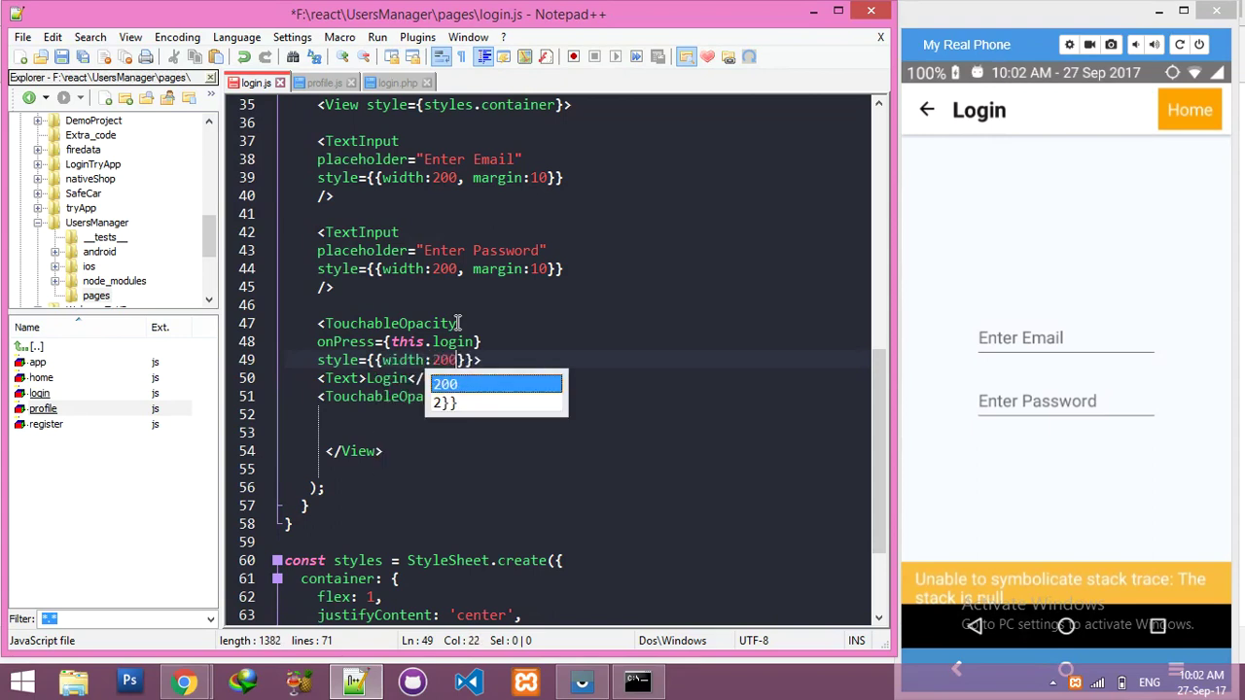
text(,padding:1)
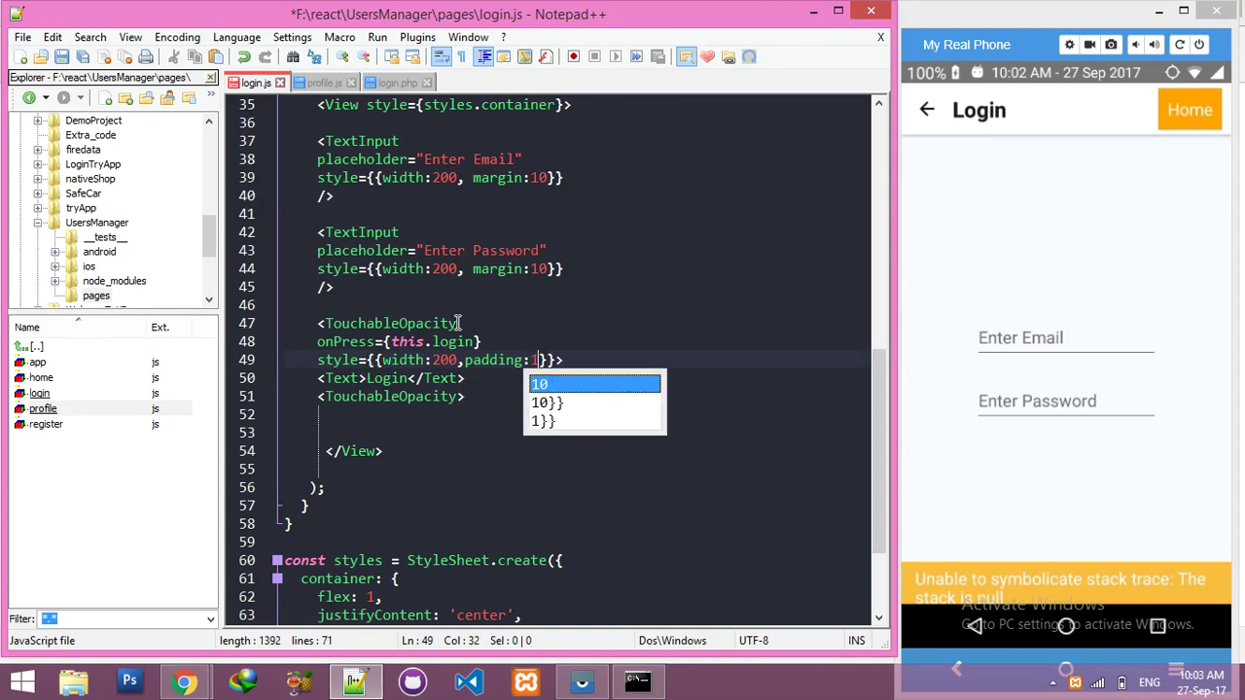
text(backgroundColor)
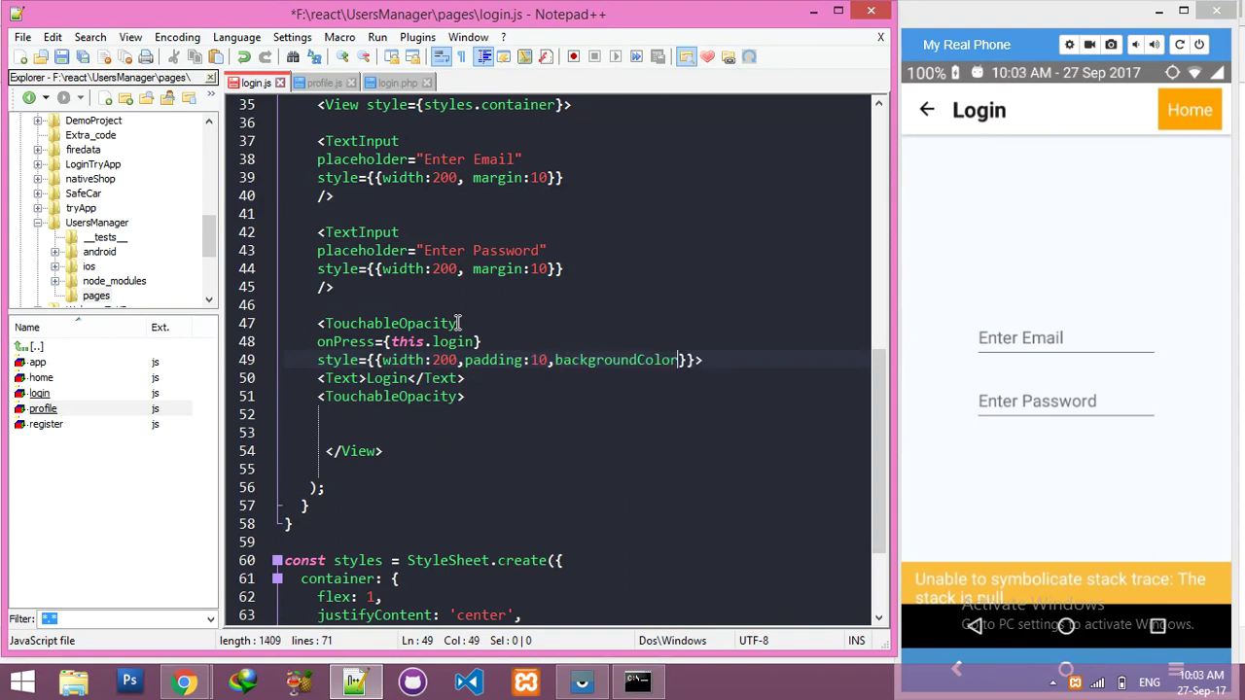
text(magenta')
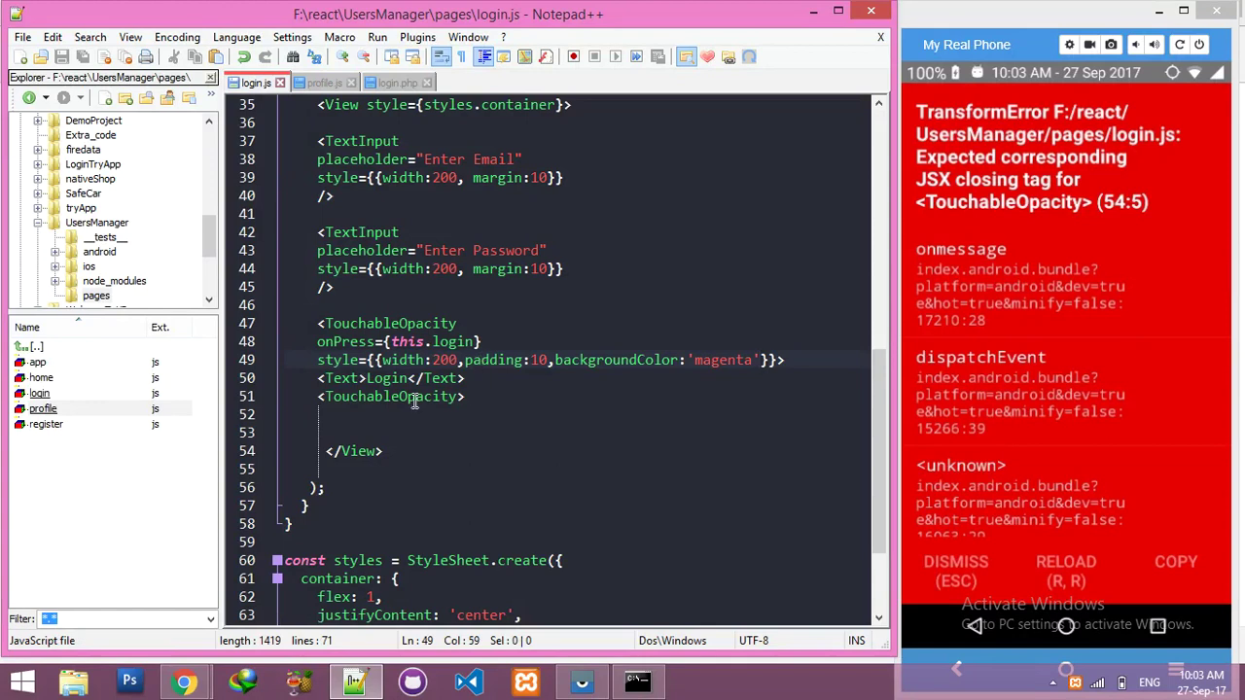
Step: Close the tag as </TouchableOpacity> and add alignItems 'center' to the button style
double_click(390, 396)
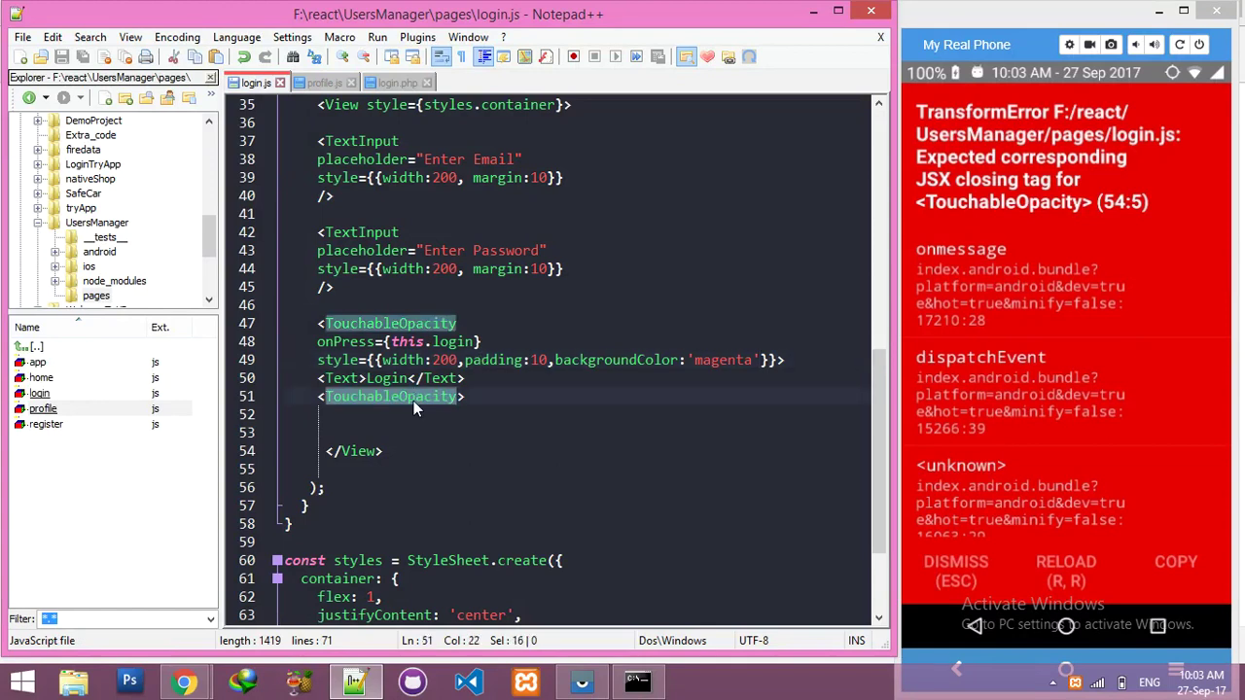
click(618, 341)
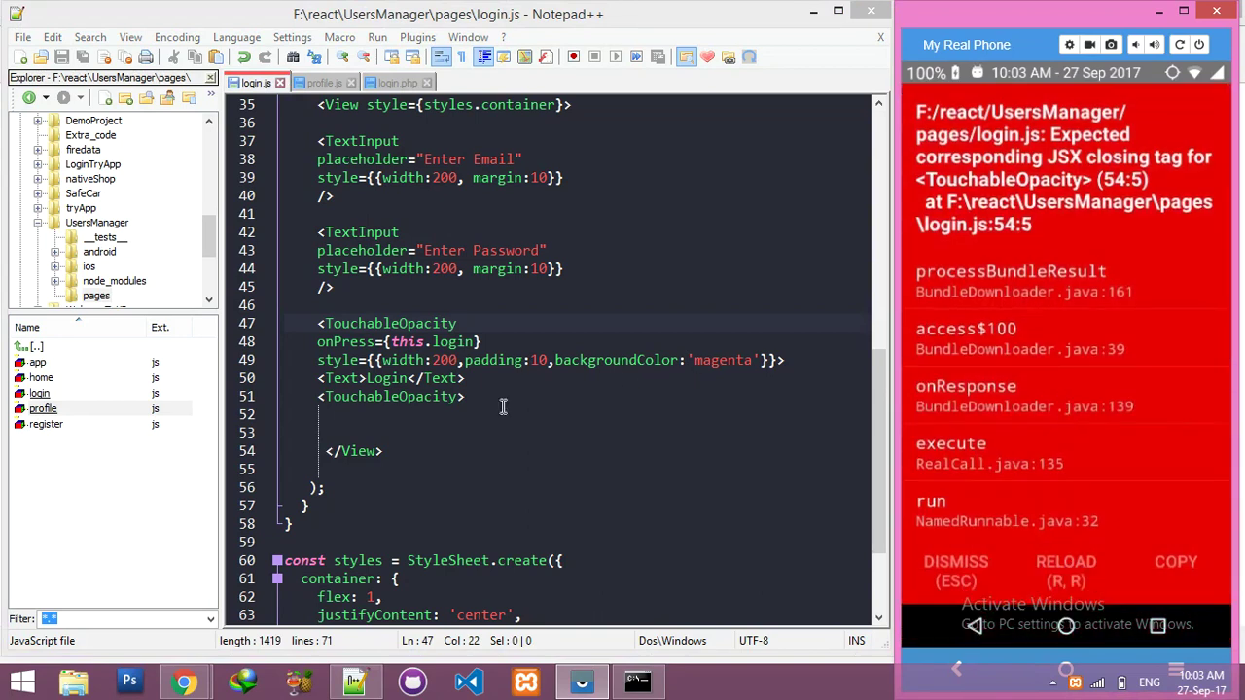
mouse_move(362, 397)
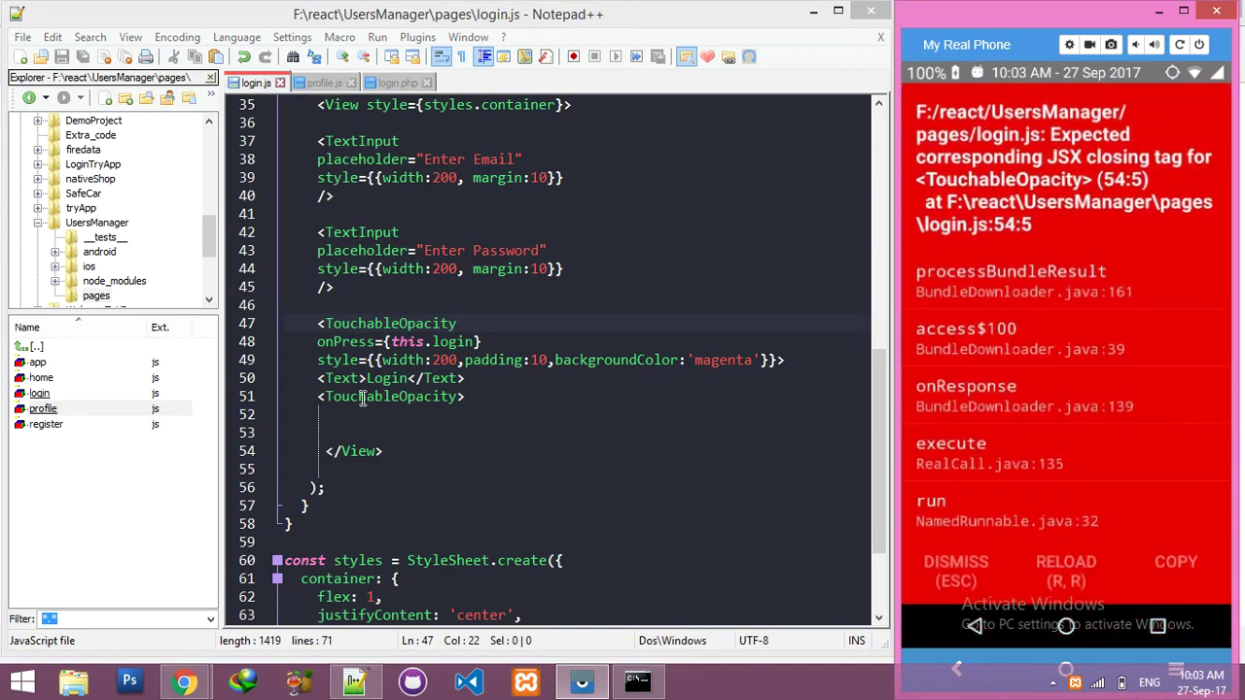
click(331, 396)
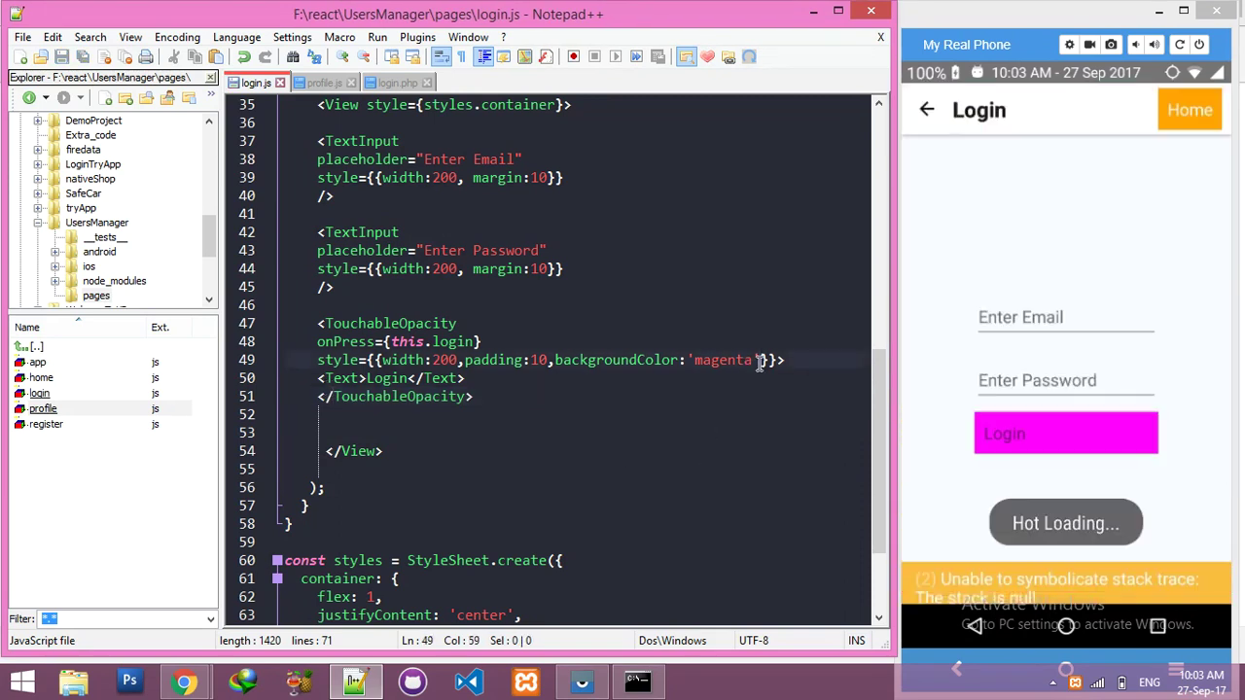
text(})
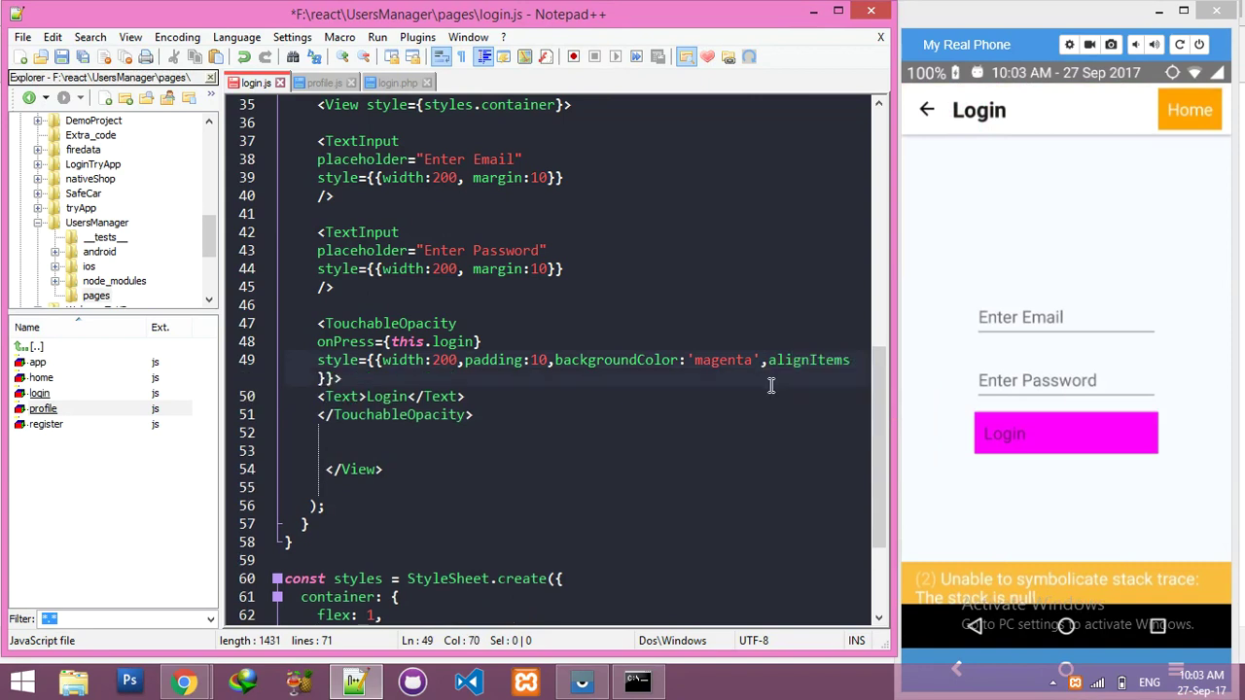
text('center)
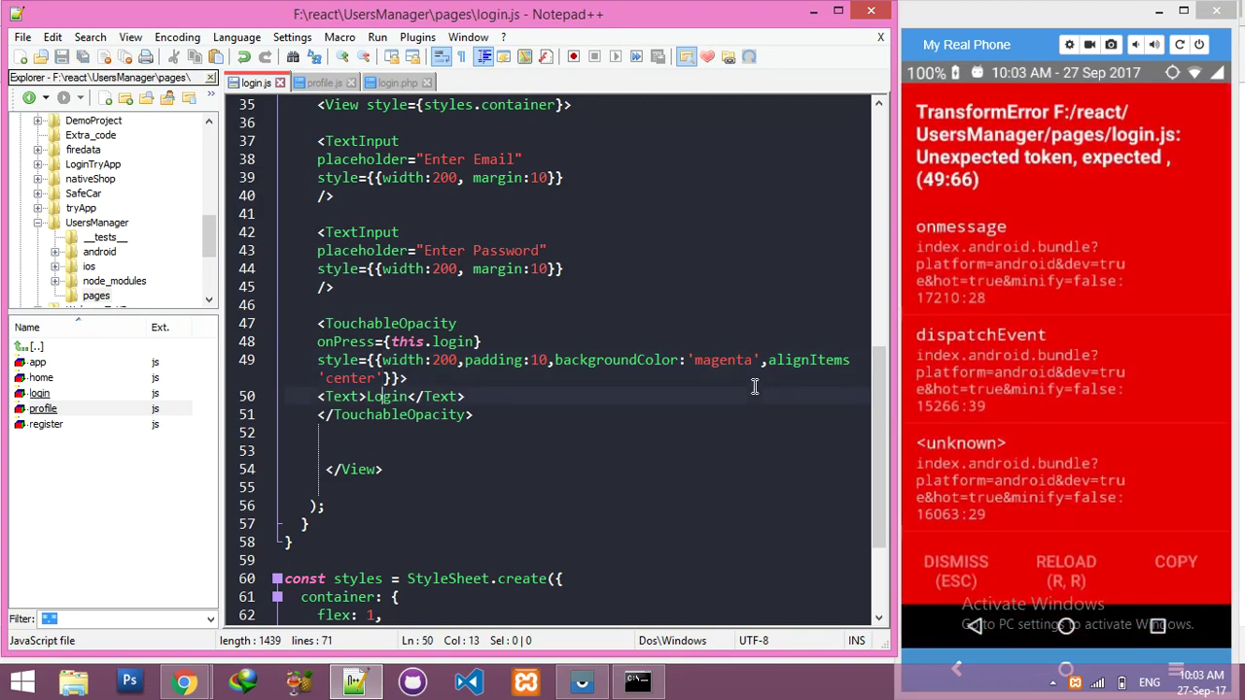
scroll(down, 3)
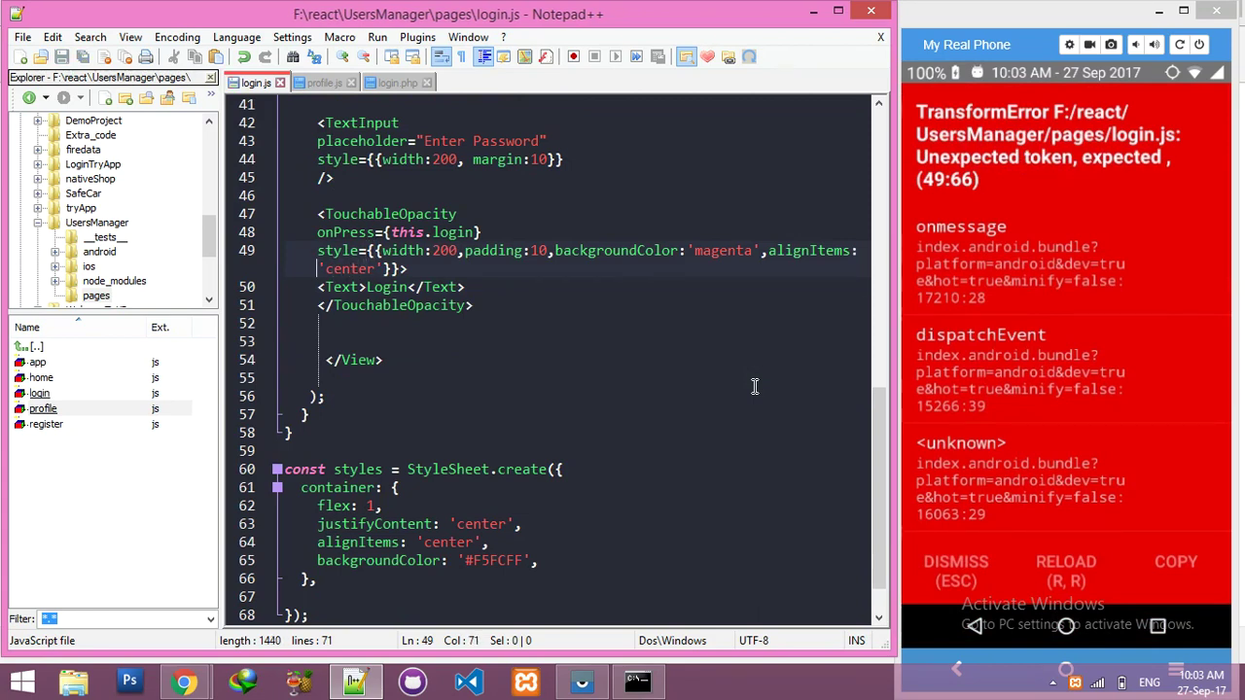
Step: Make the Login text white with style={{color:'white'}} and save login.js
click(1065, 571)
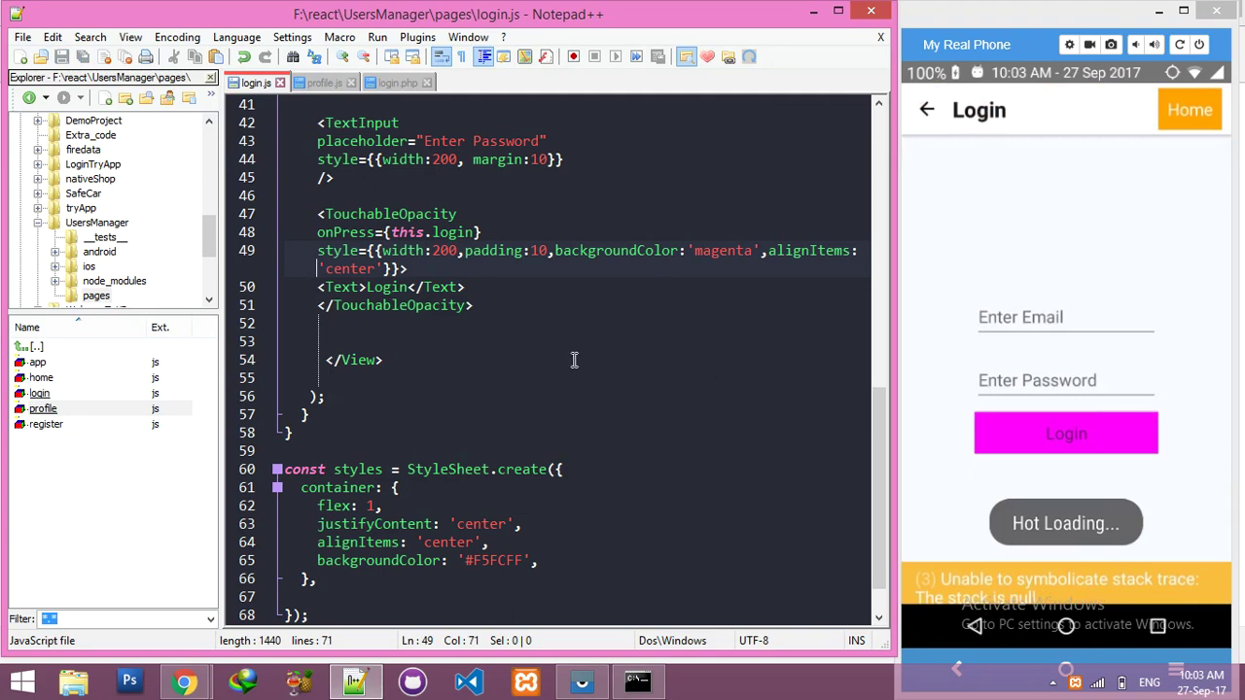
text(style={{)
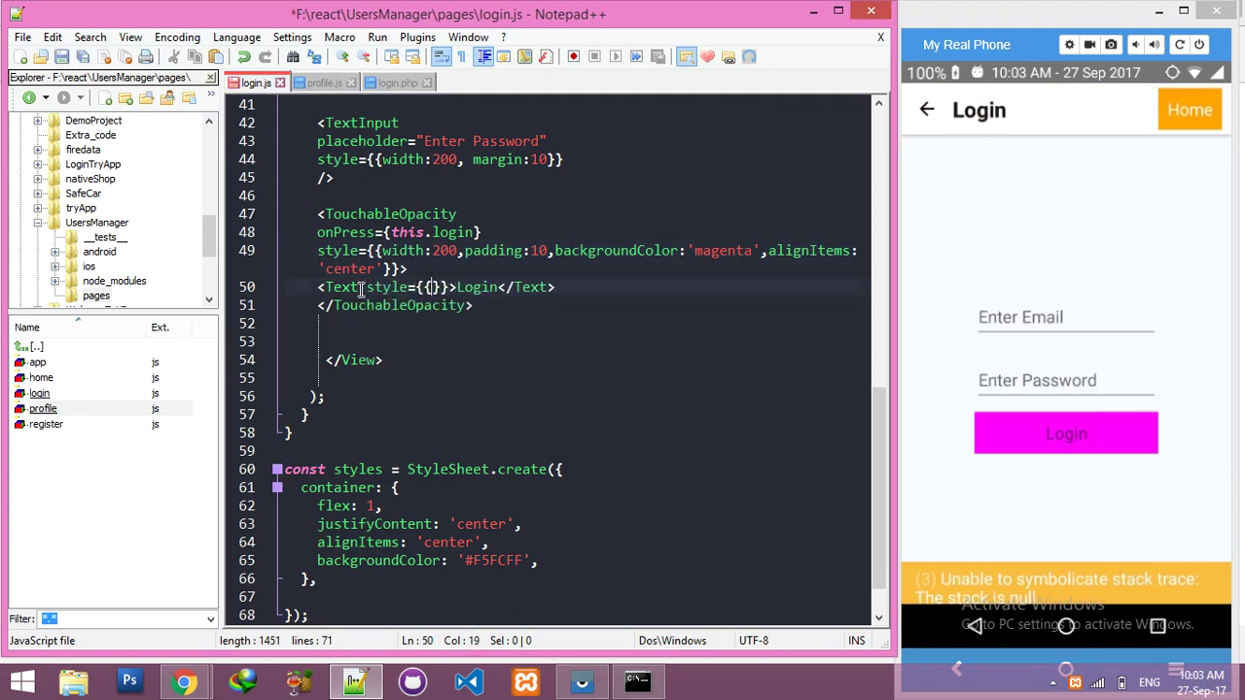
text(color:'white)
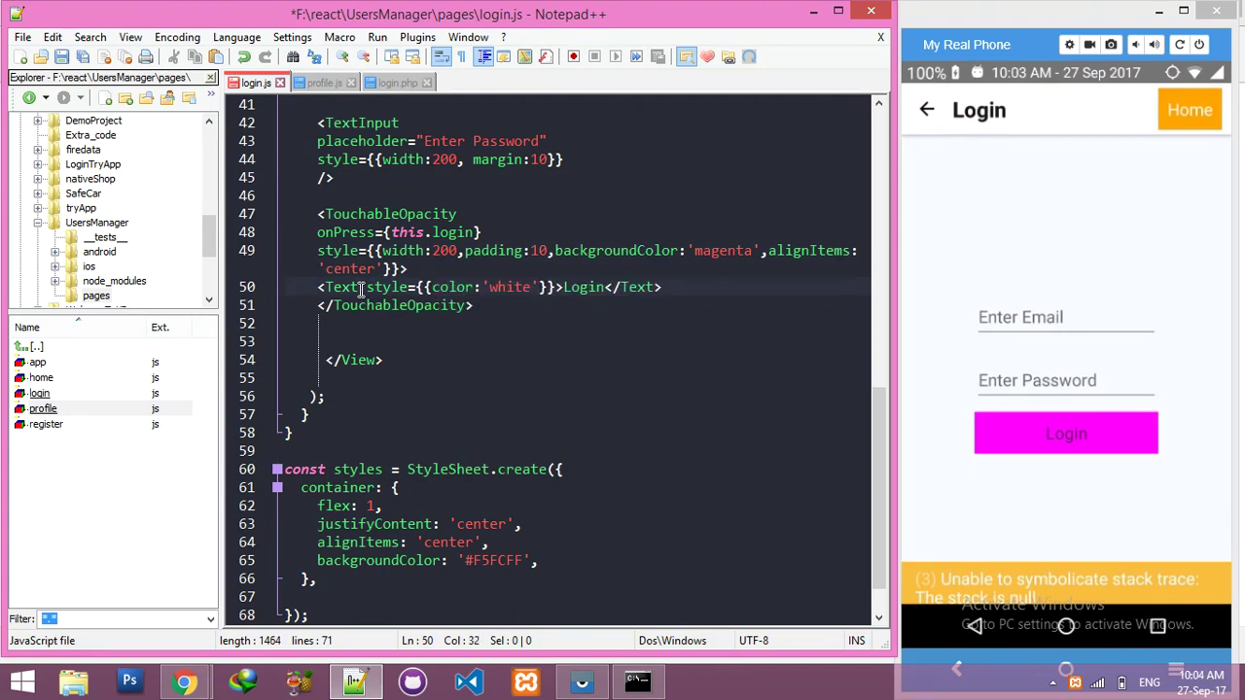
key(ctrl+s)
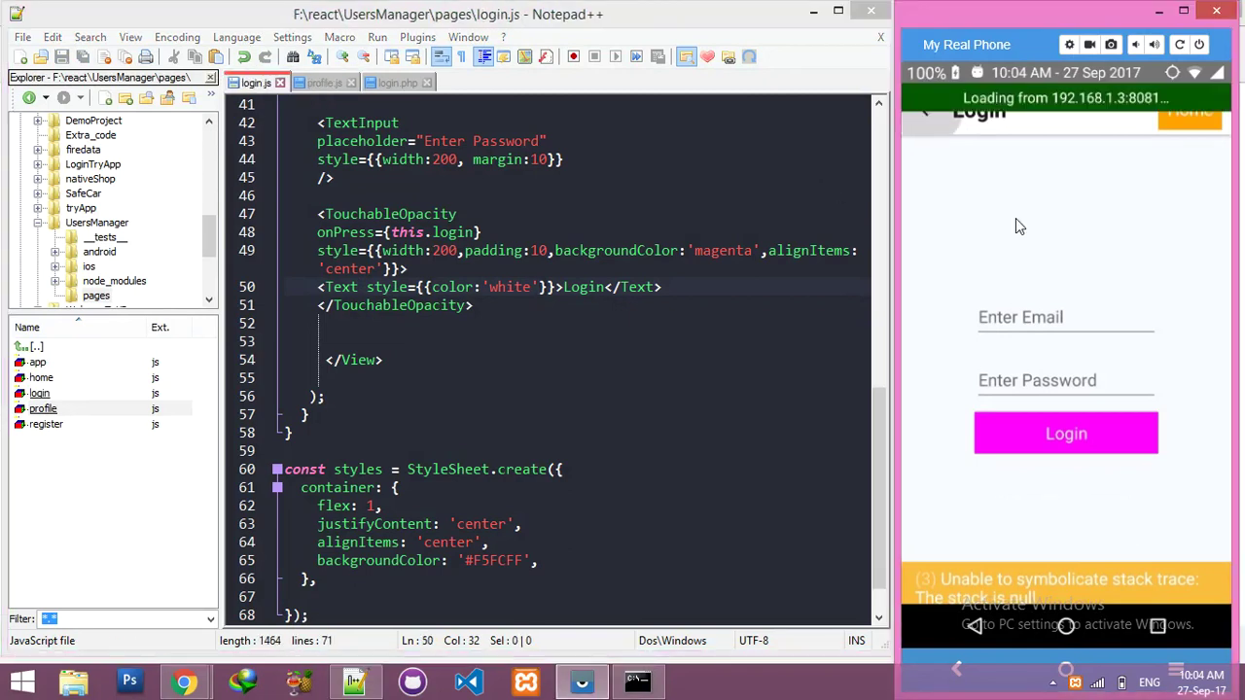
scroll(up, 3)
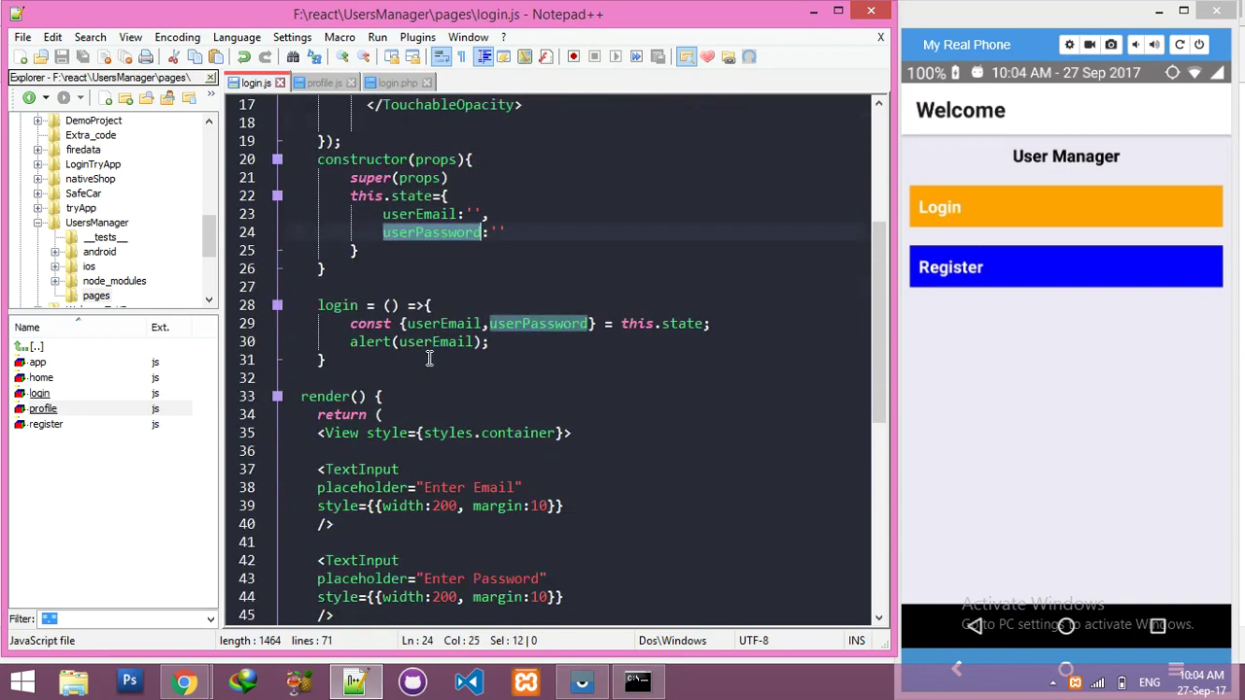
scroll(down, 3)
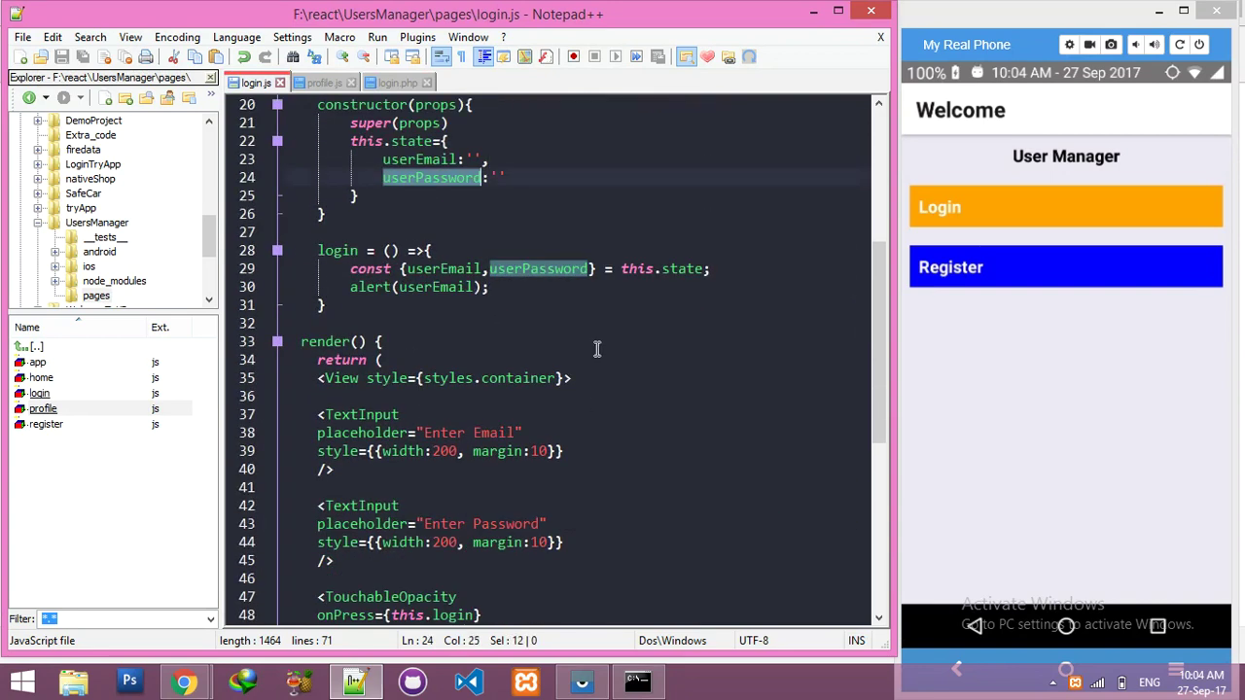
double_click(435, 286)
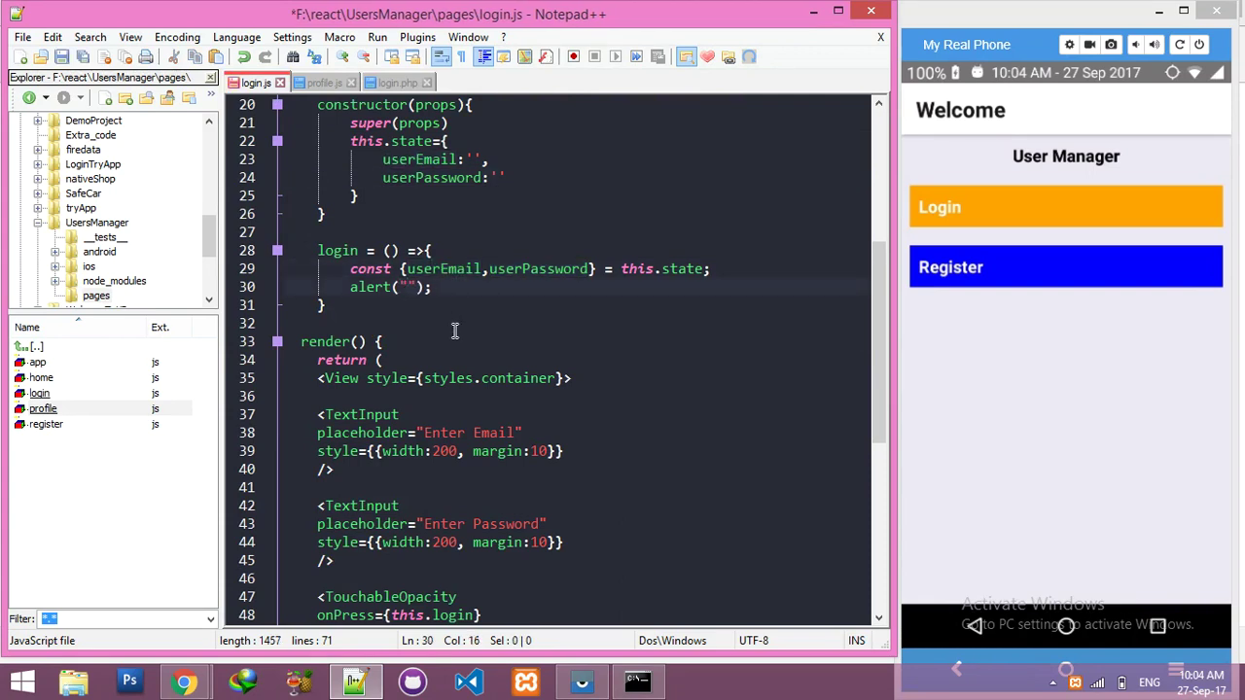
text(userEmail)
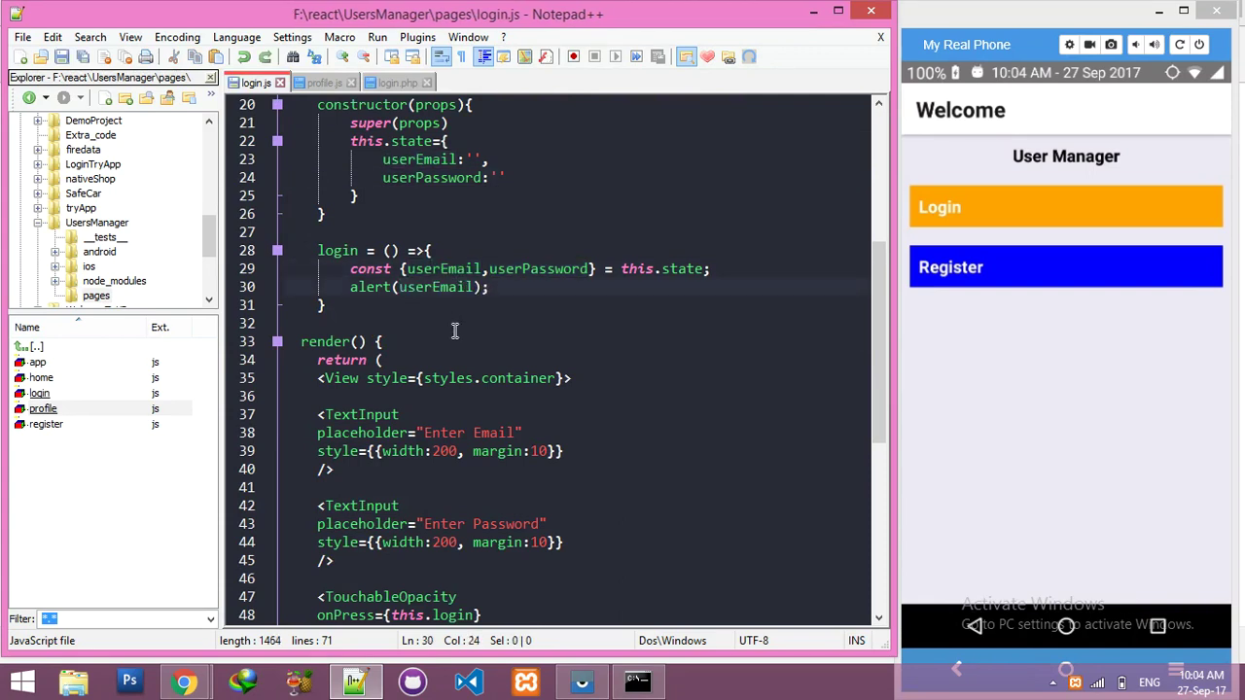
mouse_move(499, 282)
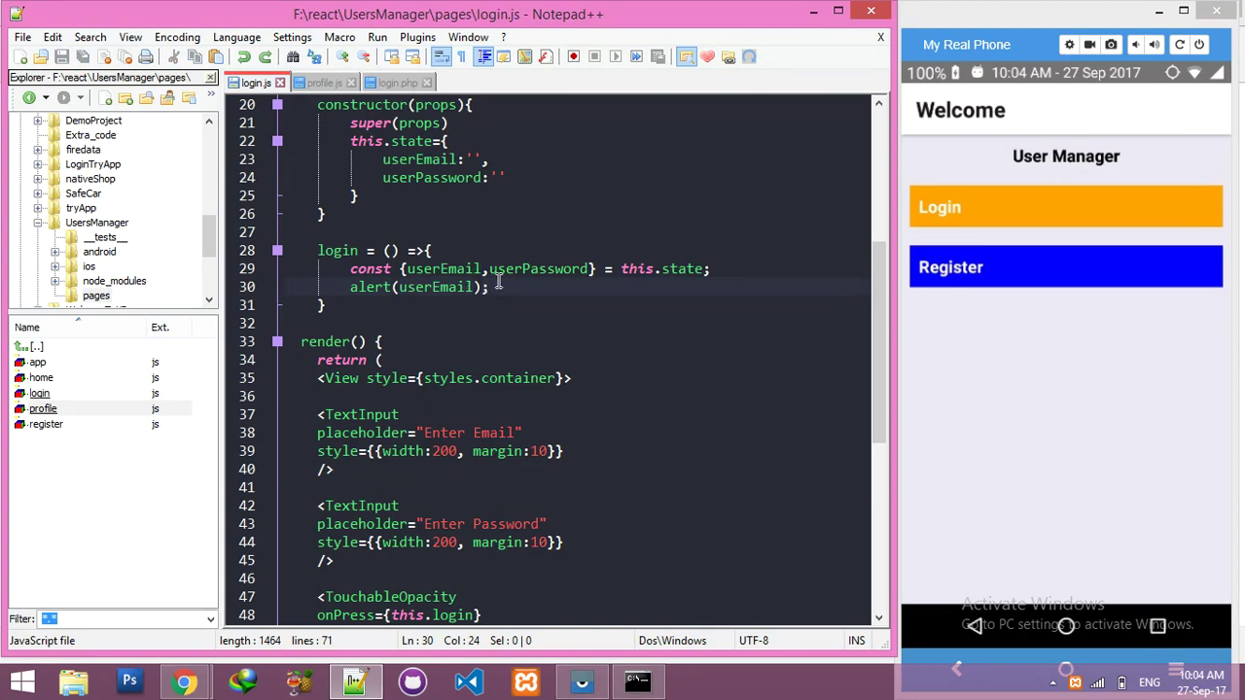
scroll(down, 3)
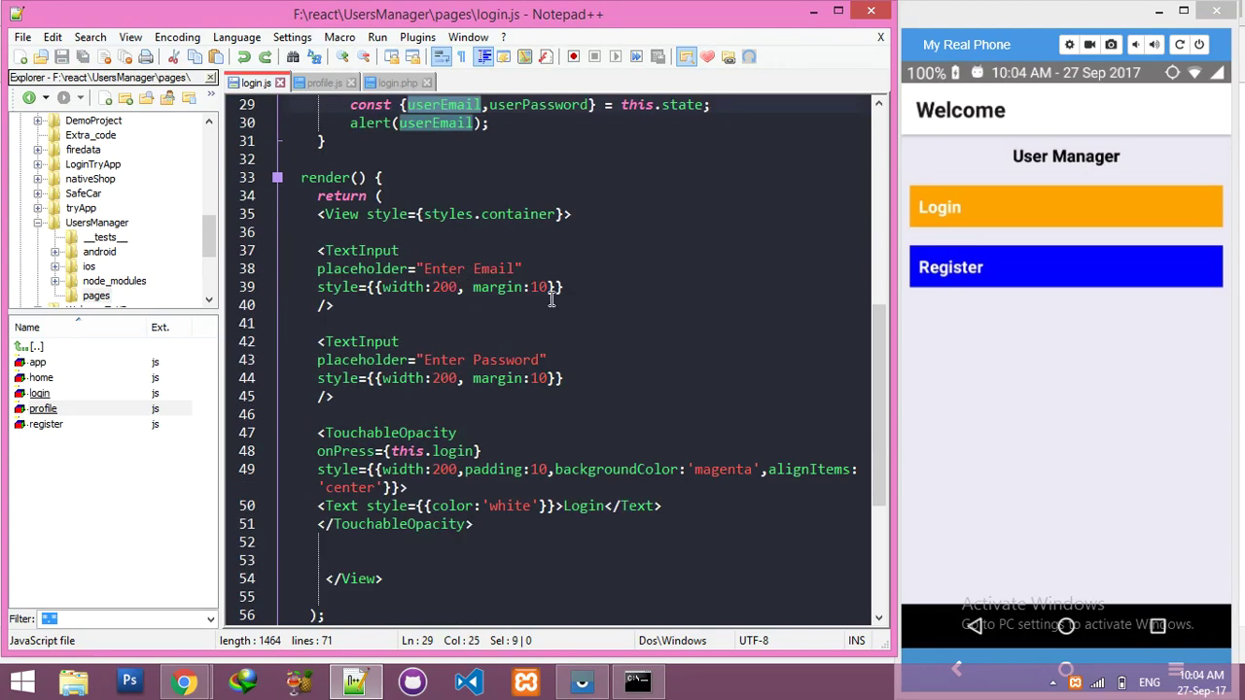
Step: Make the email input's onChangeText call this.setState({userEmail})
text(onChanget)
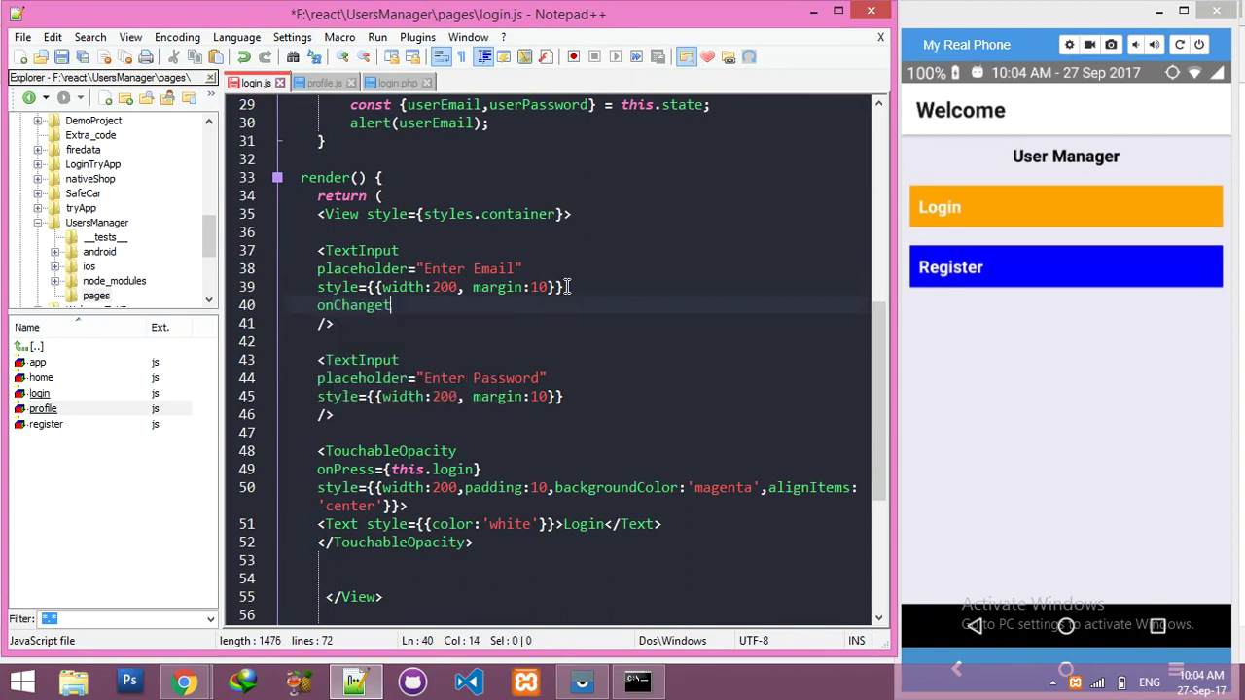
key(Backspace)
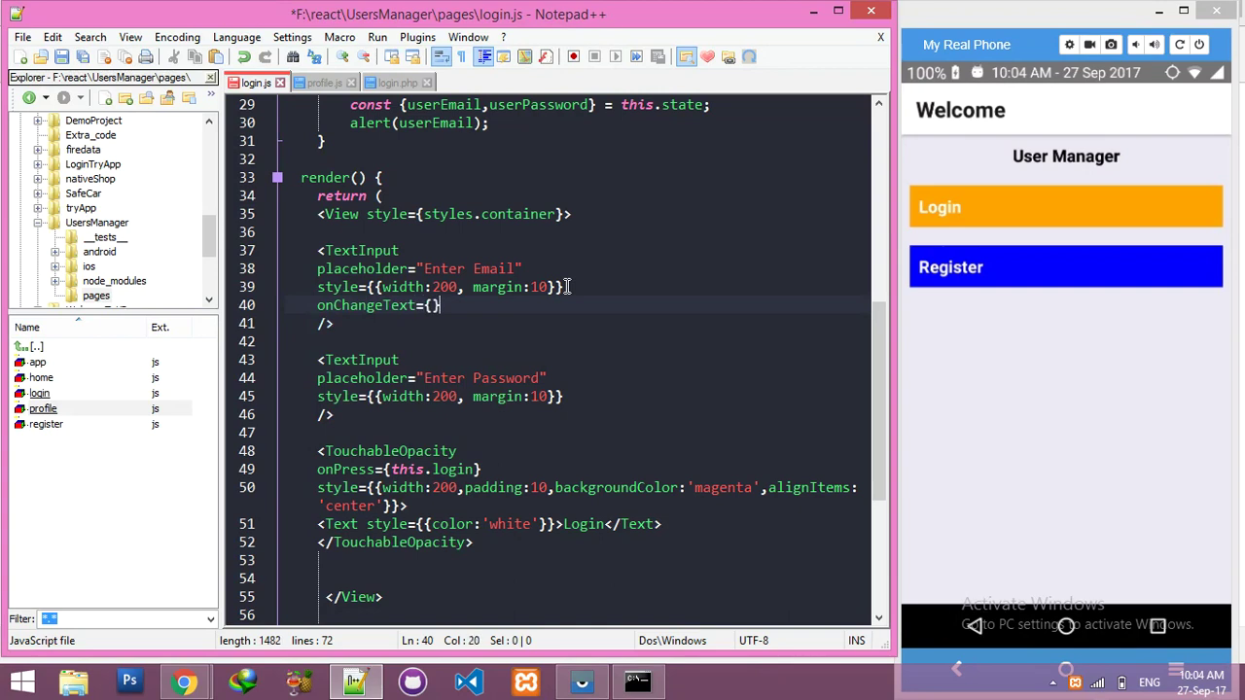
scroll(up, 3)
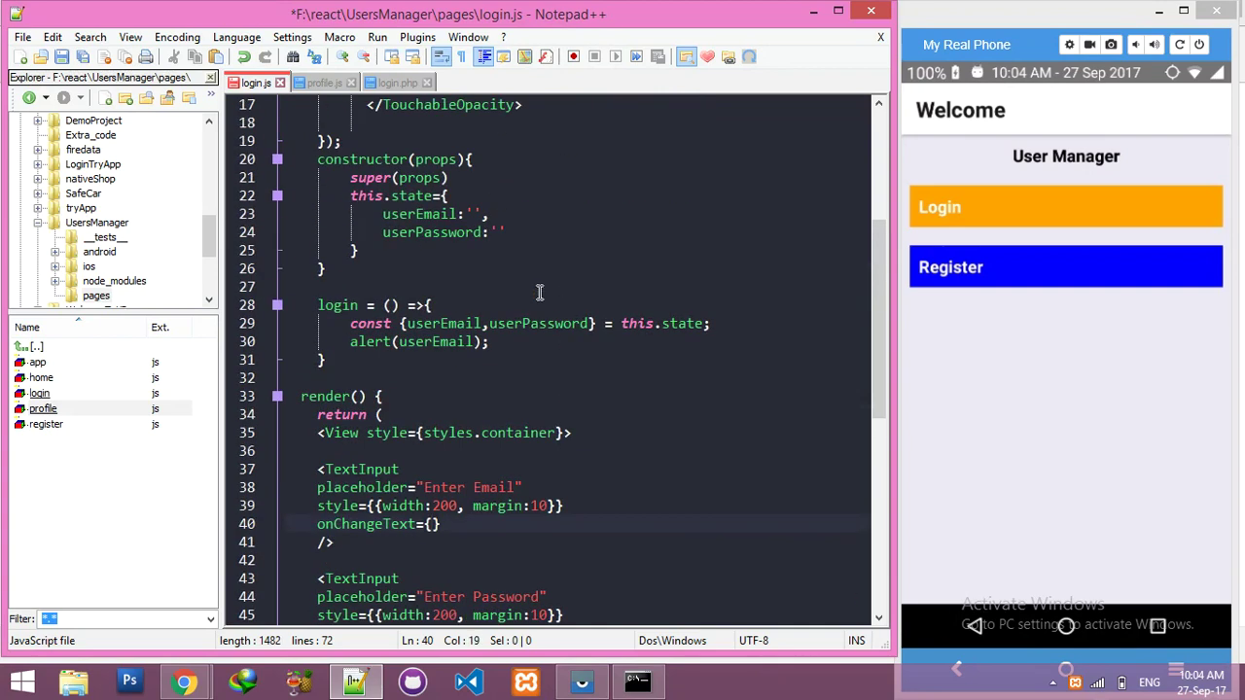
double_click(420, 214)
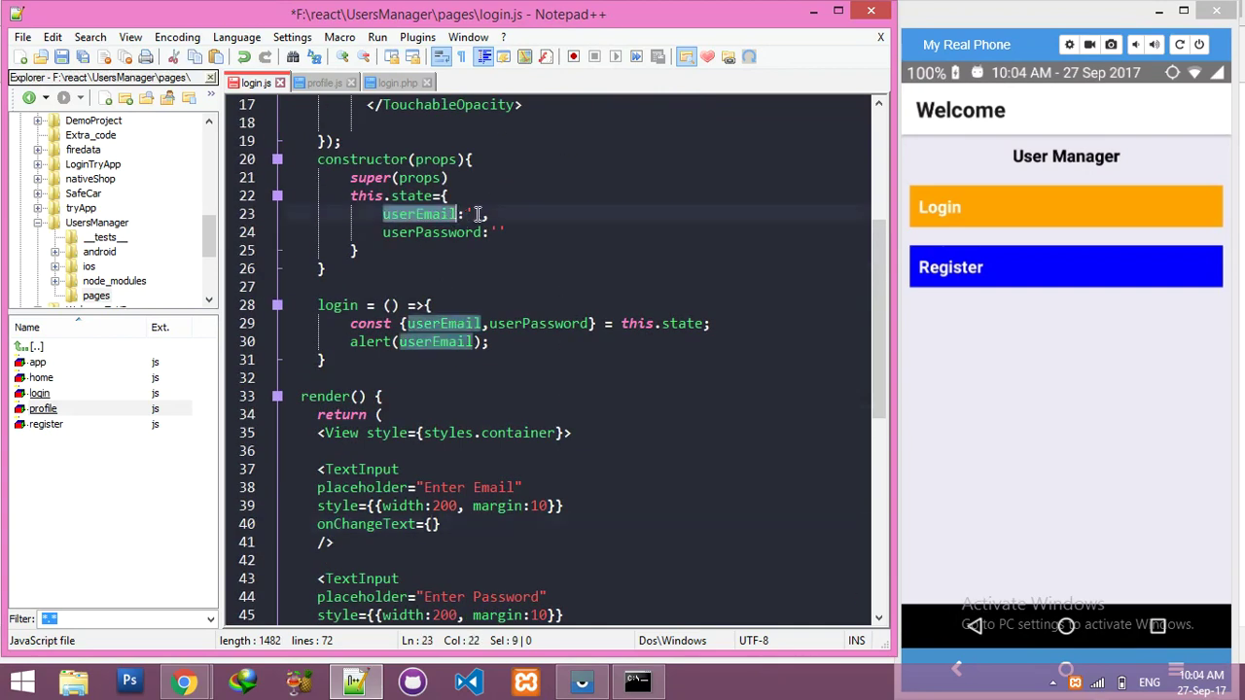
click(1067, 206)
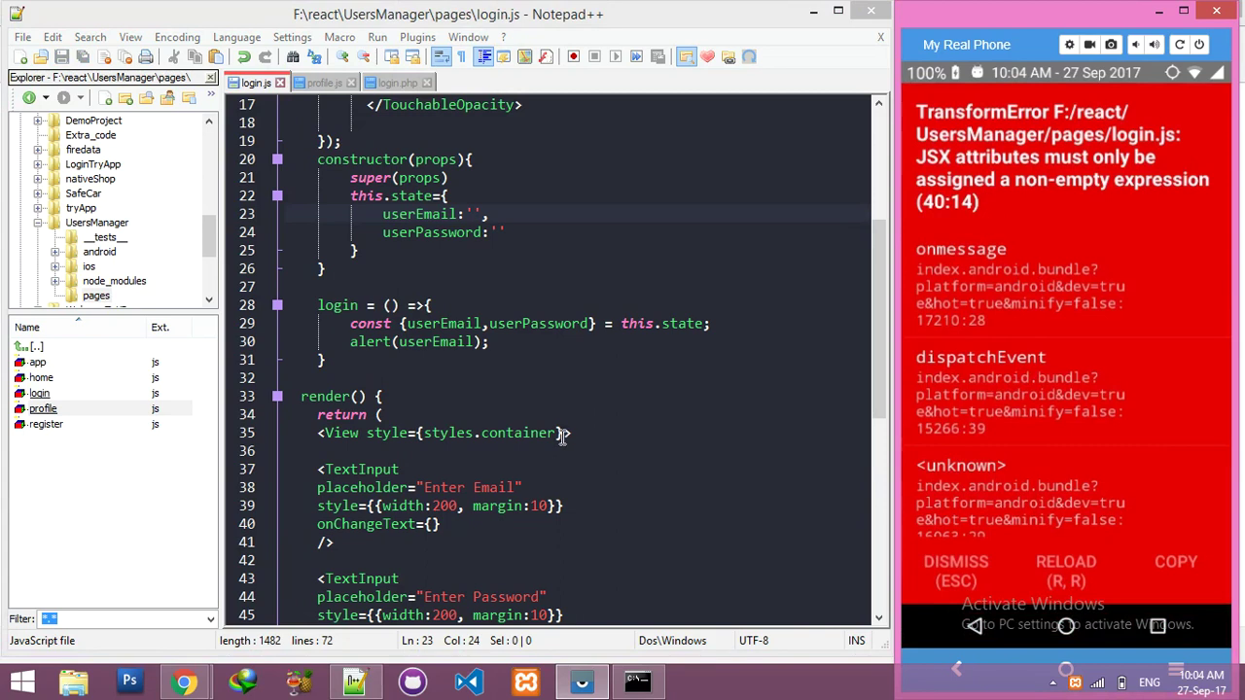
scroll(down, 3)
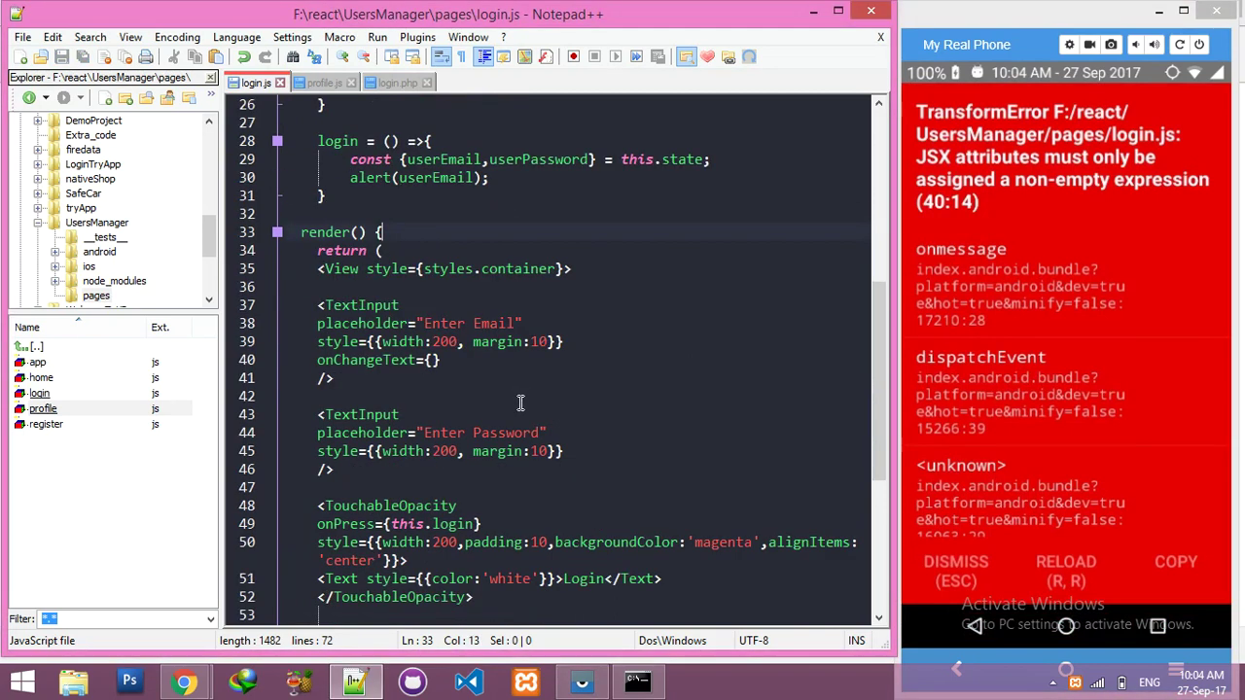
click(428, 360)
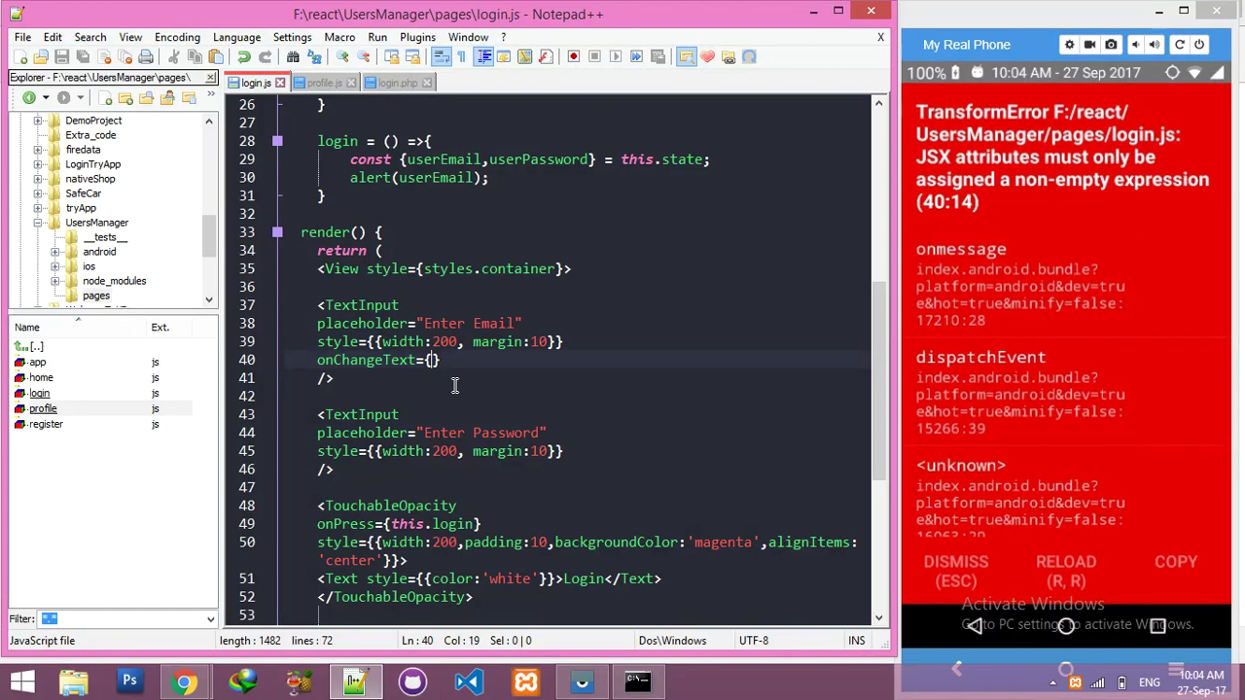
text(userEmail =)
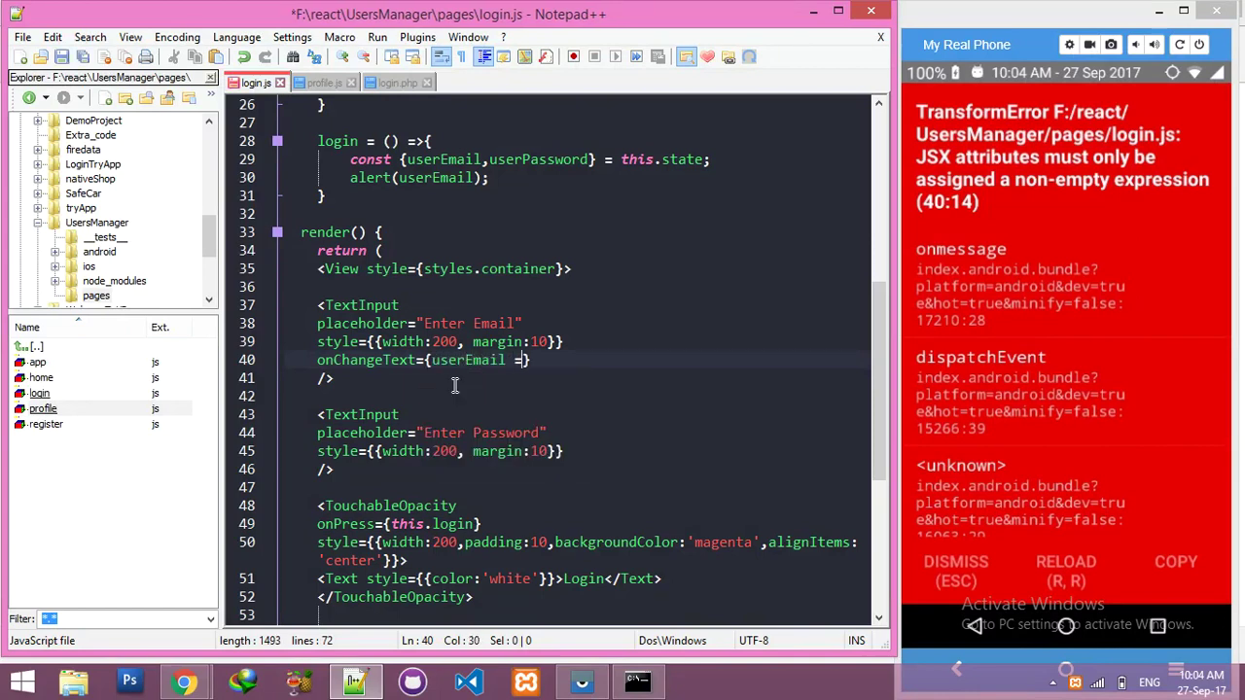
text(> this.)
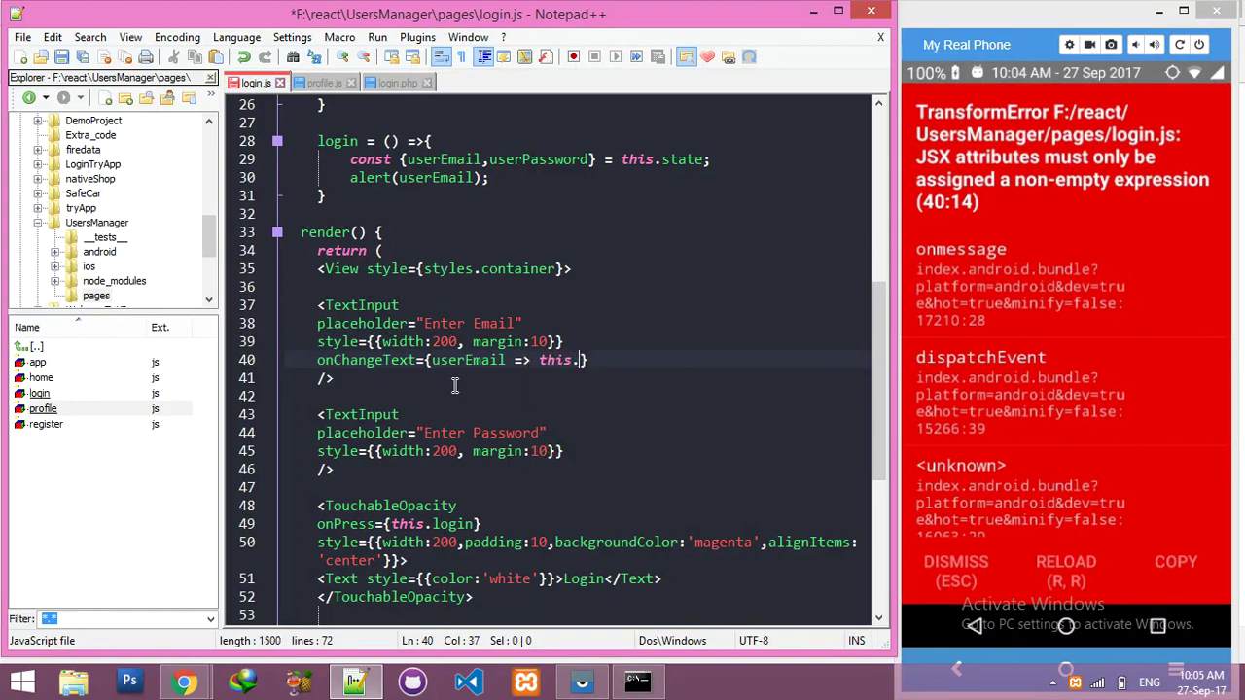
text(setState({)
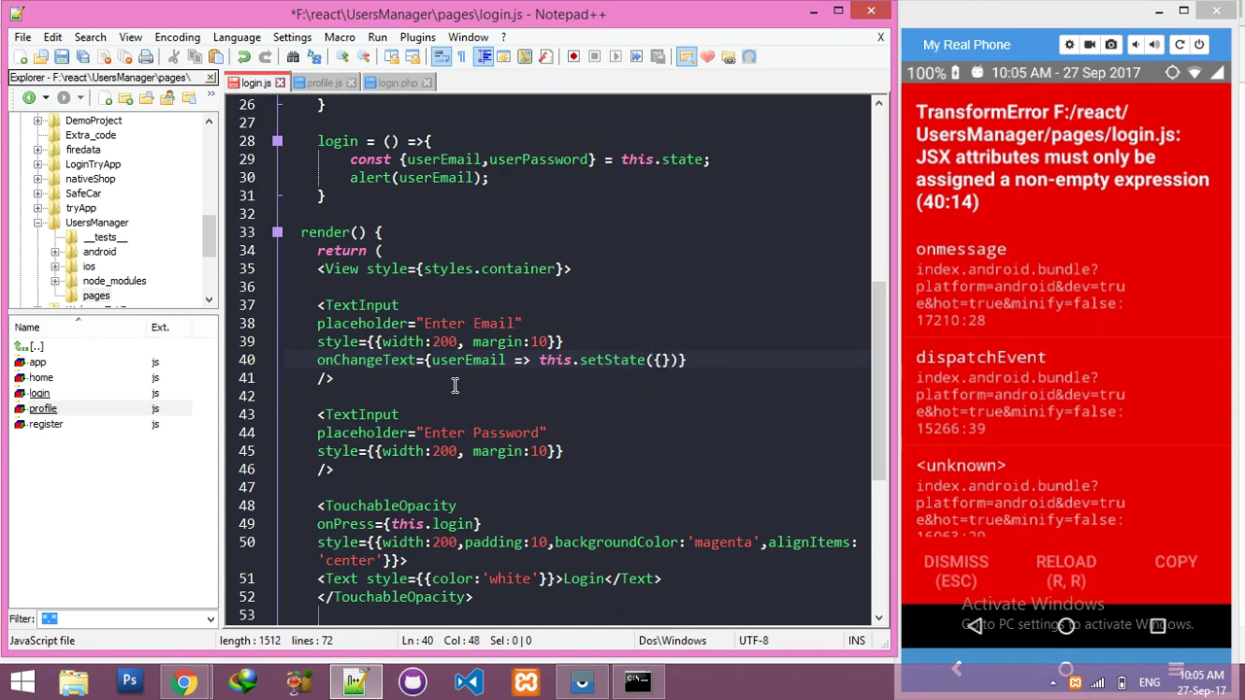
text(userEmail)
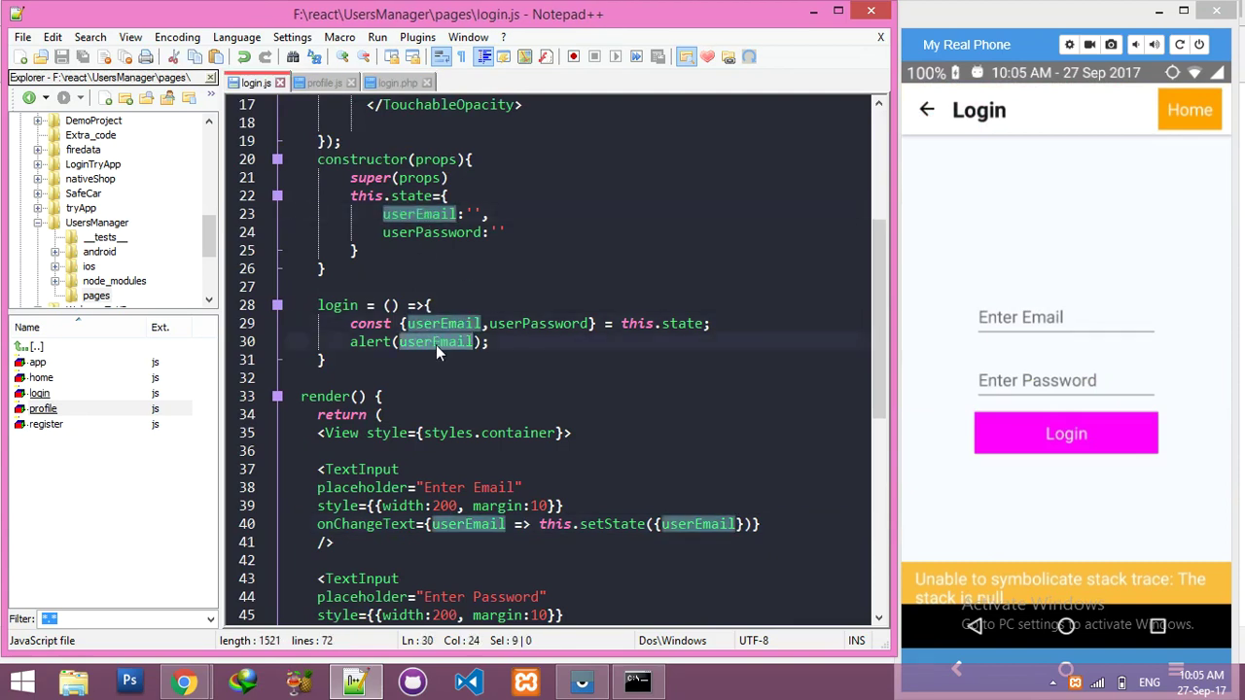
Step: Add onChangeText={userPassword => this.setState({userPassword})} to the password input
scroll(down, 3)
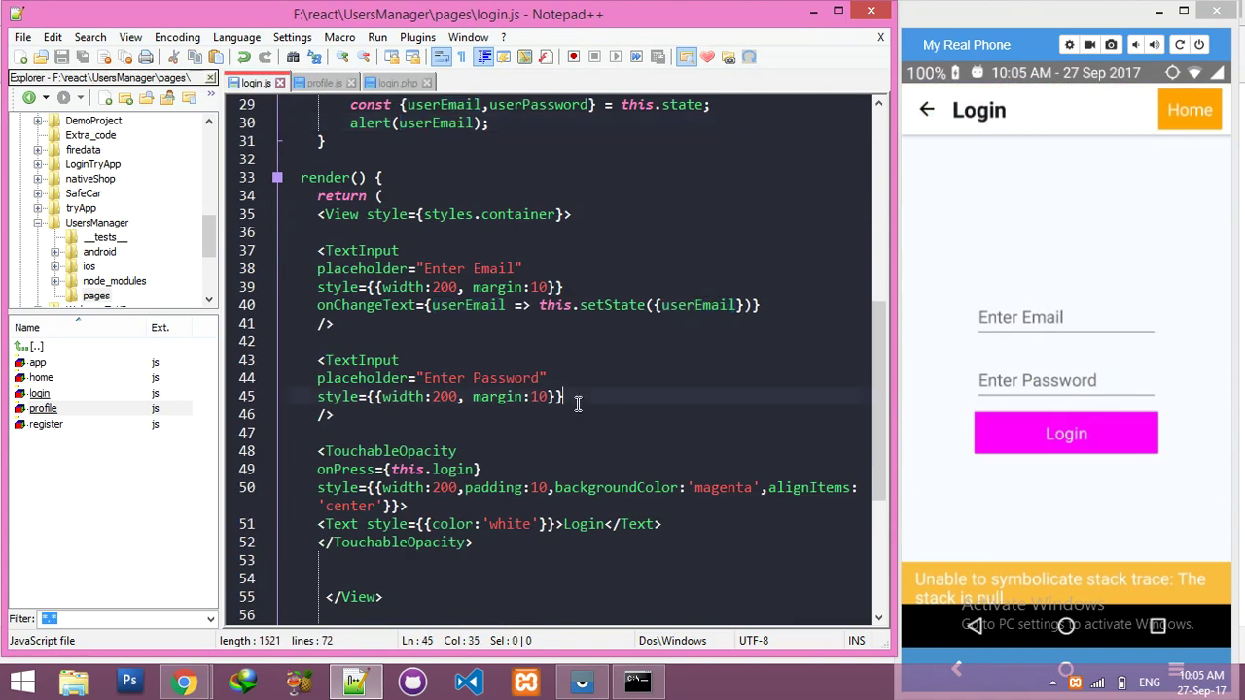
text(onChangeText=)
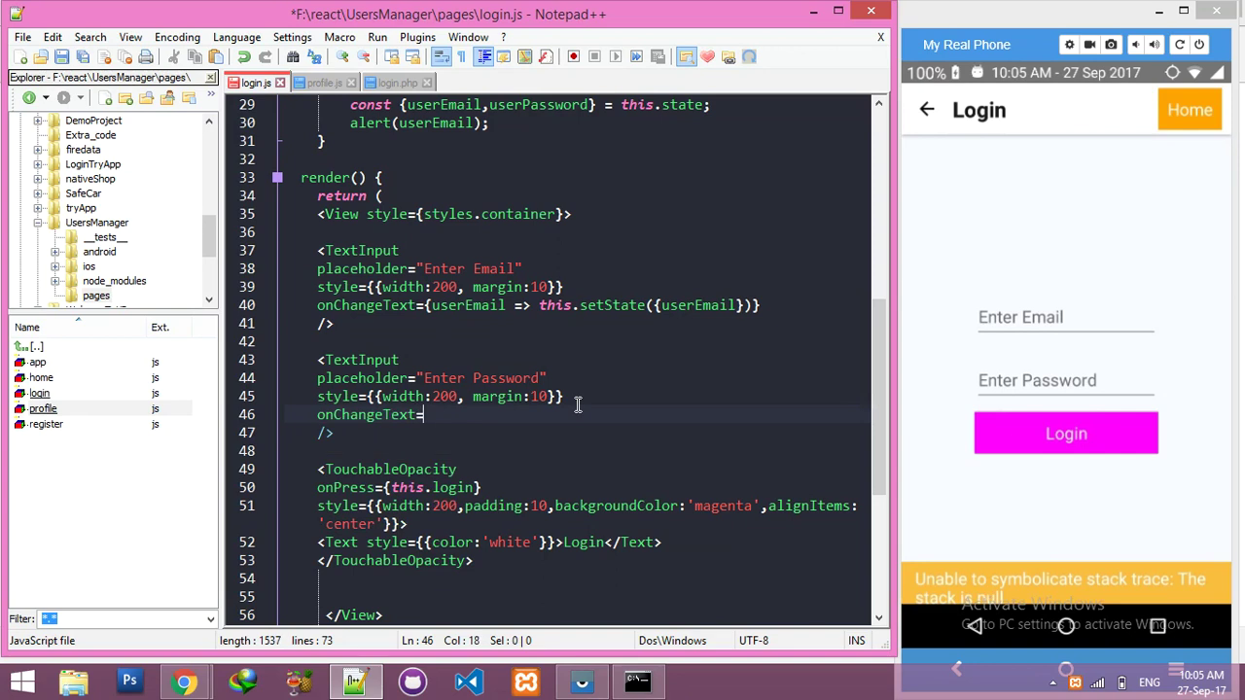
text({use)
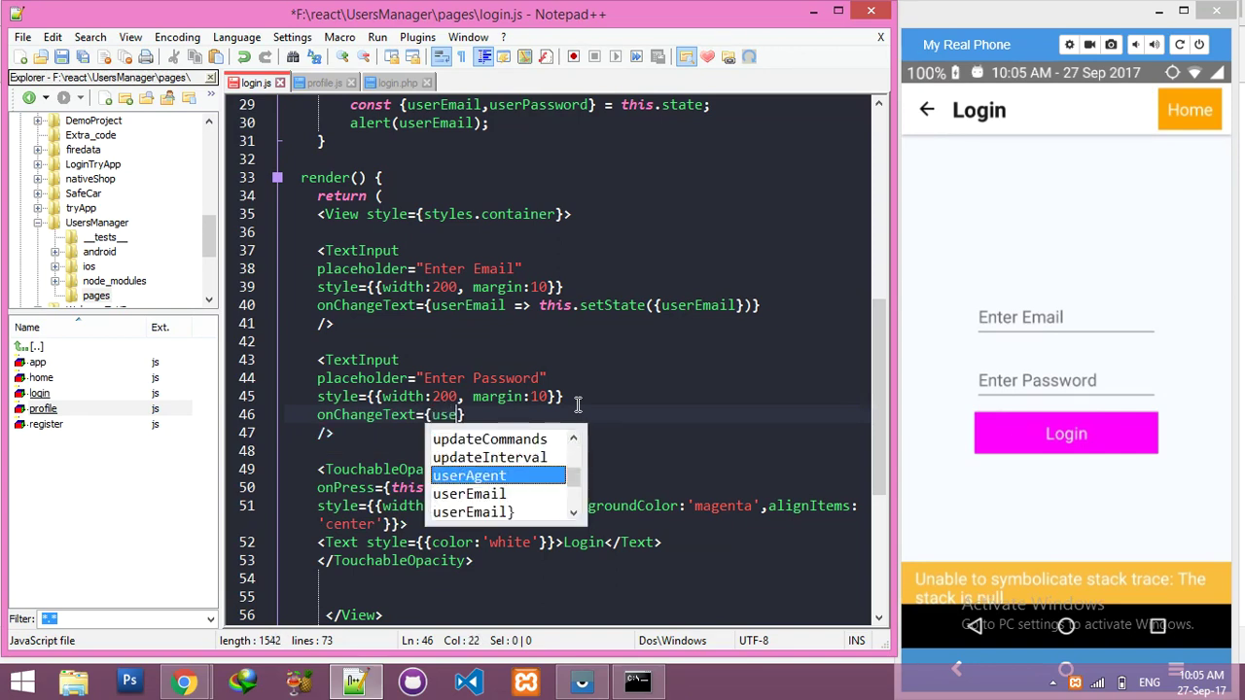
text(P)
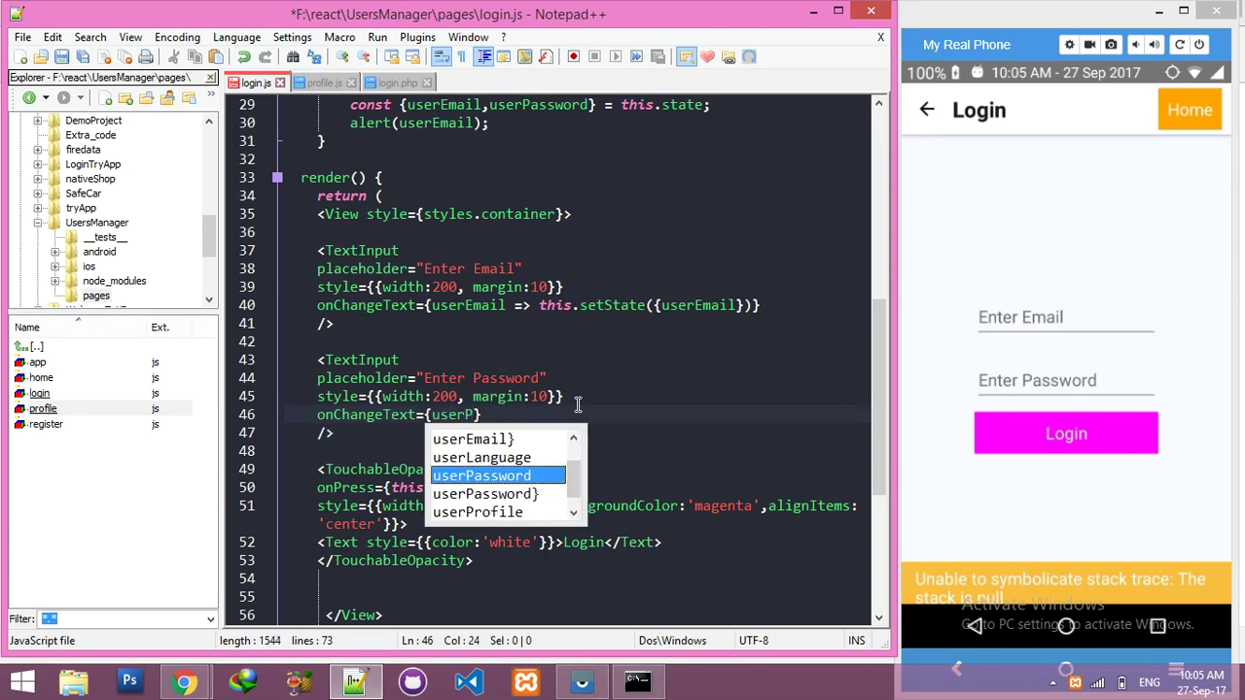
click(482, 476)
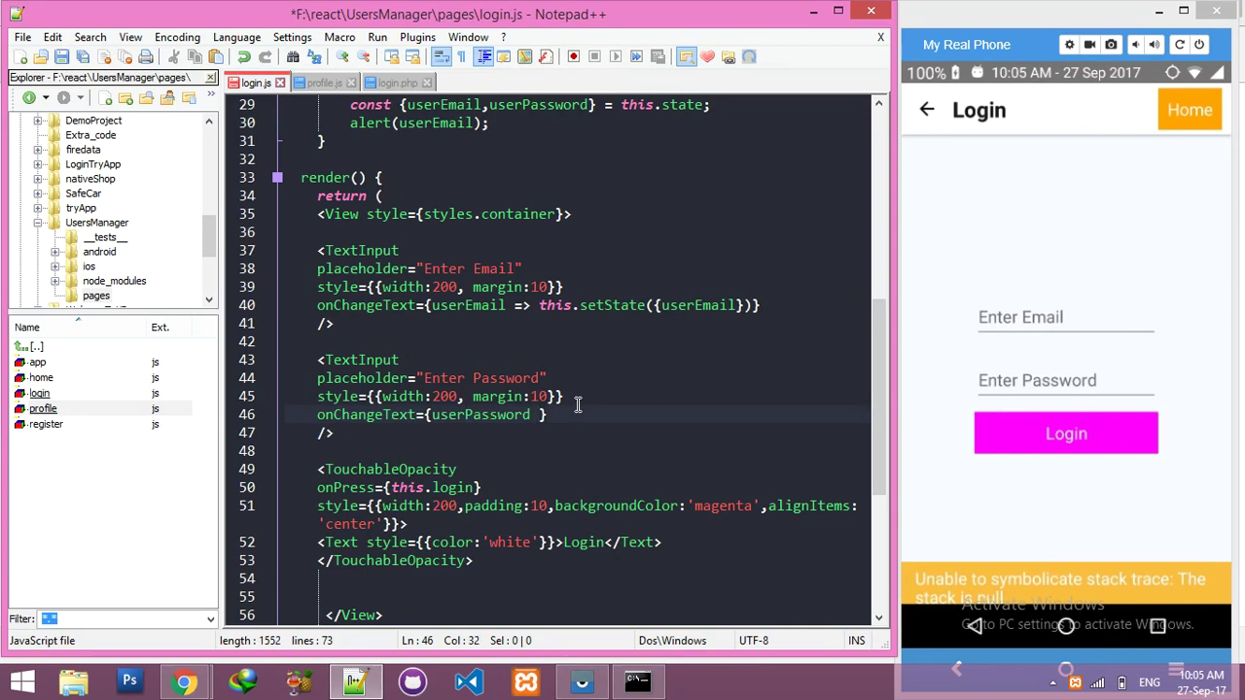
key(Backspace)
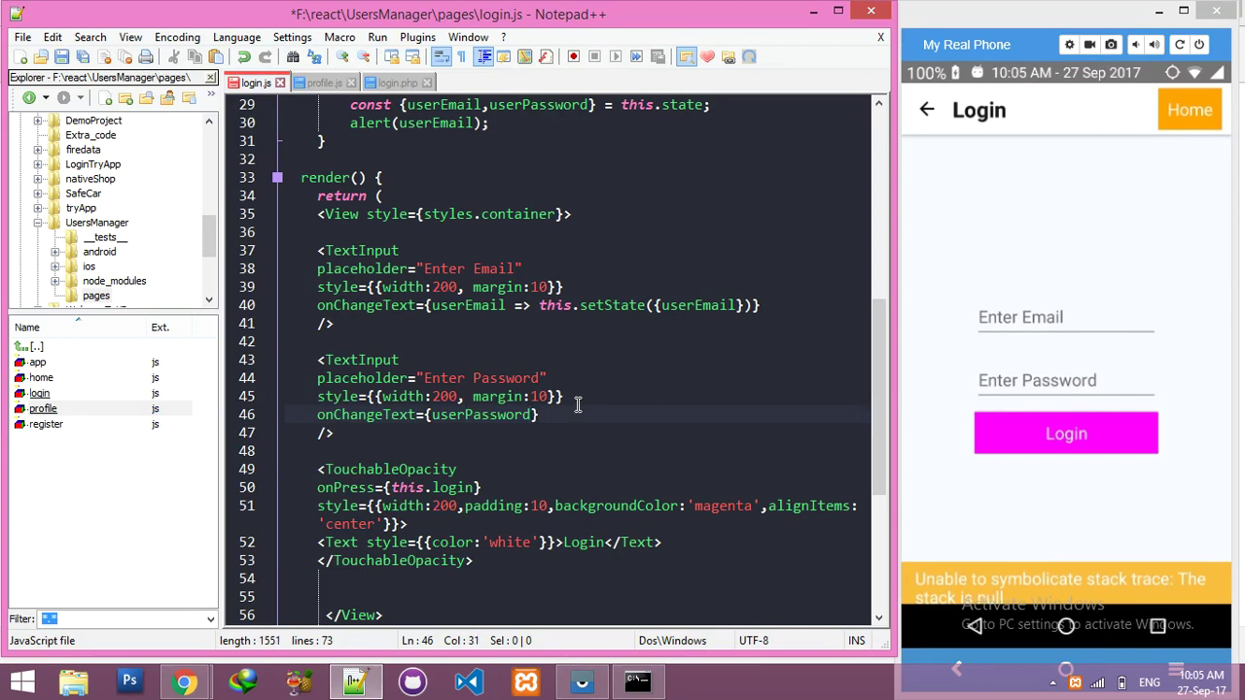
text(=> this.)
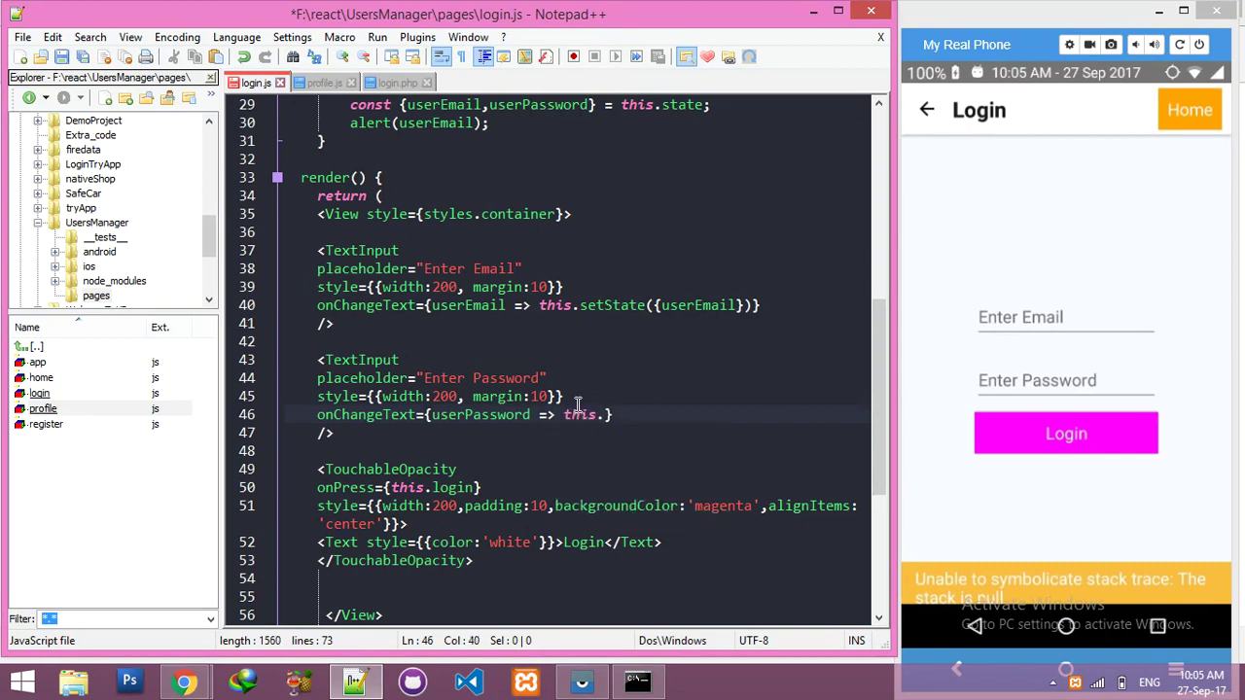
text(setState()
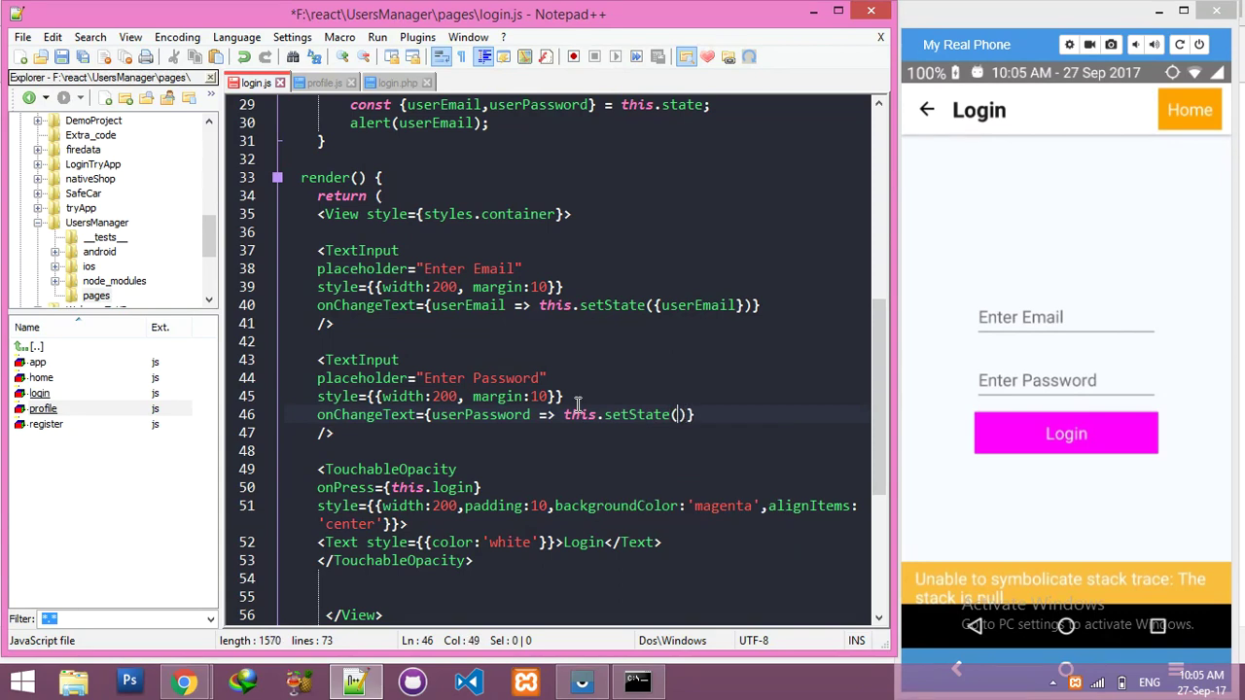
text(userPassword})
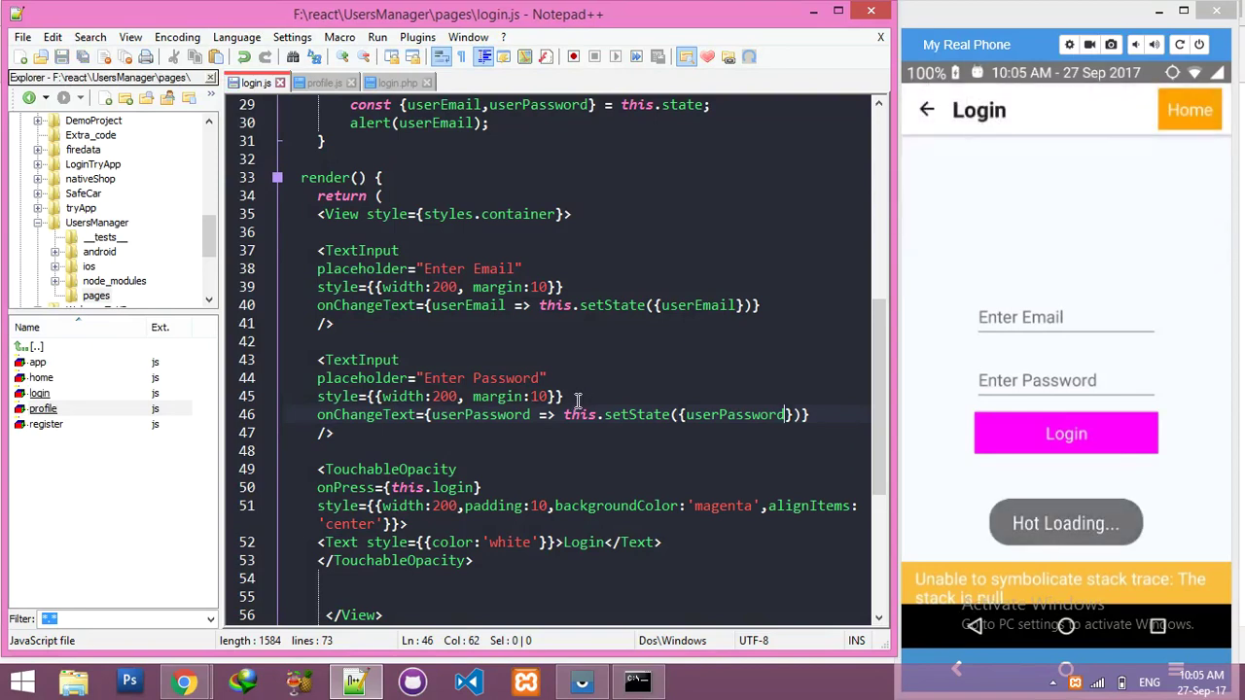
click(397, 358)
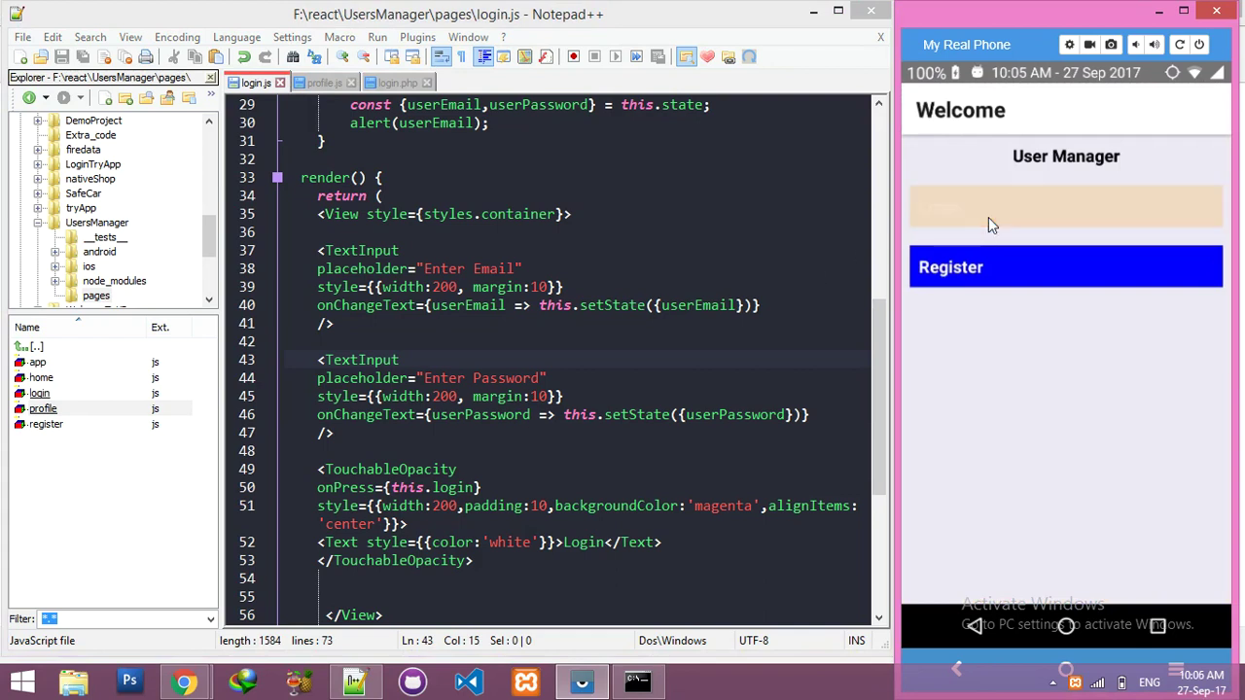
Step: Test Login on the phone with a hardeep demo email and dismiss the email alert
click(1065, 205)
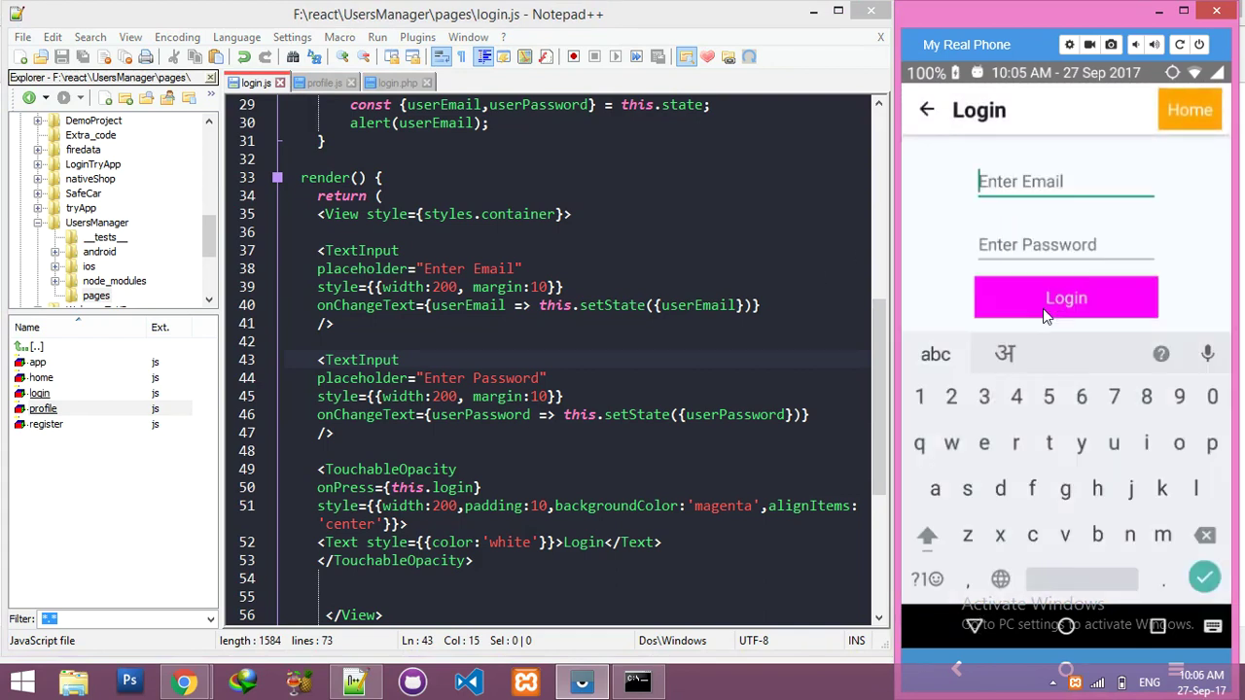
text(hardeep#)
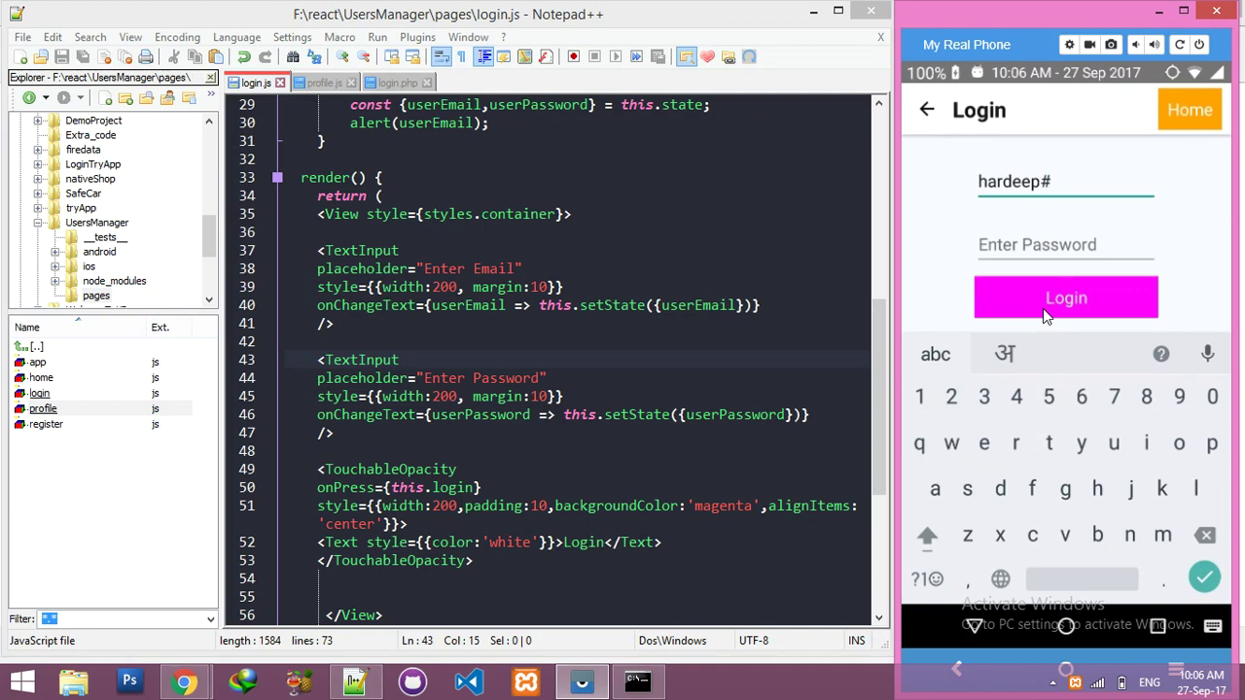
text(@demo.cpom)
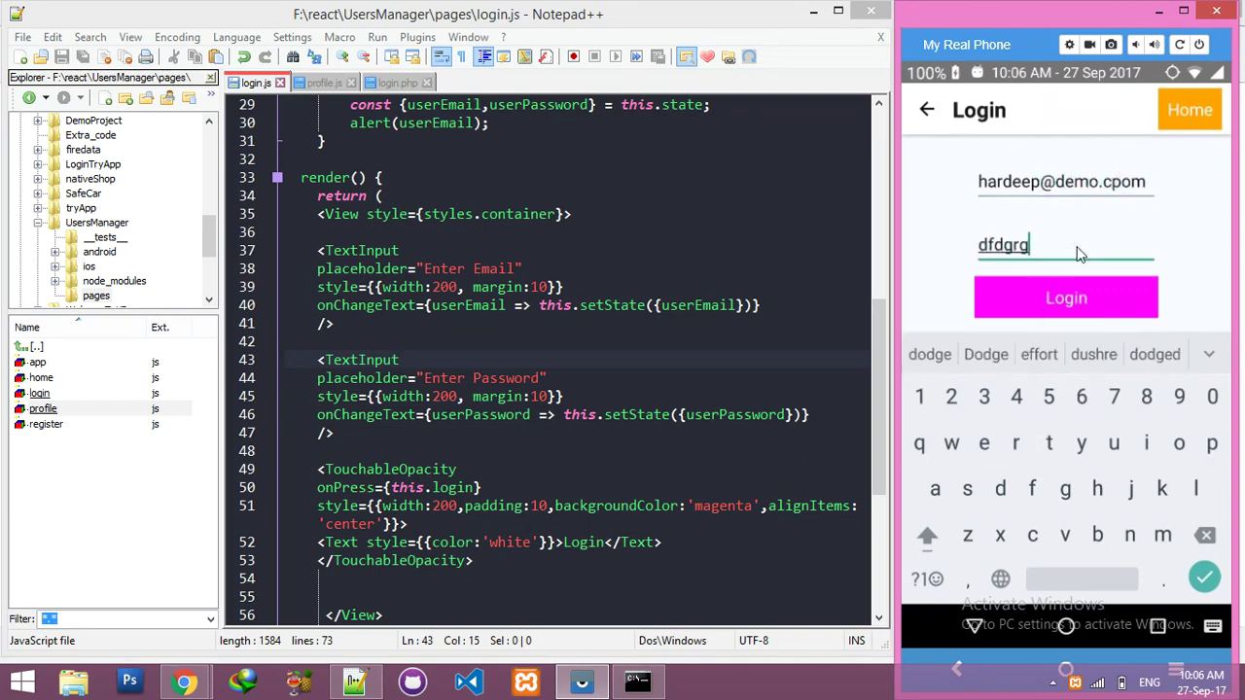
click(1066, 297)
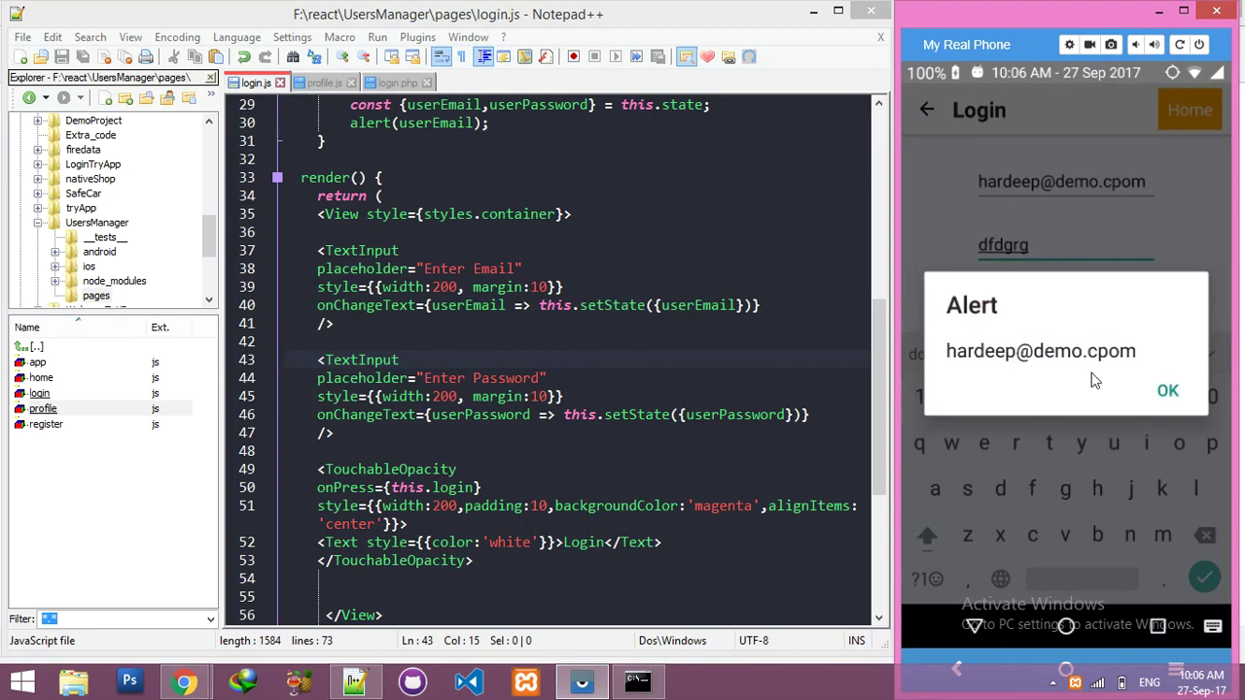
click(1167, 390)
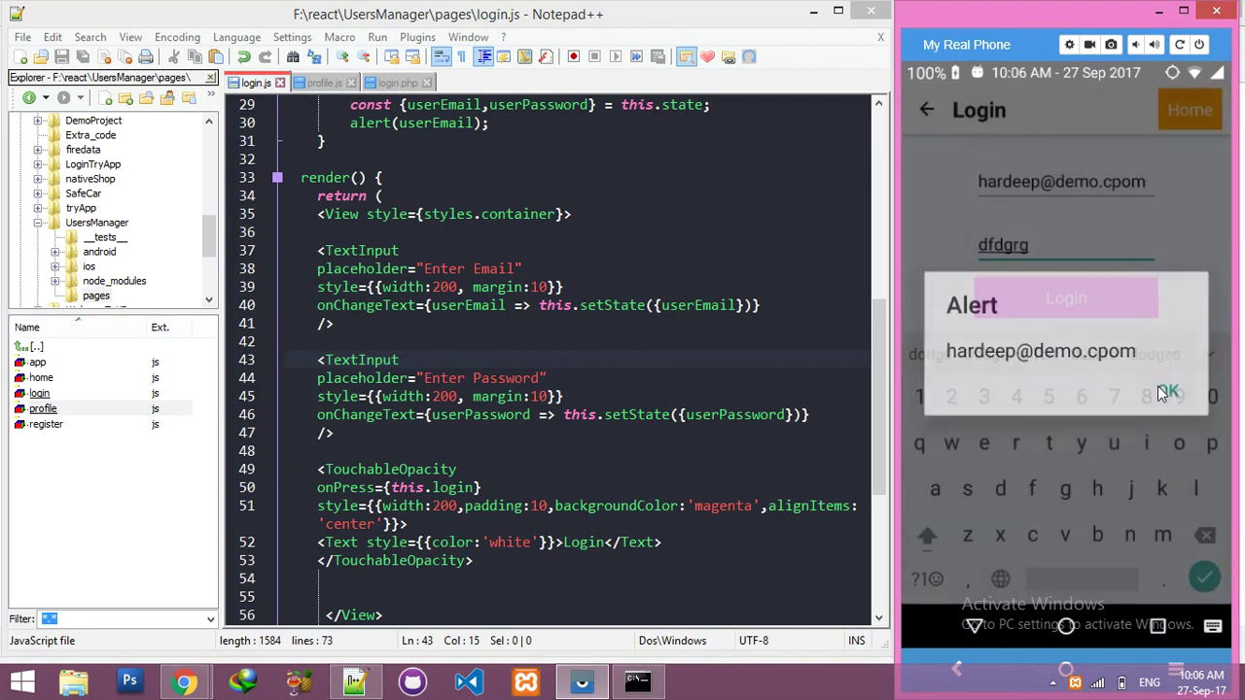
click(1167, 396)
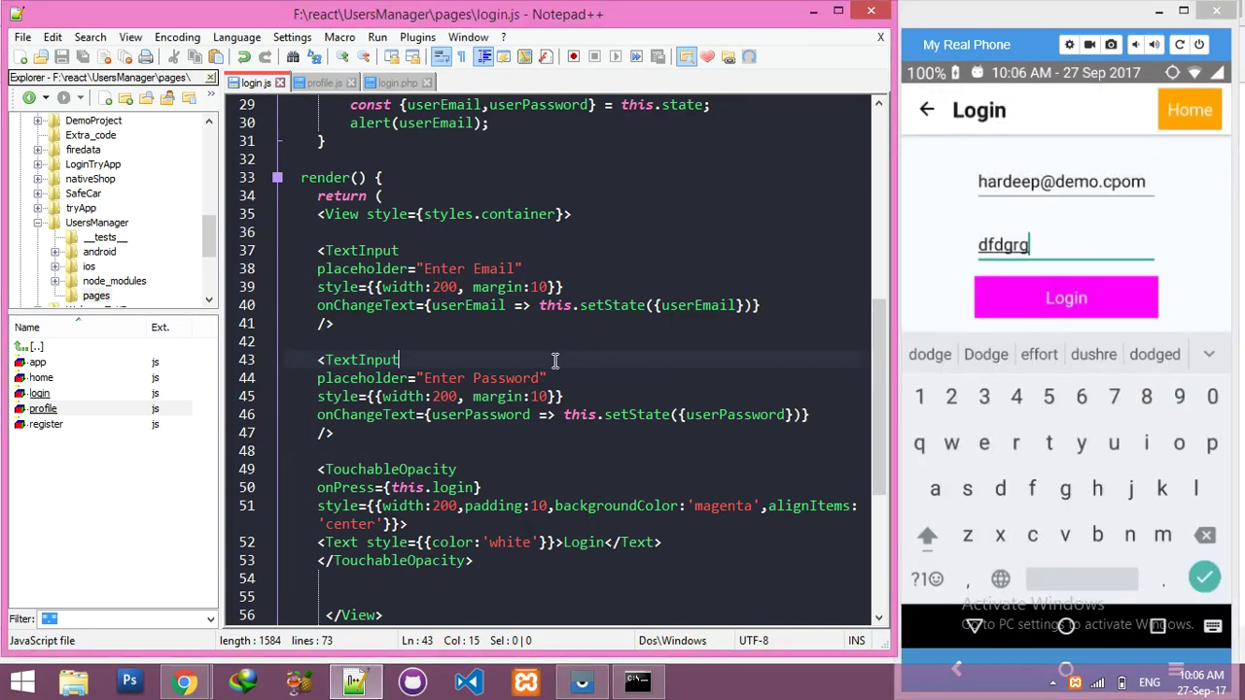
scroll(up, 3)
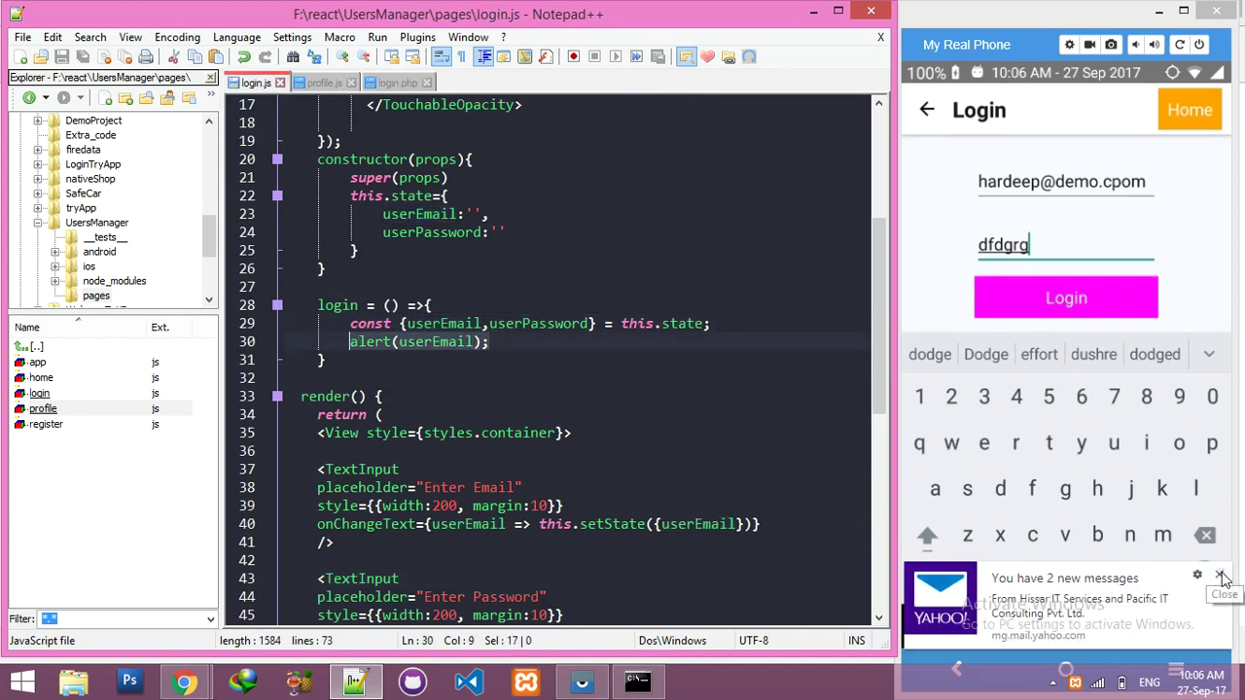
Step: Add Keyboard.dismiss(); on a new line after alert(userEmail)
key(Return)
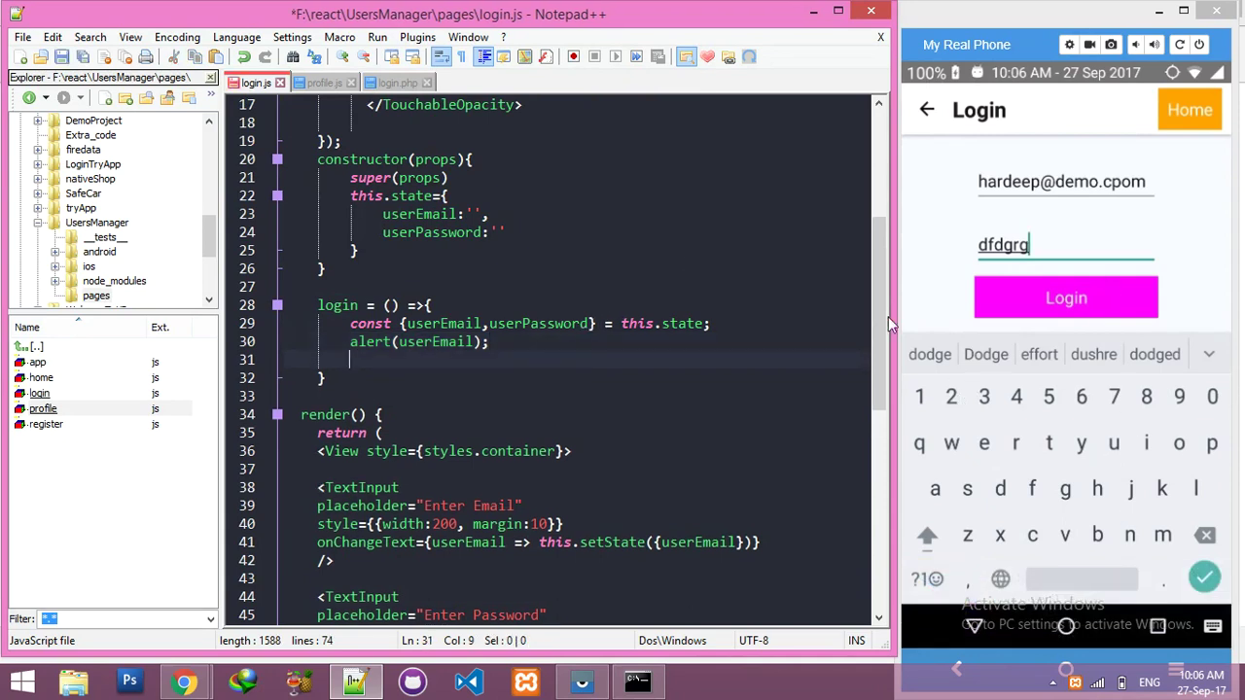
text(Keyboard.dismiss();)
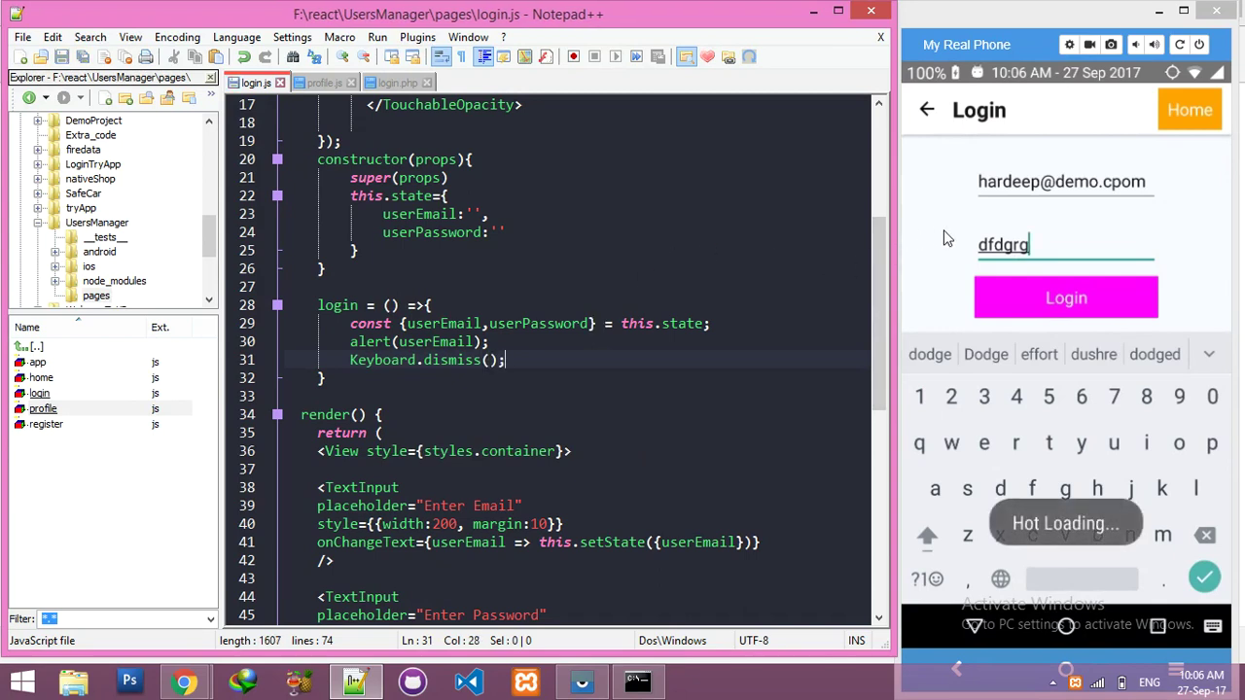
text(rrr)
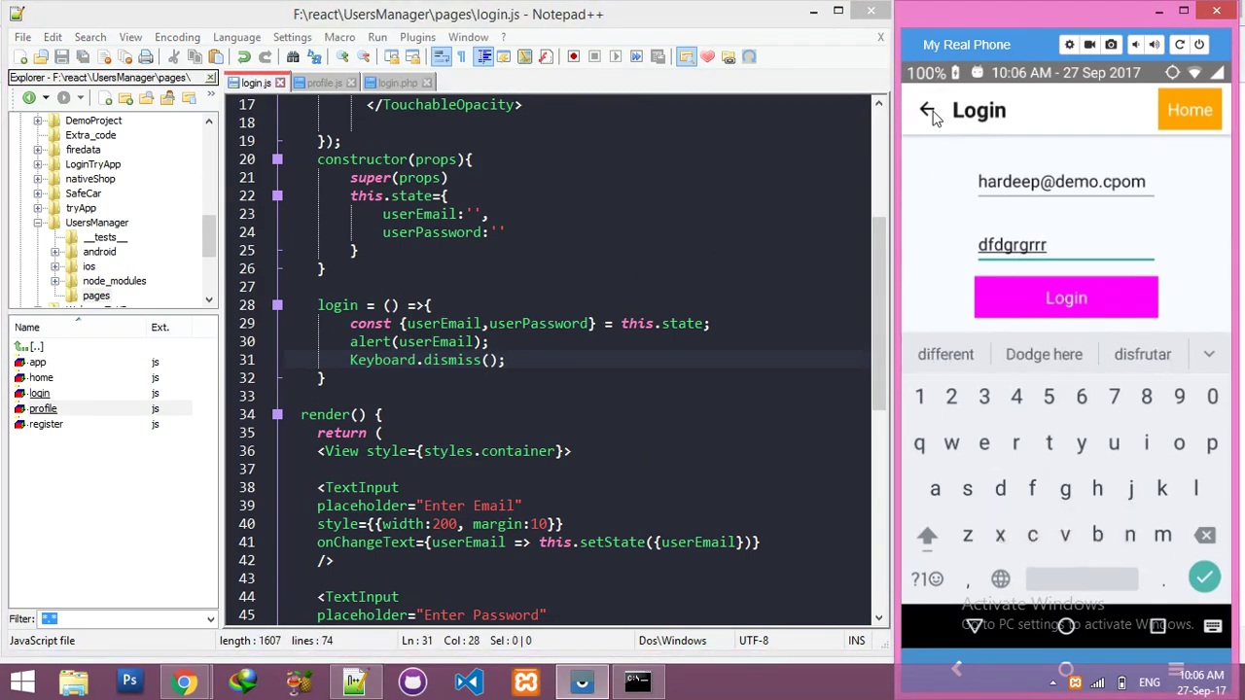
Step: Retest Login on the phone, confirm the keyboard hides, and begin a '//here' comment
click(930, 110)
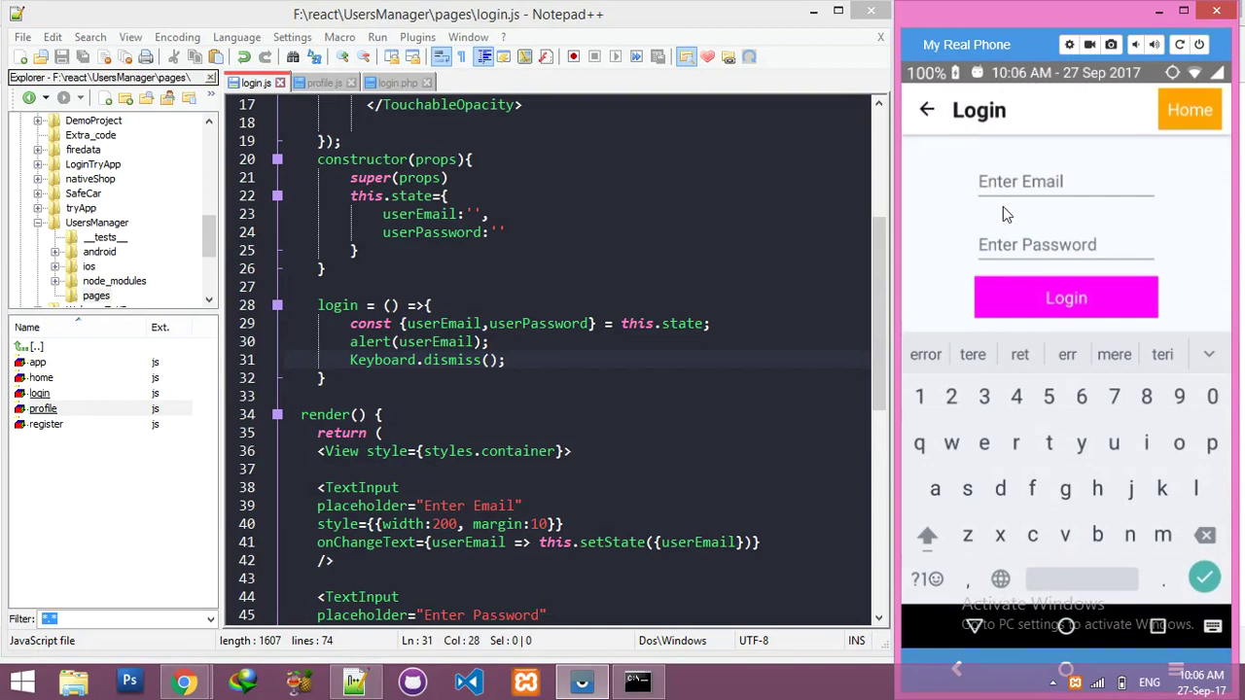
click(1066, 297)
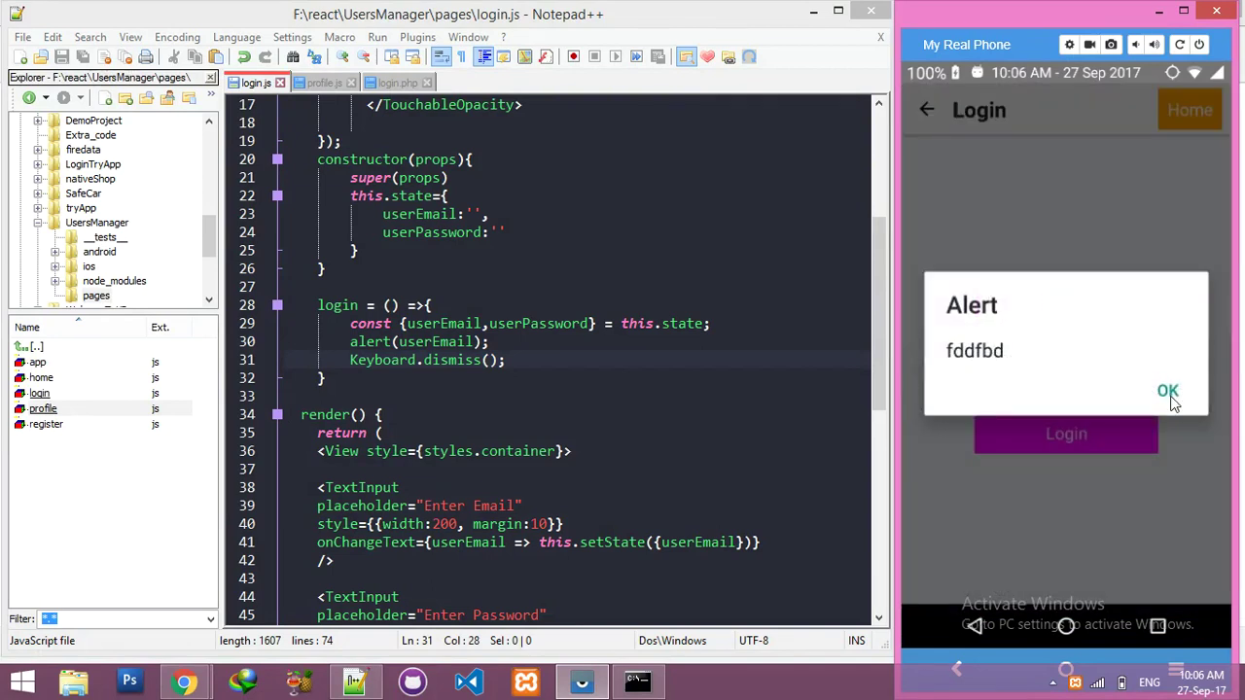
click(1167, 391)
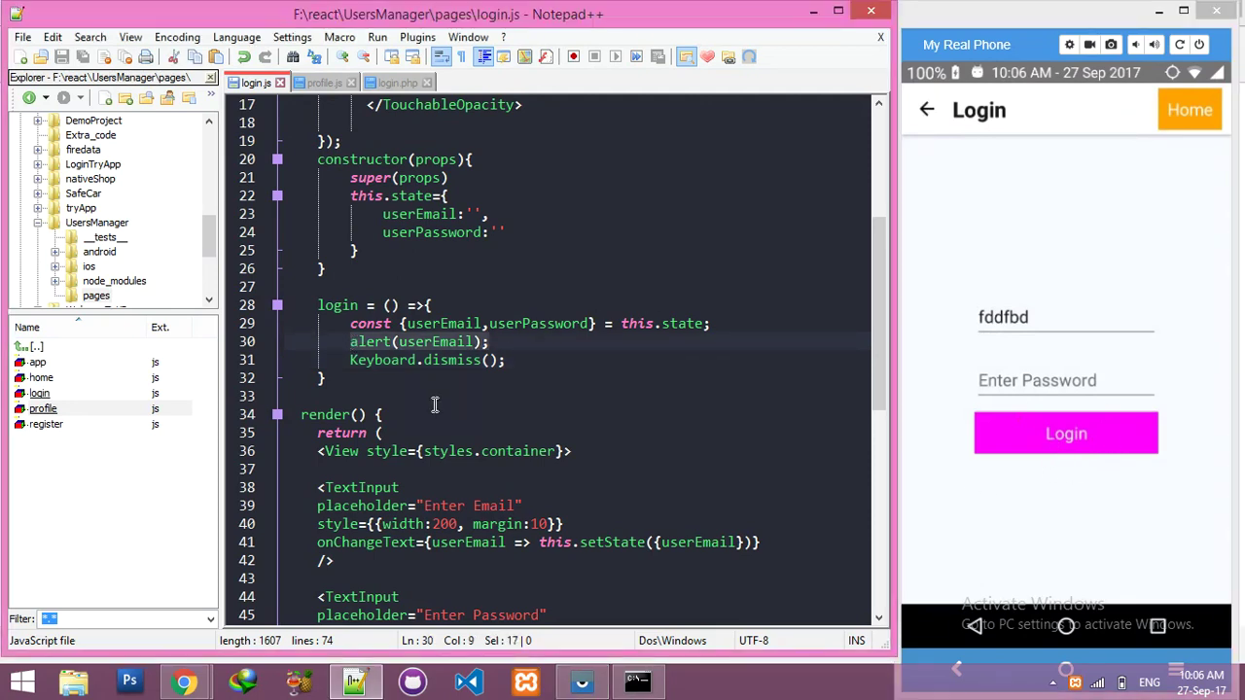
text(//here we will)
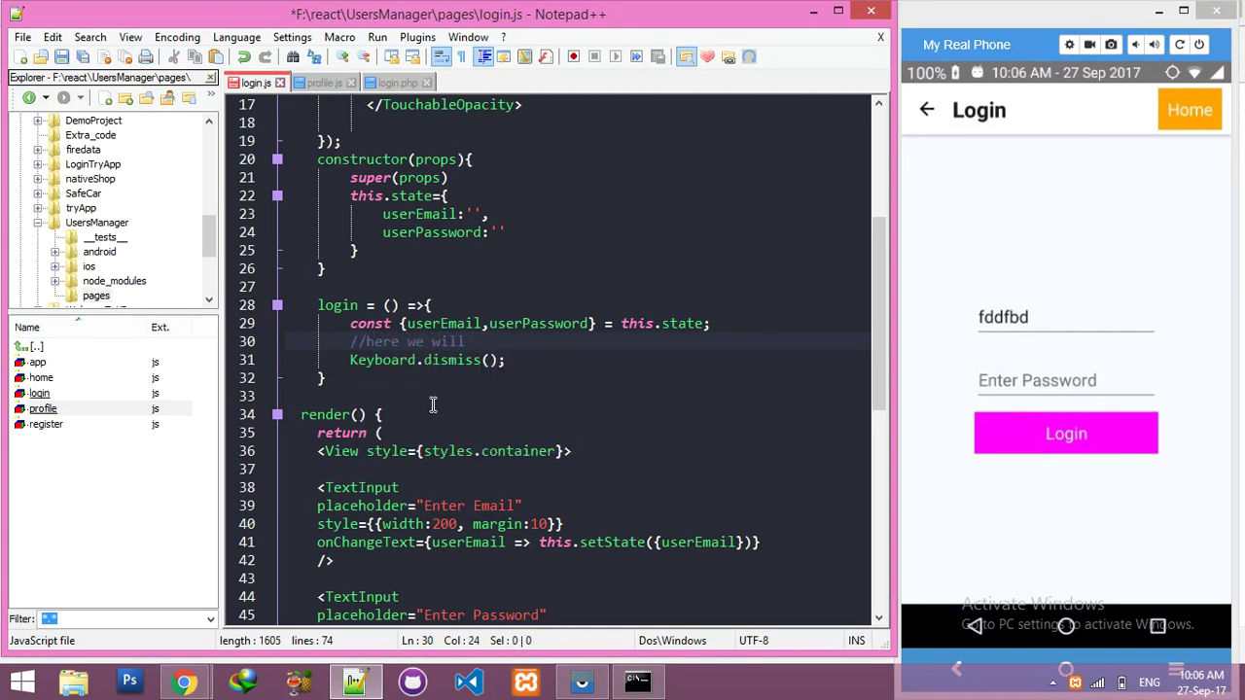
Step: Comment 'send our data to server' and chain .then parsing response.json()
text(send our dsata tpo)
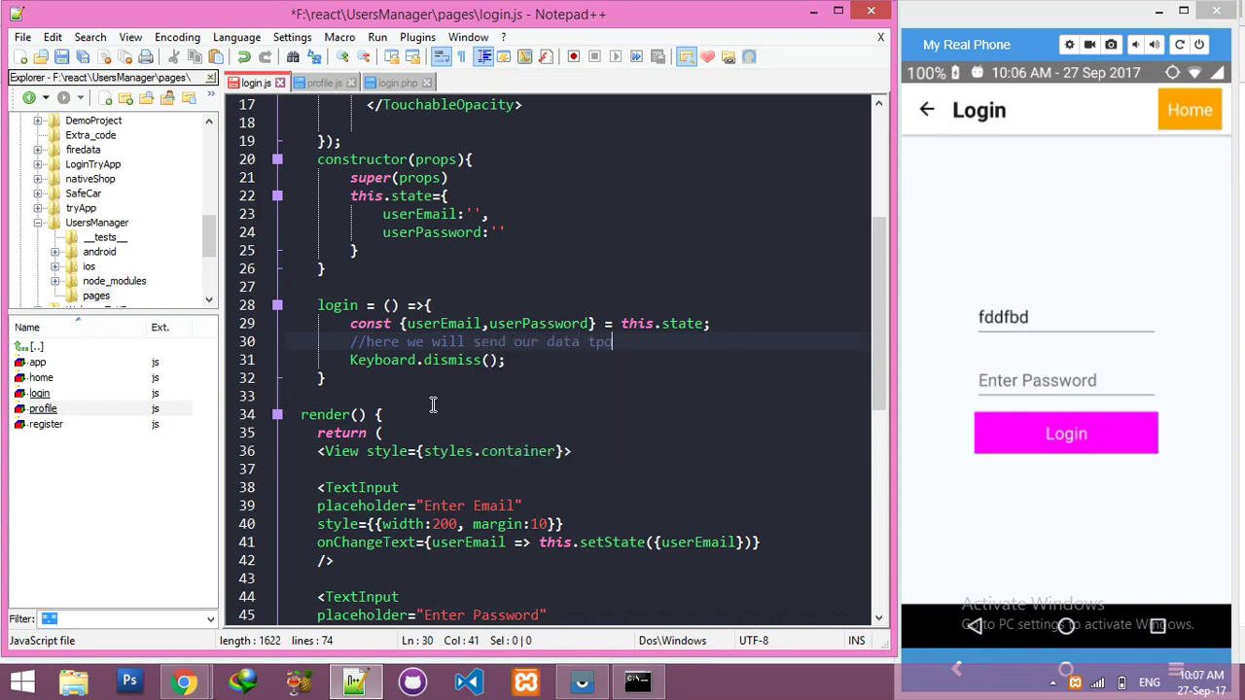
text(to server with fetch)
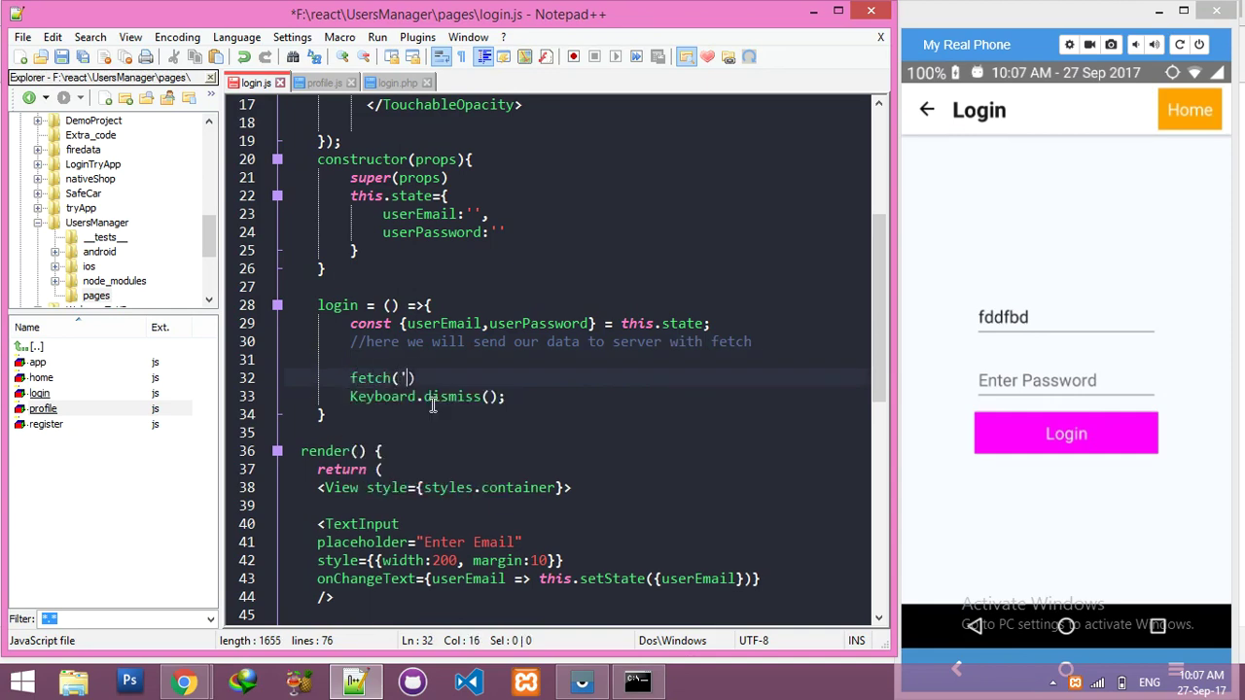
text(',{)
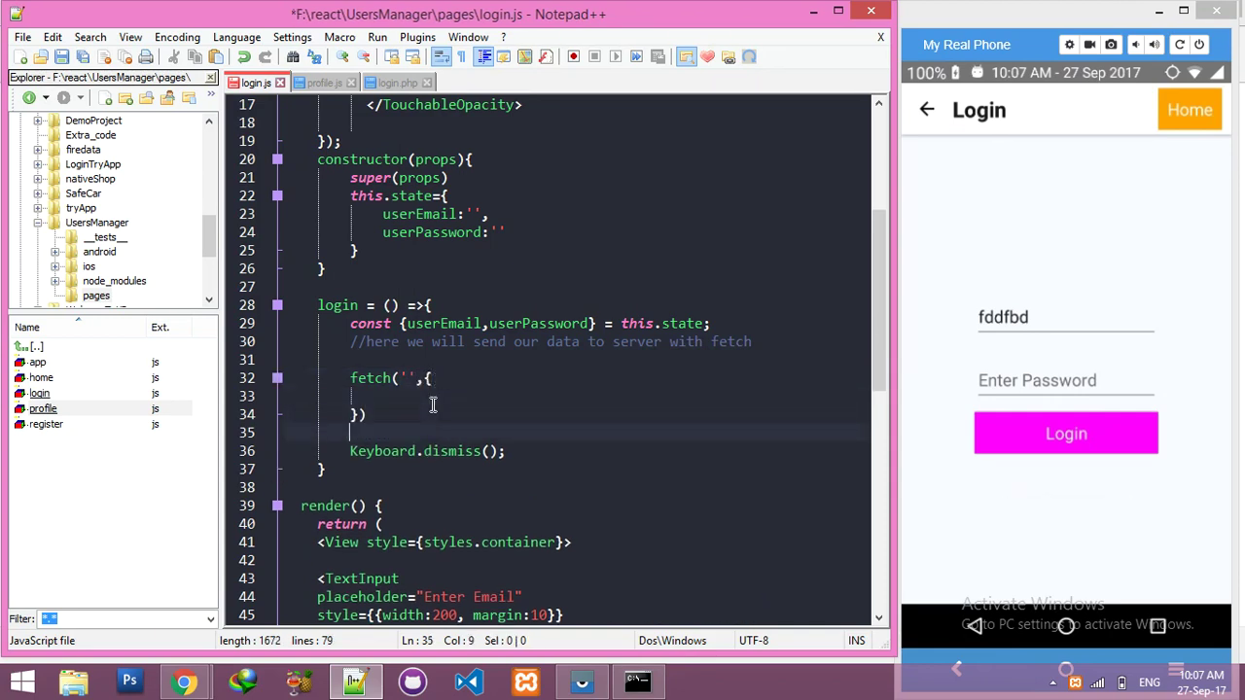
key(enter)
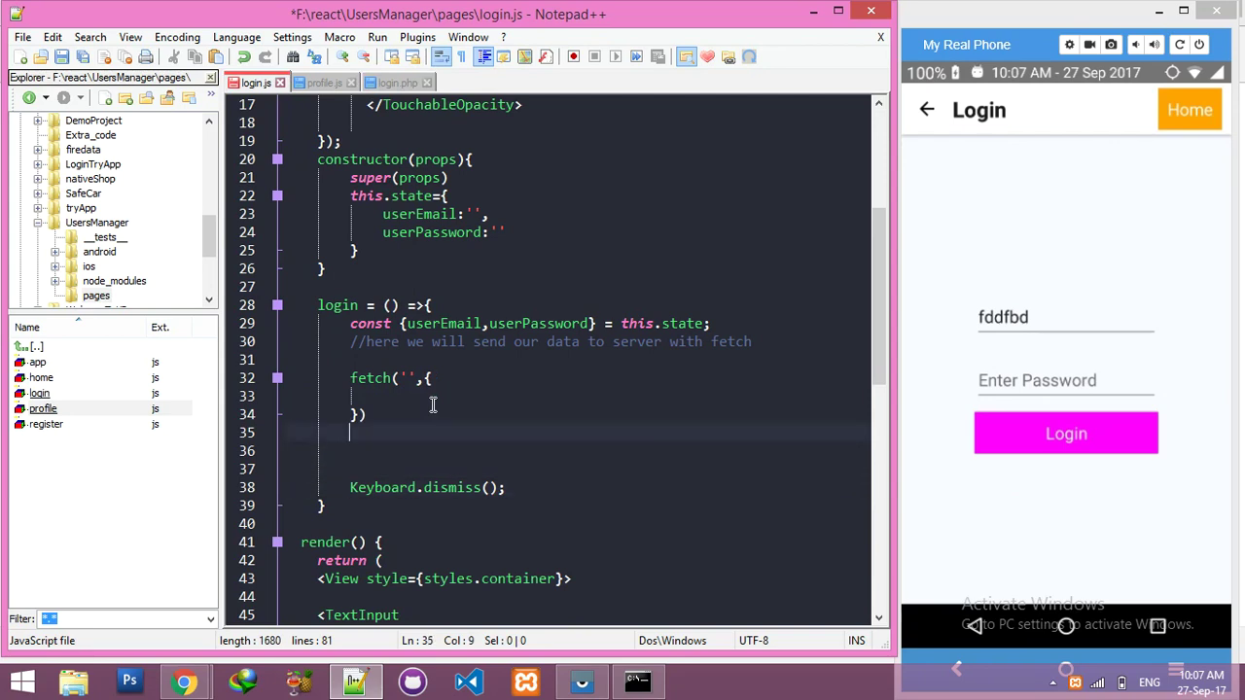
text(.then)
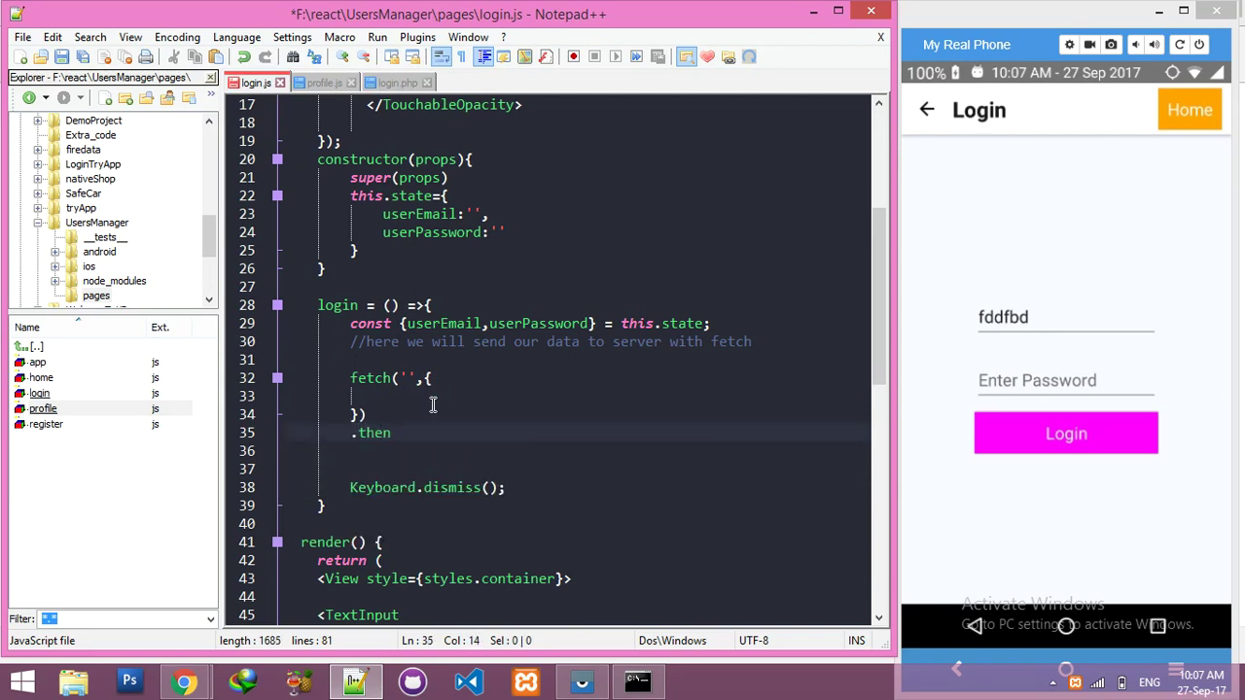
text((res)))
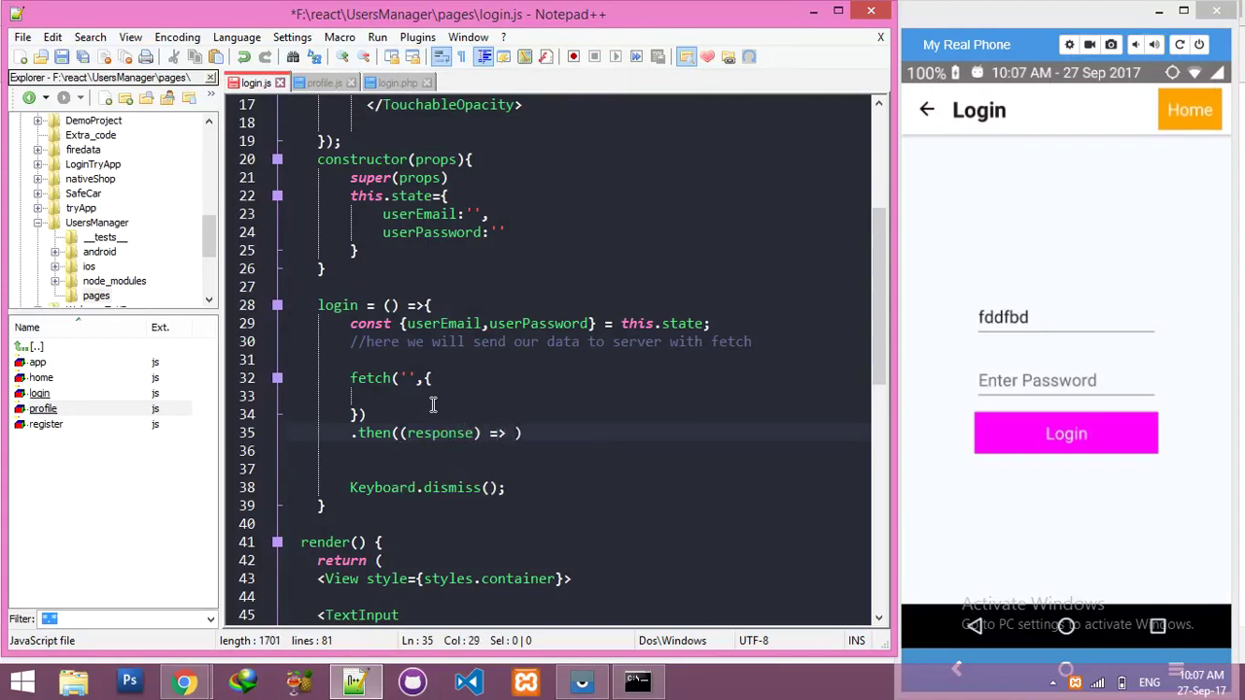
text(response.)
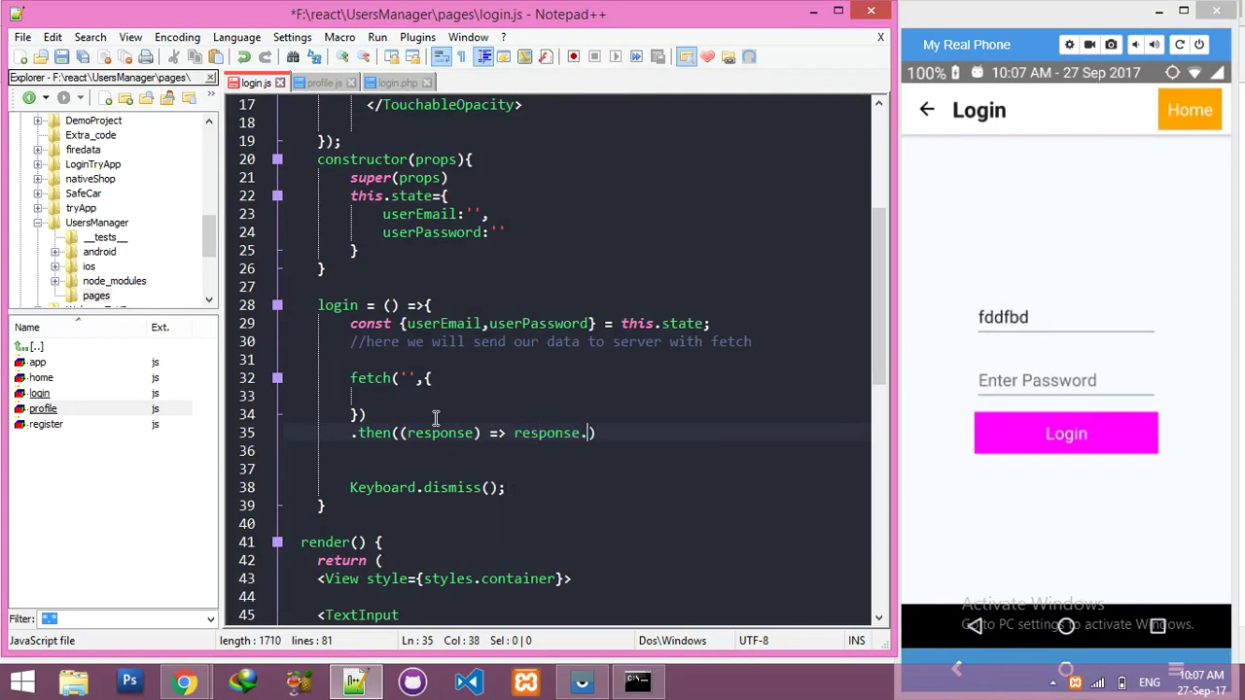
text(json())
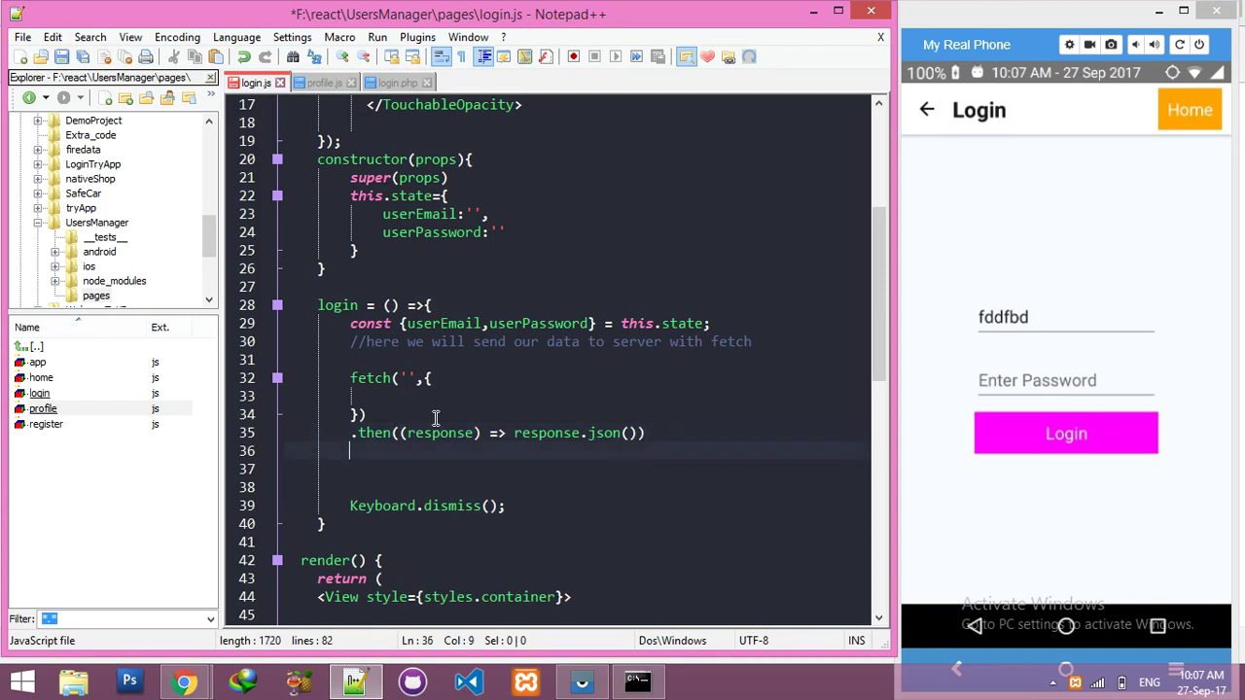
Step: Chain a second .then that alerts responseJson
text(.then)
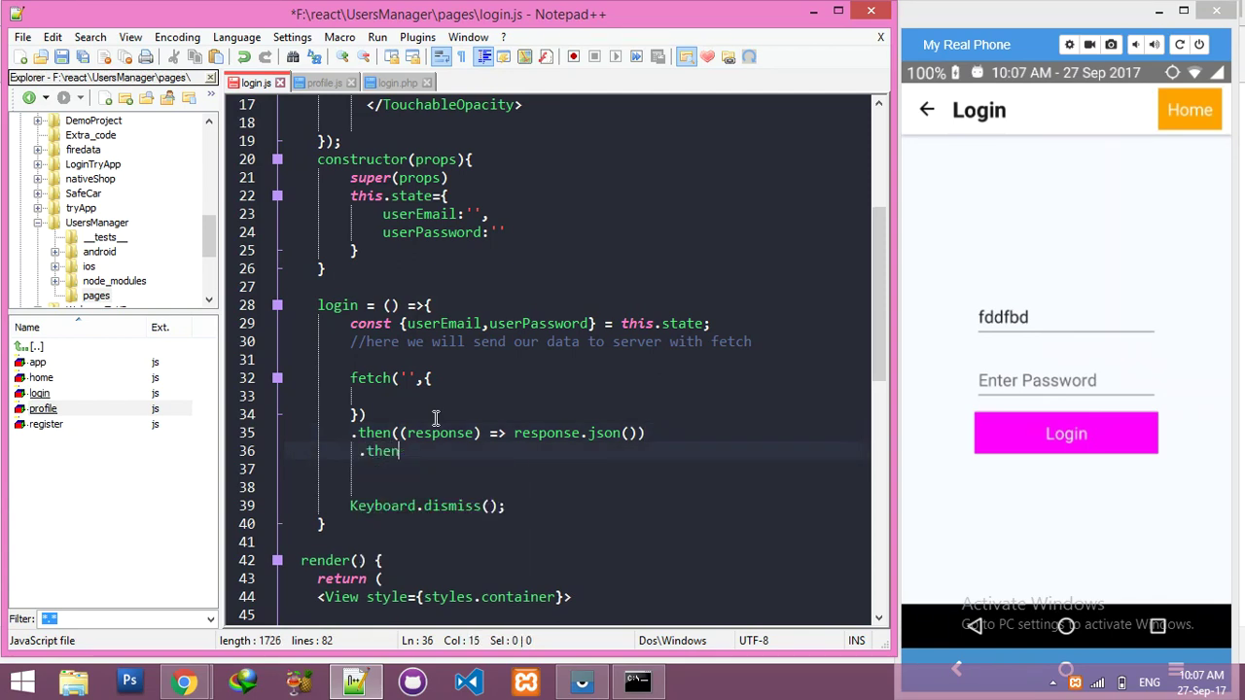
text(())
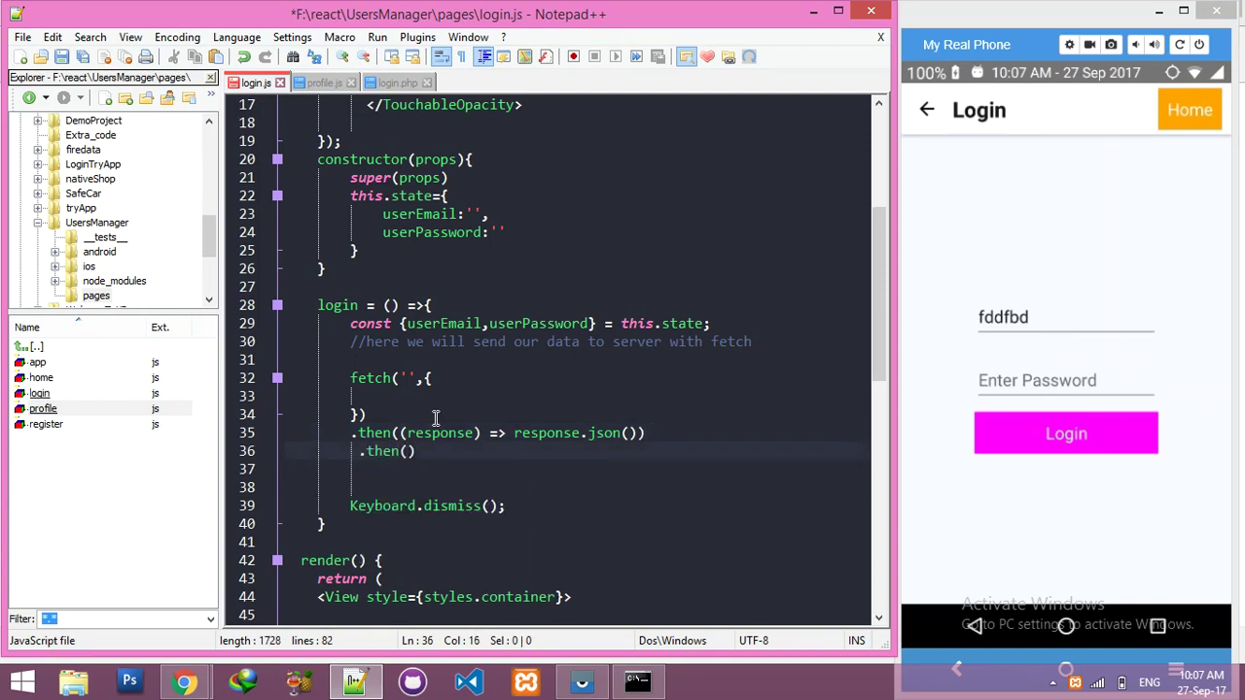
text(response)
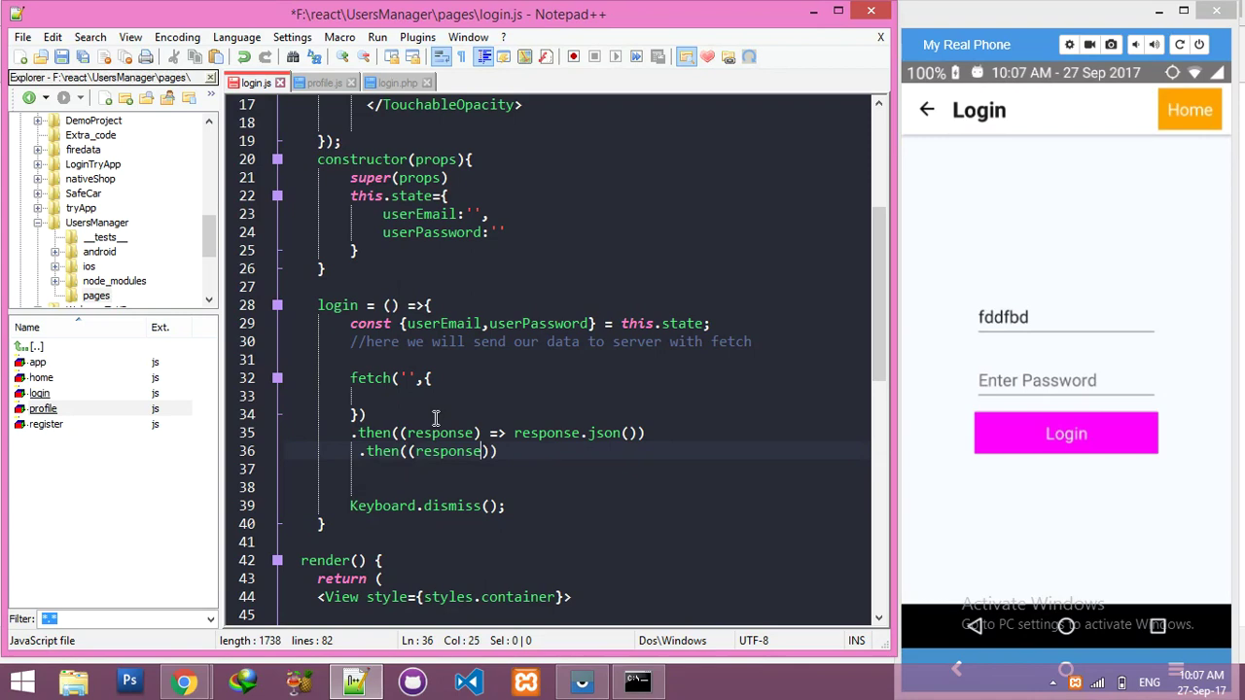
text(Json)=)
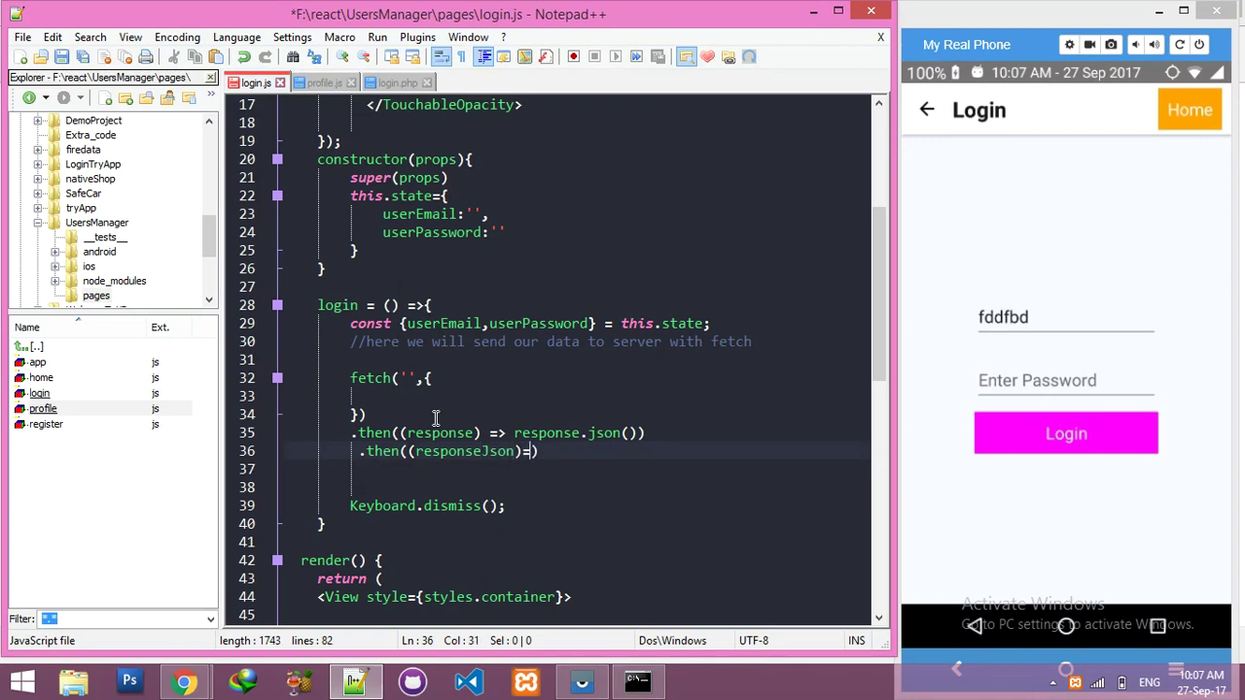
text(>{})
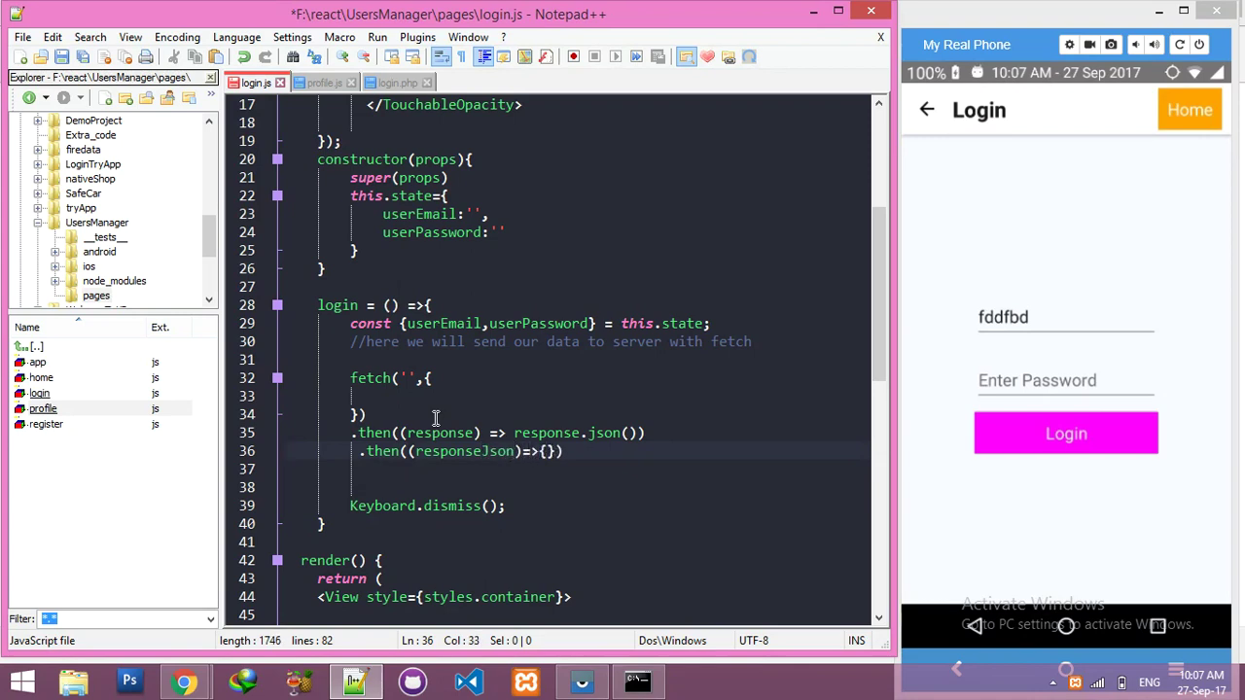
text(alert)
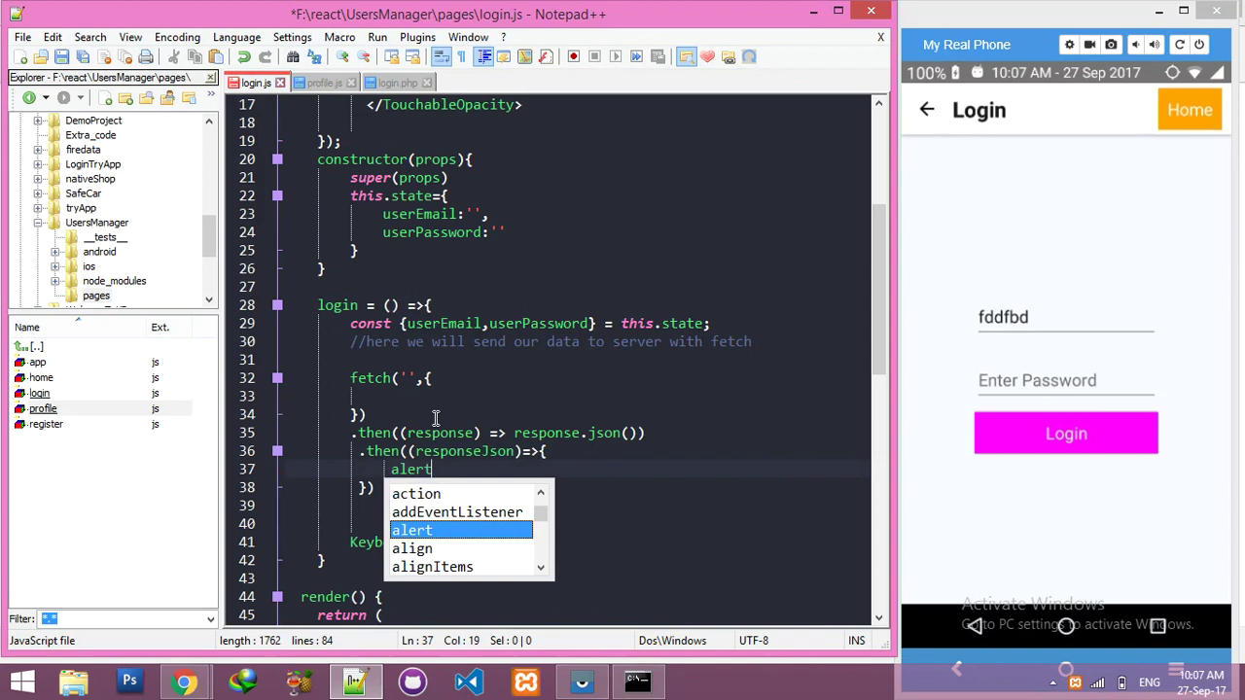
text((responseJson);)
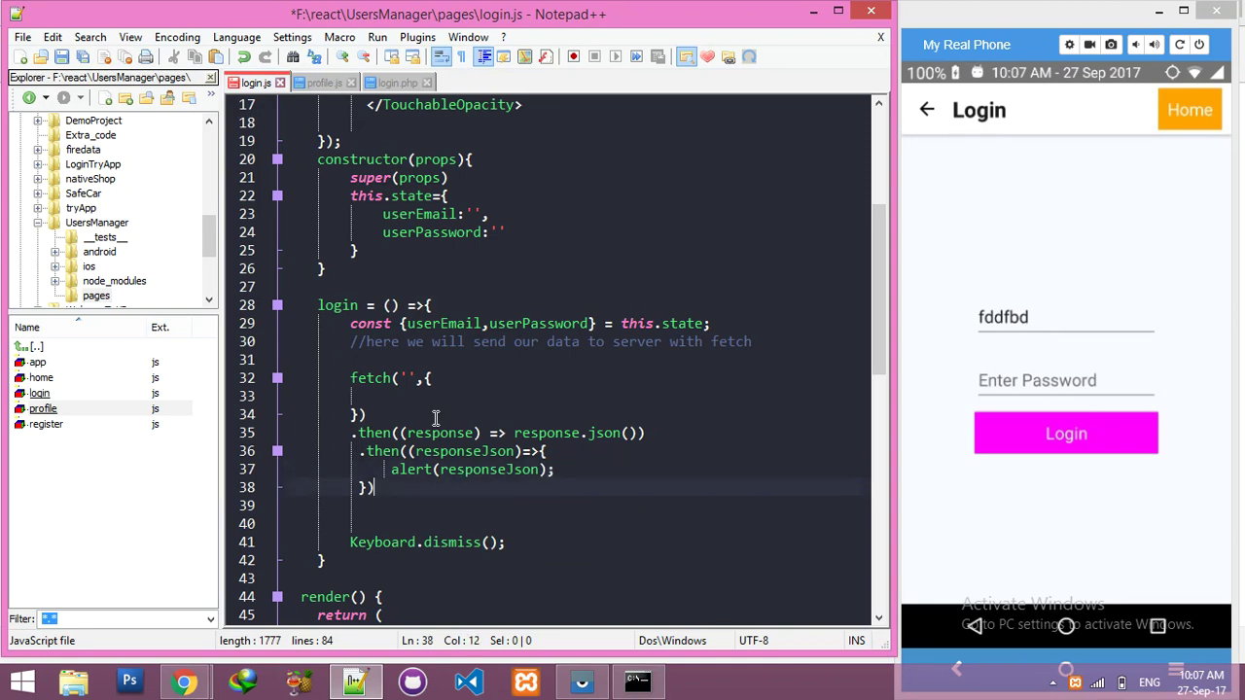
Step: Add a .catch that logs console.error(error)
text(.catch((error)=>{)
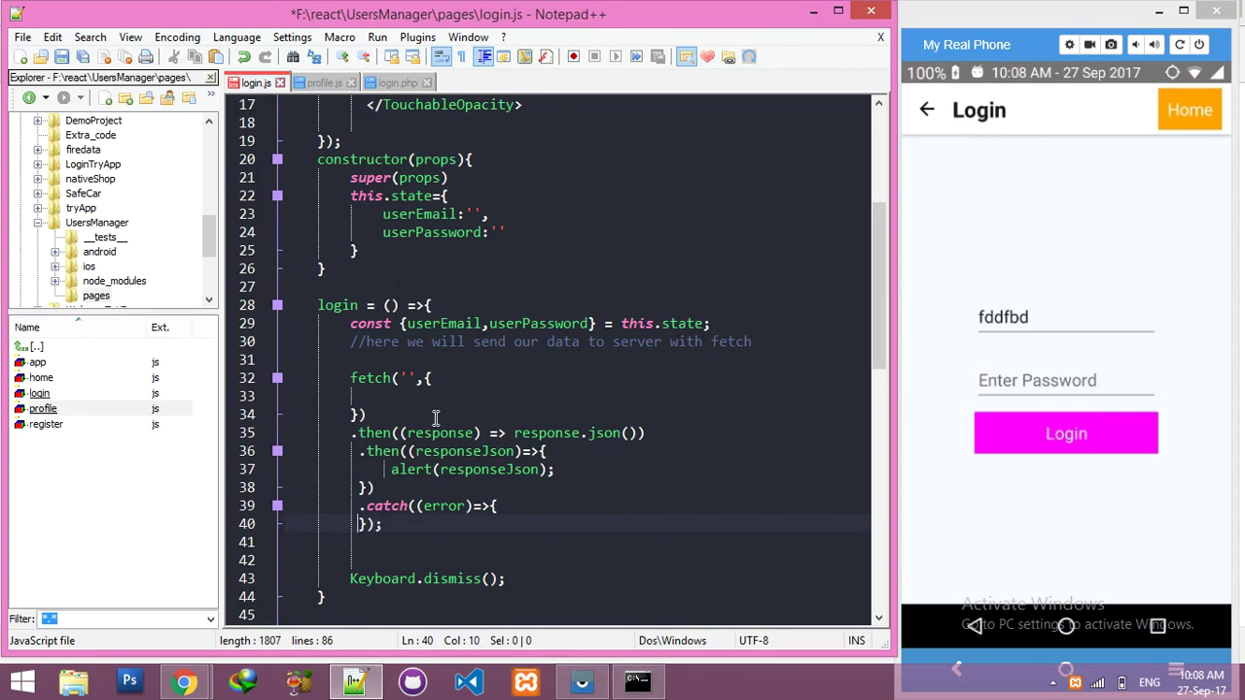
text(console)
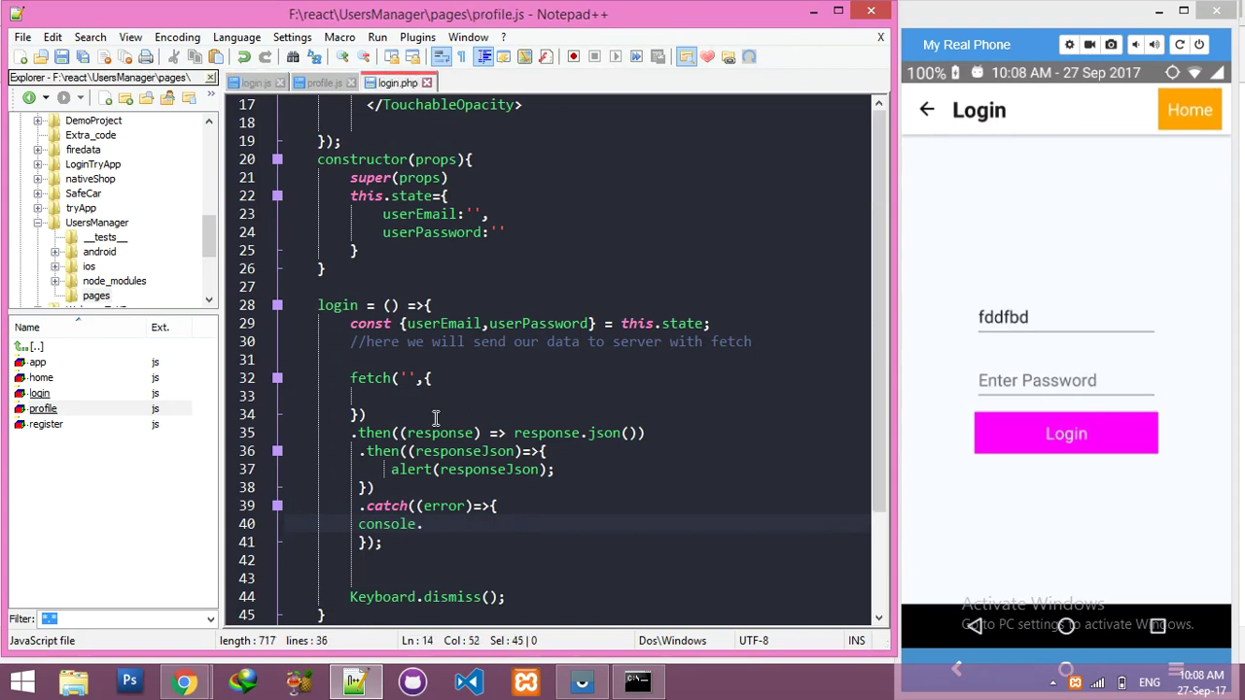
text(.error(error))
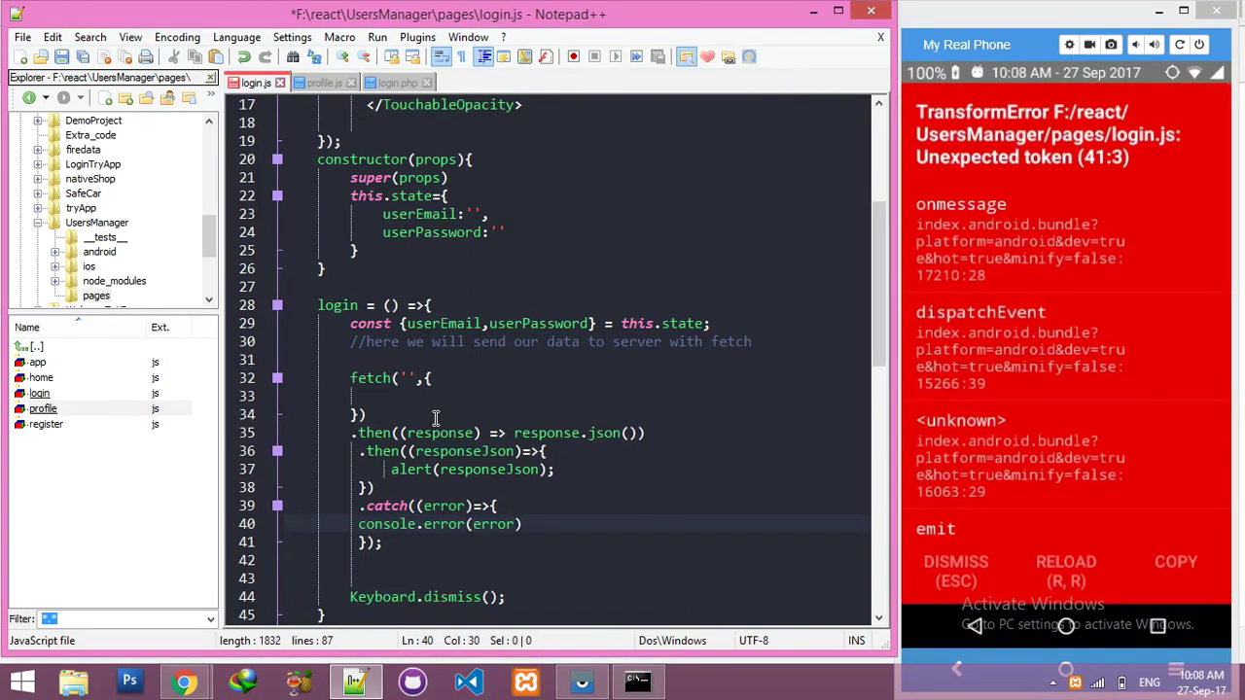
text(;)
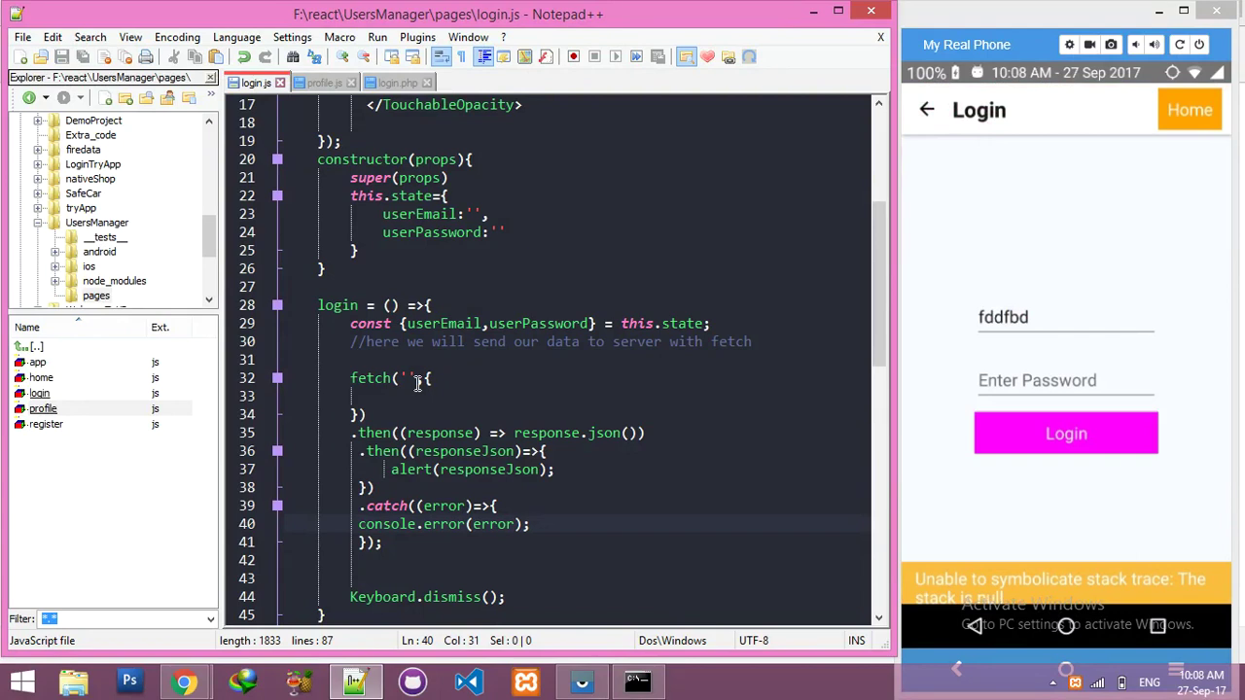
click(408, 360)
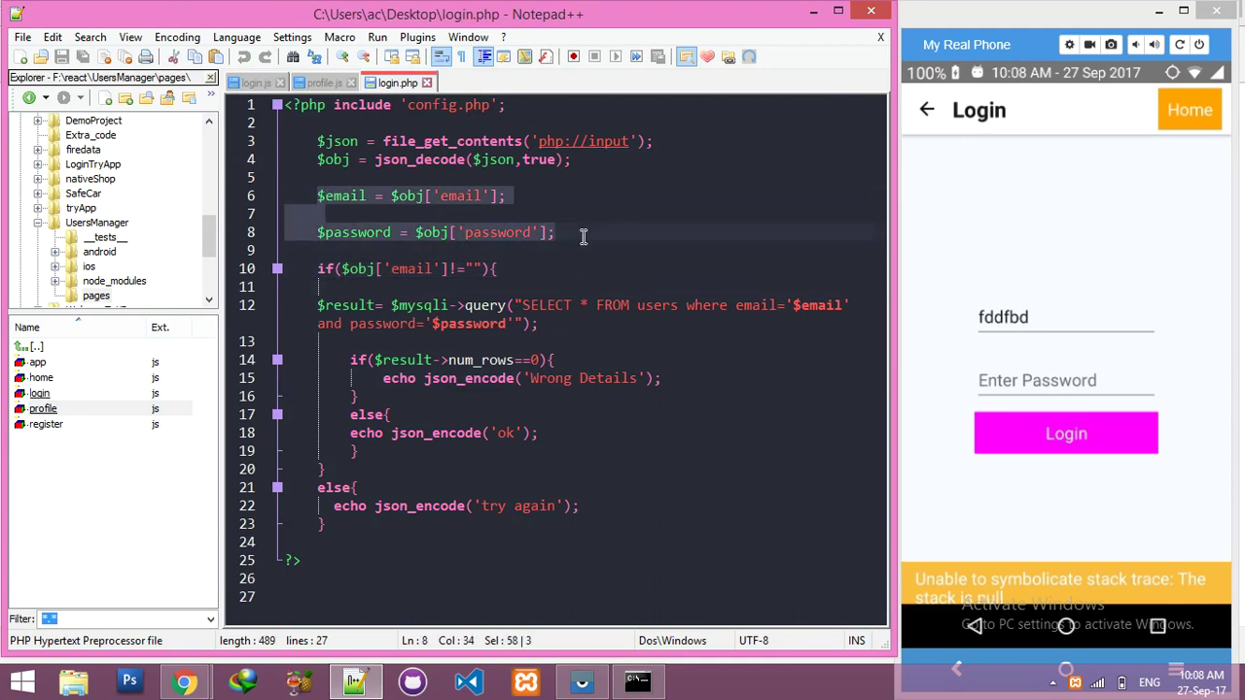
click(578, 268)
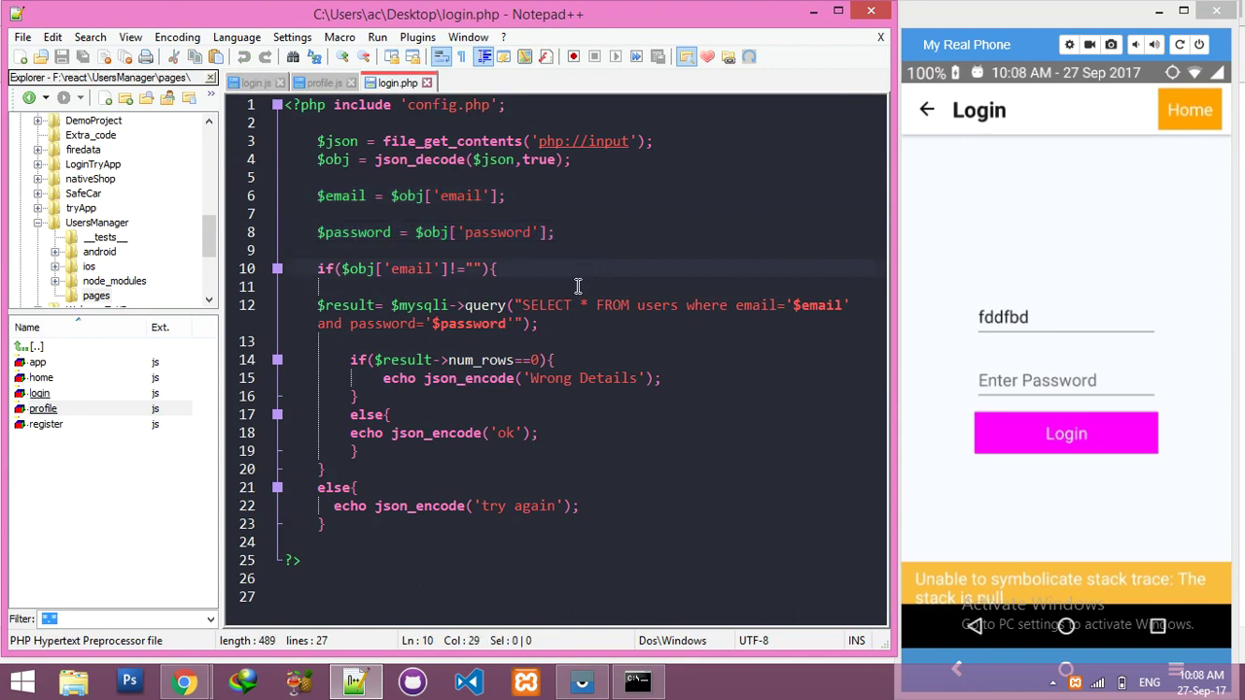
mouse_move(644, 303)
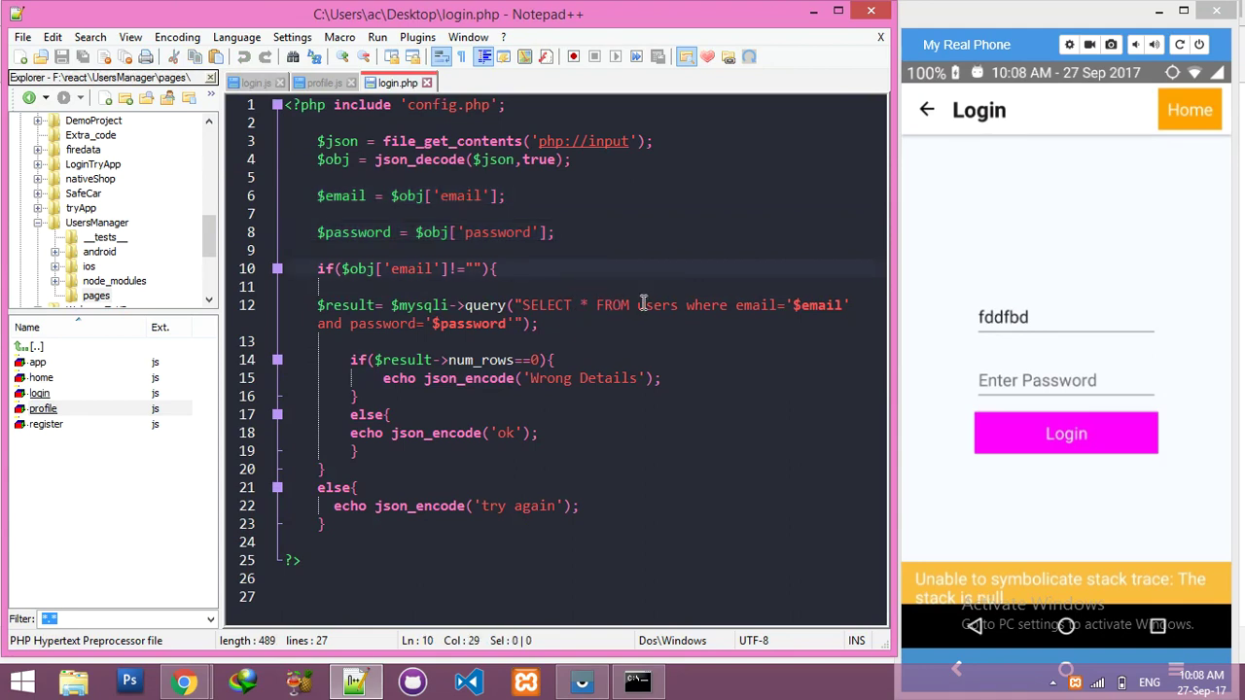
mouse_move(766, 305)
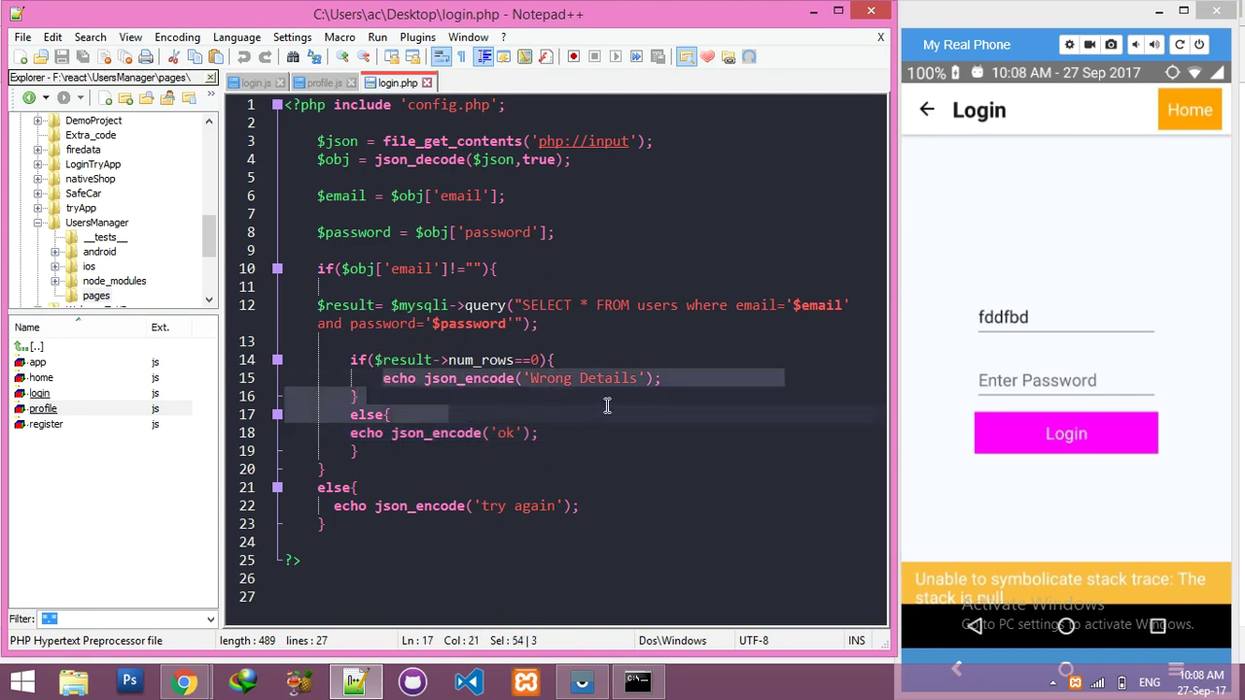
click(550, 433)
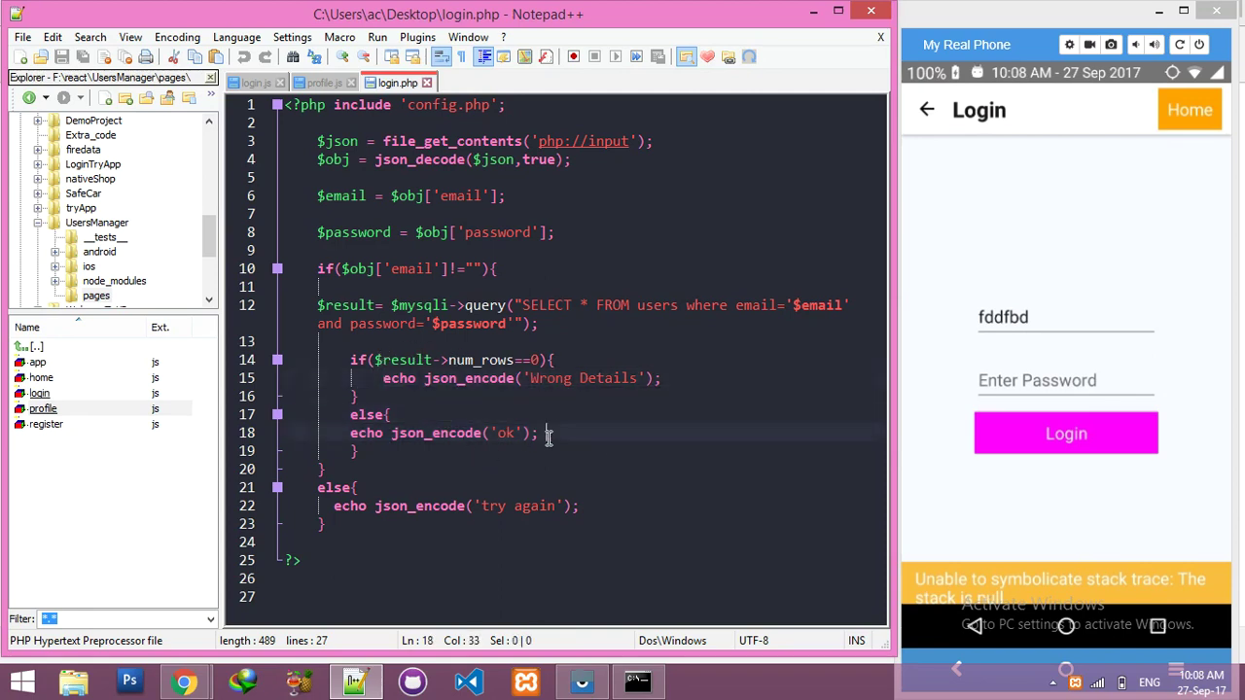
click(255, 82)
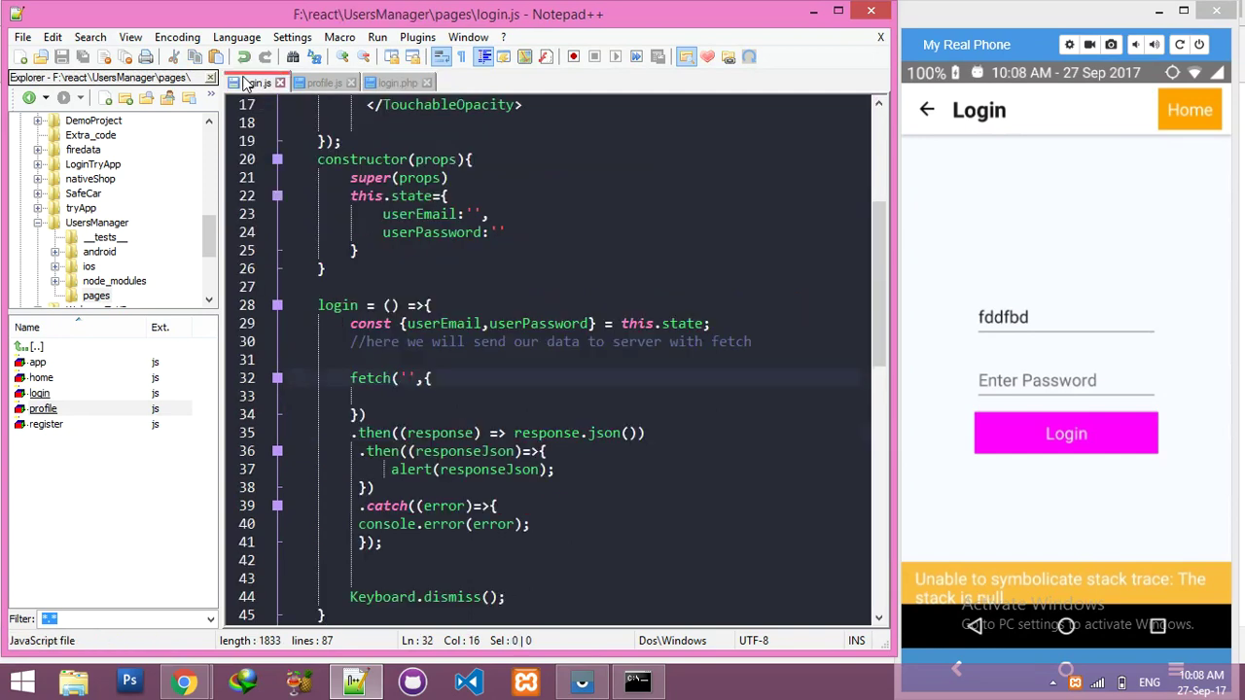
text(http://)
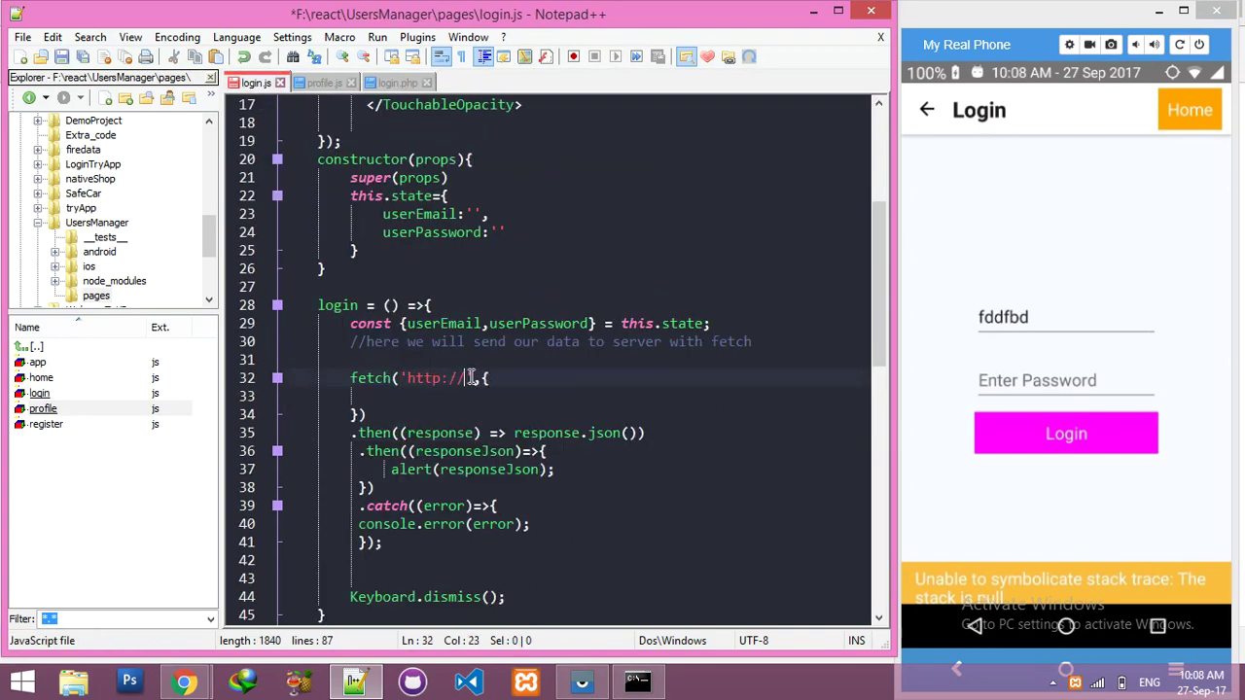
text(hardeepcoder.com/react)
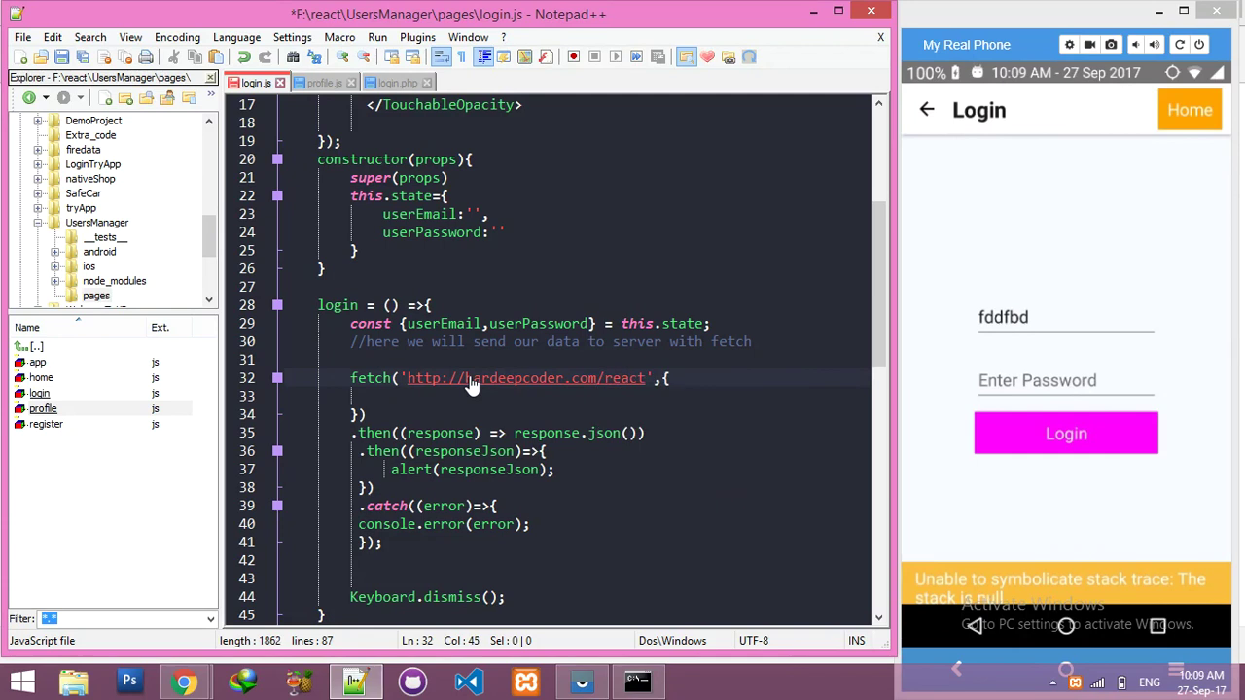
text(/login)
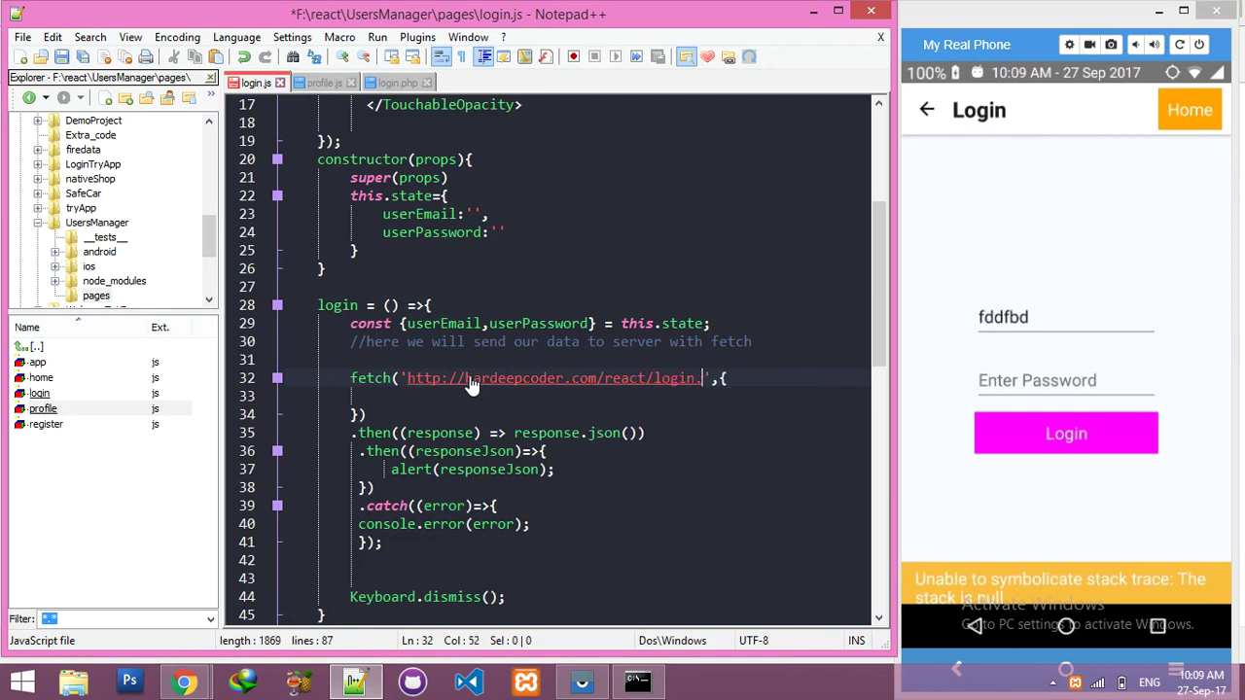
text(.php)
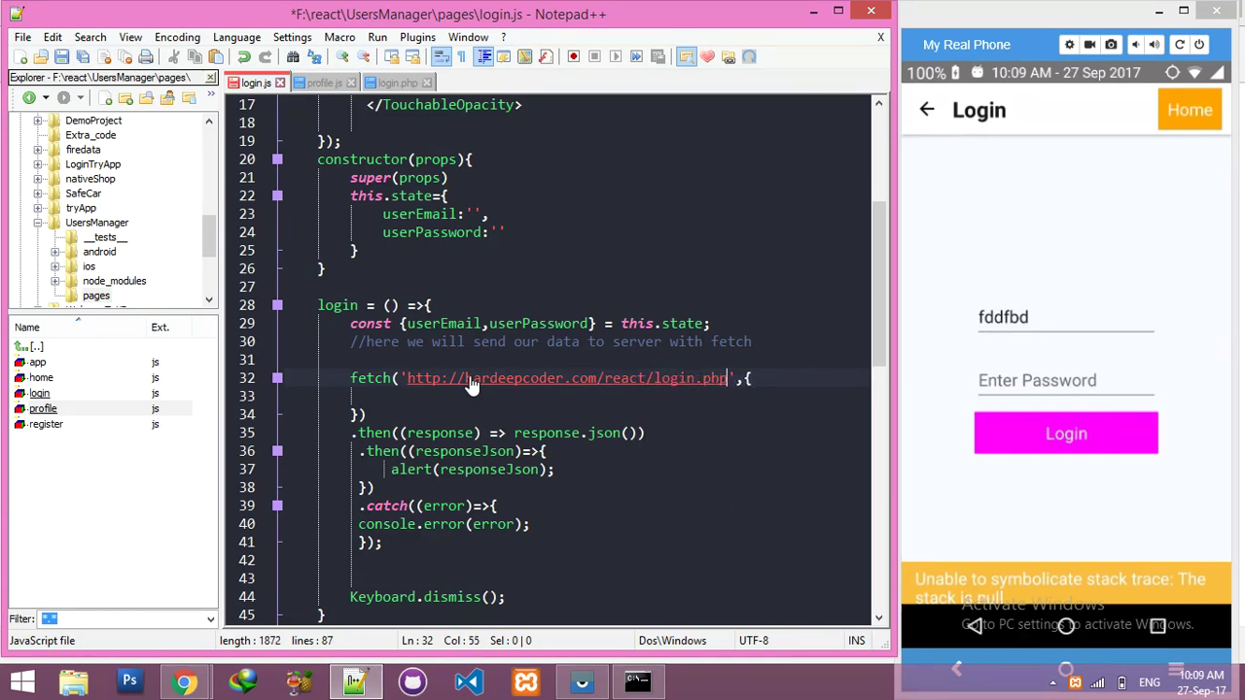
Step: Add method:'post' as the first fetch option
key(Enter)
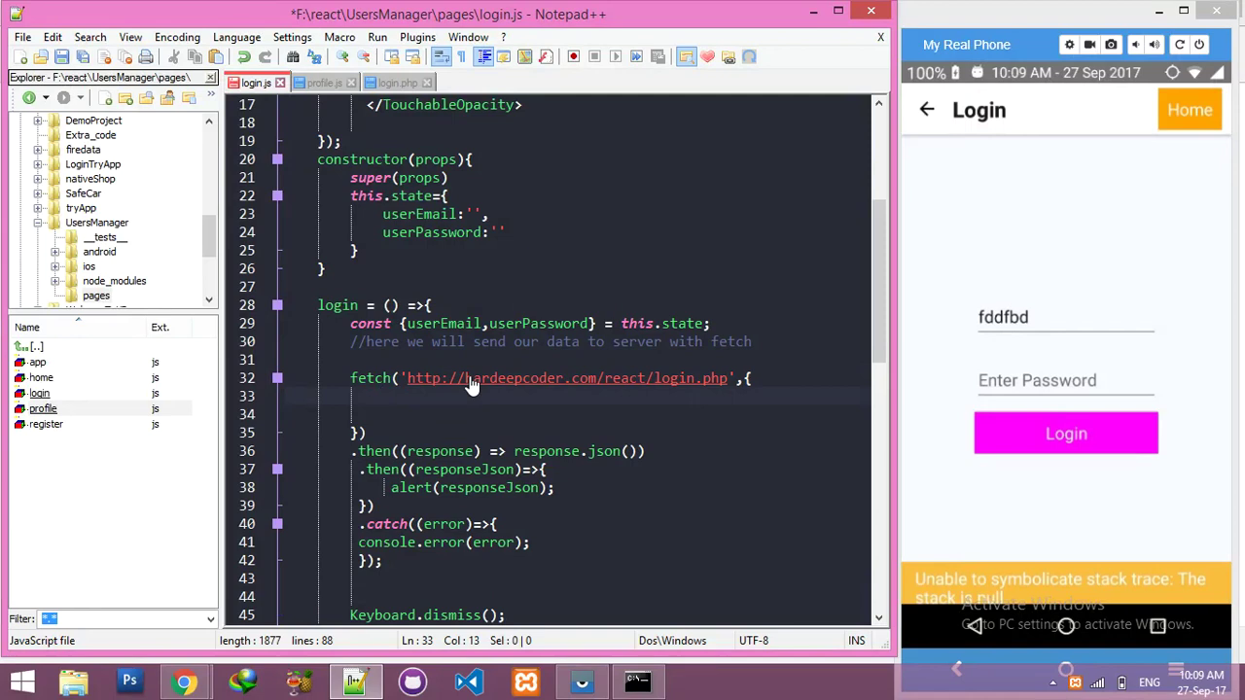
text(mwth)
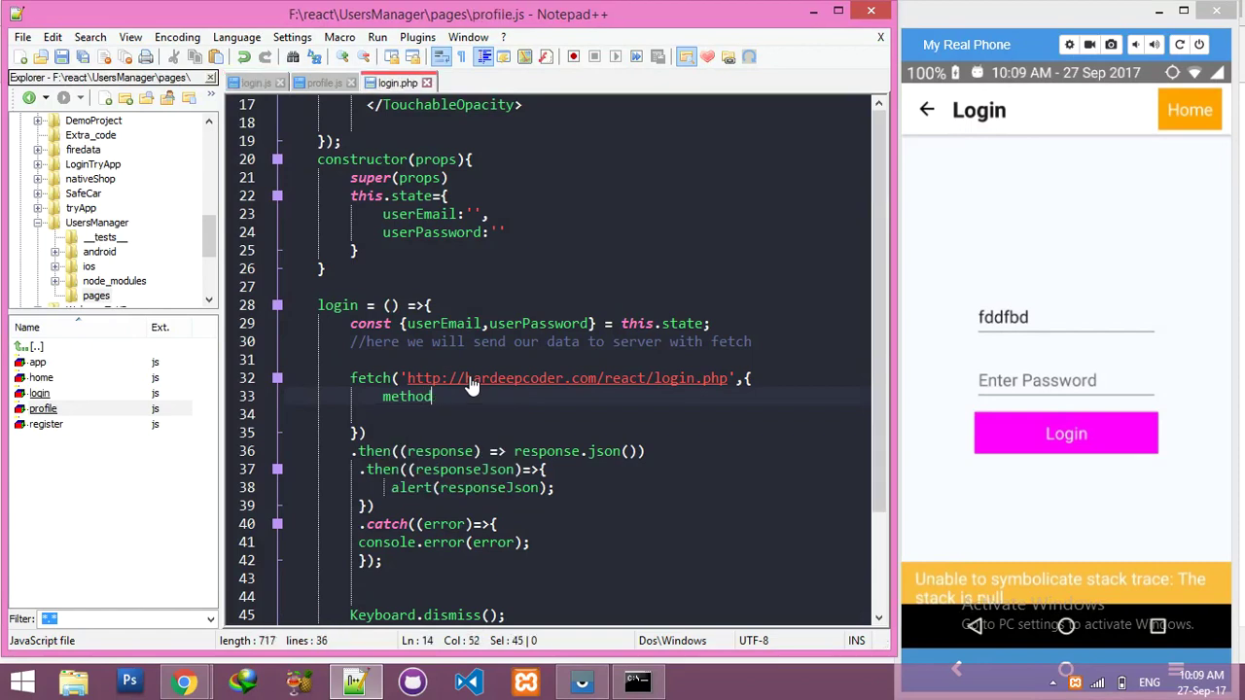
text(:'post')
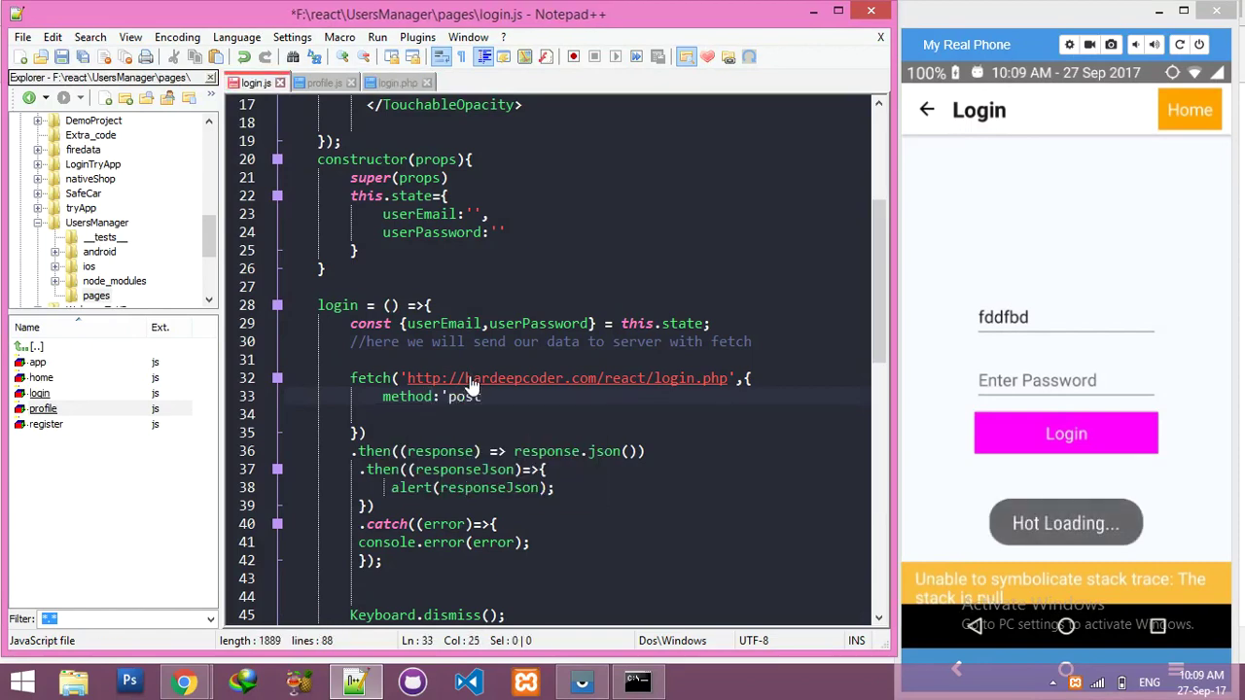
key(enter)
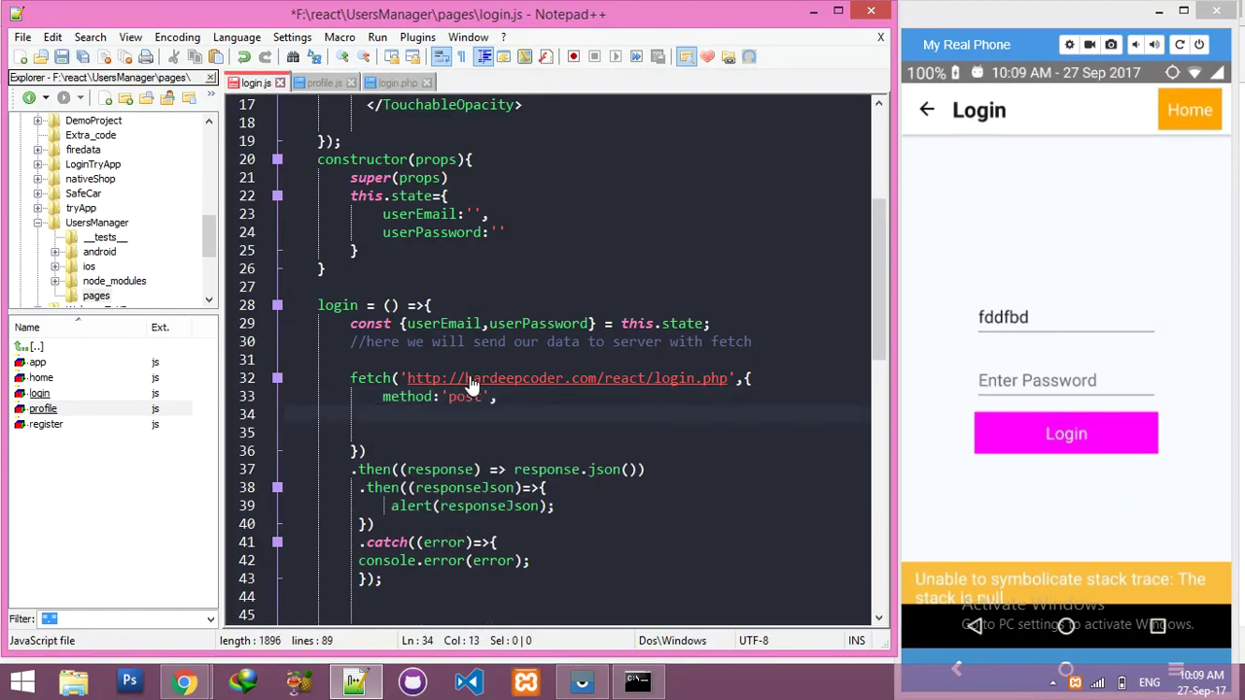
Step: Add a header object with 'Accept' and 'Content-type' both set to 'application/json'
text(header:)
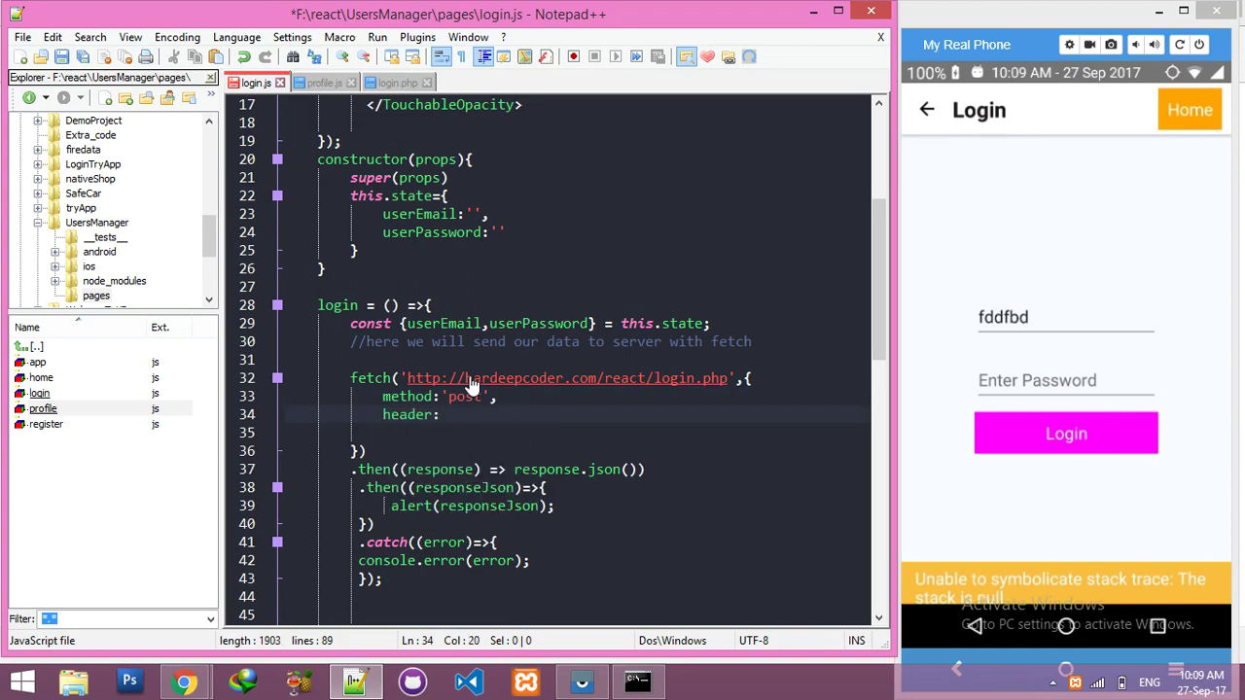
text({)
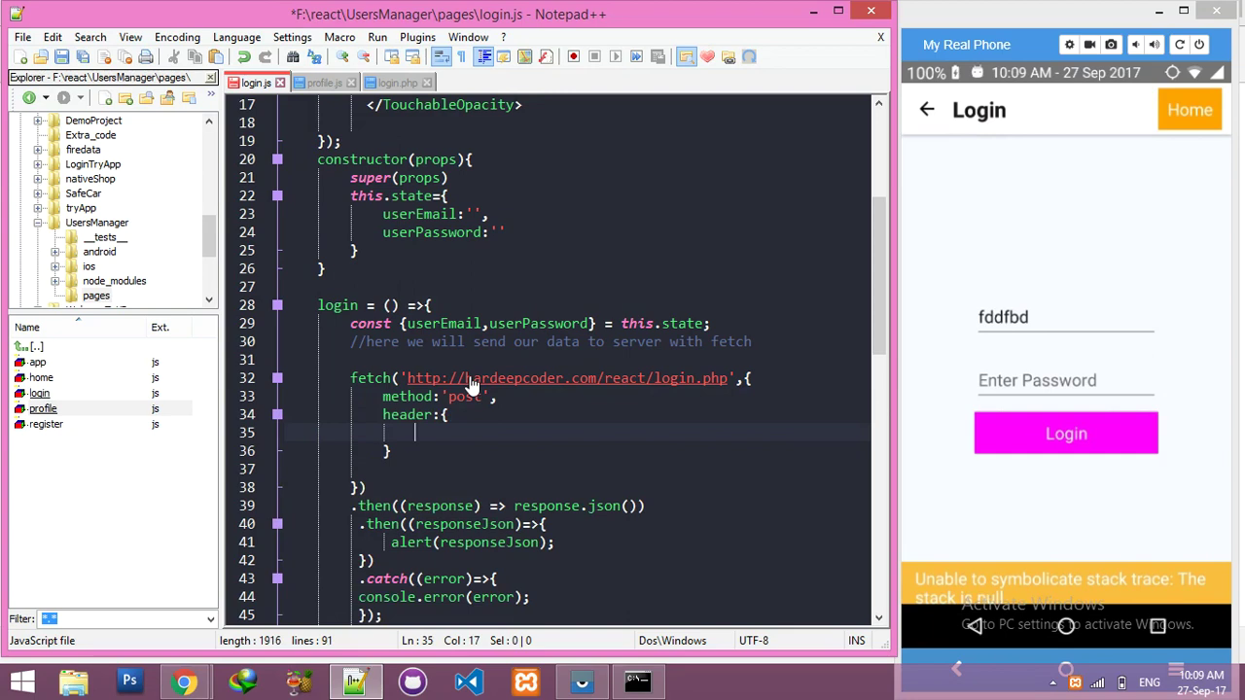
text('Accep)
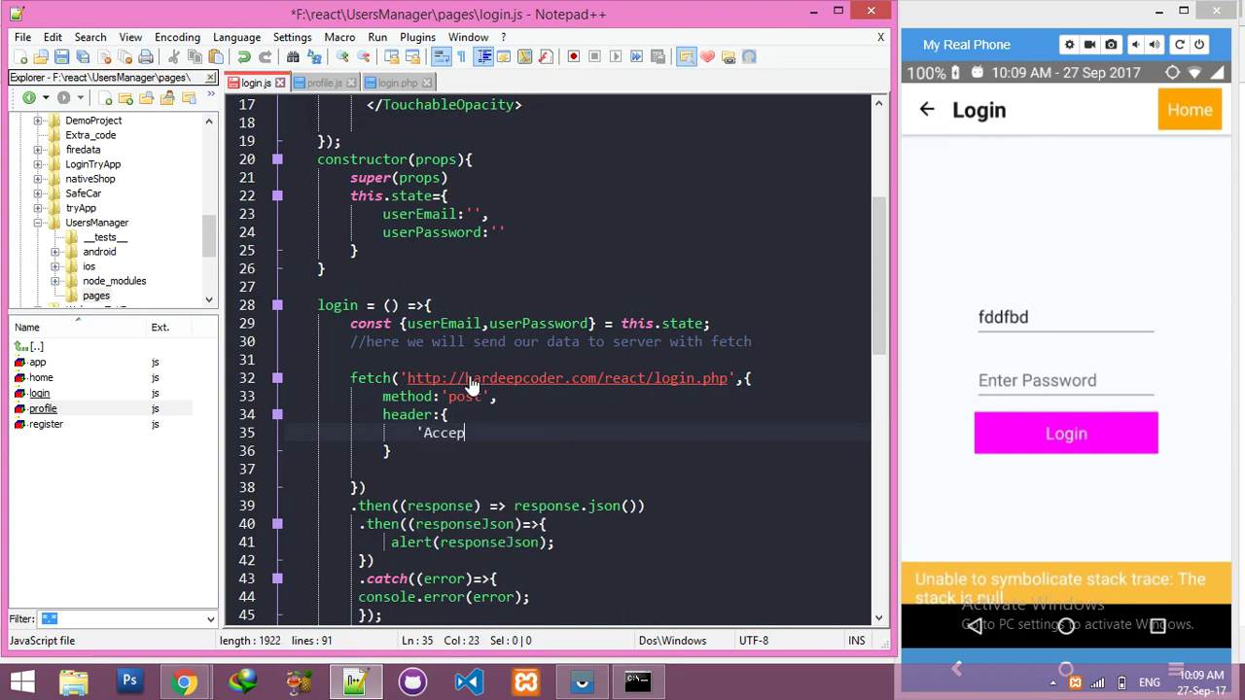
text(t':)
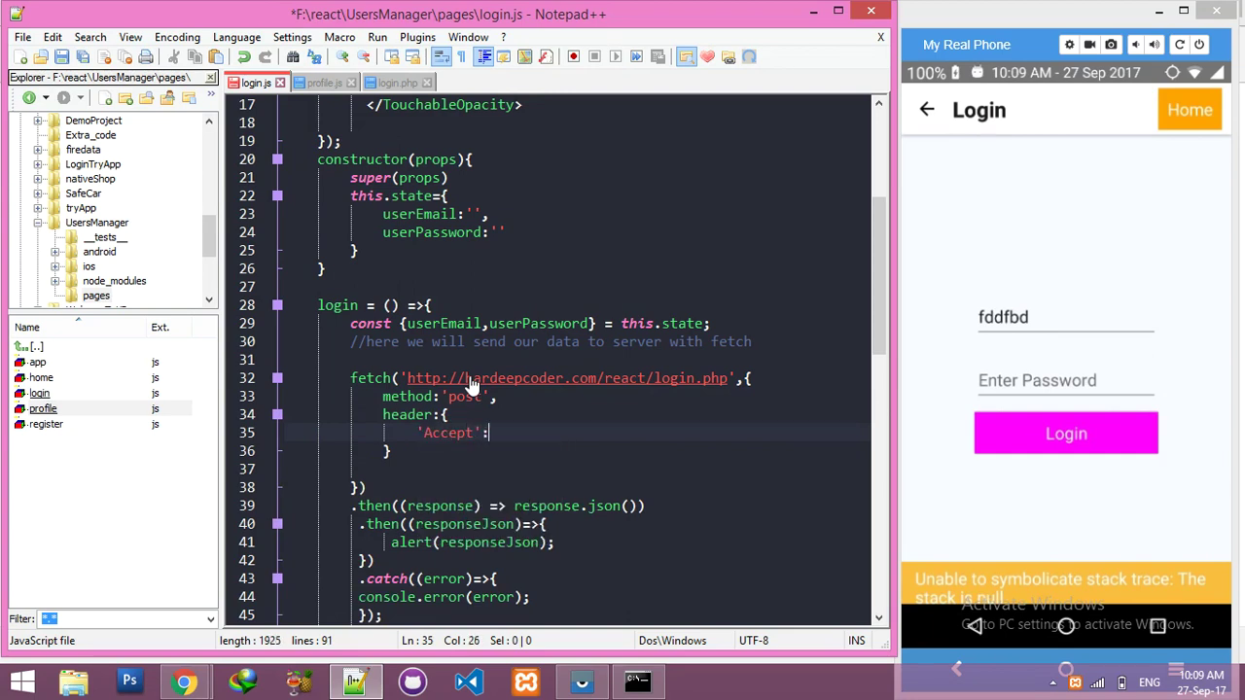
text('application/.)
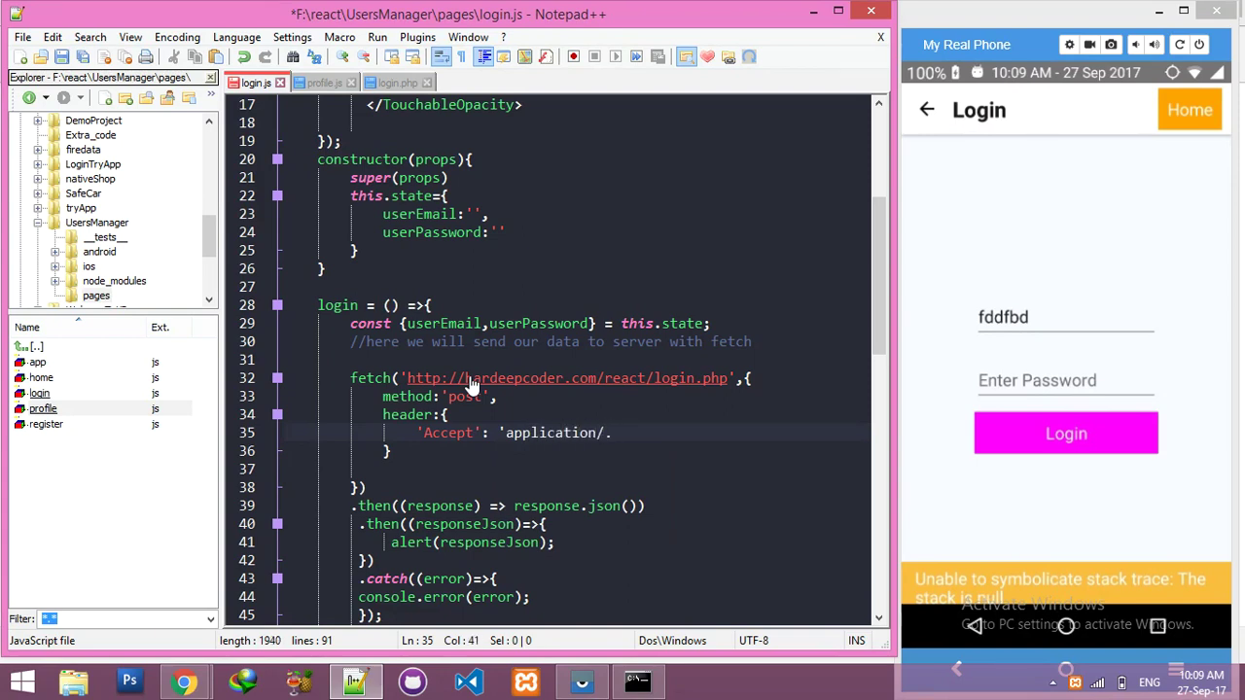
text(json')
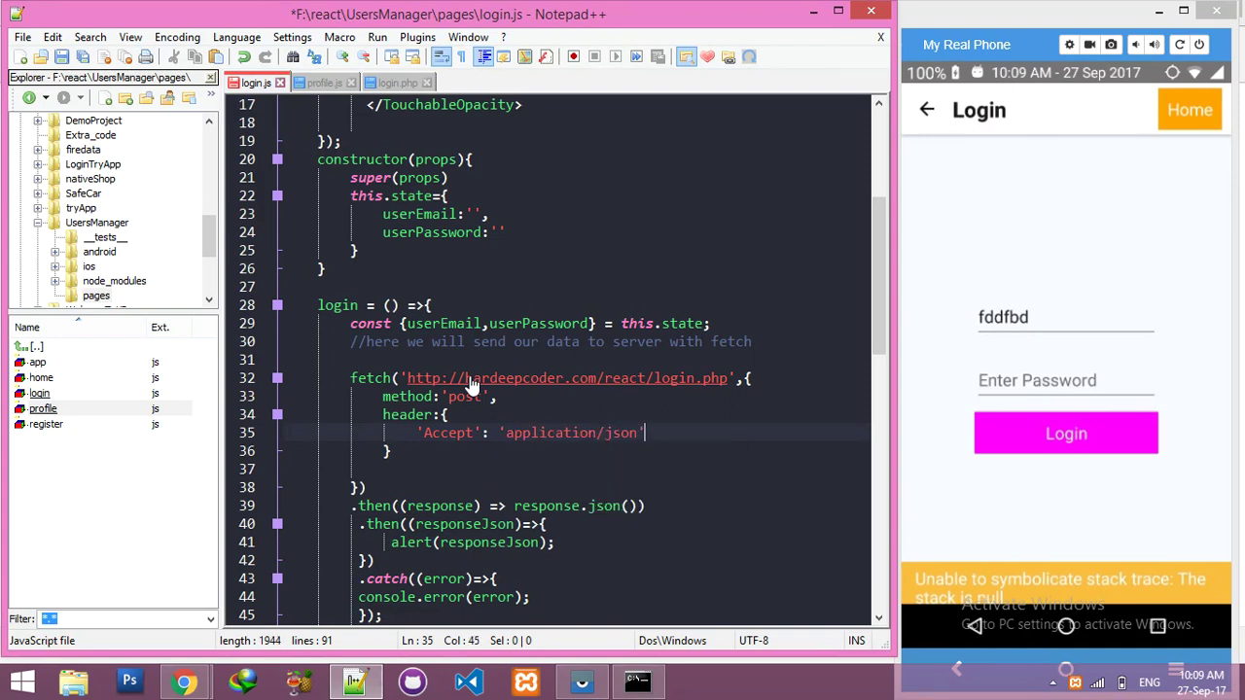
key(Enter)
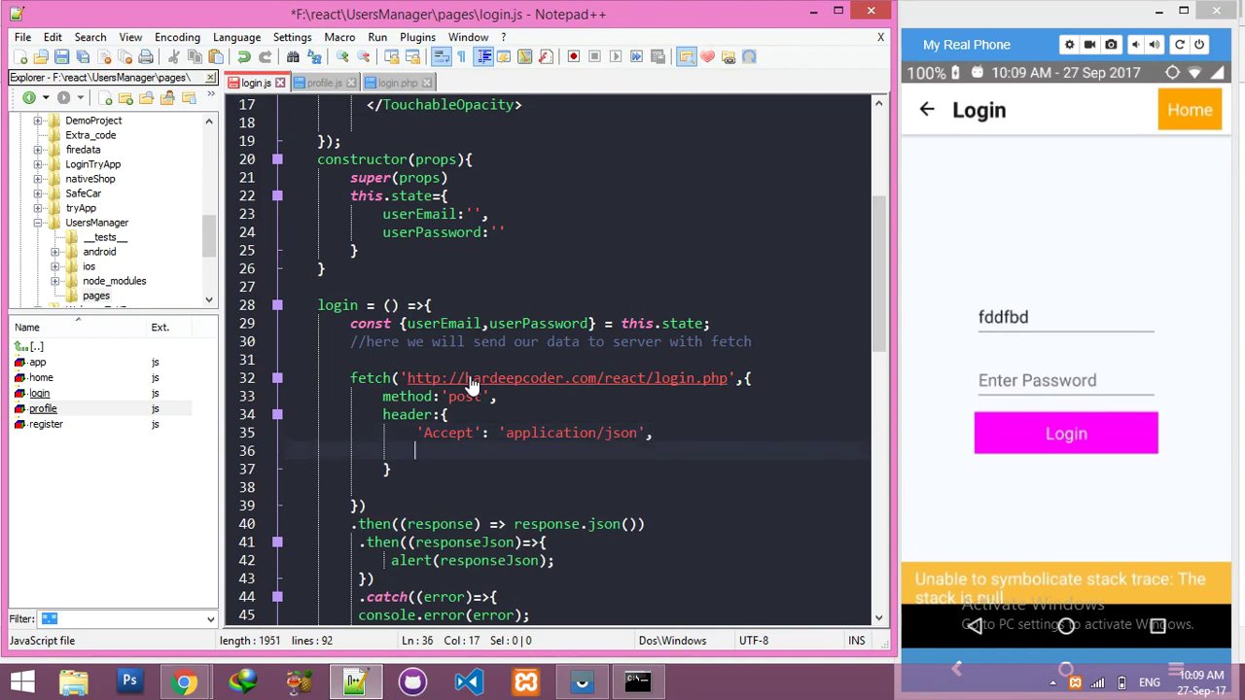
text('Content-type': 'application/json)
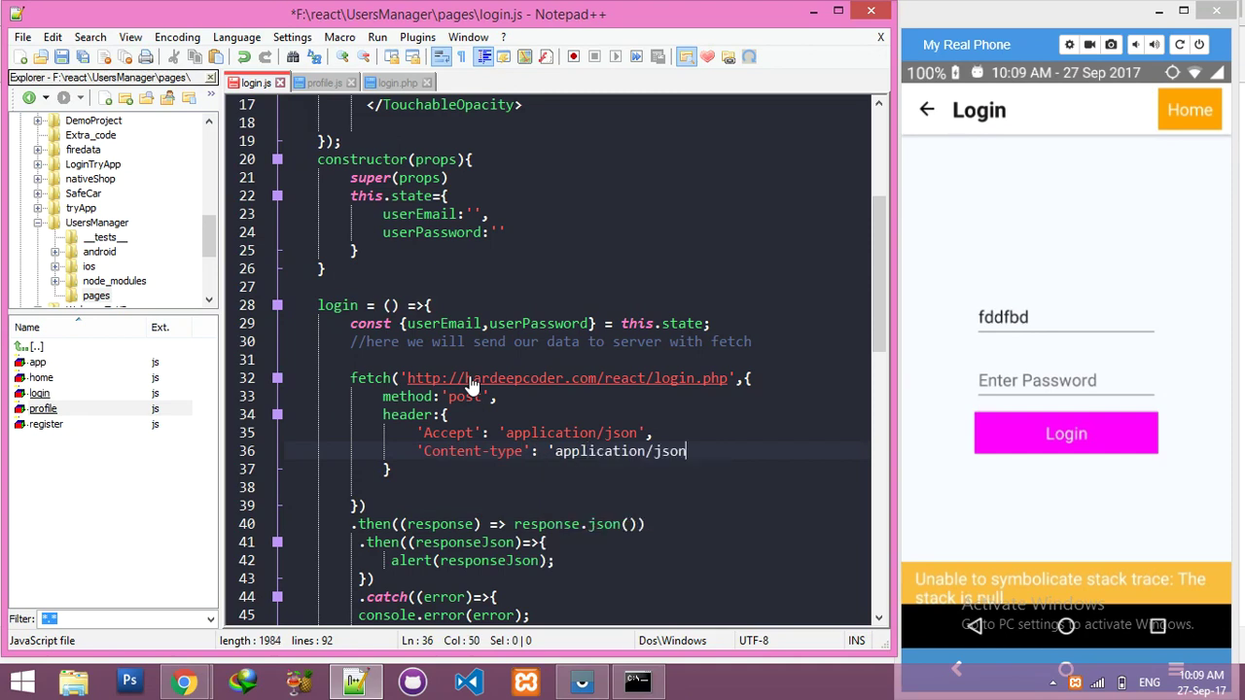
text(')
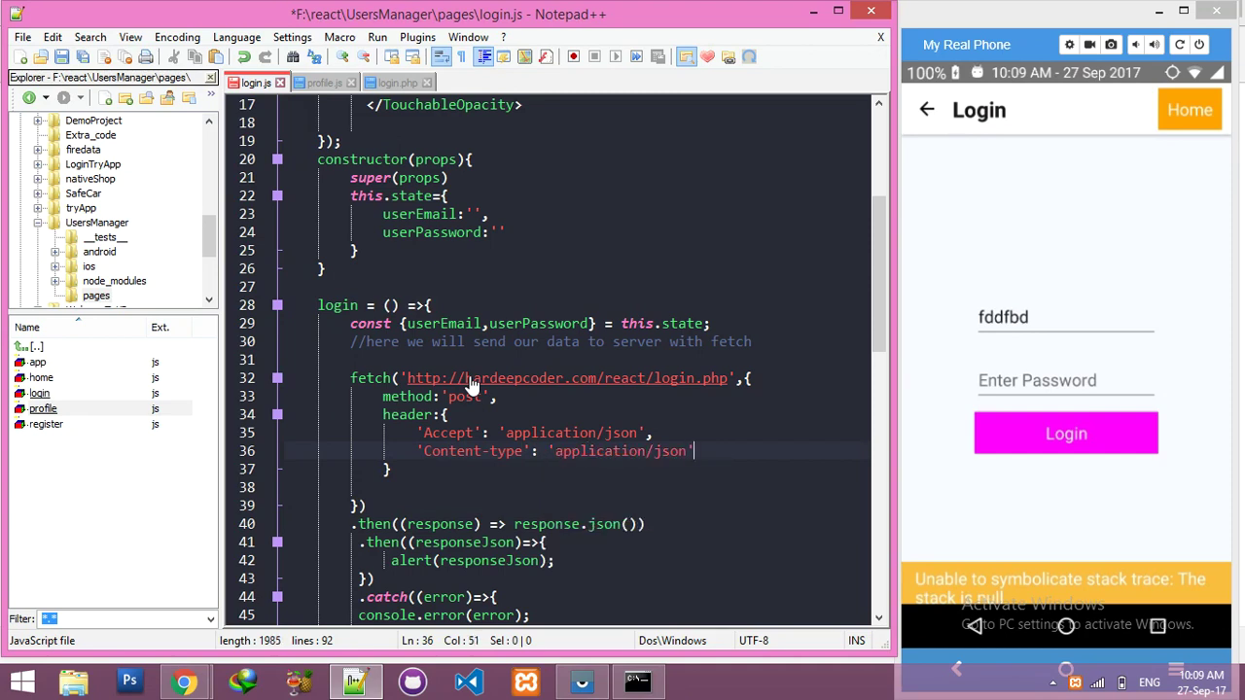
click(425, 487)
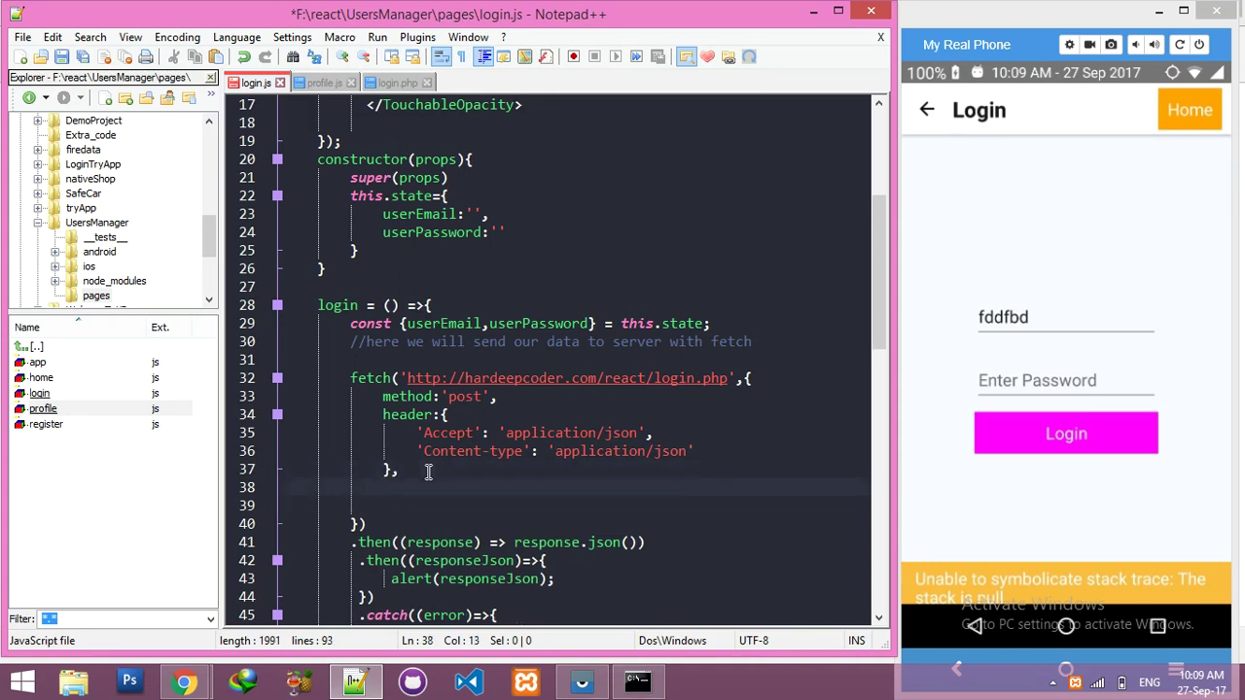
Step: Add a body: JSON.stringify() entry below the fetch header
text(body:)
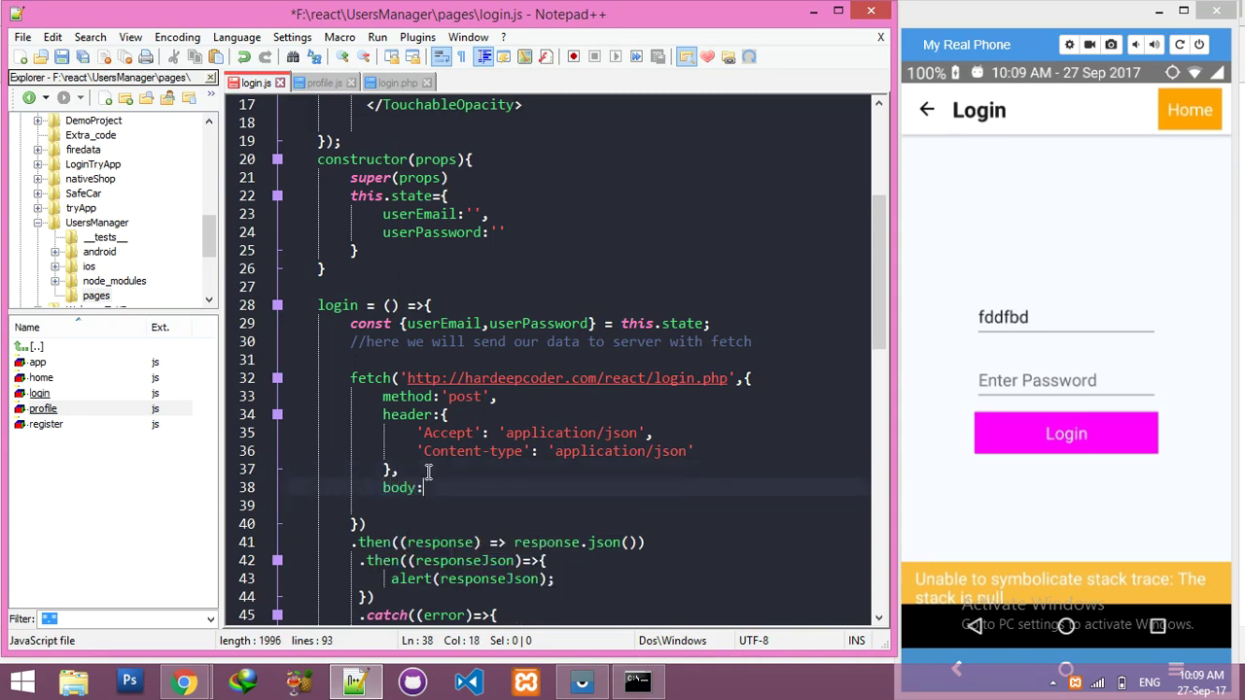
text(JSON)
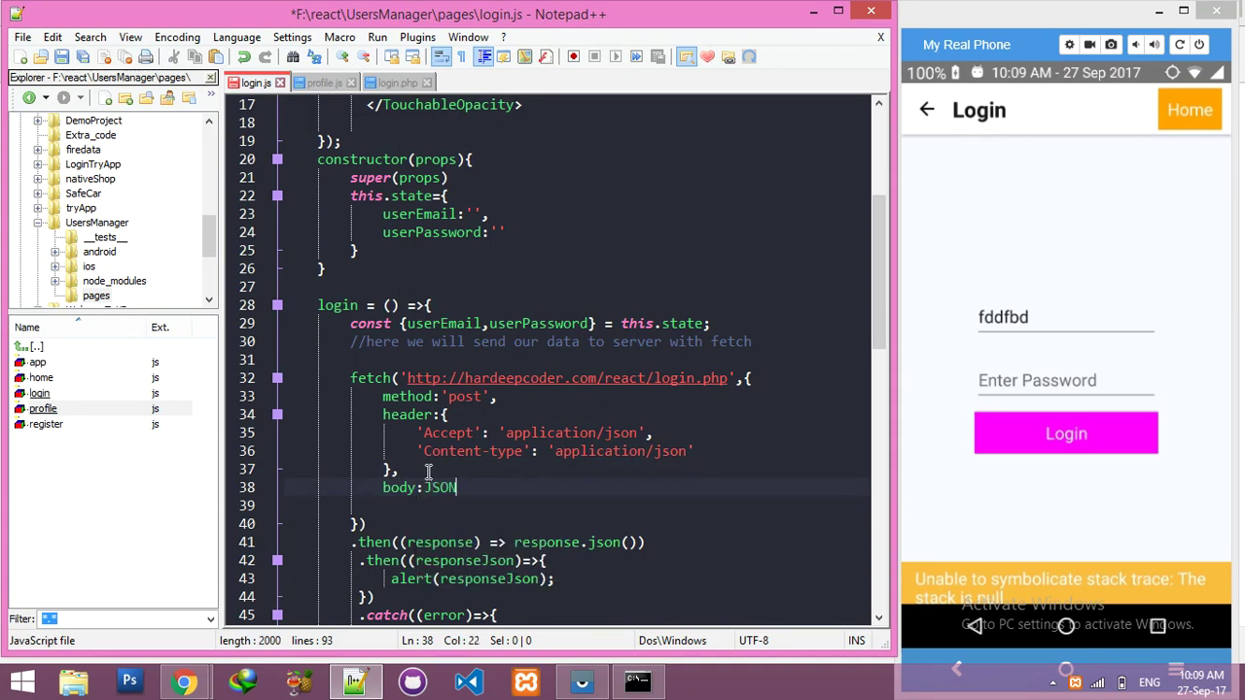
text(.string)
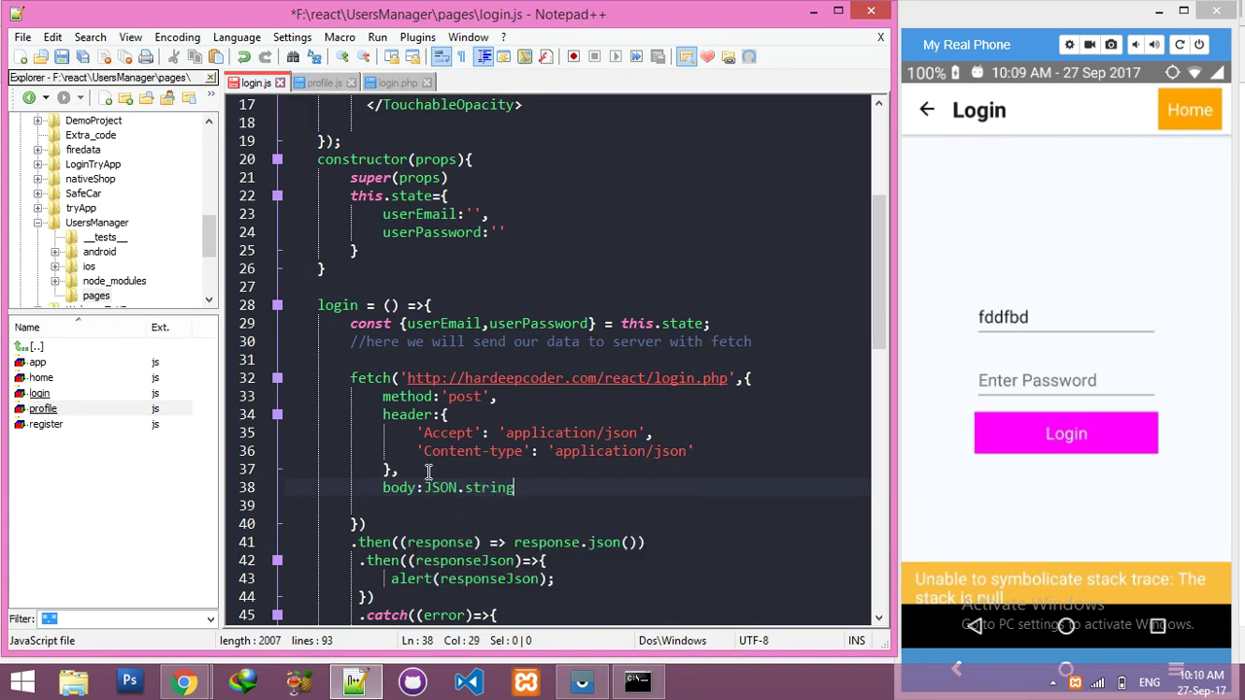
text(ify)
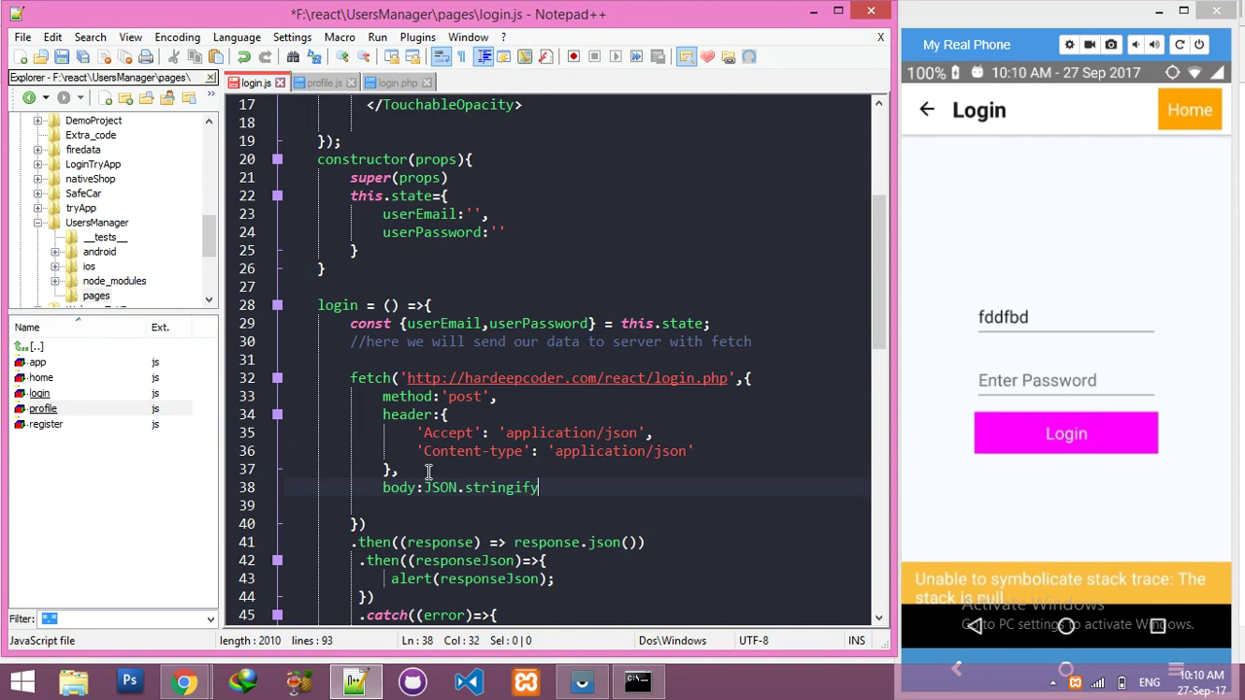
text(())
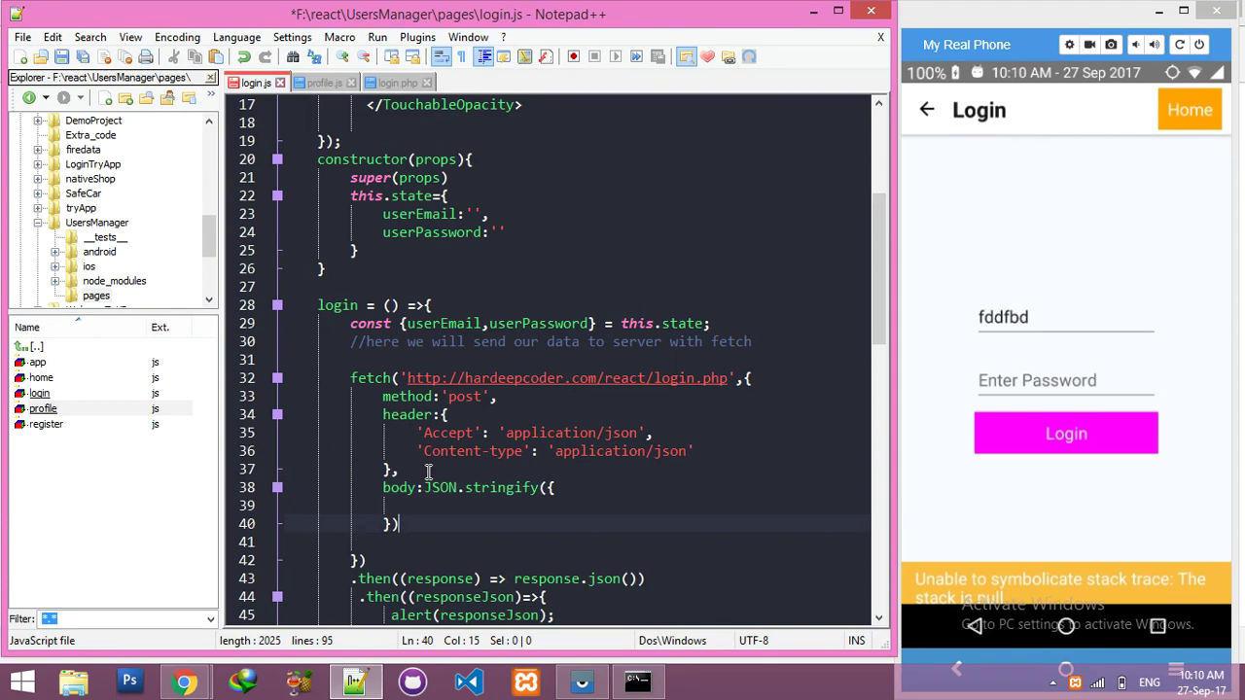
Step: Inside the stringify object, add a comment about passing input data and email: userEmail
click(435, 506)
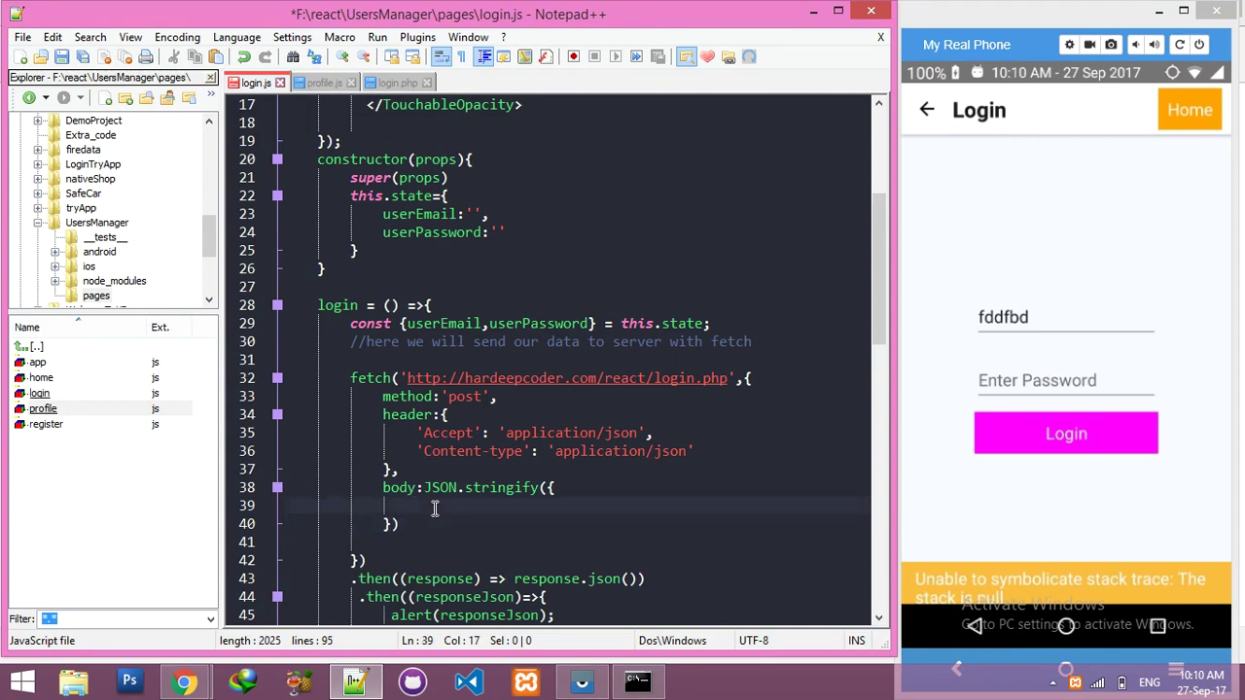
text(// we will pass)
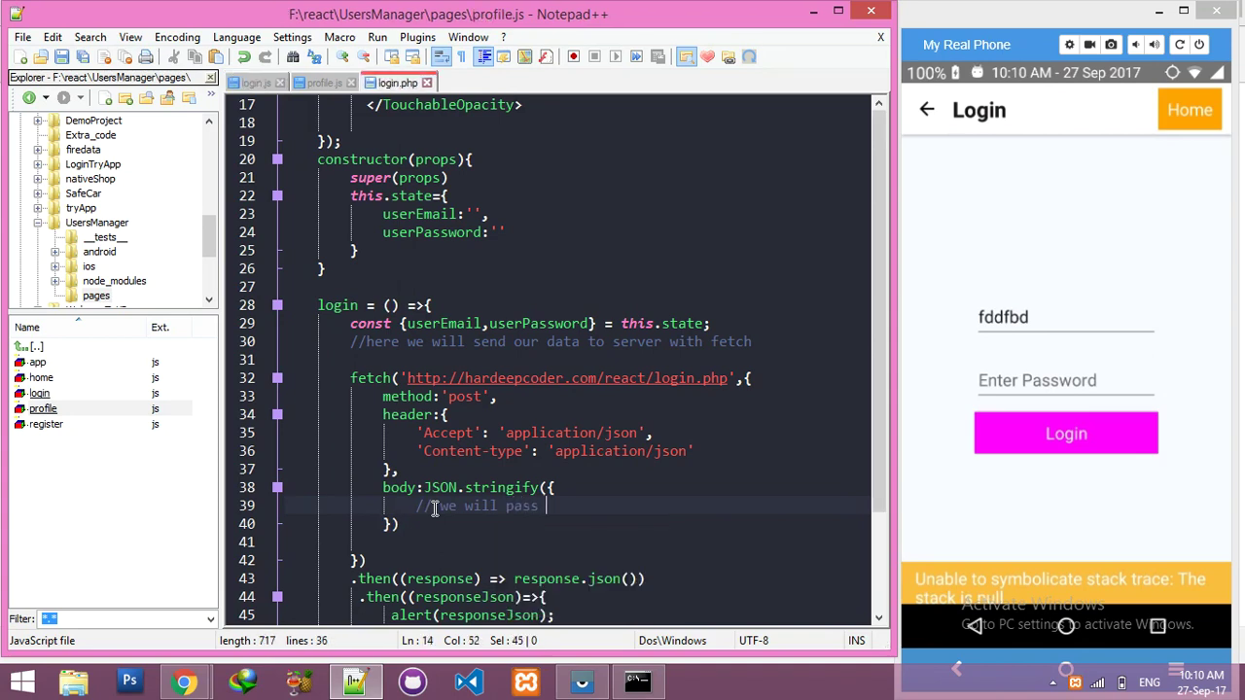
text(our inpo)
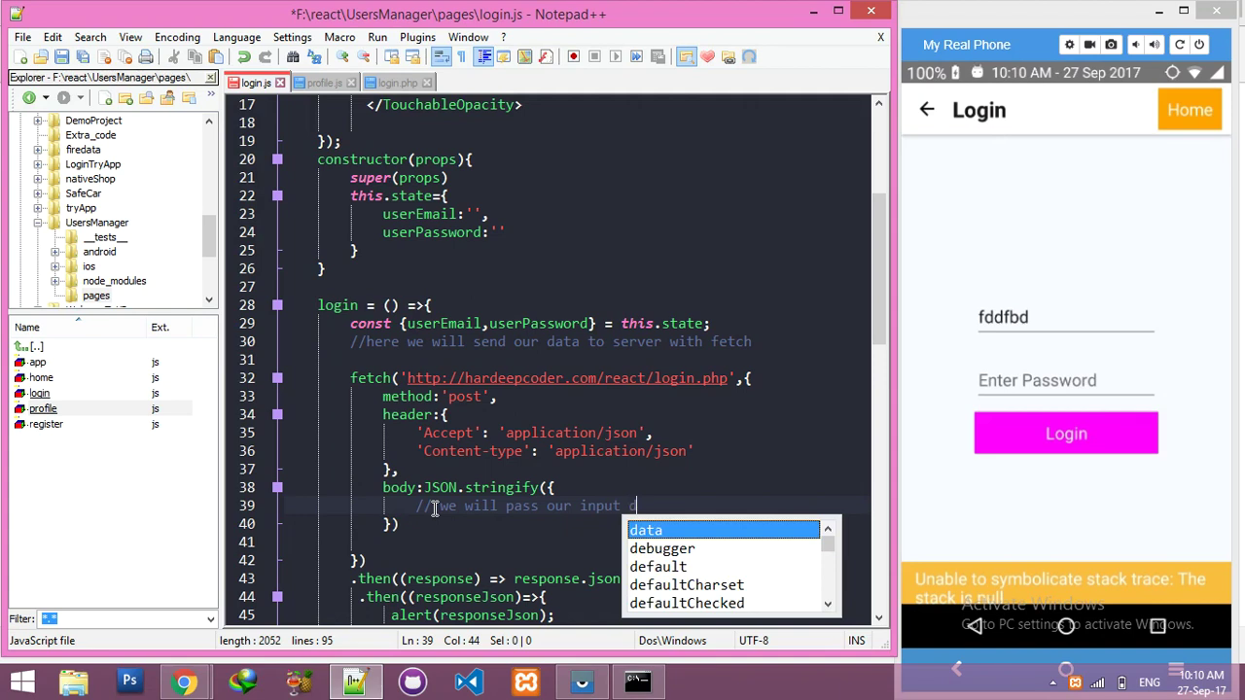
text(data to server)
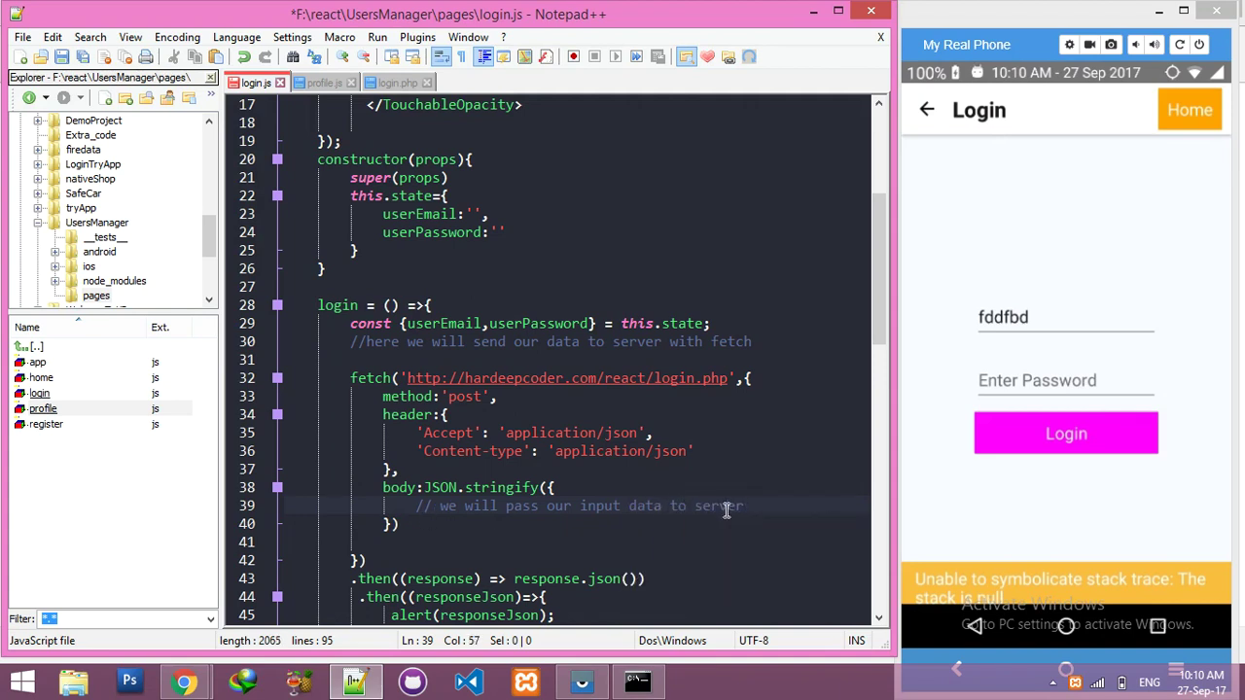
text(email:)
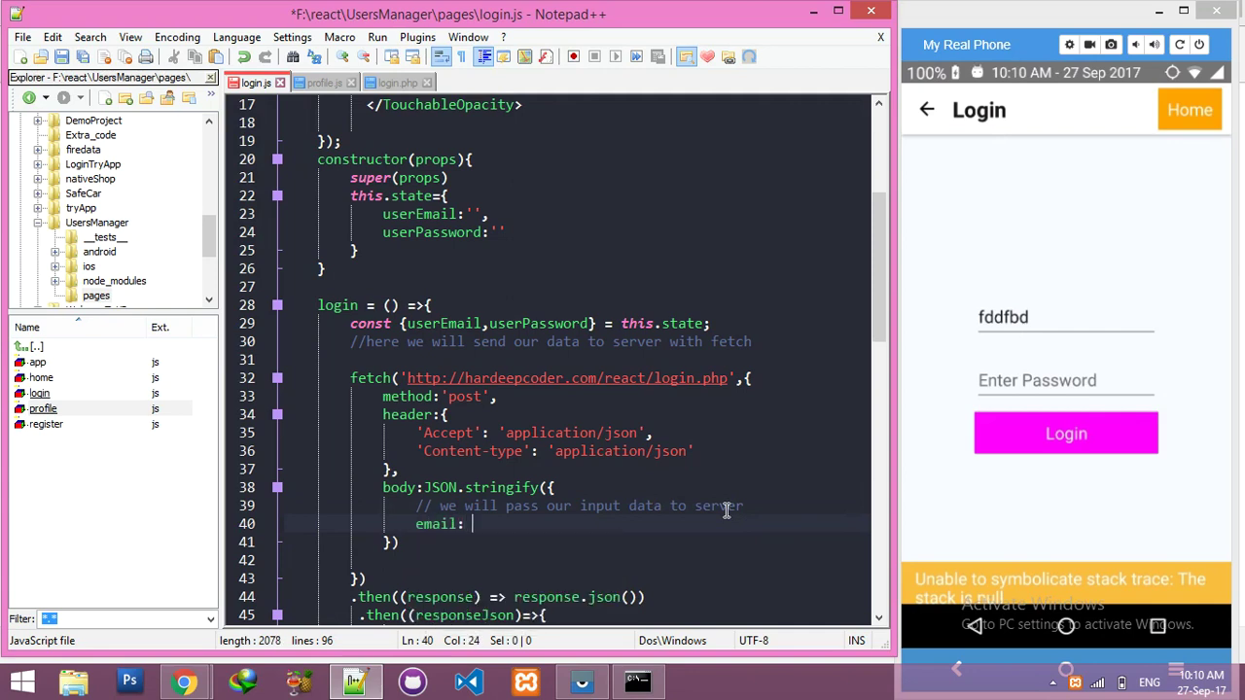
text(userEmail,)
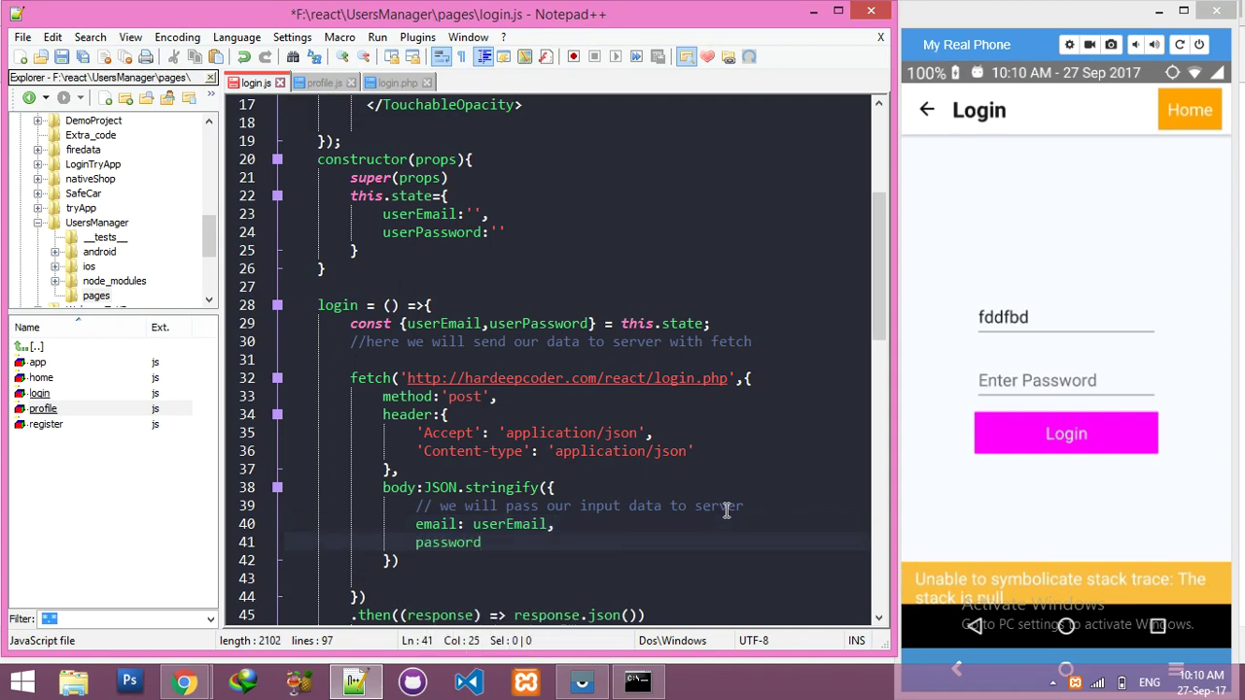
text(userE)
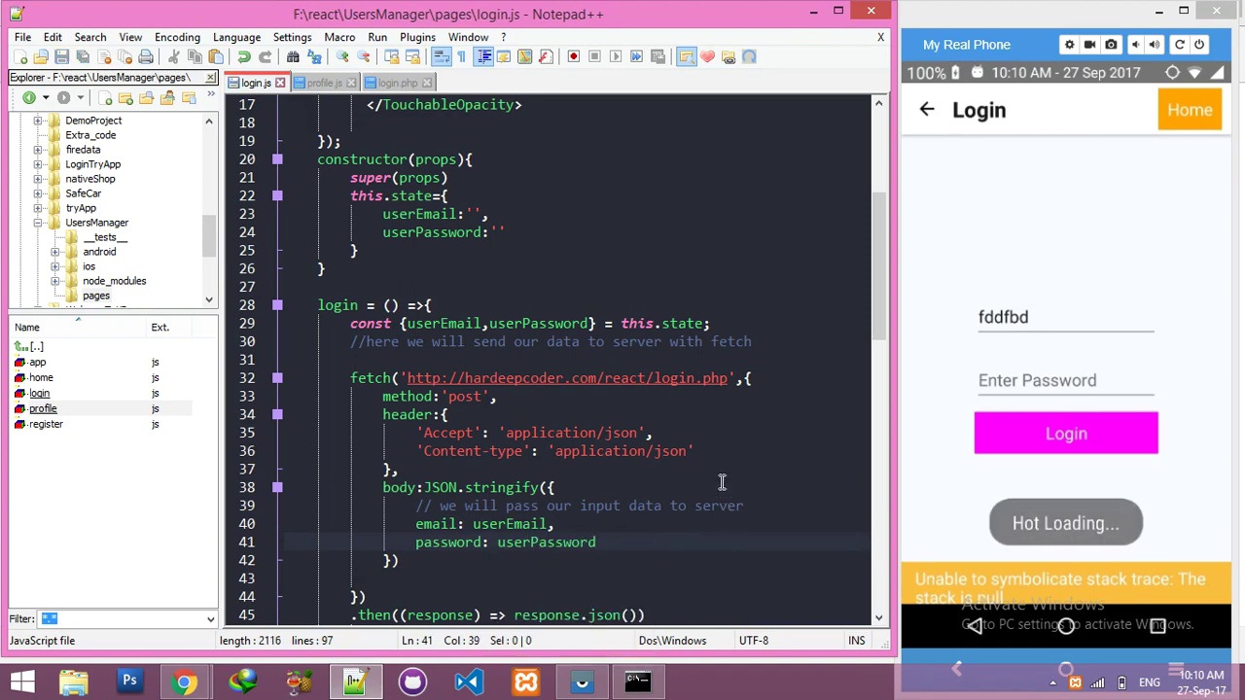
Step: On the phone, submit an empty login form, dismiss the alert, and view login.php
scroll(up, 3)
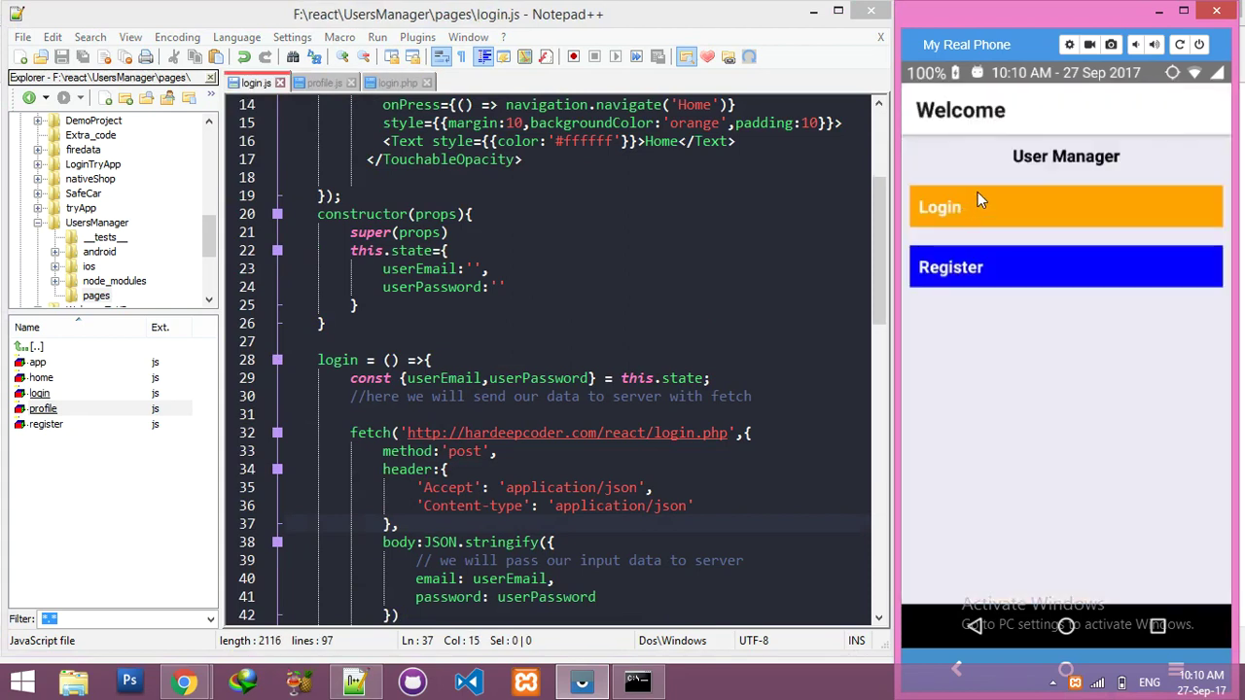
click(1065, 206)
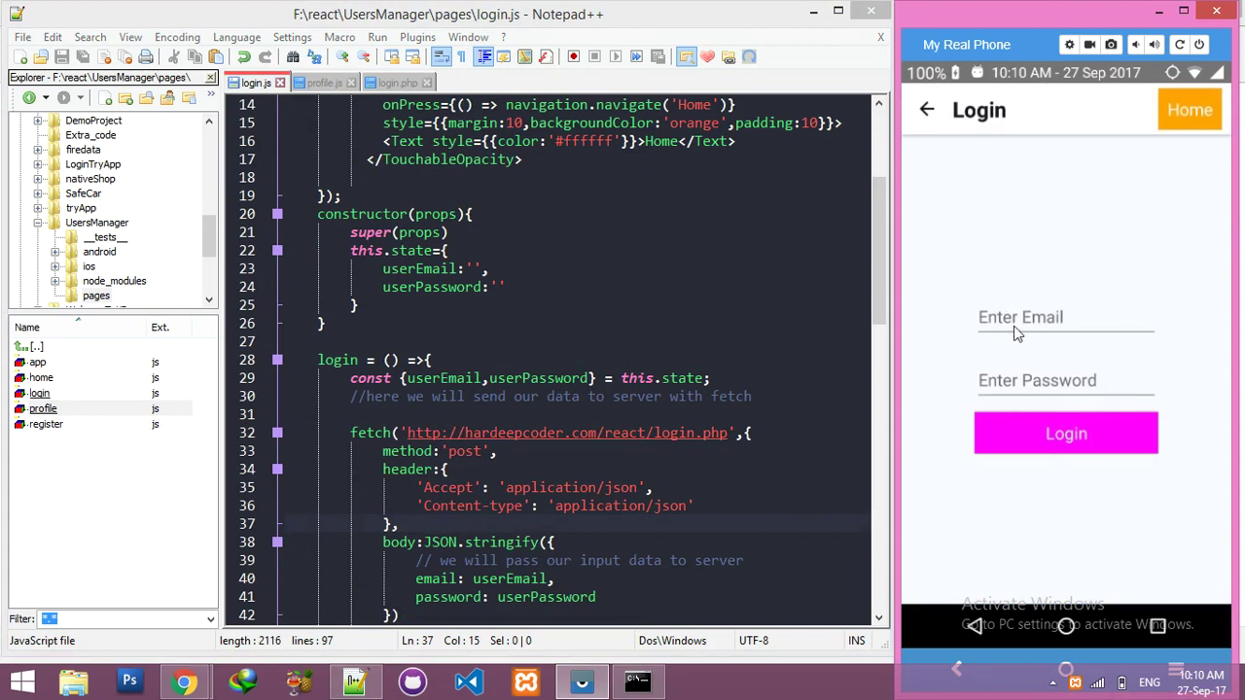
click(1066, 433)
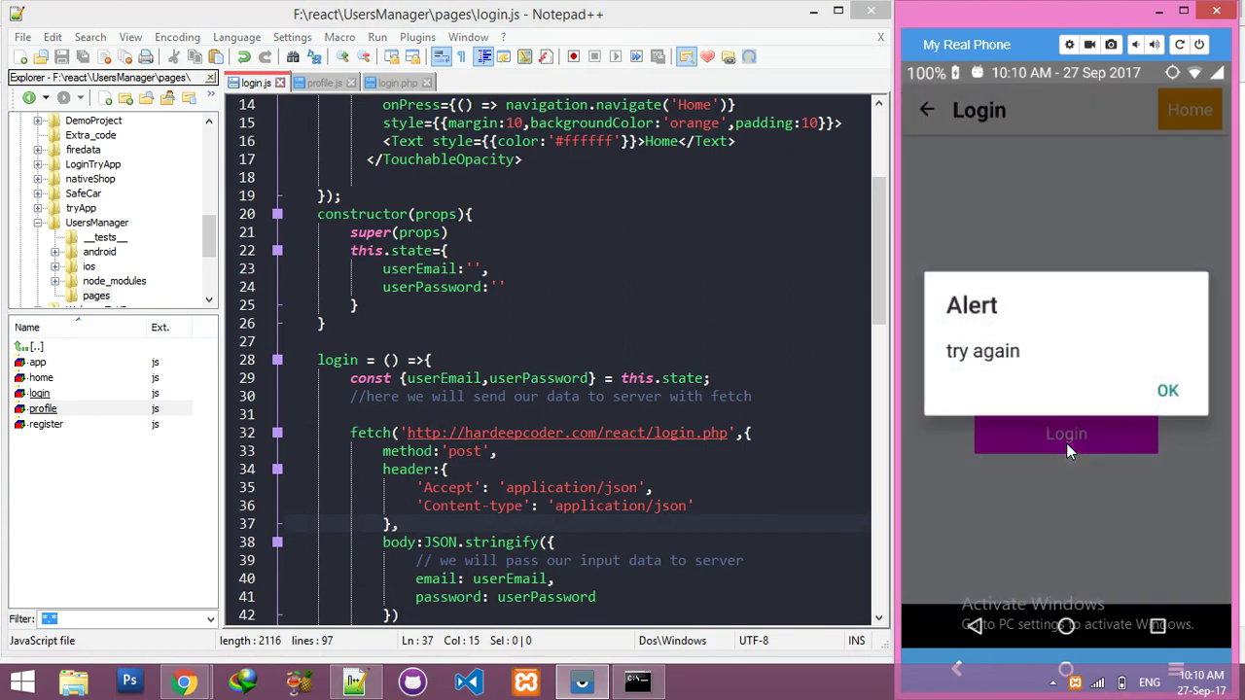
click(1168, 390)
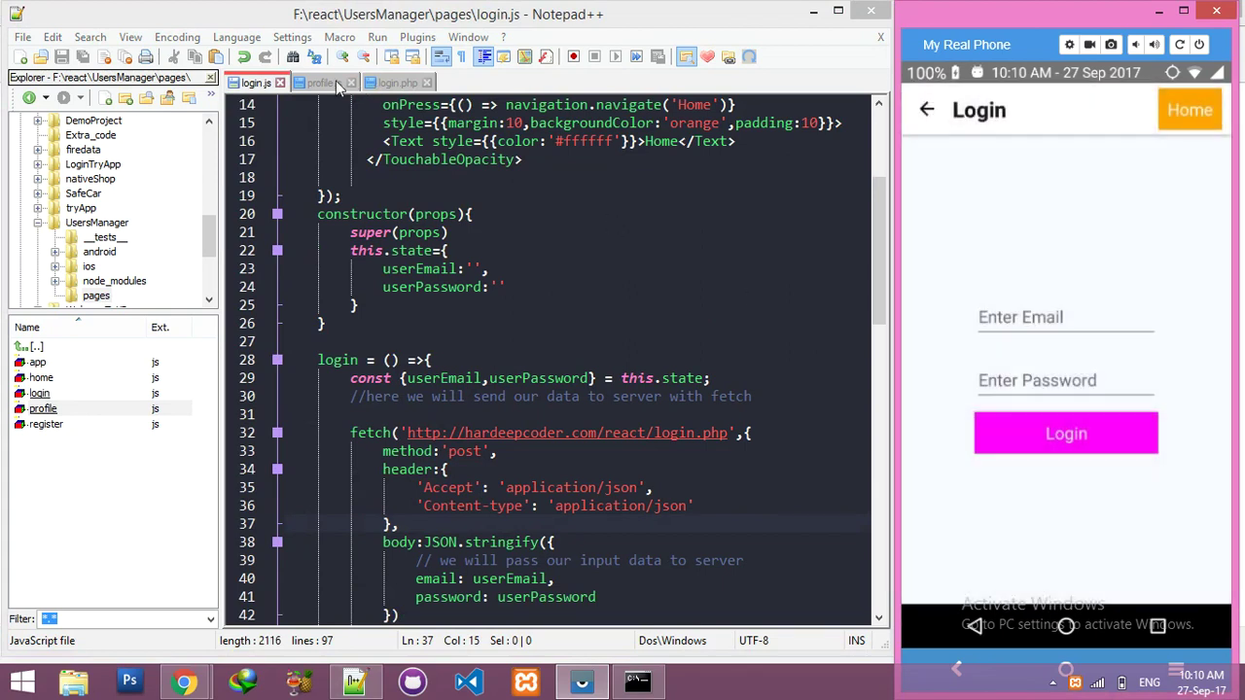
click(394, 82)
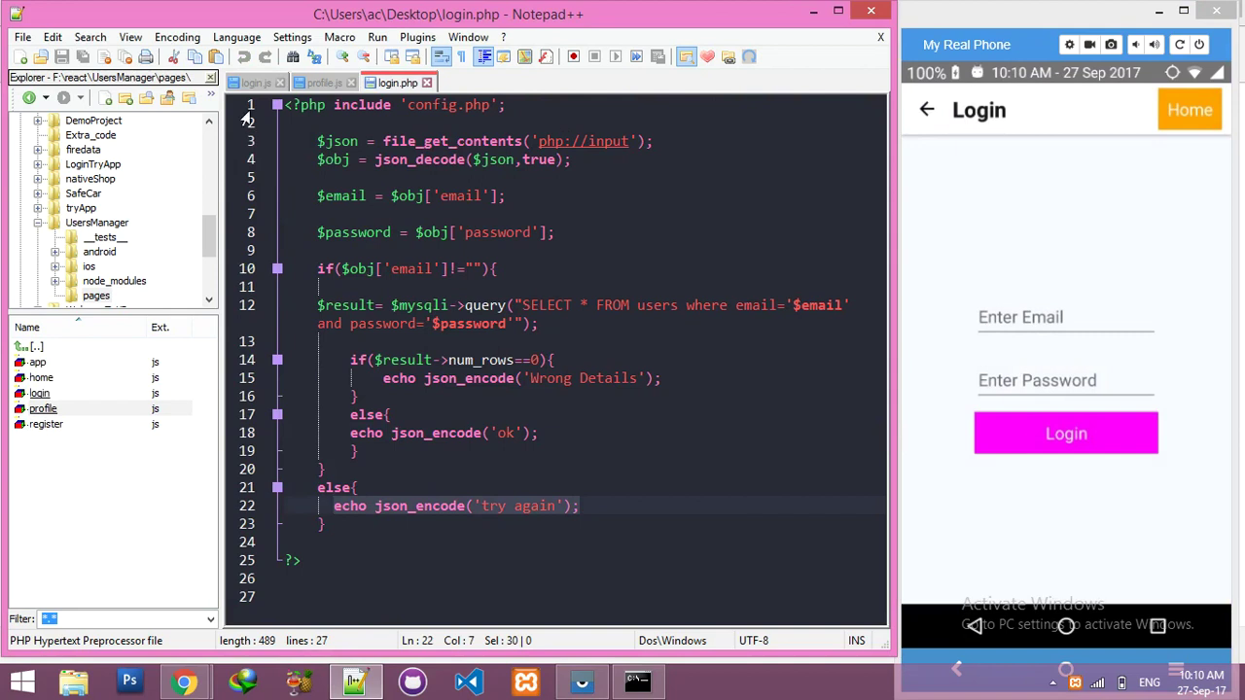
Step: Test a login with wrong details and dismiss the Wrong Details alert
click(256, 81)
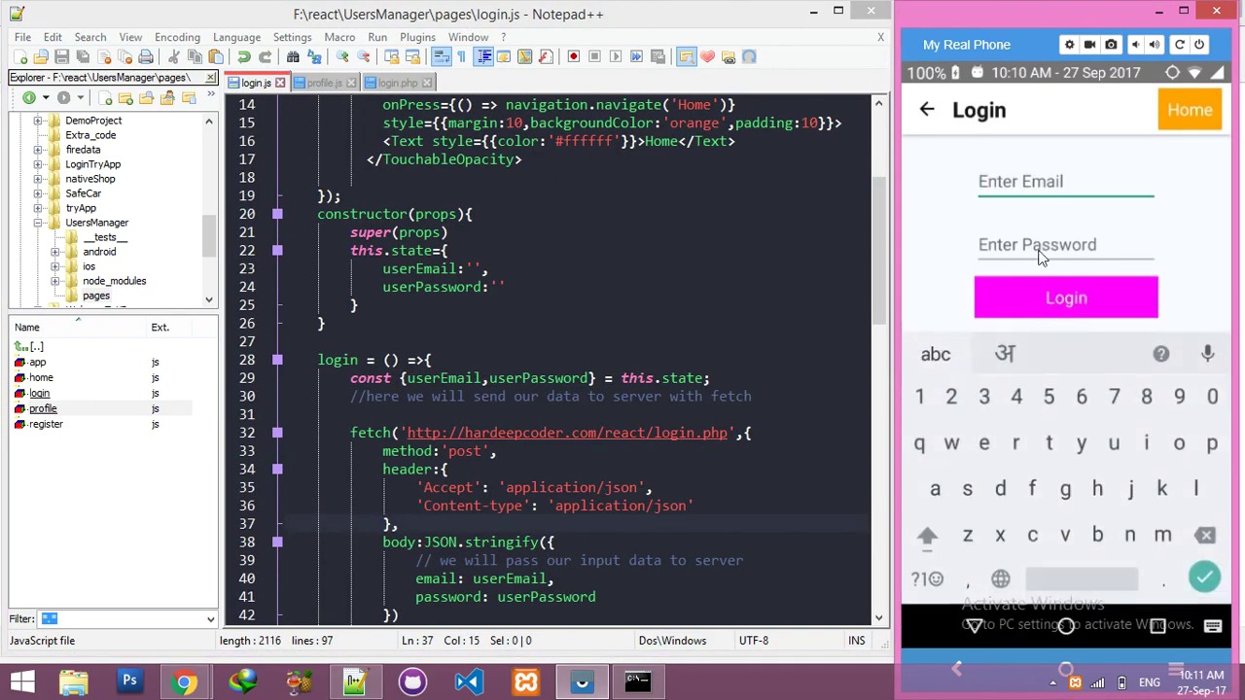
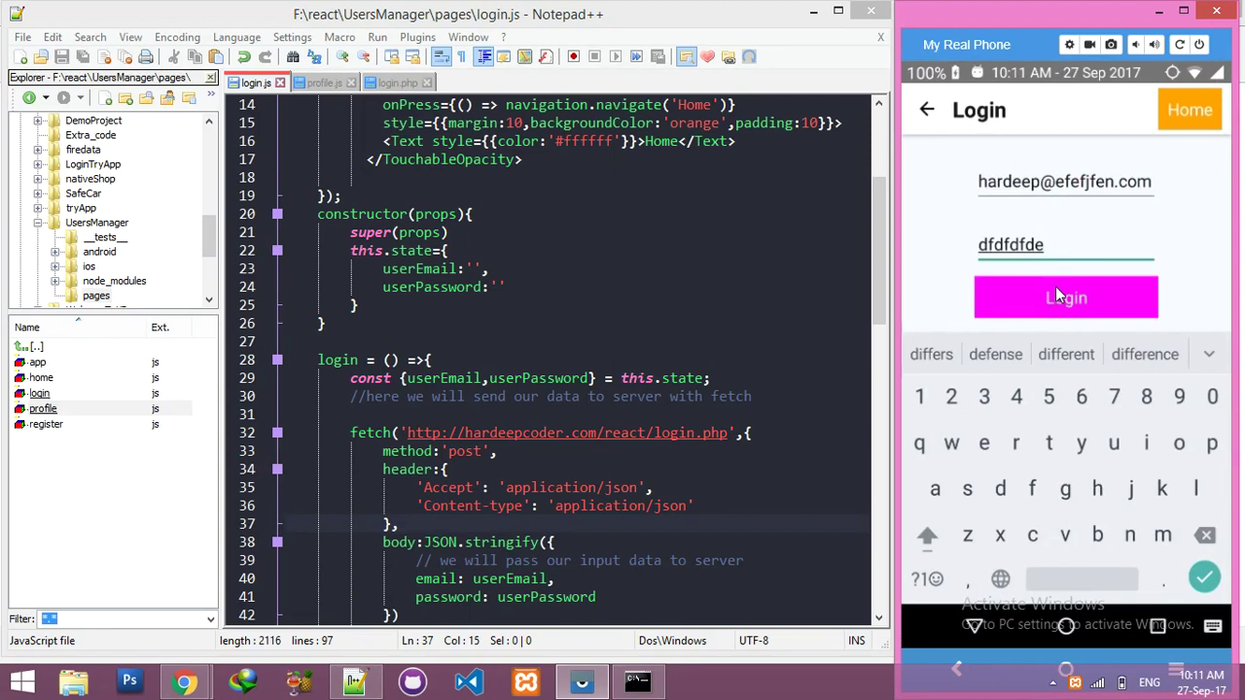
click(1067, 298)
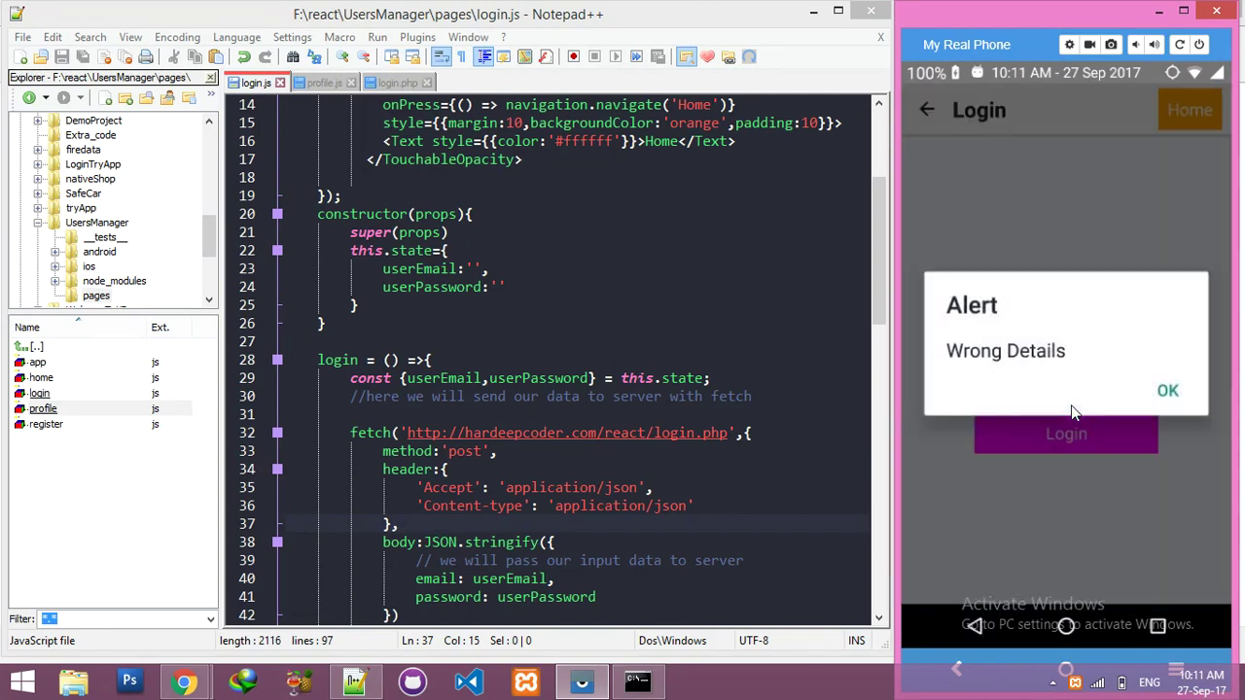
click(1167, 391)
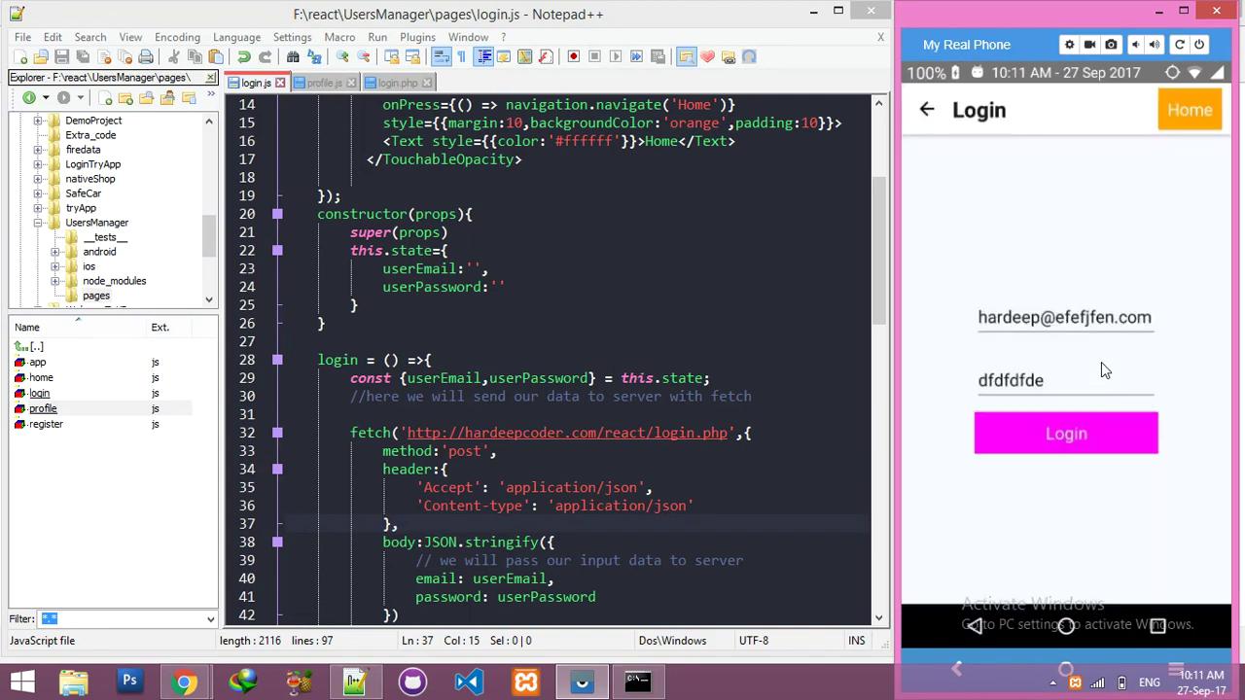
click(1065, 380)
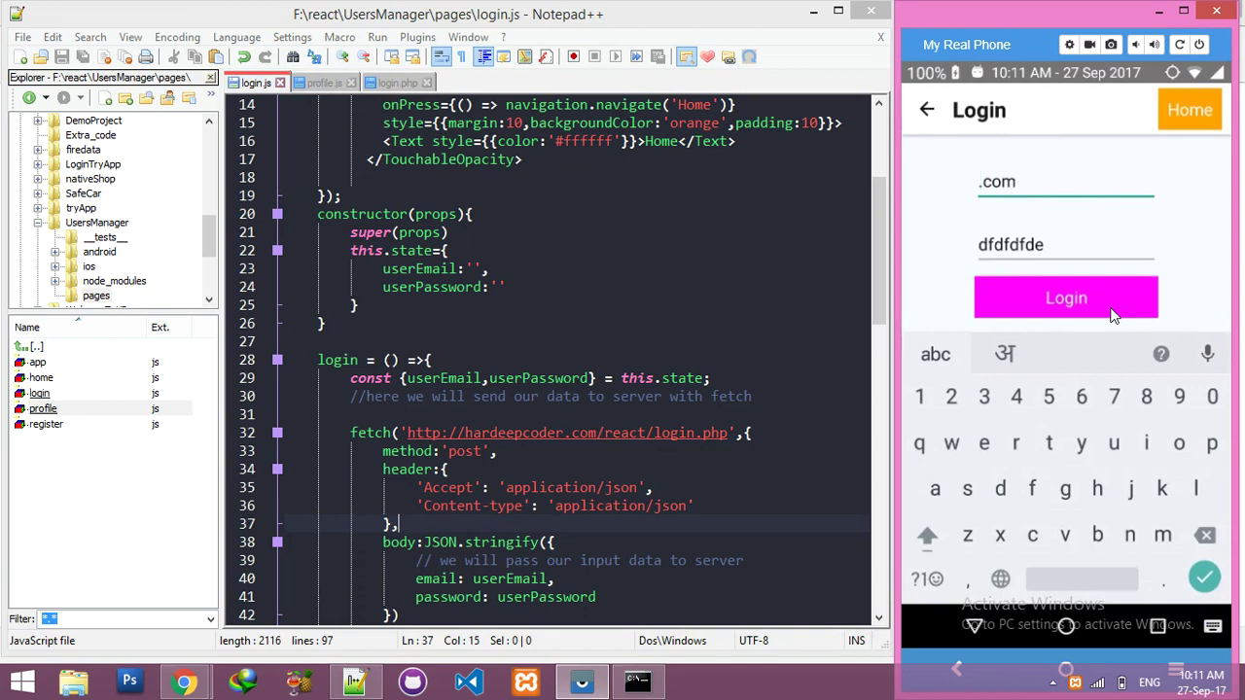
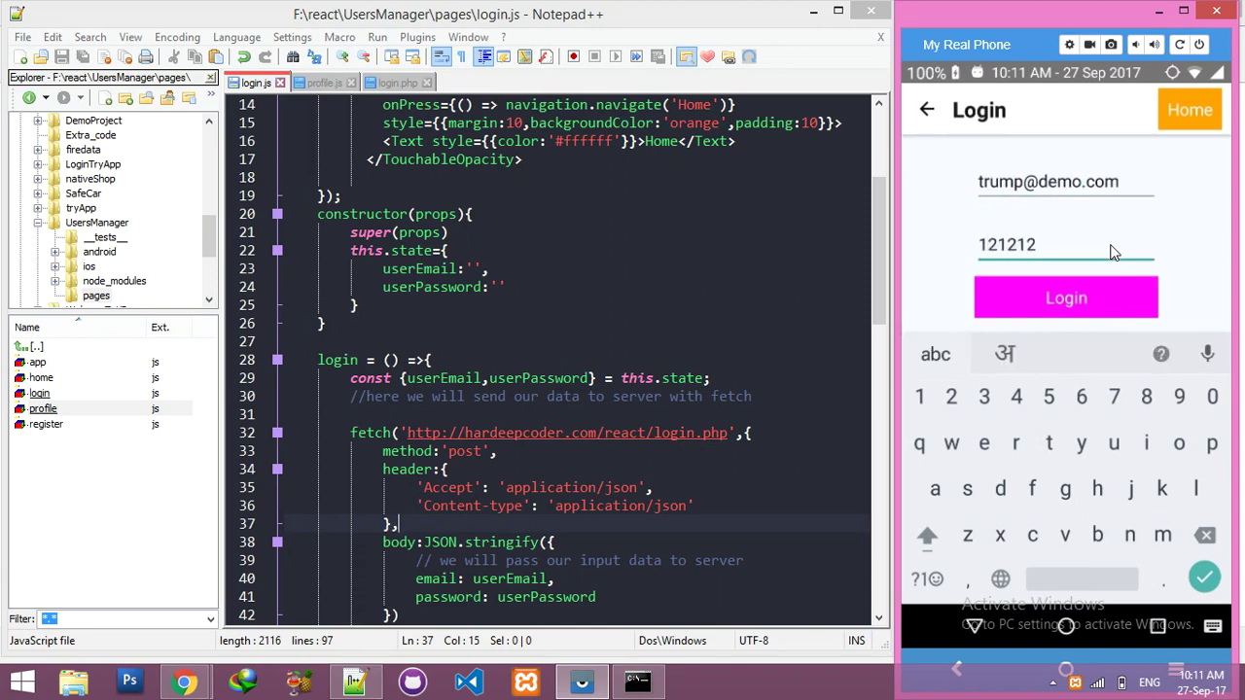
click(1065, 297)
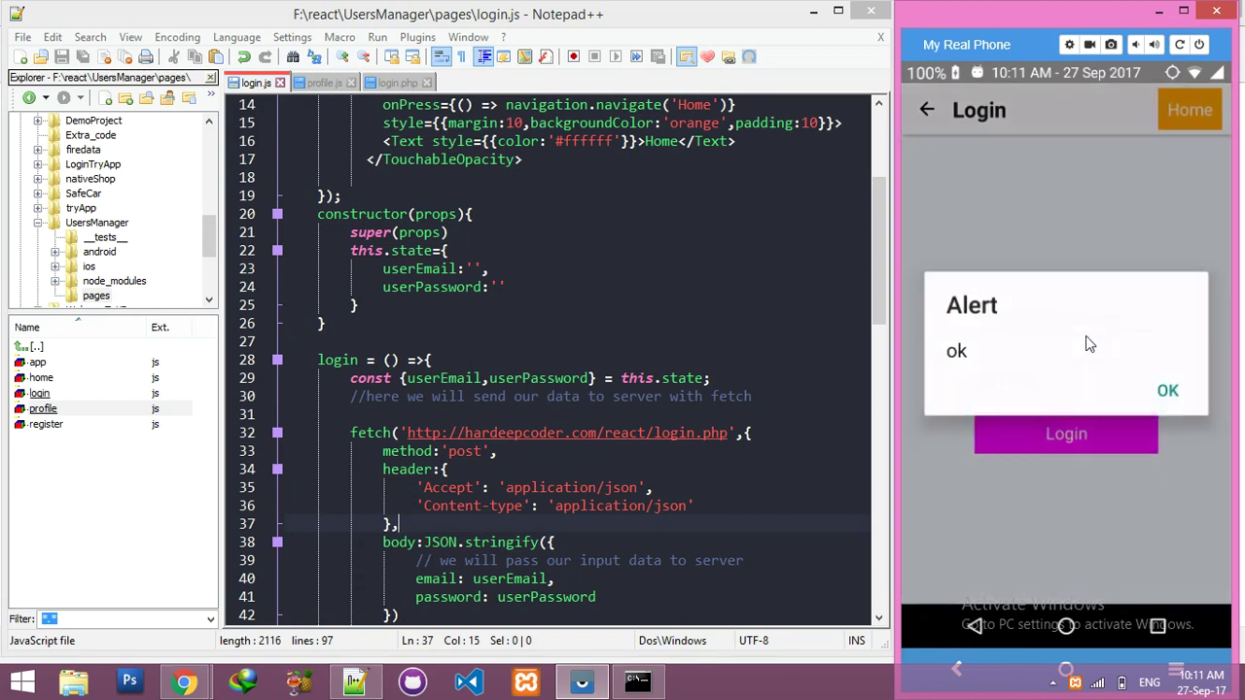
click(1167, 390)
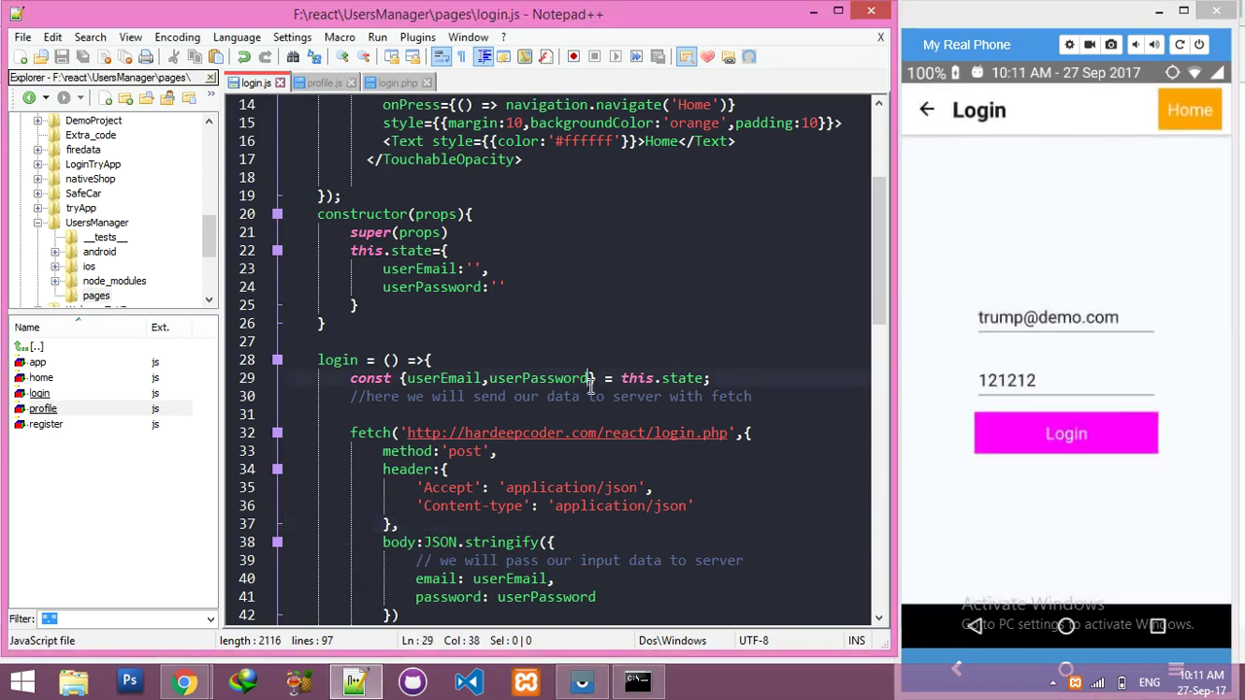
Step: Replace the responseJson alert with an if "ok" branch and an else alerting Wrong Login Details
scroll(down, 3)
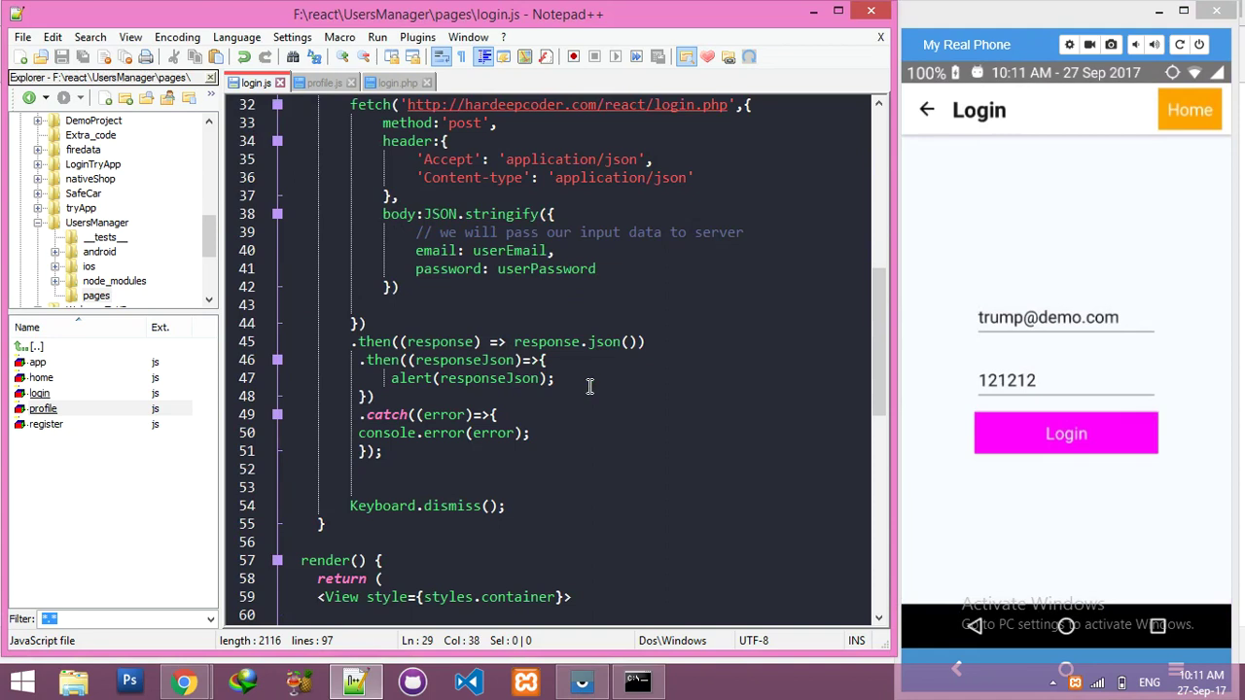
click(385, 378)
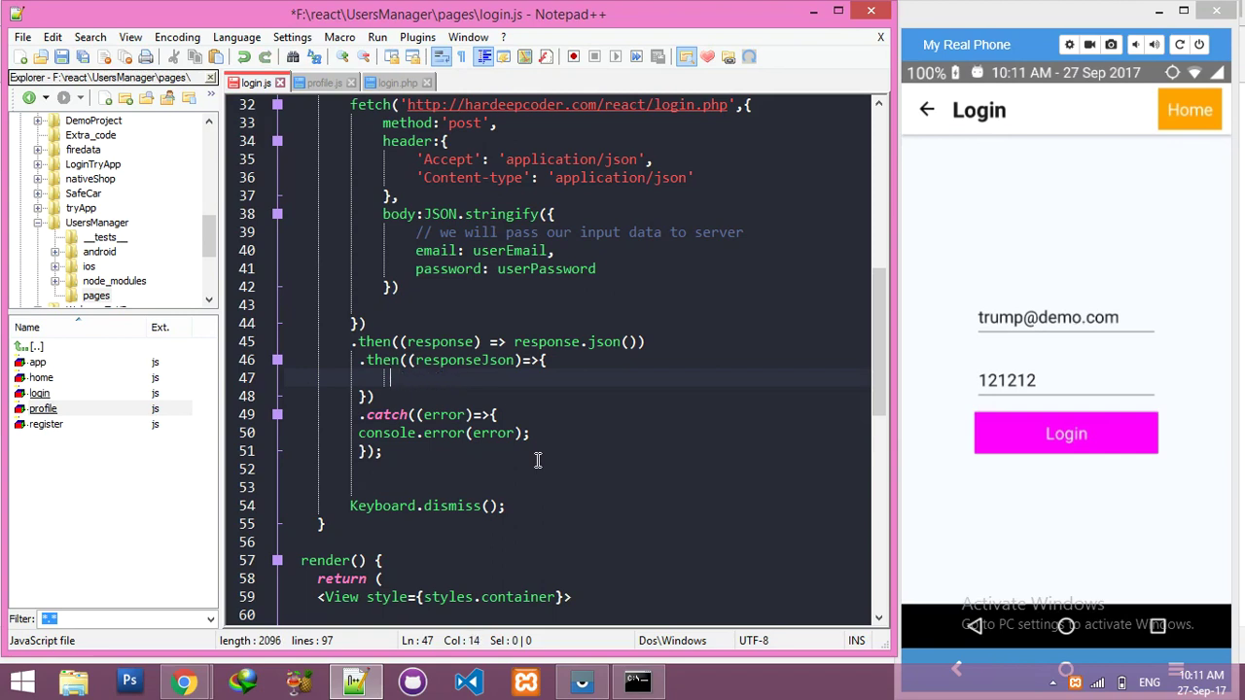
text(if(responseJson ==)
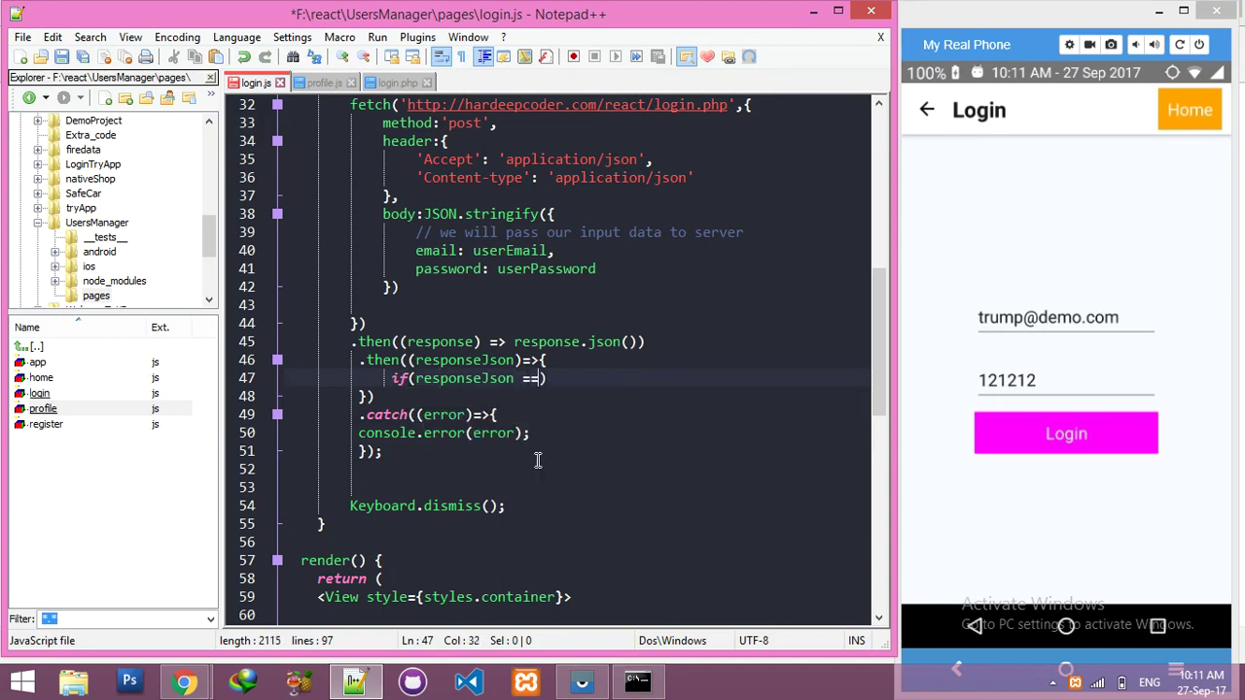
text("ok")
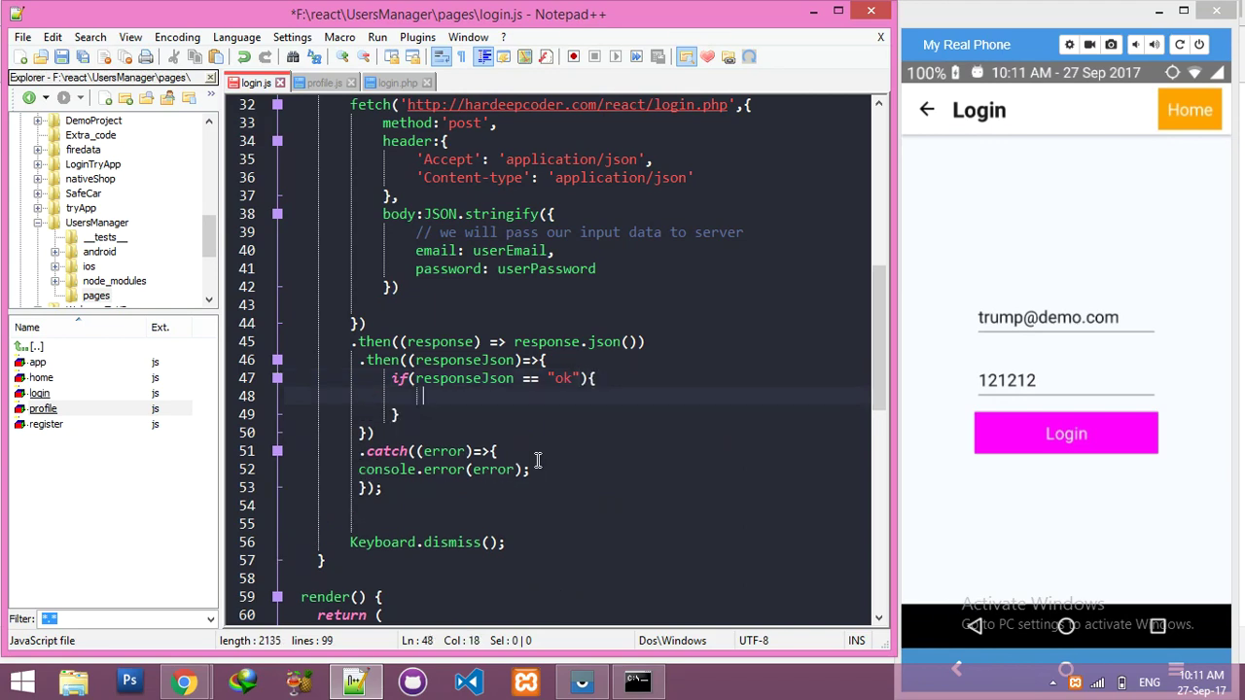
text(// redirect to ptro)
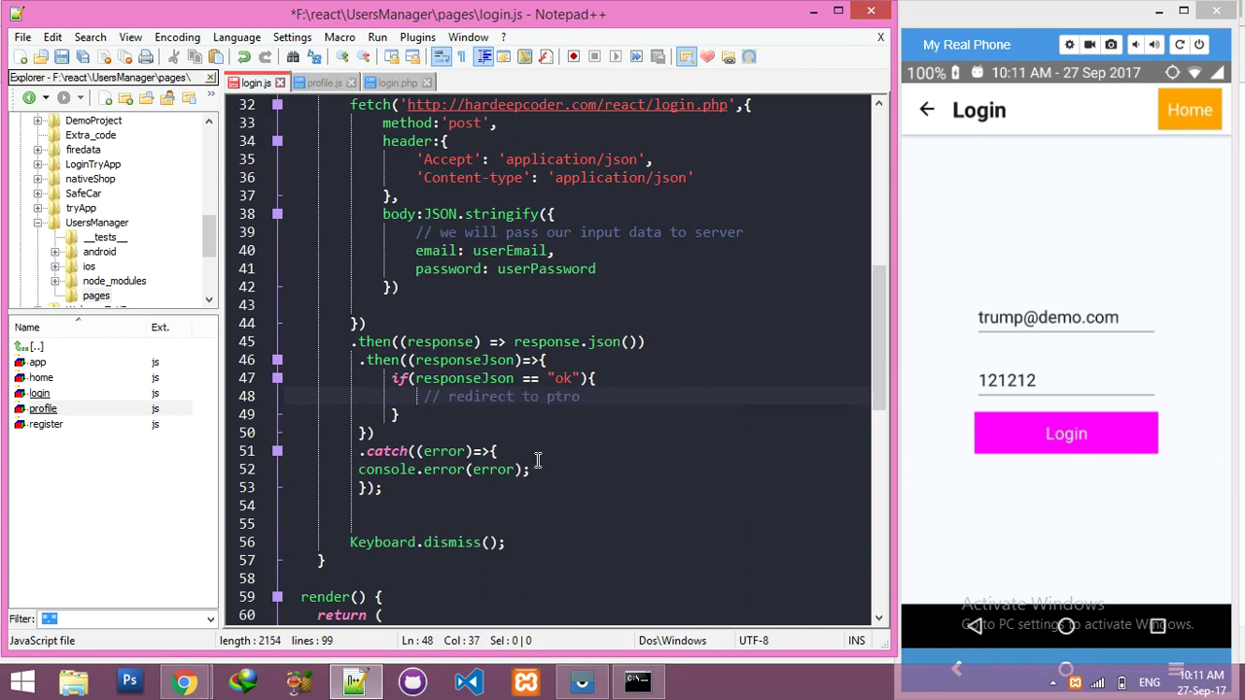
text(profile page)
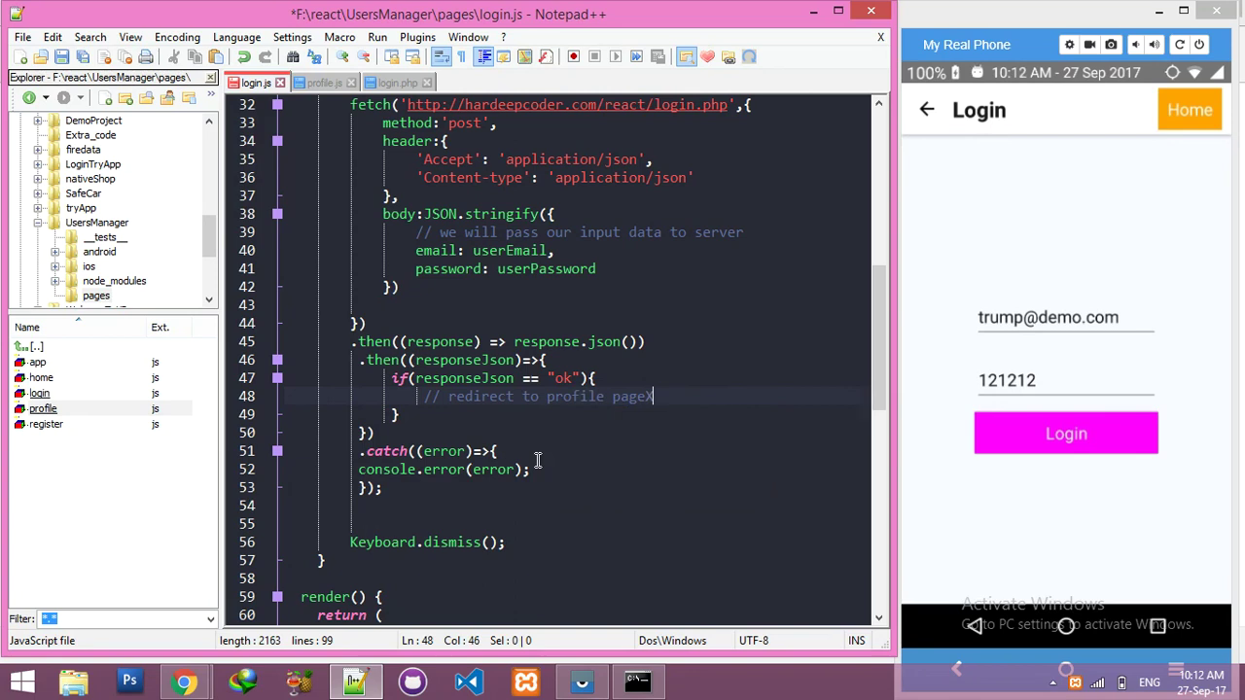
text(}else{)
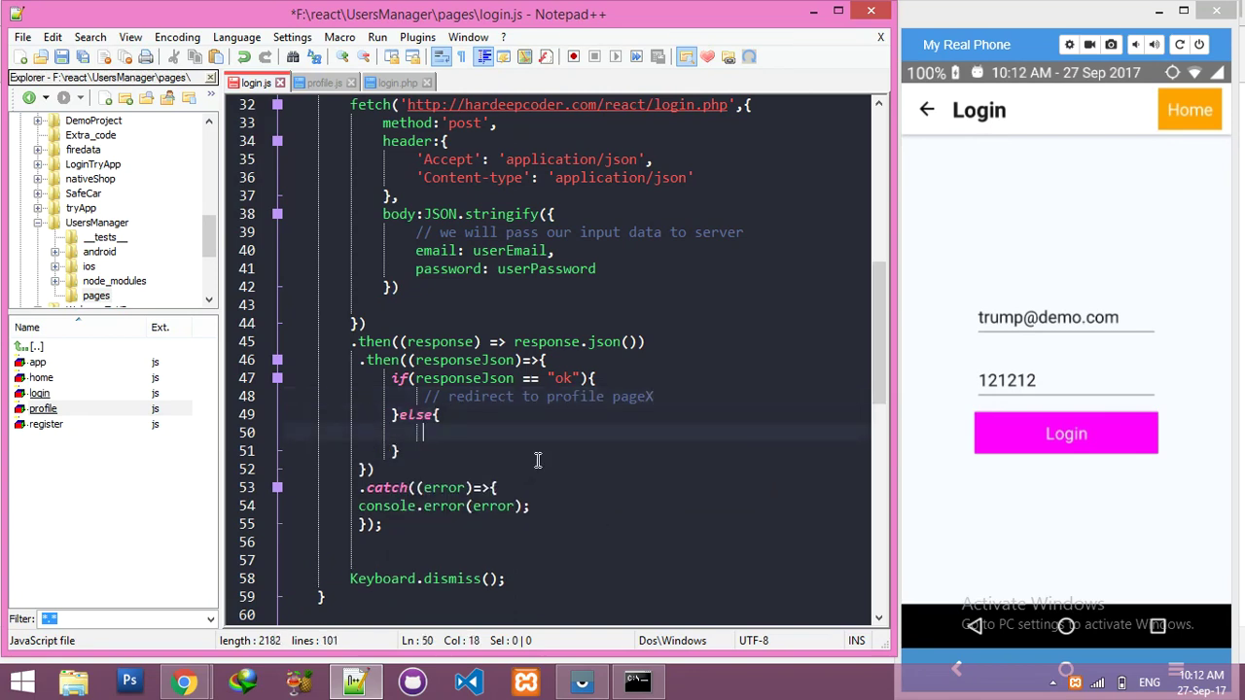
text(alert(")
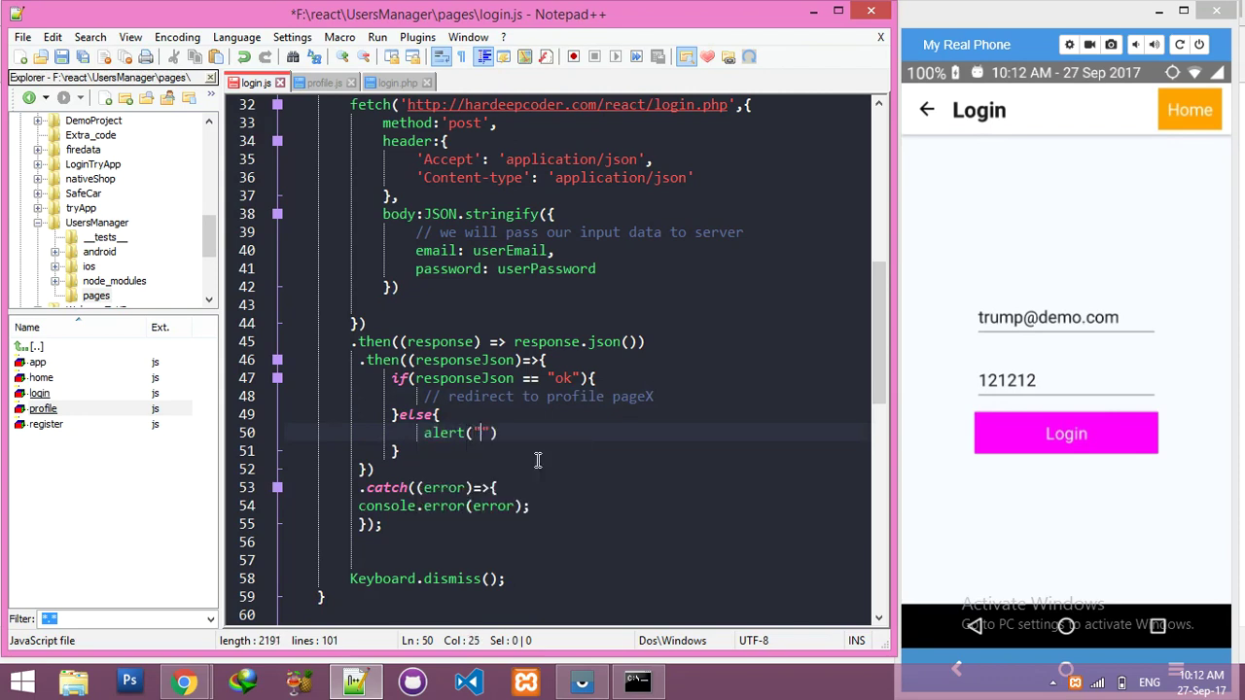
text(Wrong Login Details)
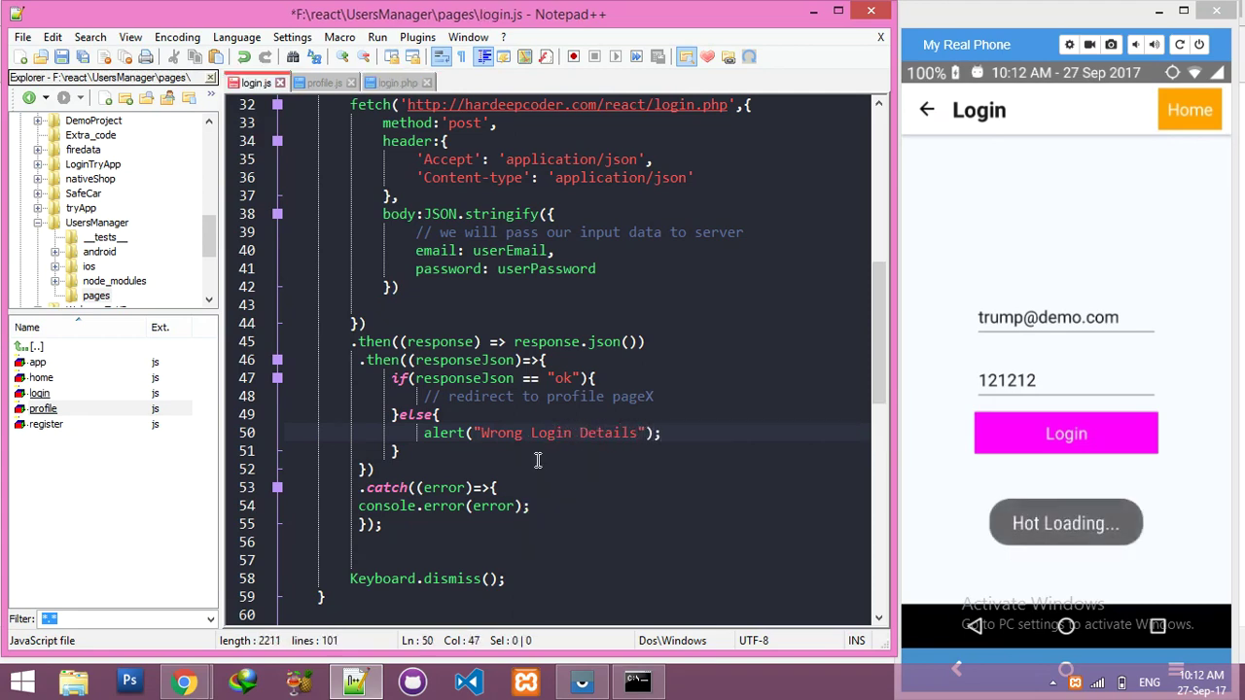
Step: In the ok branch, alert Successfully Login, navigate to "Profile", and save login.js
key(enter)
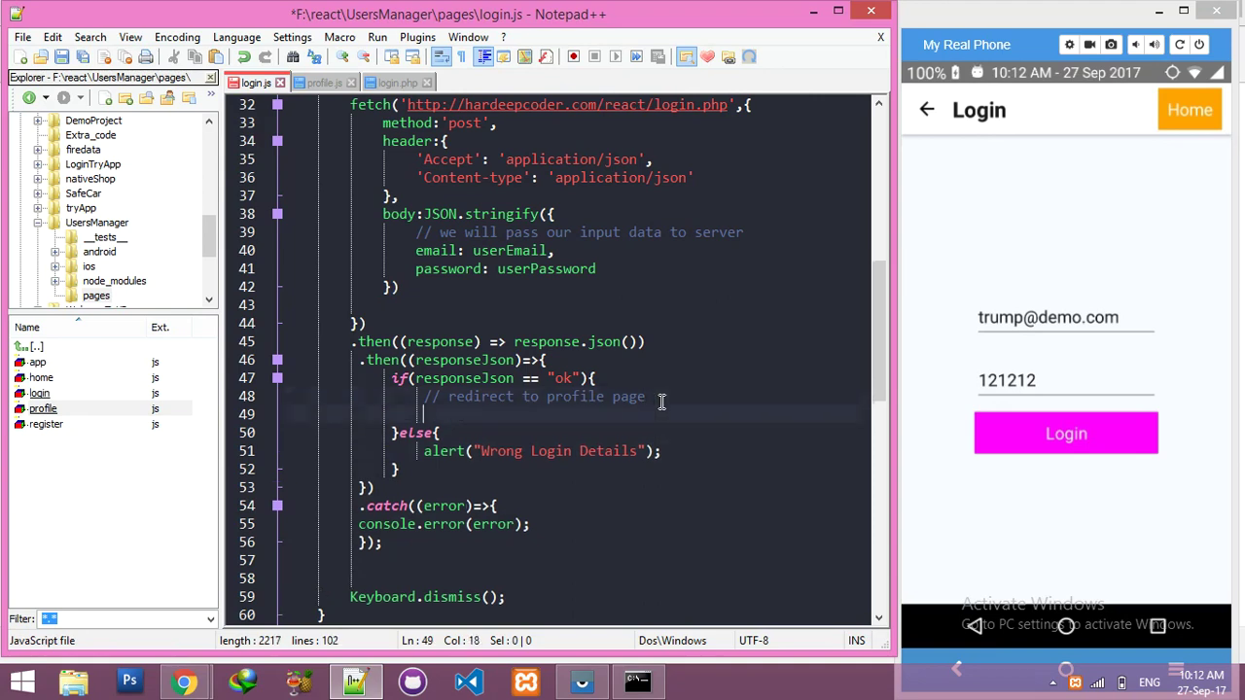
text(alert())
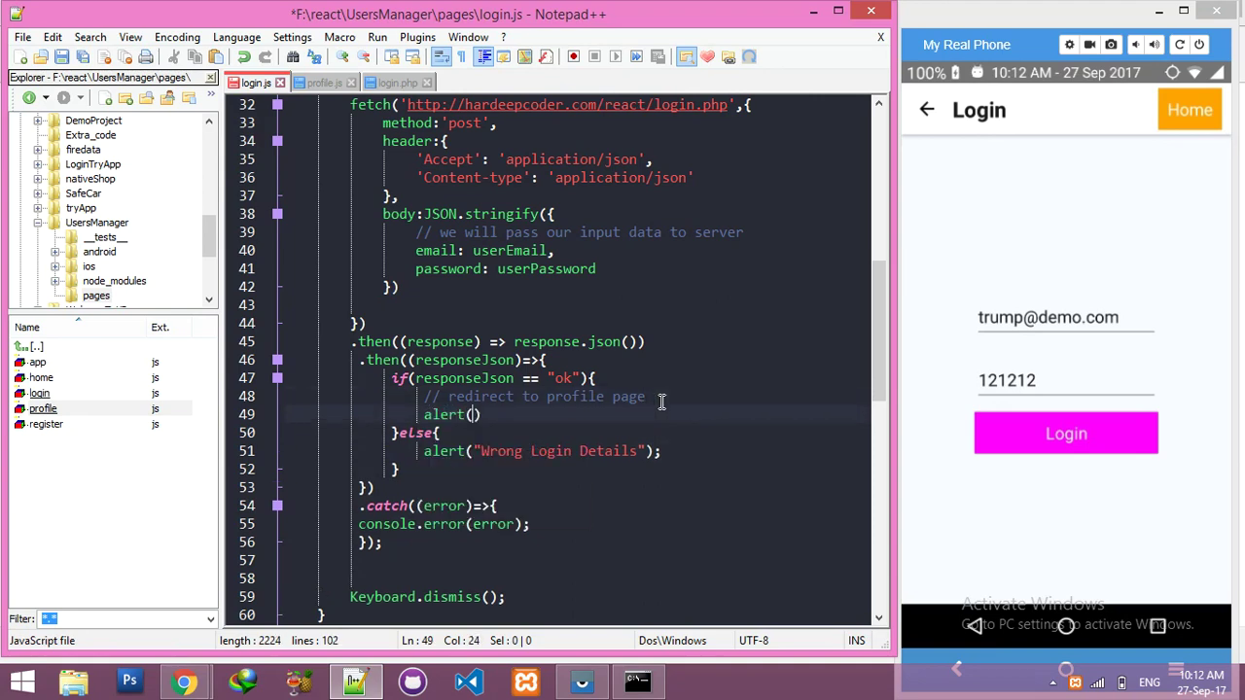
text(Successfull")
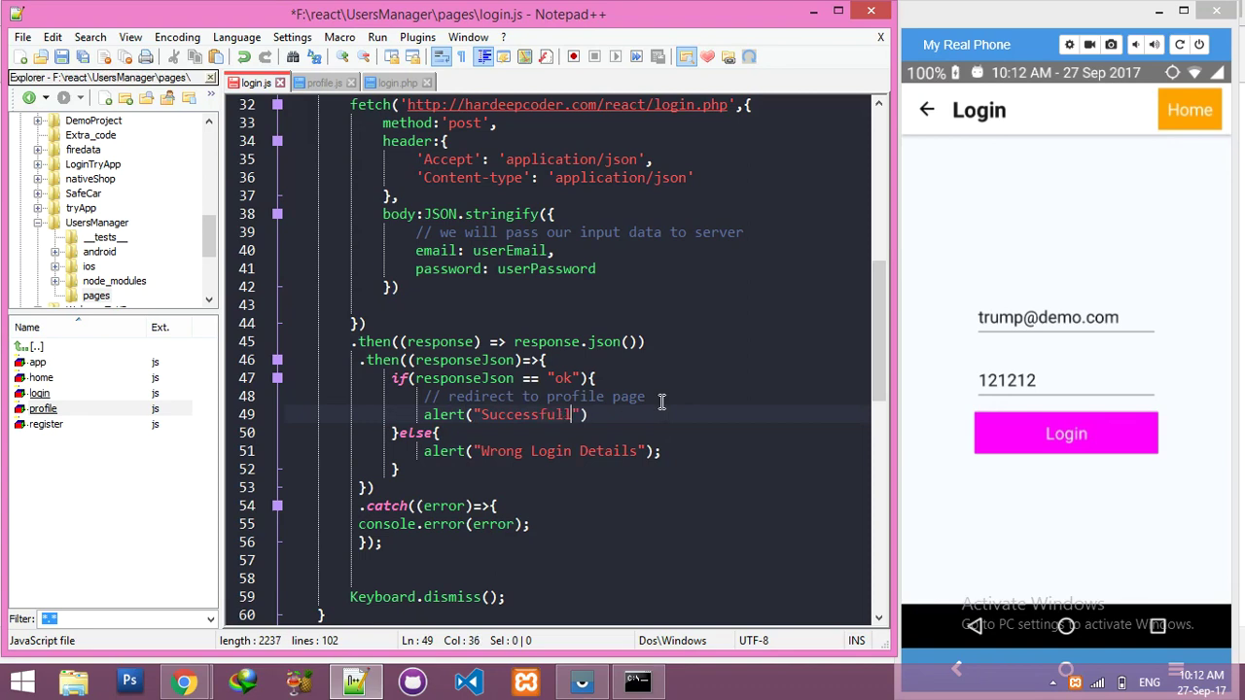
text(Login)
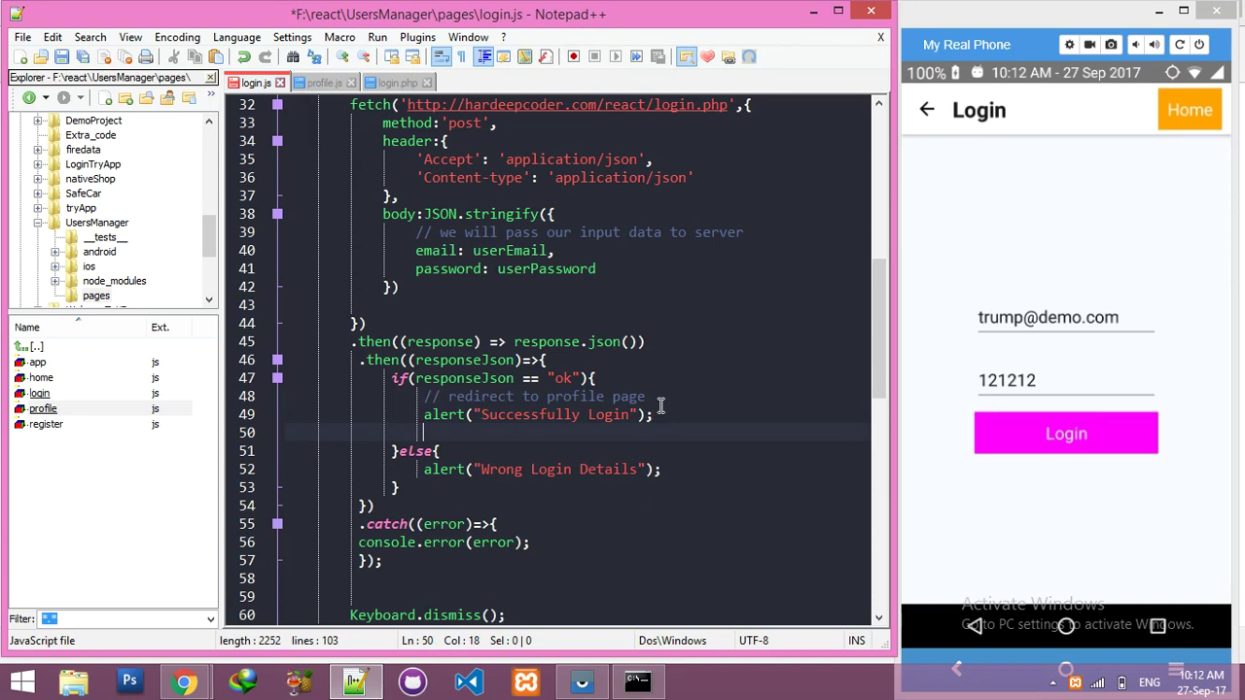
text(this.props.)
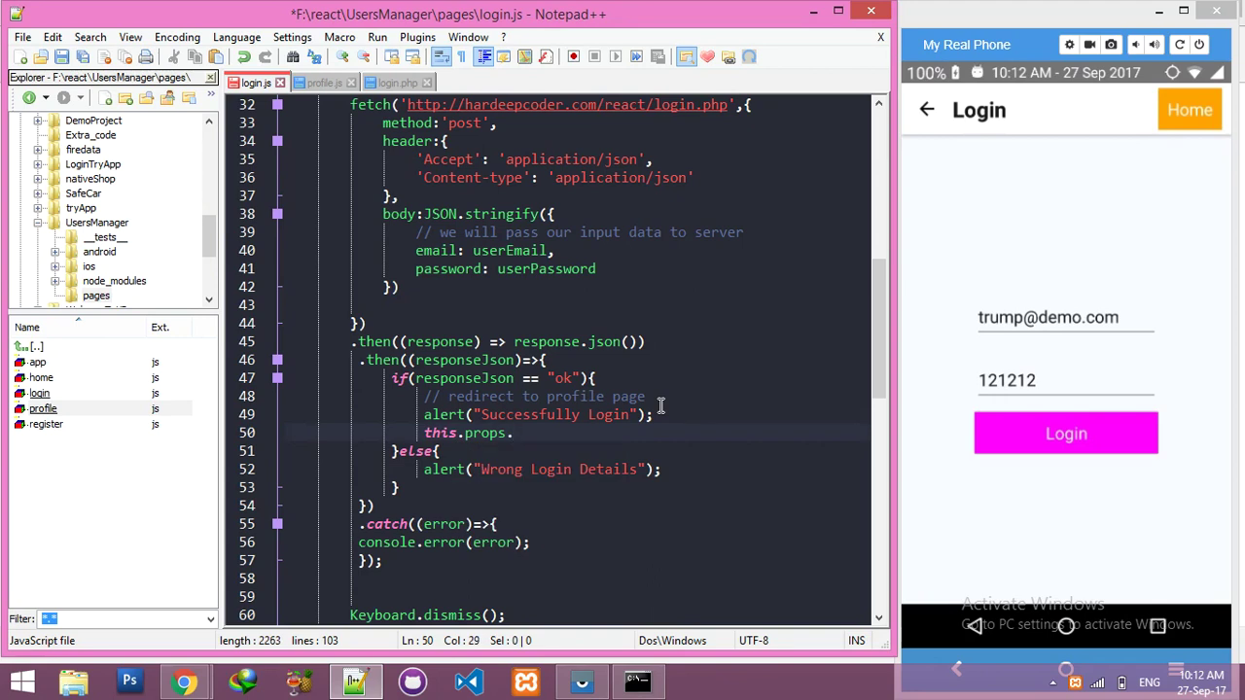
text(navigation.)
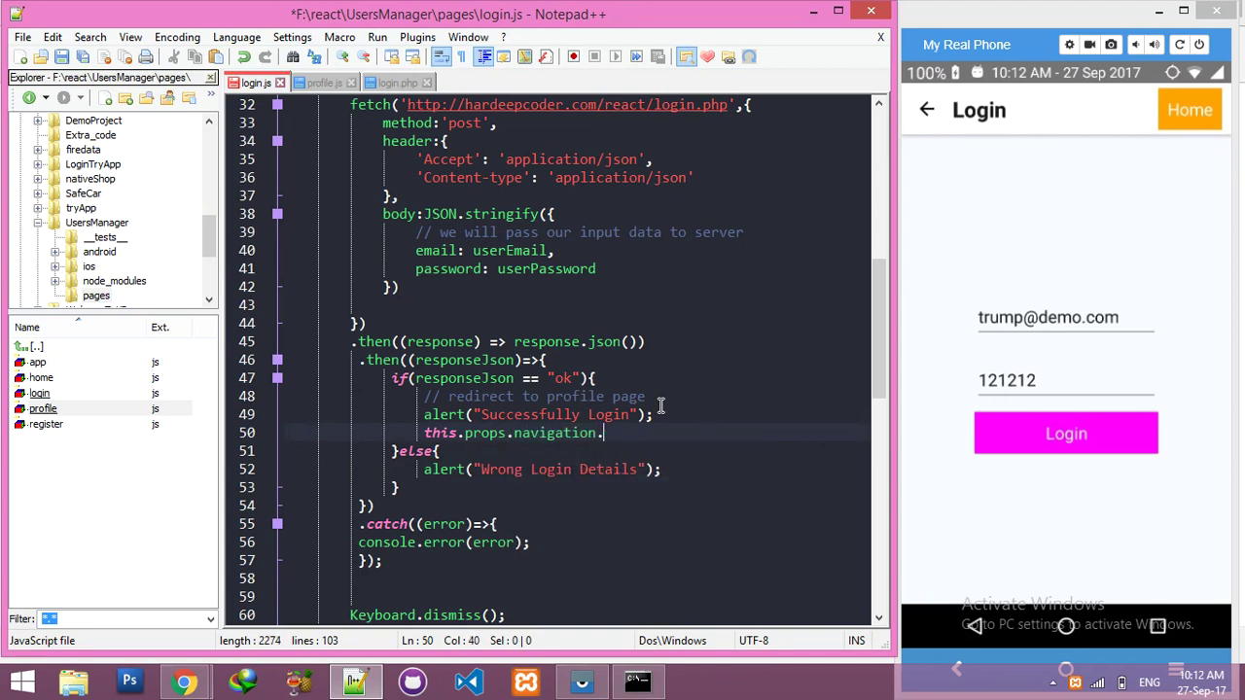
text(navigate())
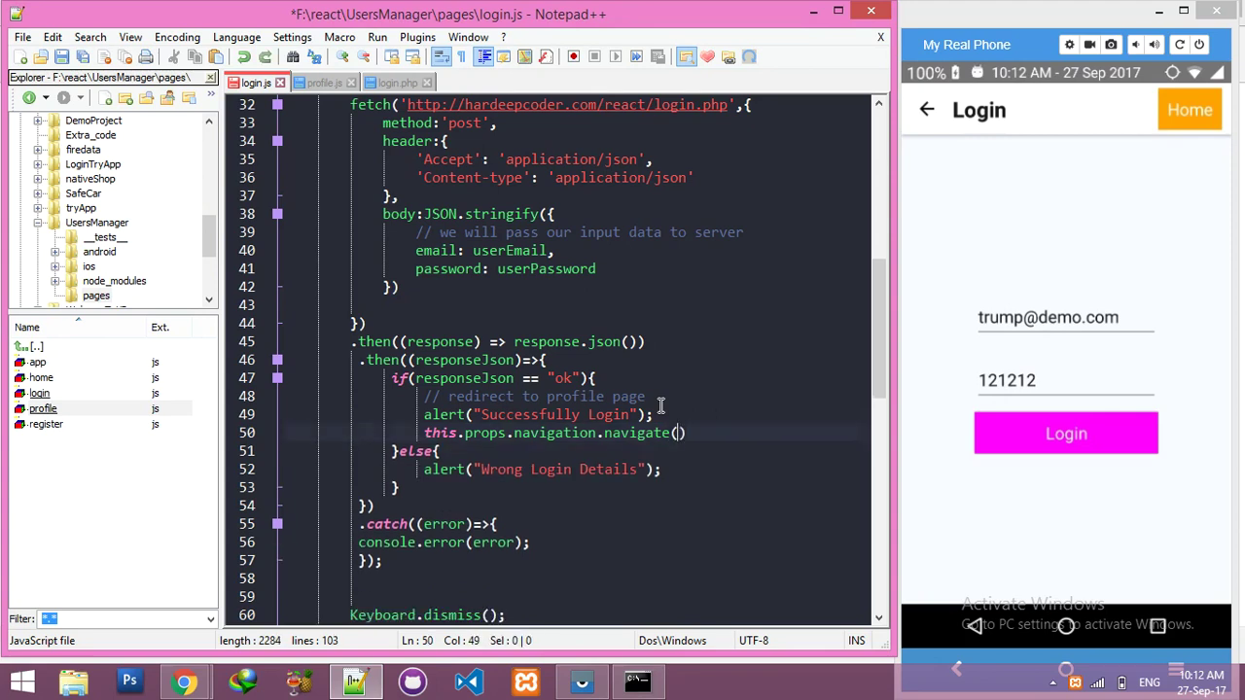
text("")
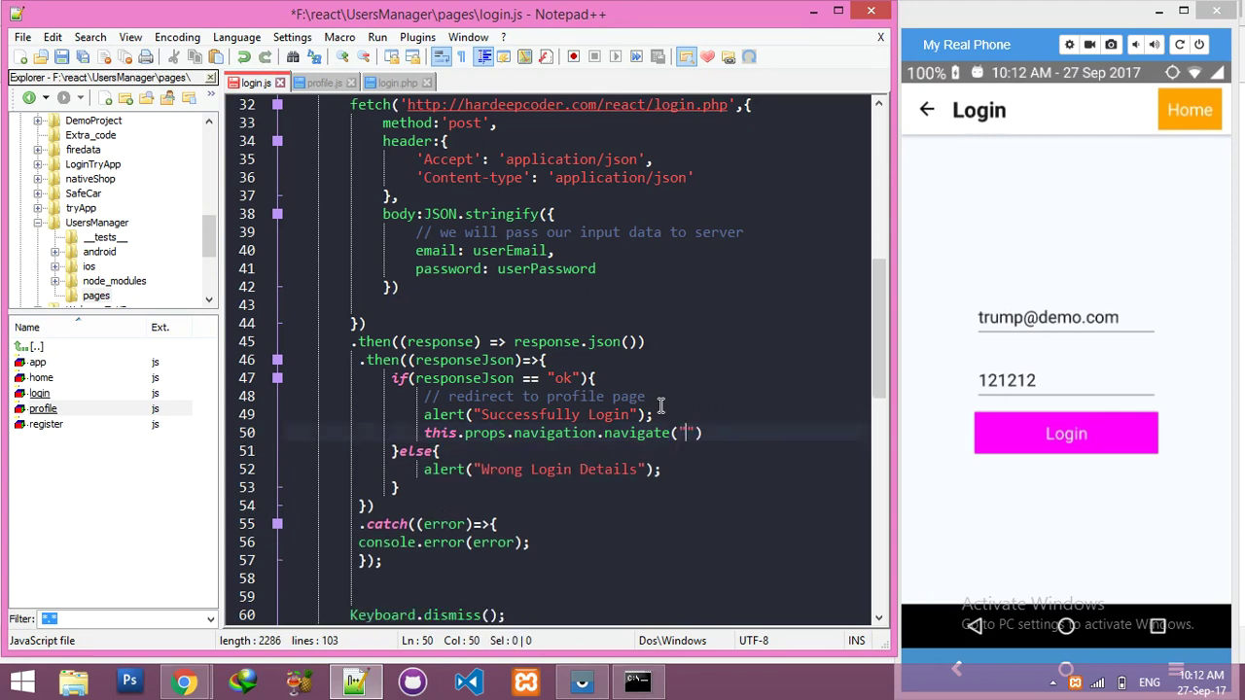
text(Profile)
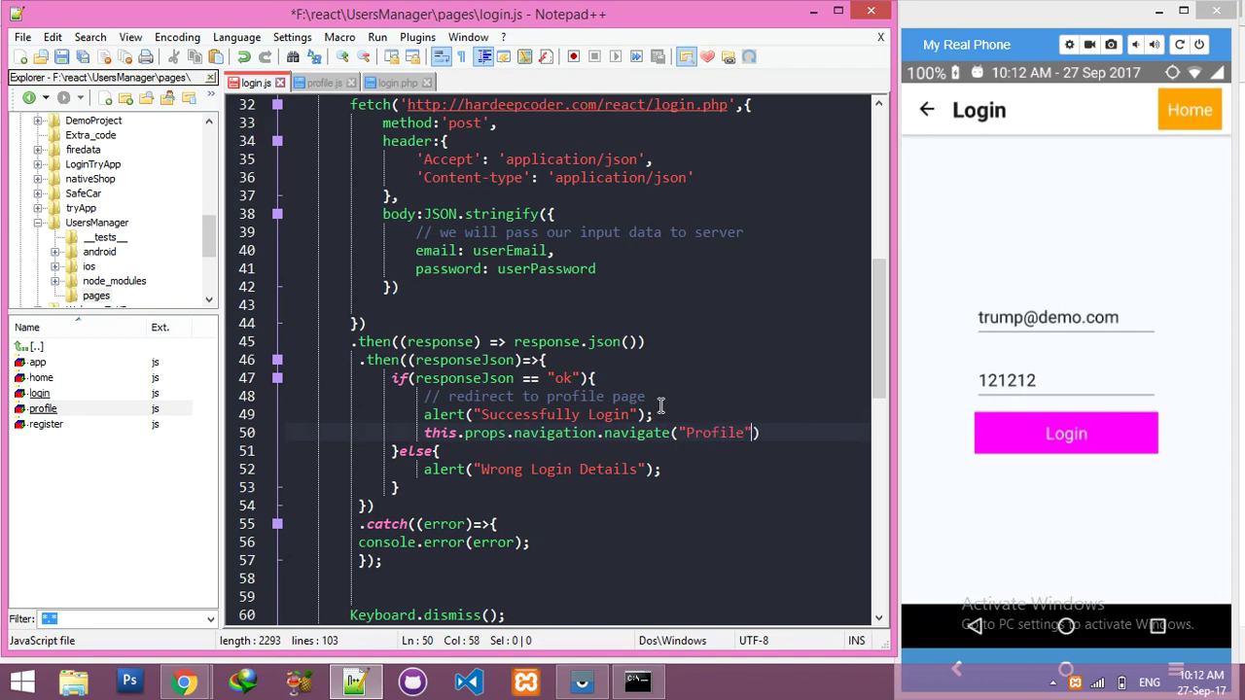
key(ctrl+s)
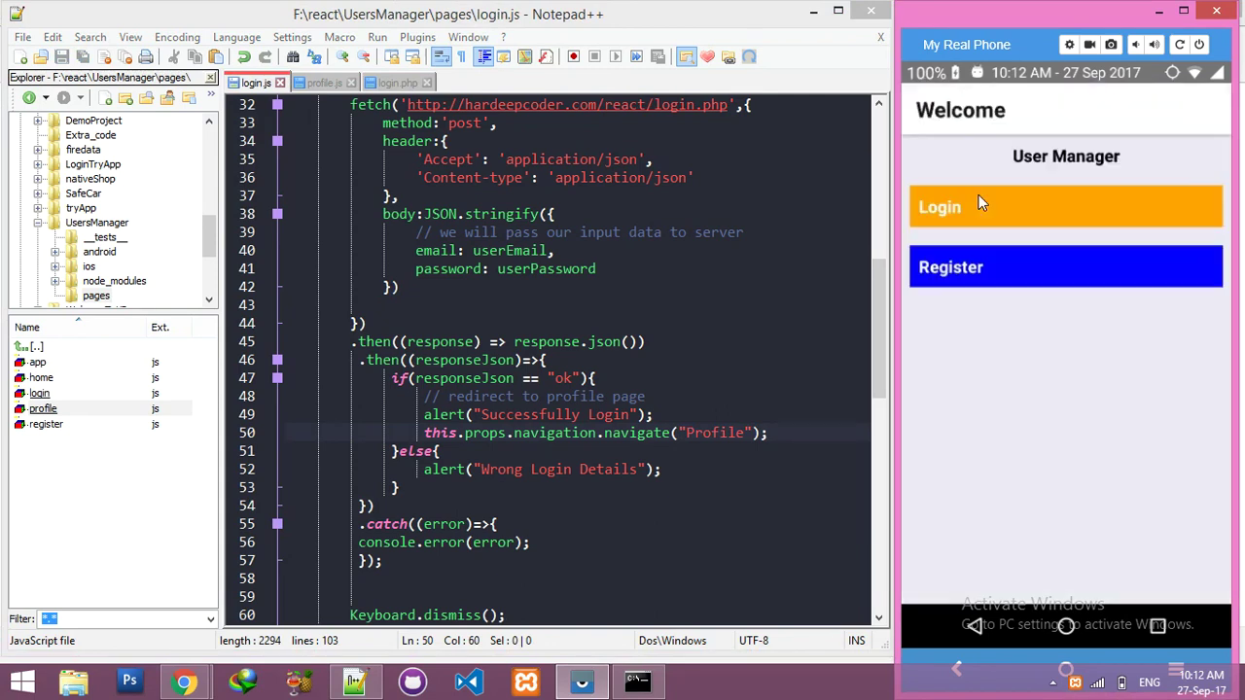
click(1067, 206)
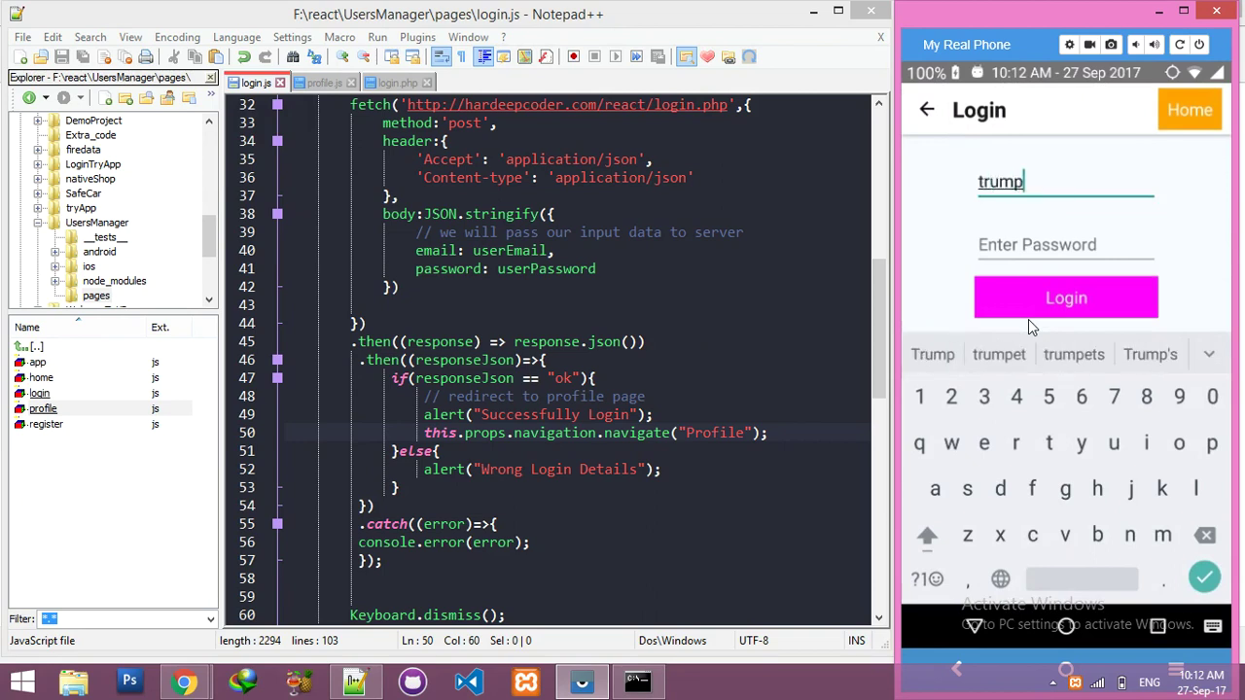
text(@demo.com)
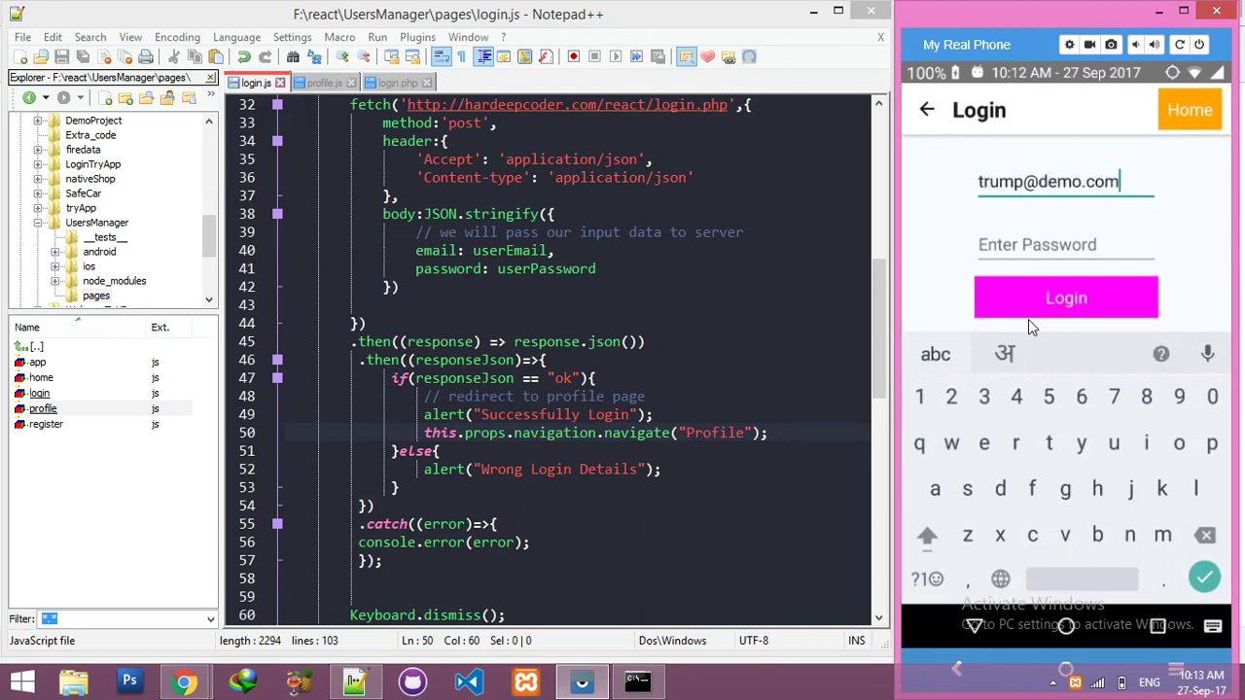
click(1066, 244)
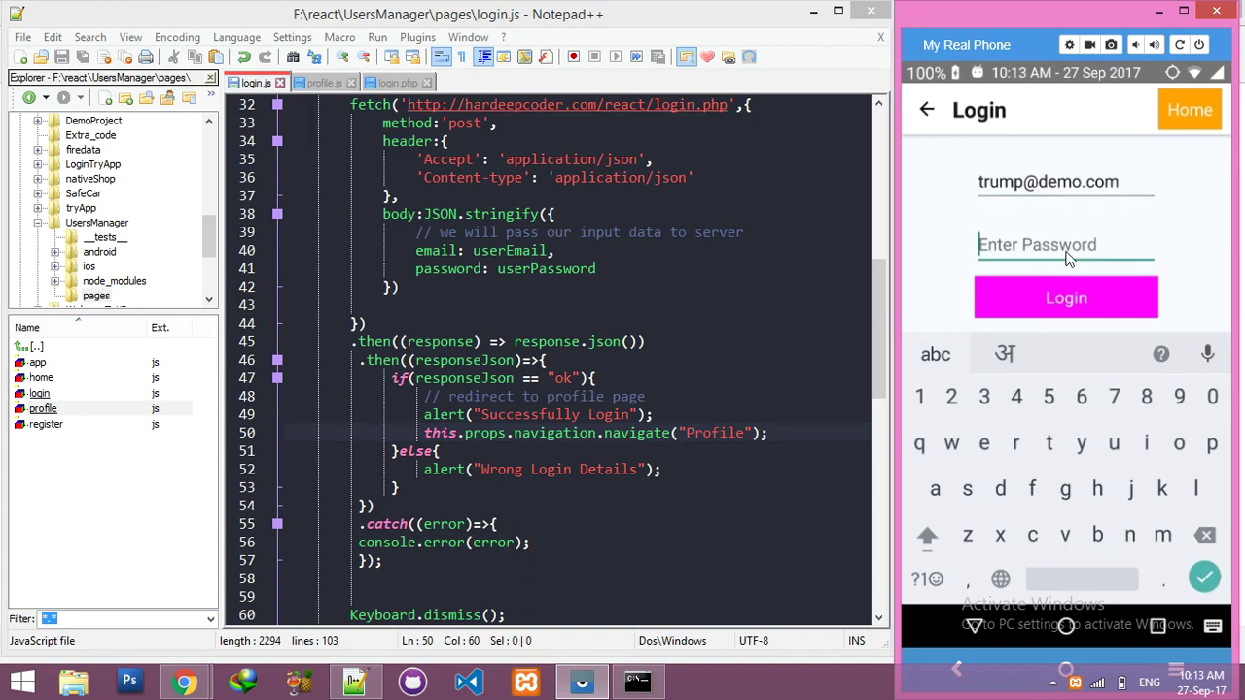
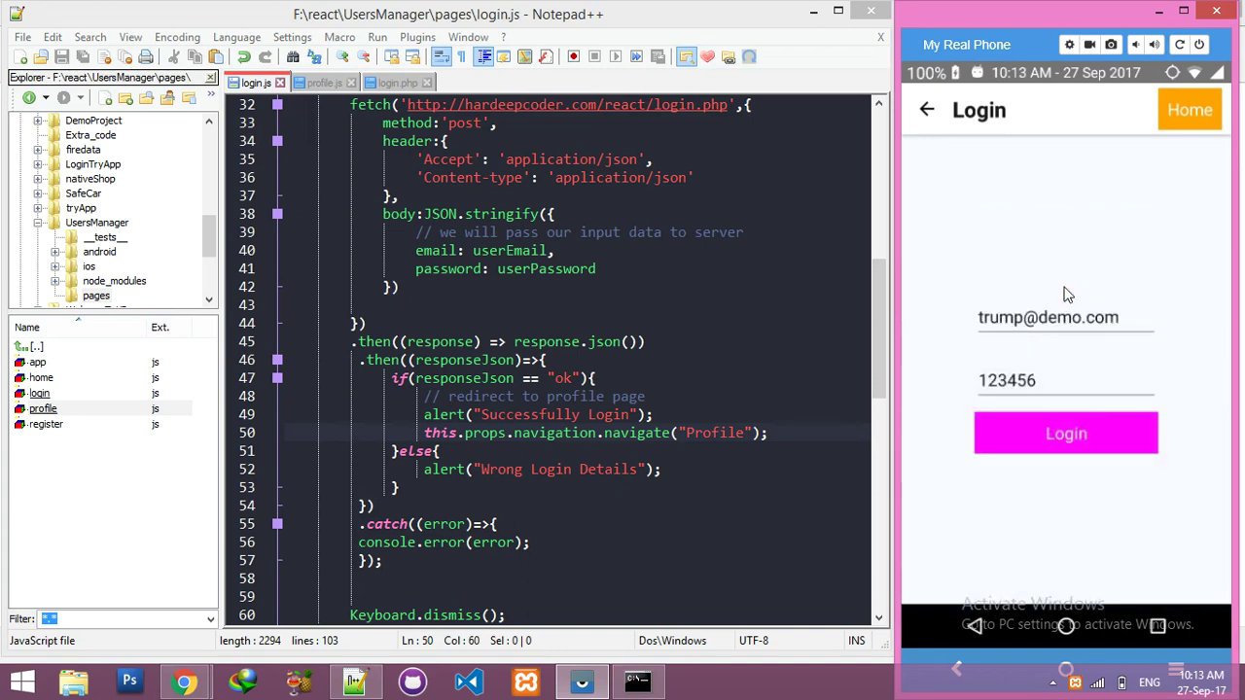
click(1067, 433)
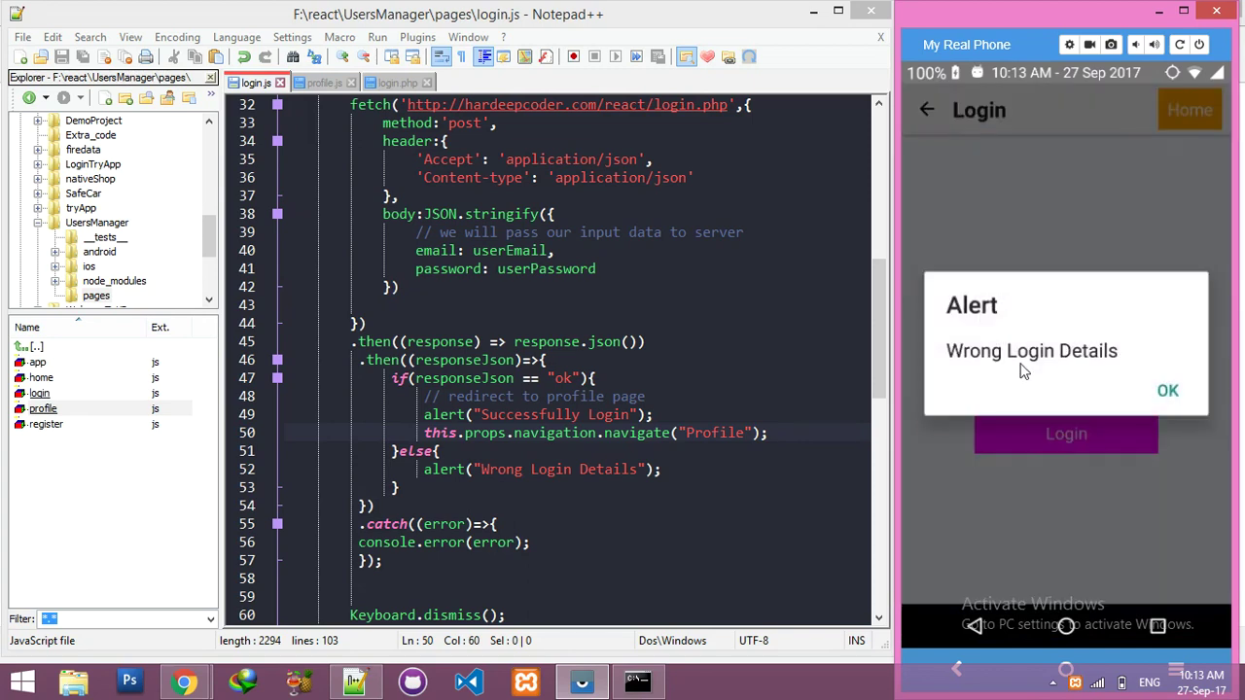
click(1167, 390)
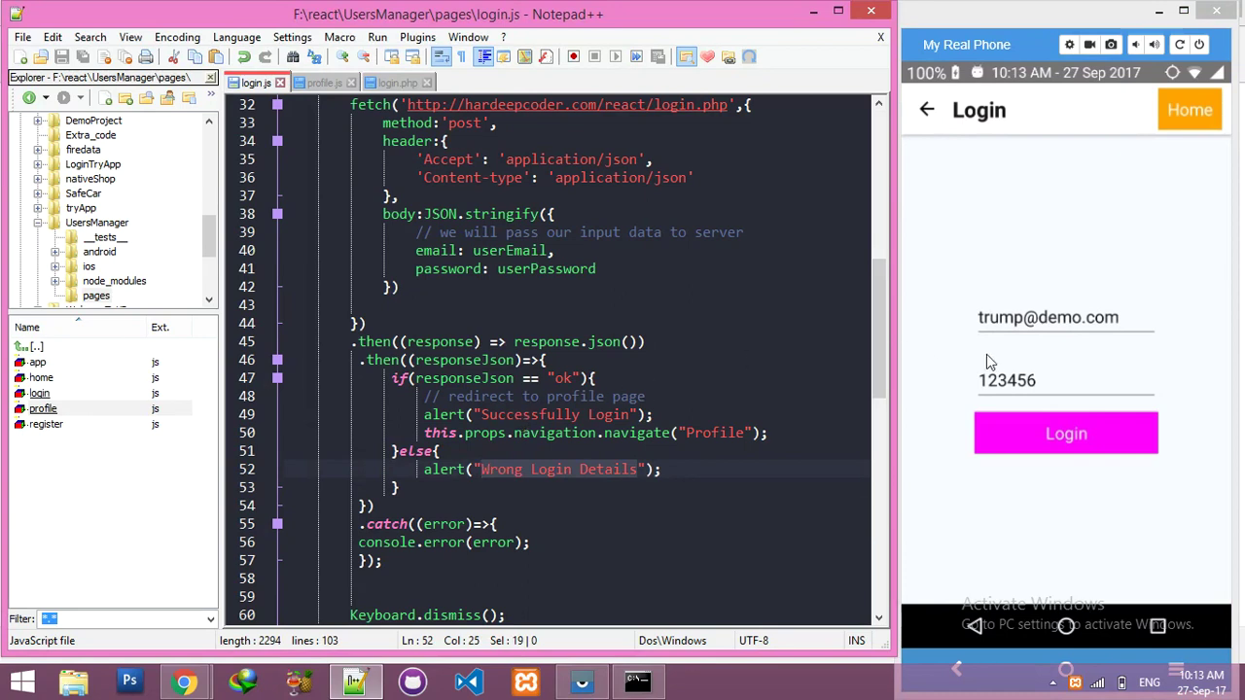
click(1066, 379)
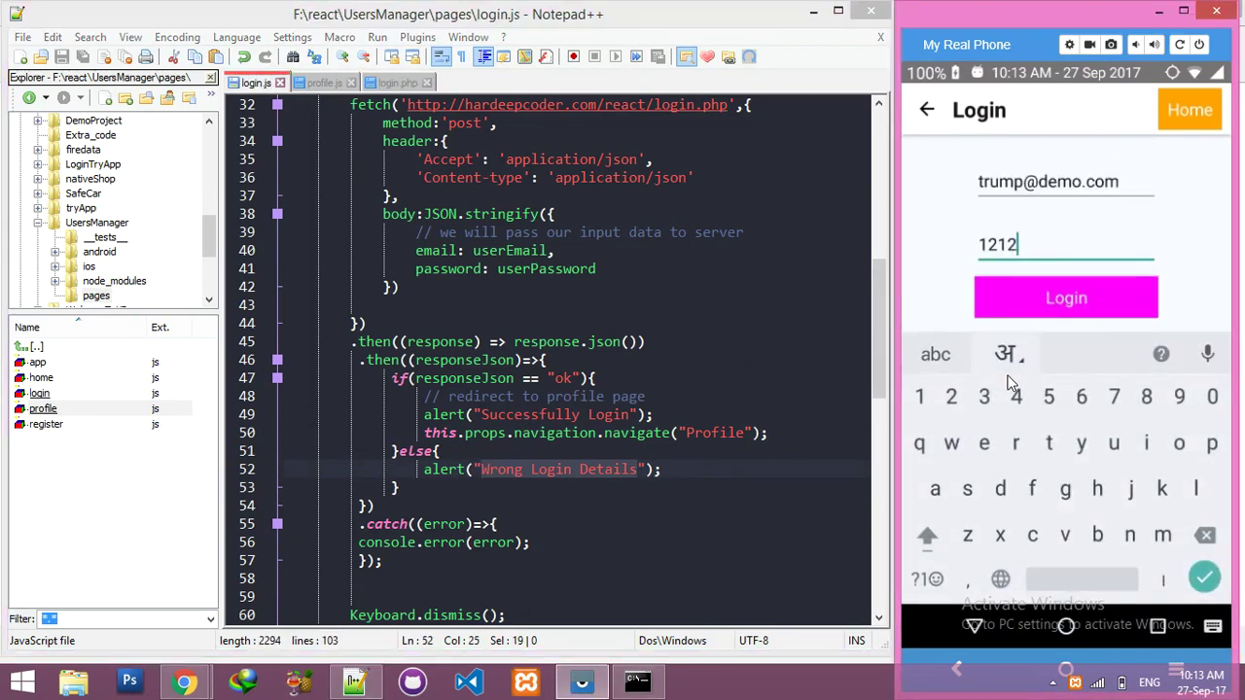
text(12)
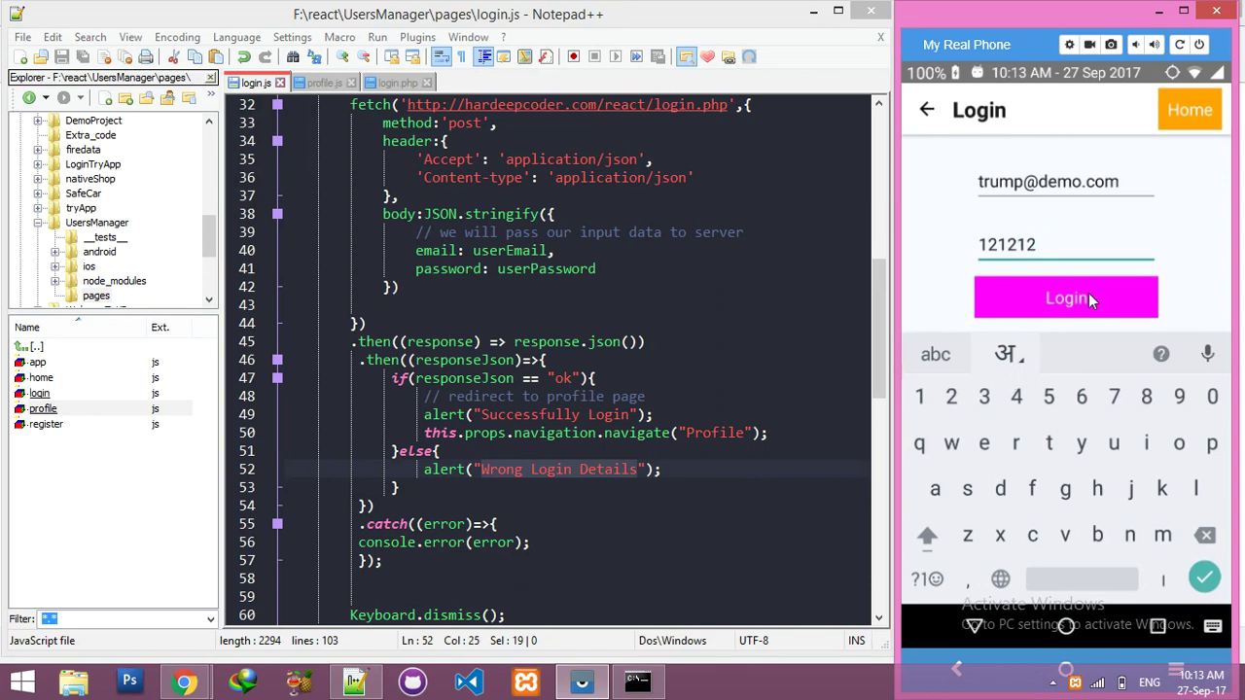
click(1065, 298)
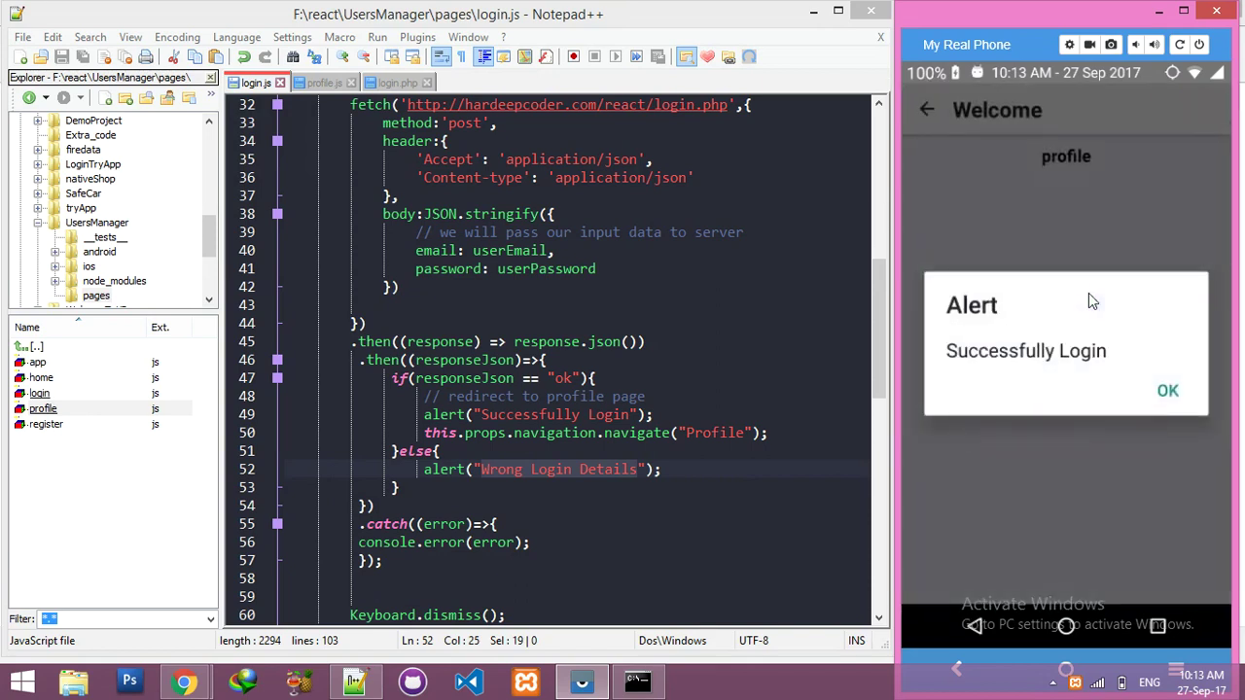
click(1168, 390)
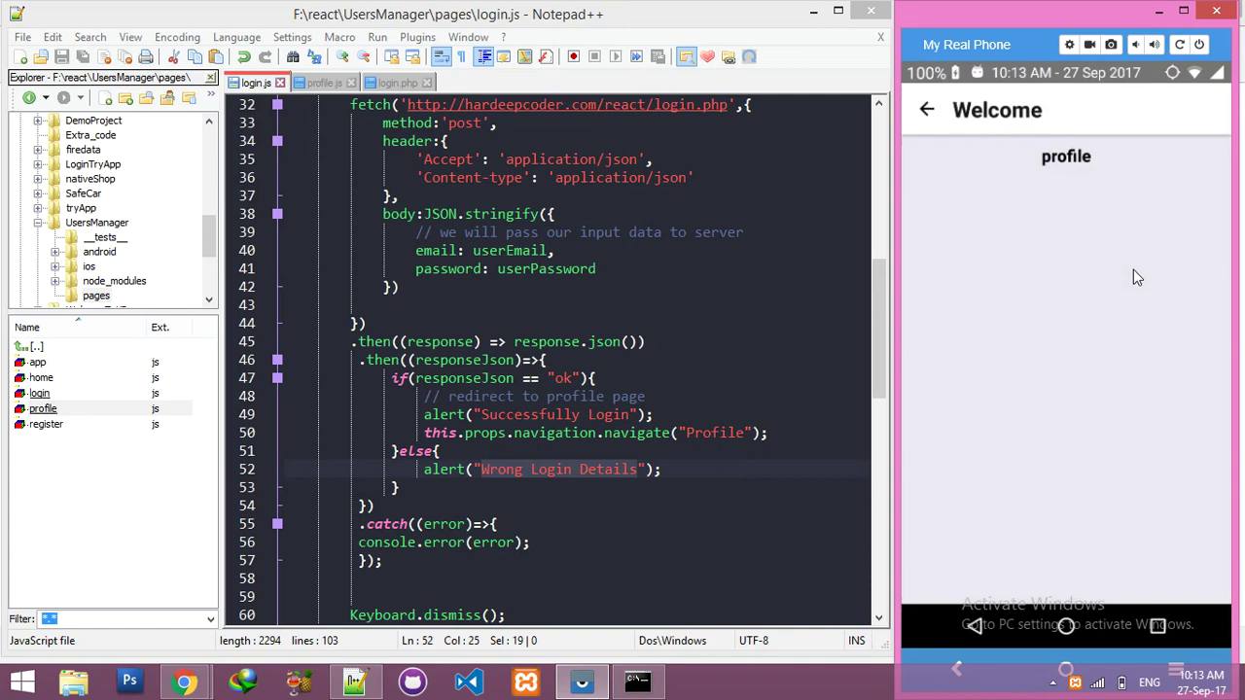